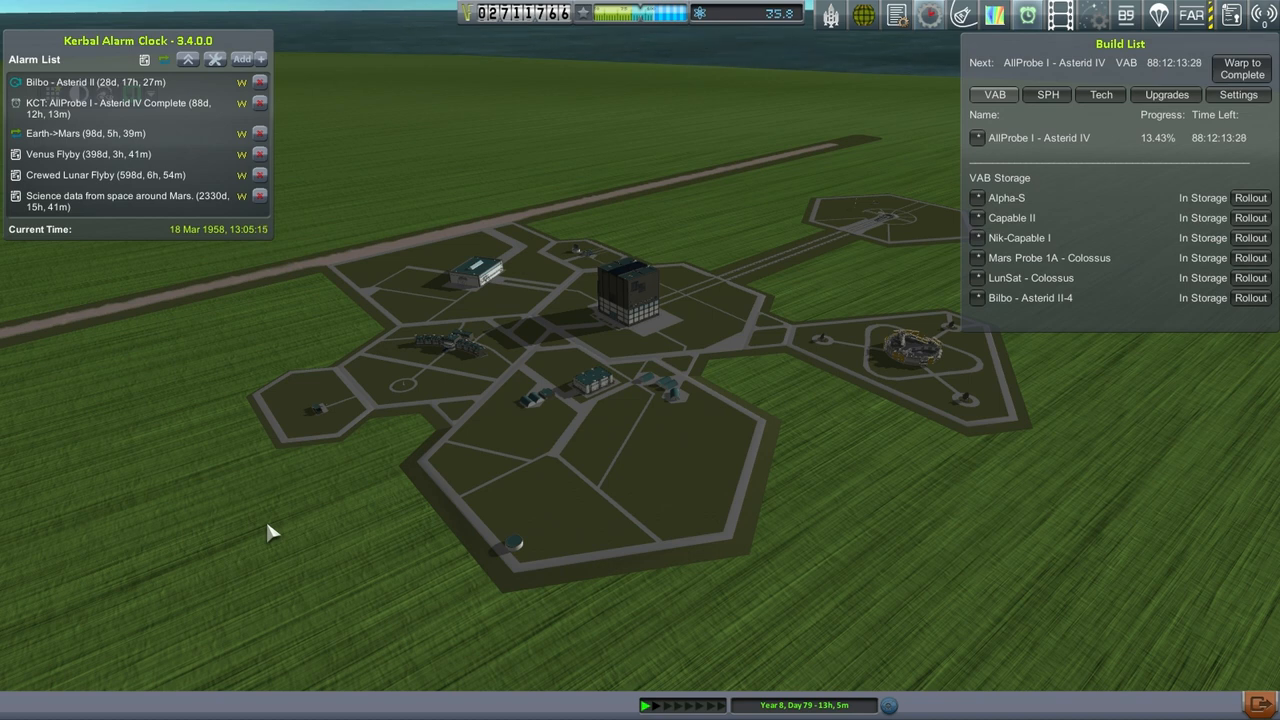
mouse_move(200, 205)
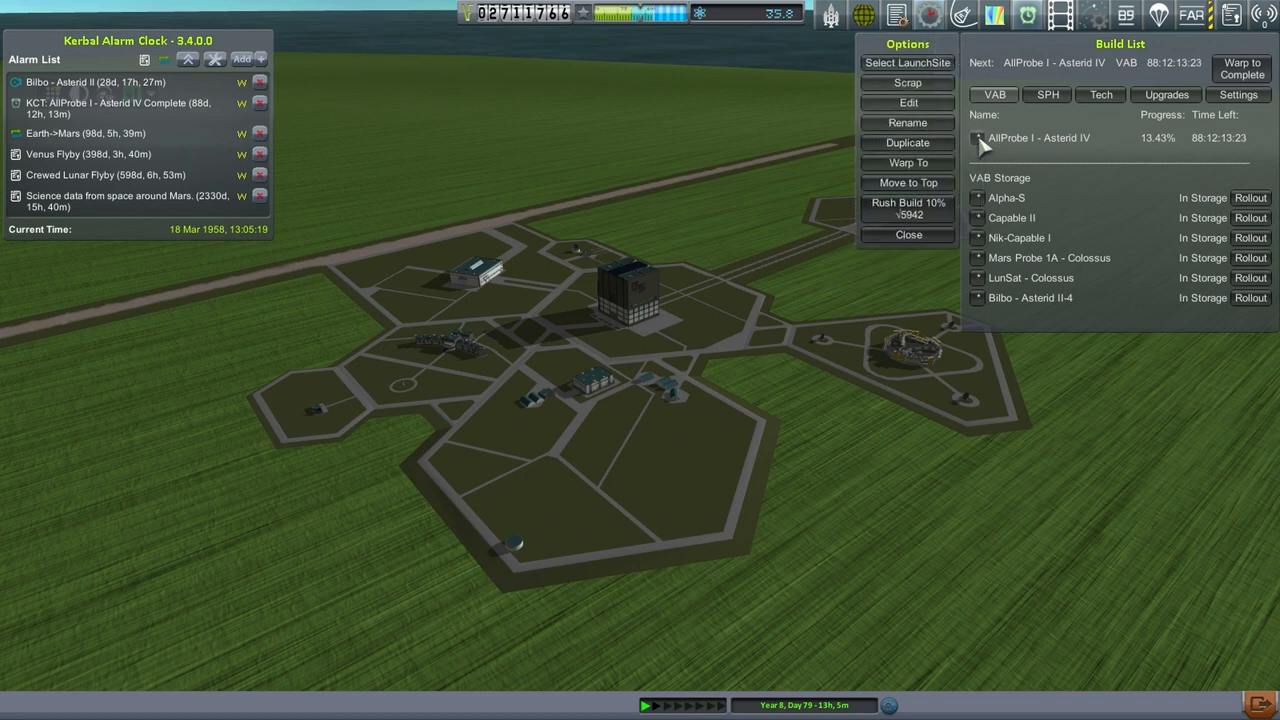
mouse_move(907, 103)
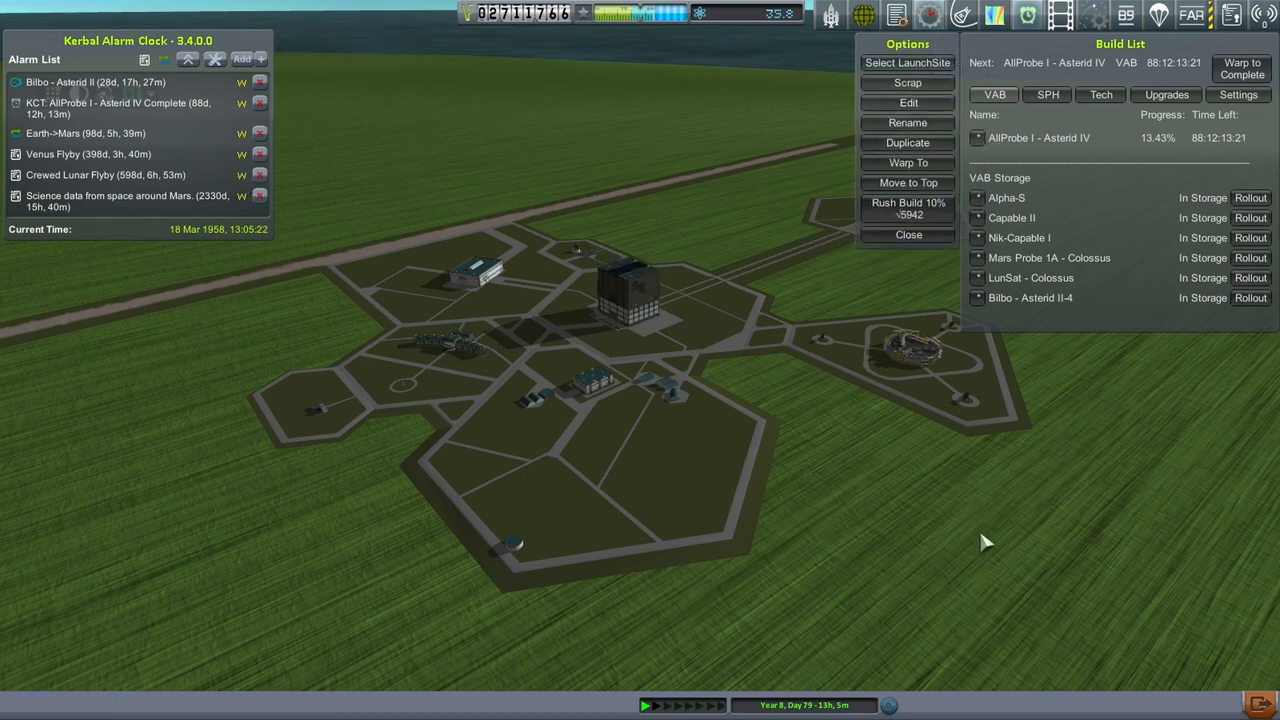
mouse_move(1205, 160)
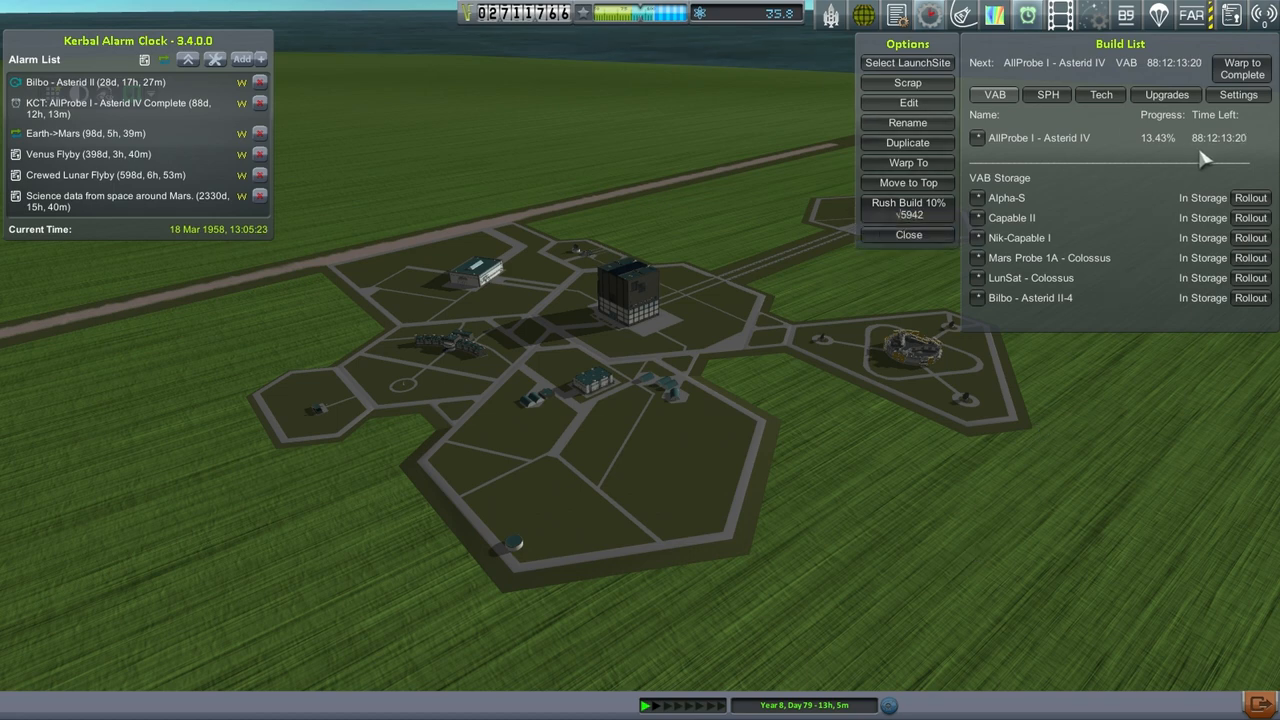
mouse_move(86, 133)
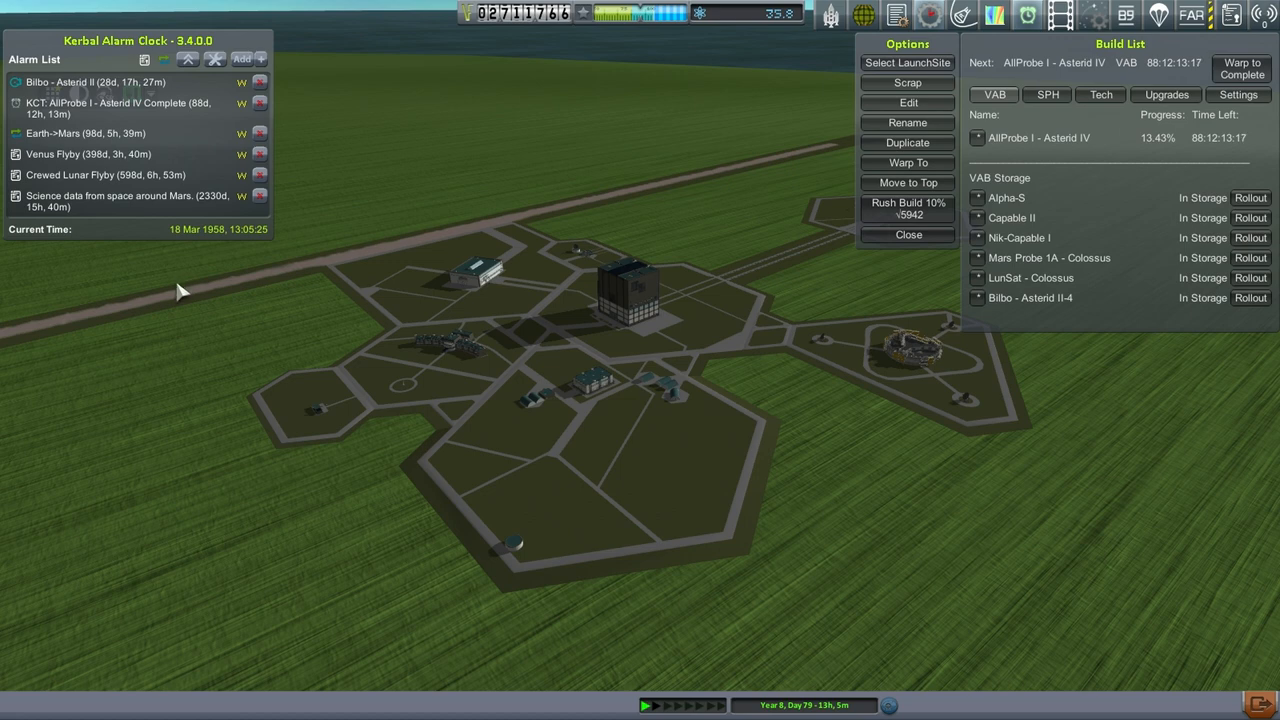
mouse_move(115, 201)
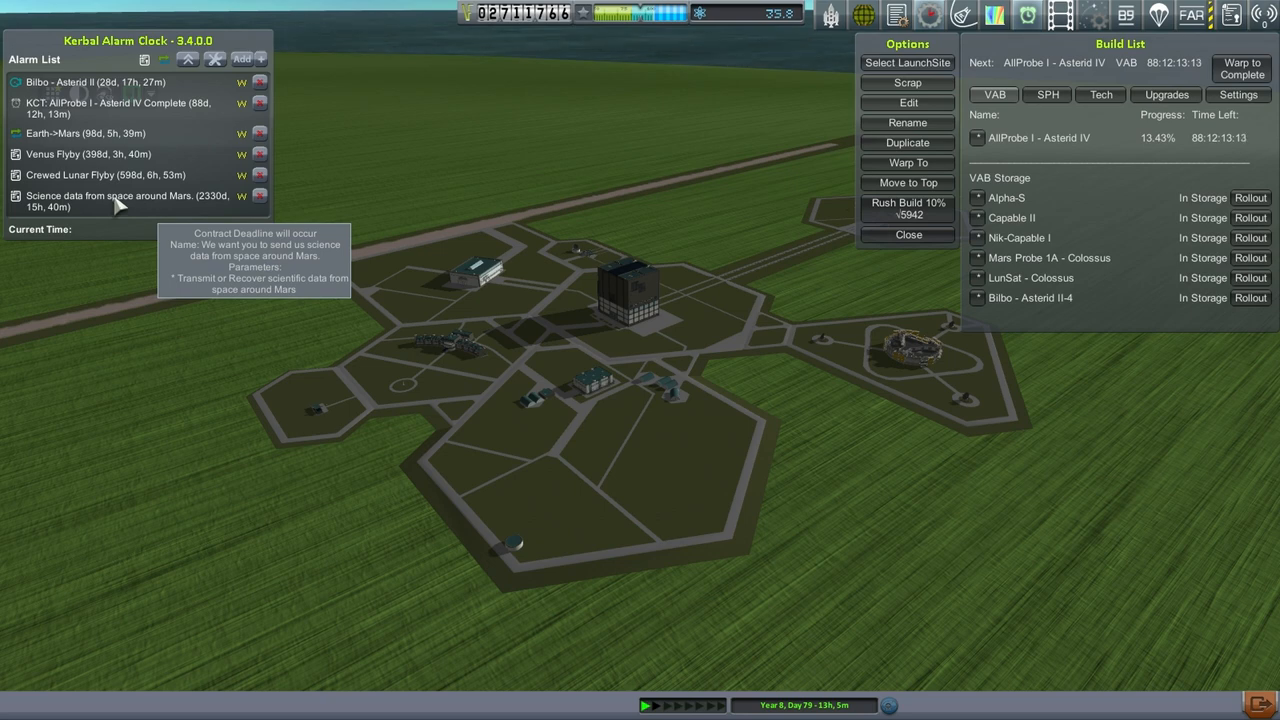
mouse_move(668, 250)
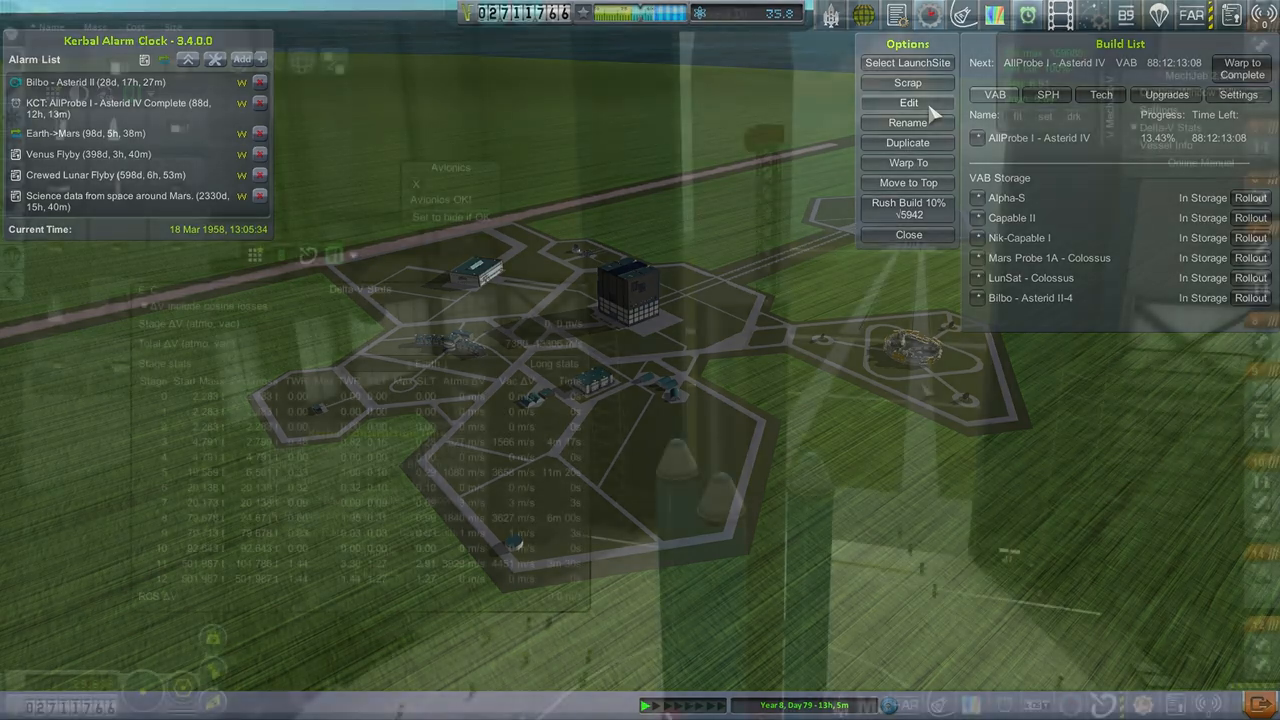
Step: Open the unfinished AllProbe I - Asterid IV build for editing in the VAB
click(907, 102)
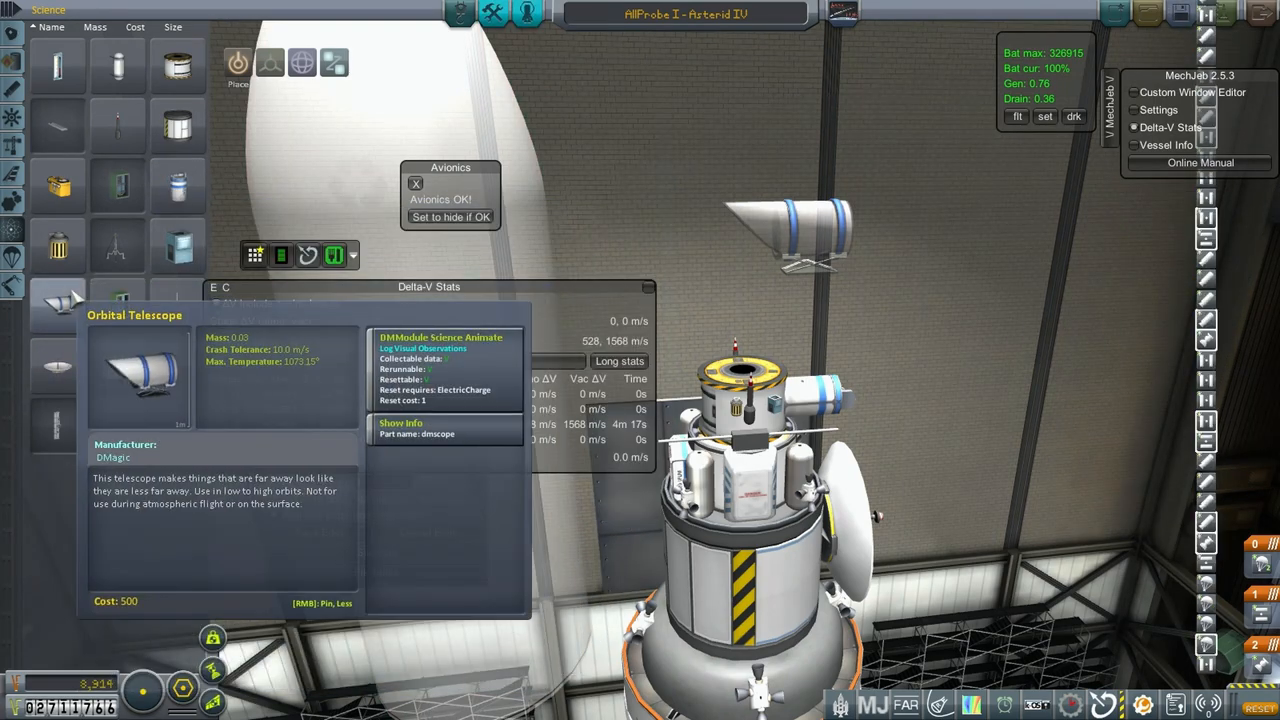
mouse_move(57, 365)
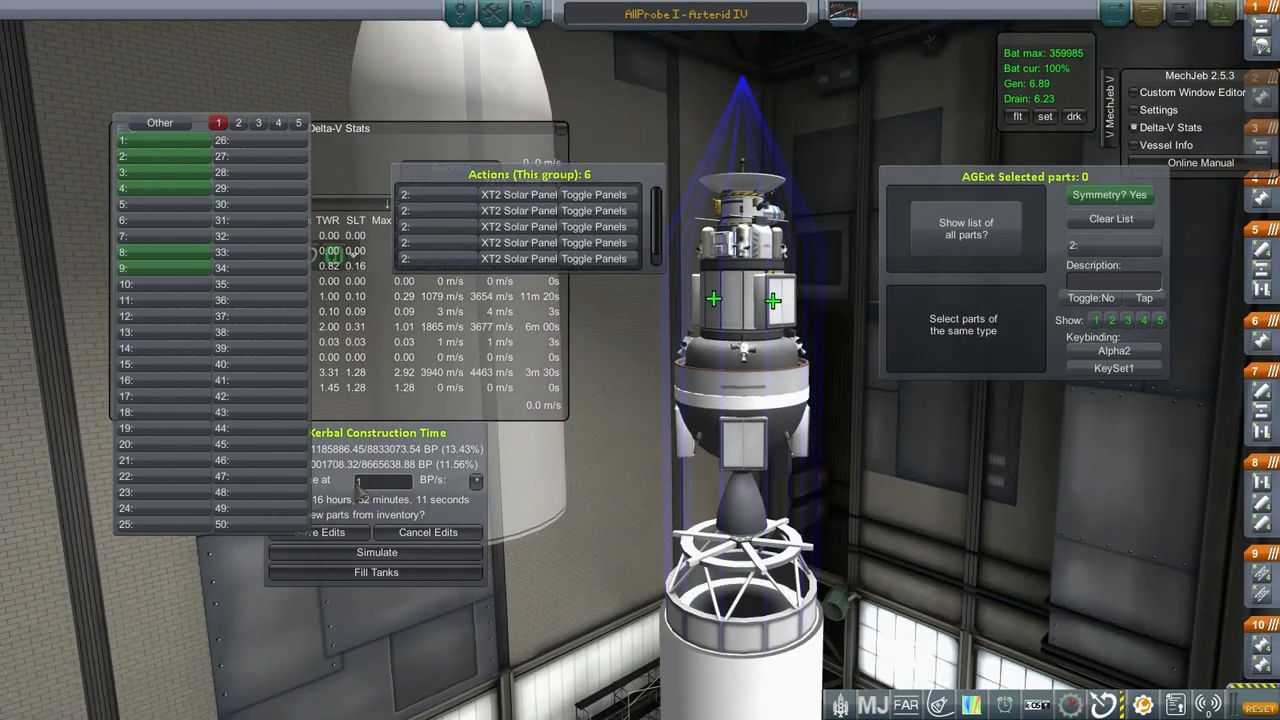
Step: Select action group 4 in the AGExt action group editor
click(962, 330)
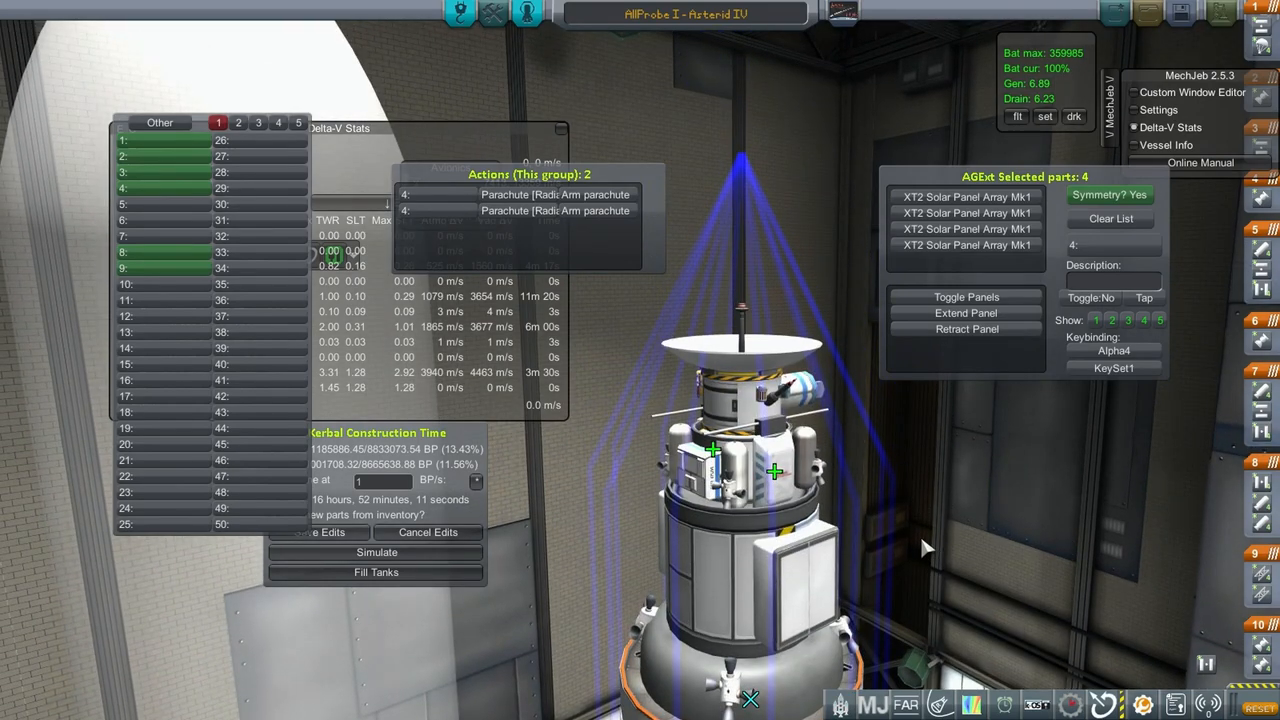
mouse_move(920, 524)
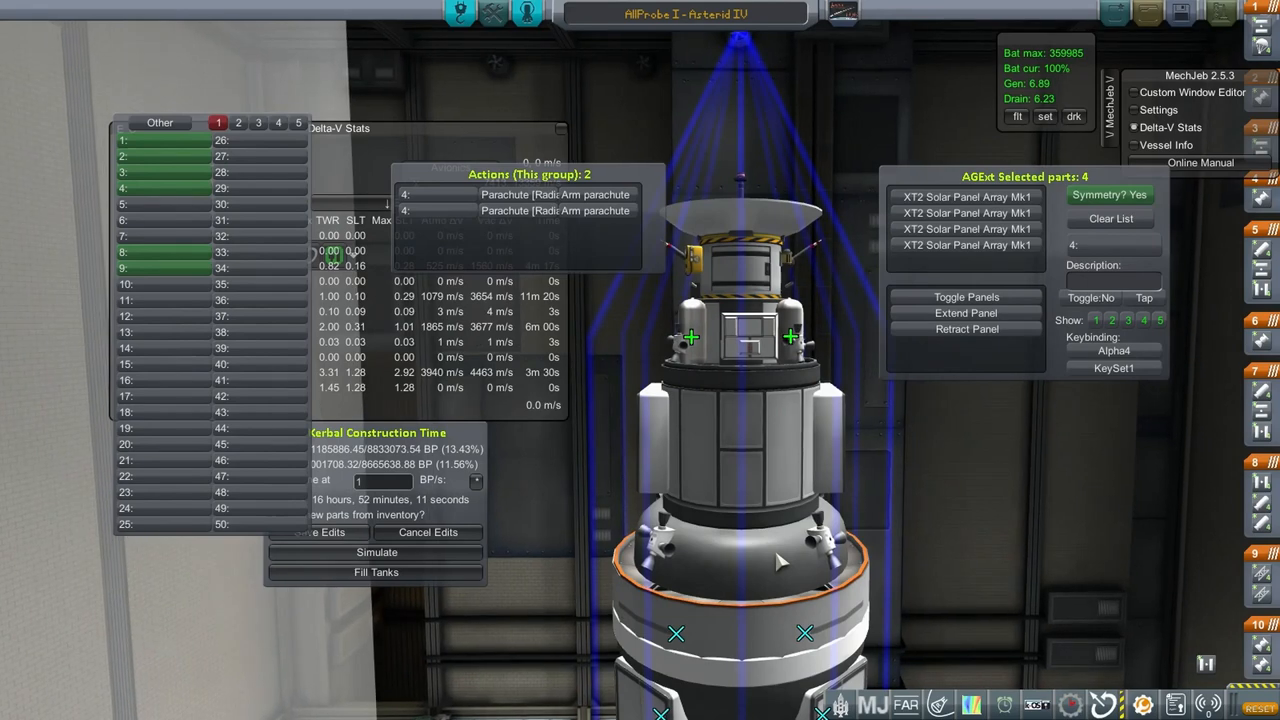
mouse_move(780, 560)
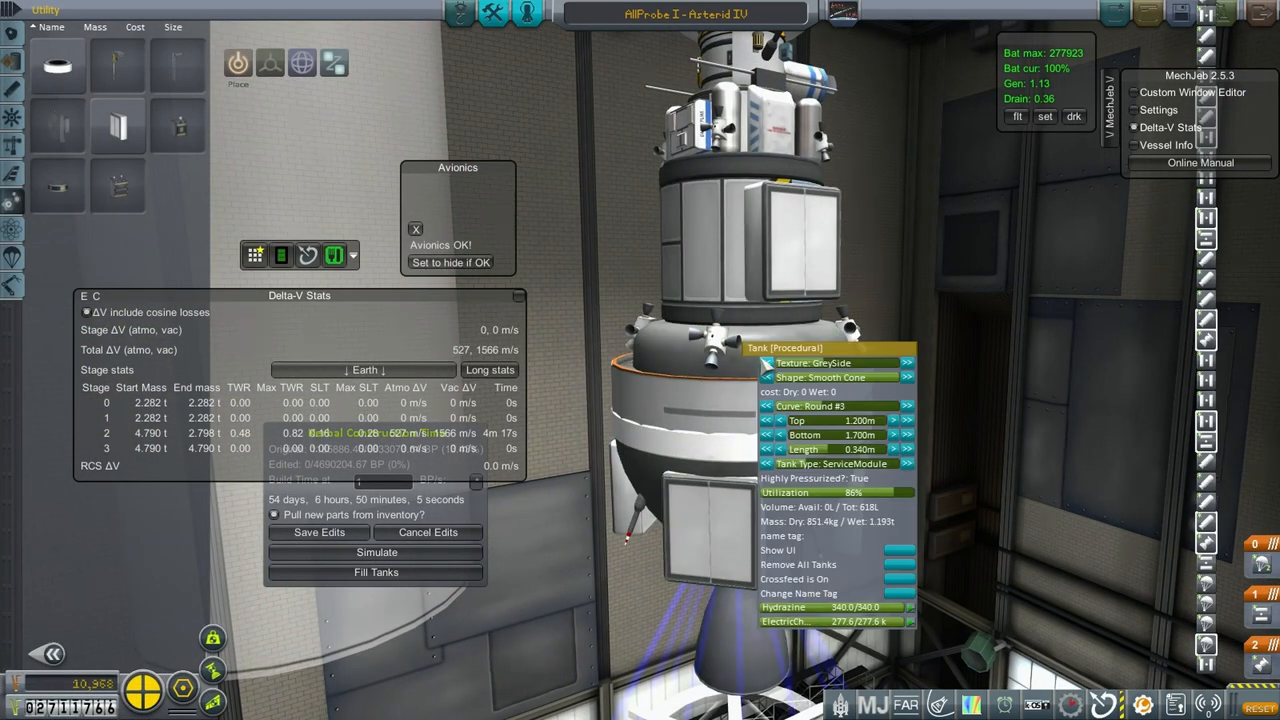
mouse_move(975, 236)
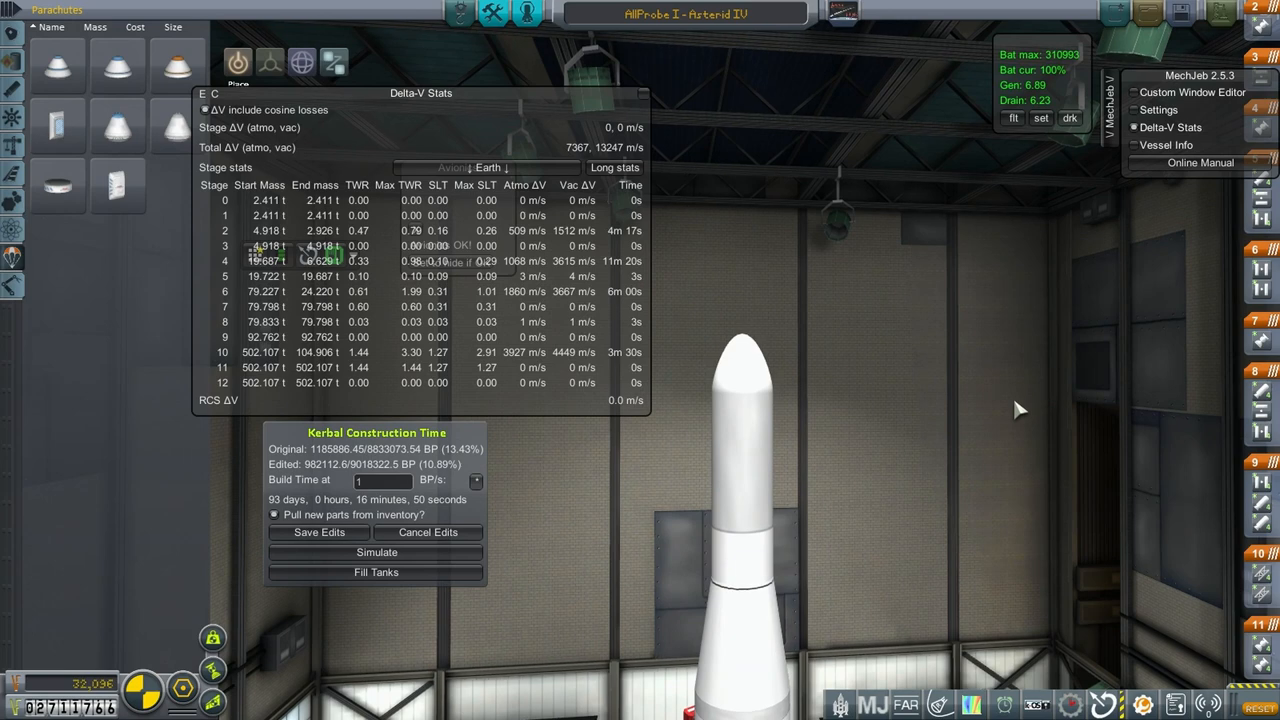
mouse_move(1022, 400)
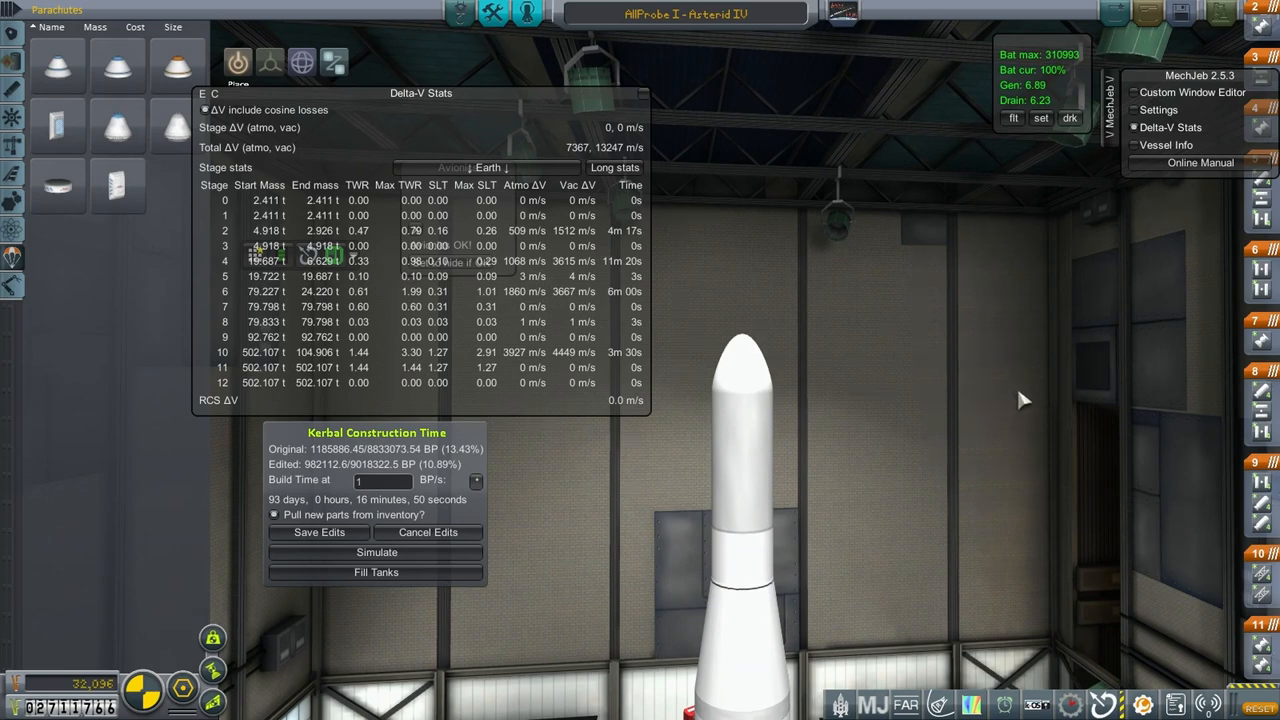
mouse_move(1023, 410)
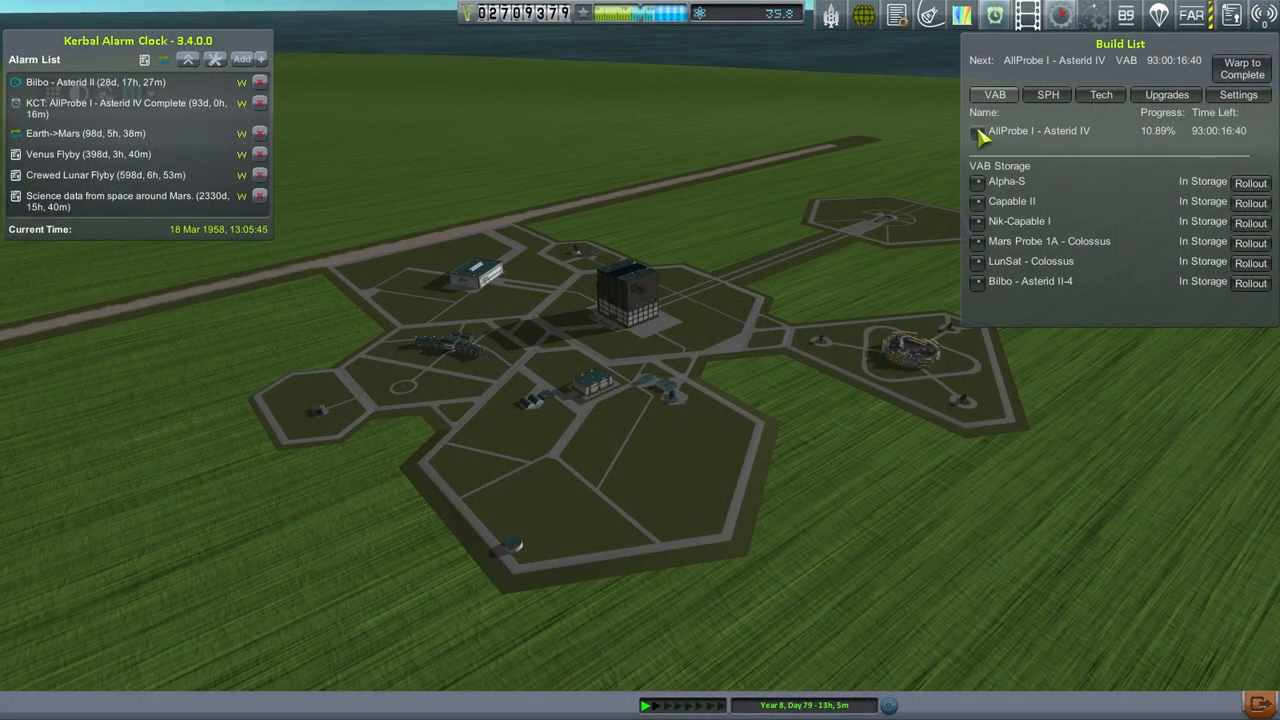
Step: Open the Build List Options menu for AllProbe I - Asterid IV
click(980, 130)
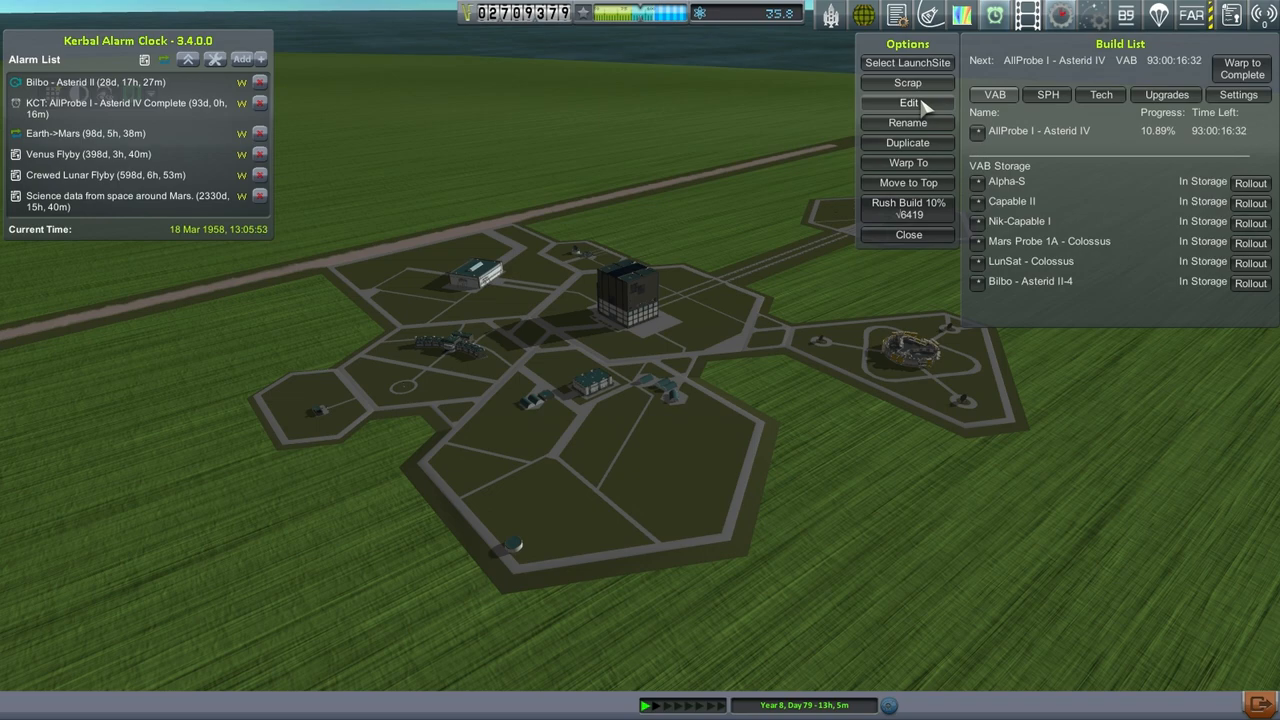
Step: Load AllProbe I - Asterid IV into the VAB via Edit, with MechJeb Delta-V Stats showing
click(907, 102)
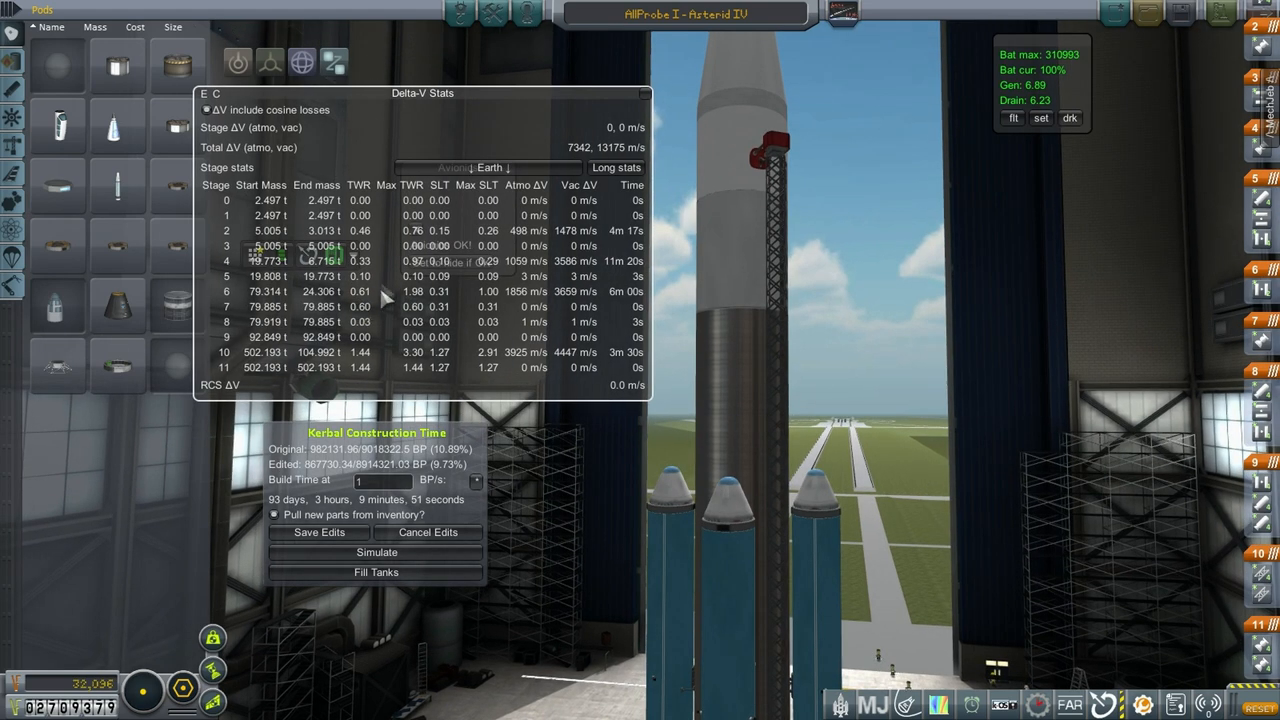
mouse_move(570, 275)
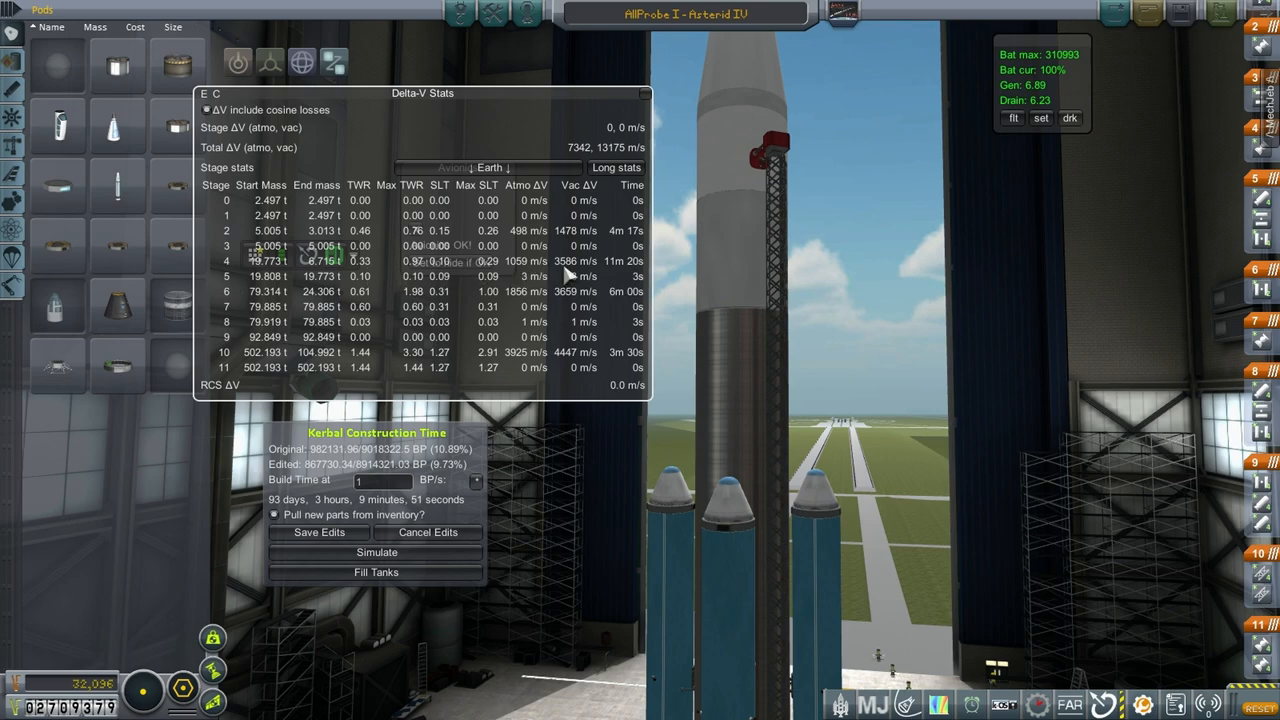
mouse_move(485, 290)
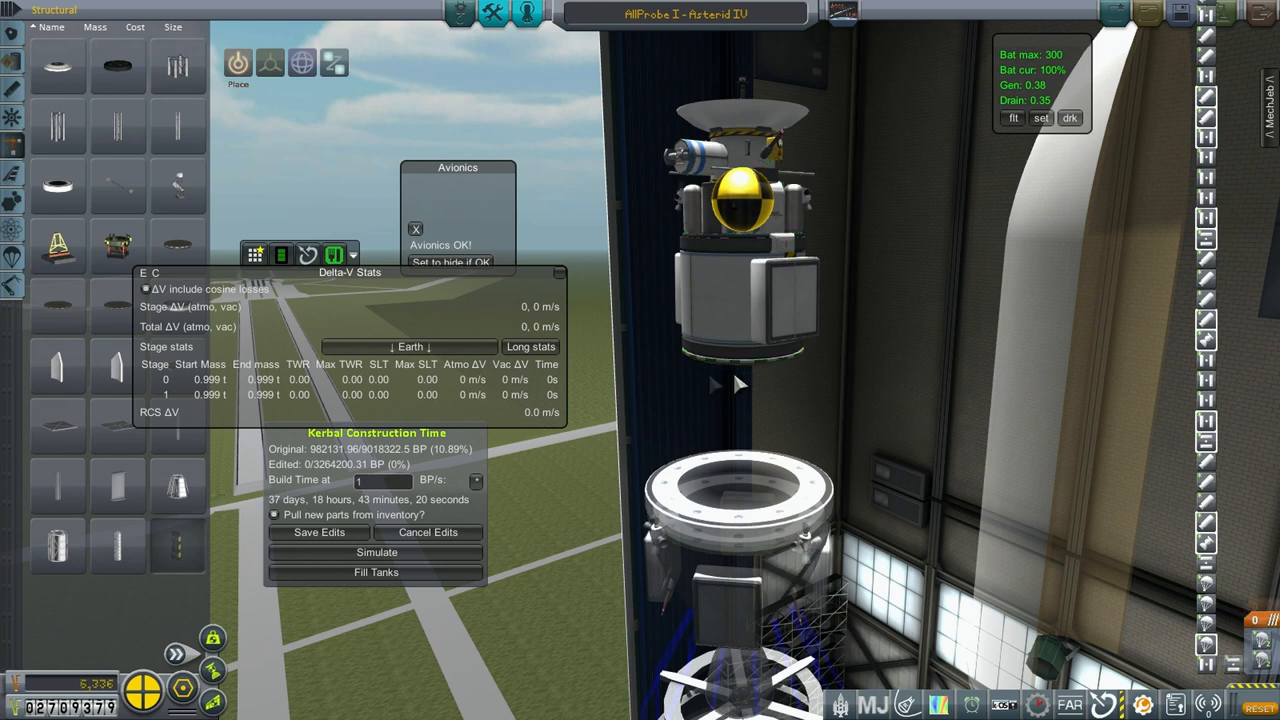
Step: Move the Delta-V Stats window higher on screen
drag(350, 272, 490, 62)
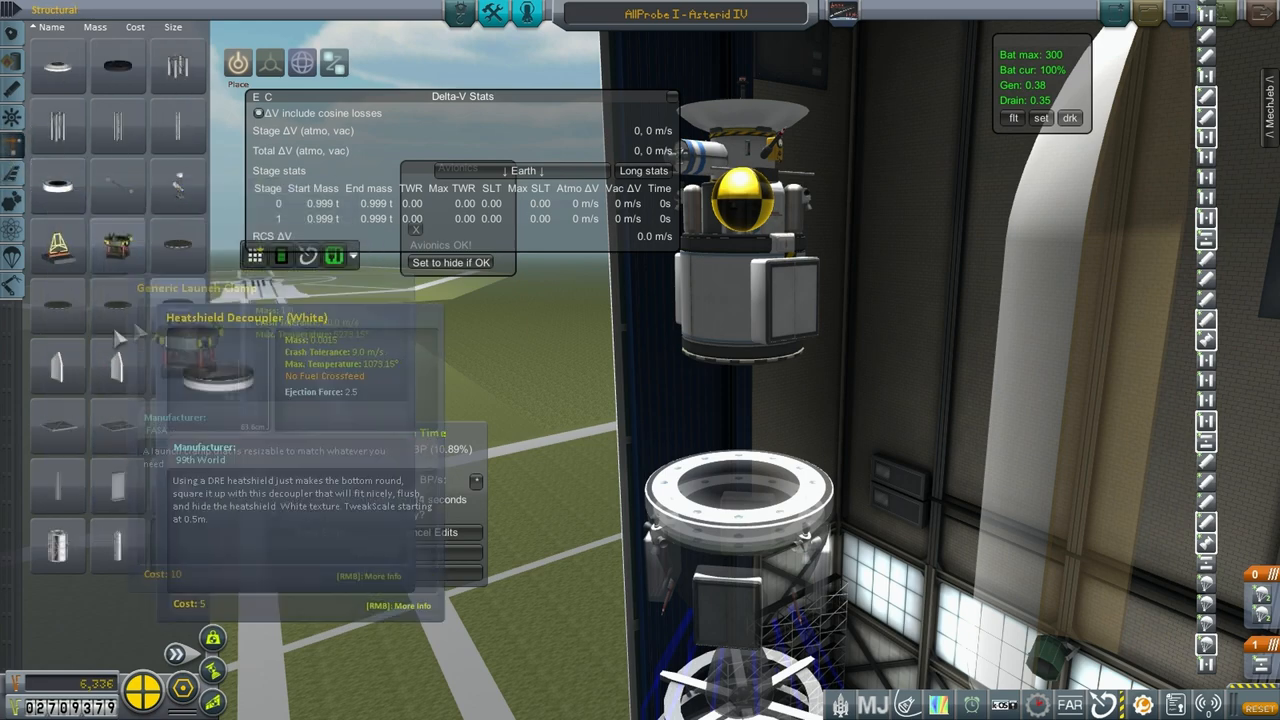
mouse_move(57, 305)
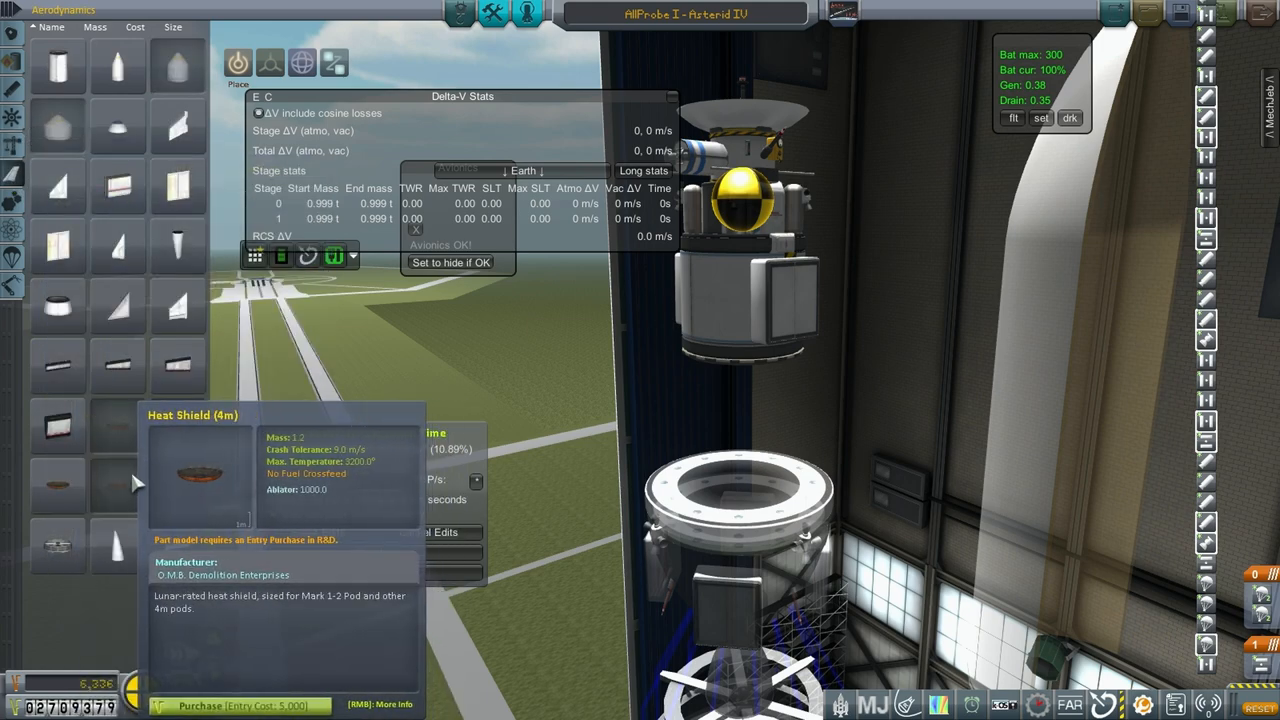
mouse_move(118, 485)
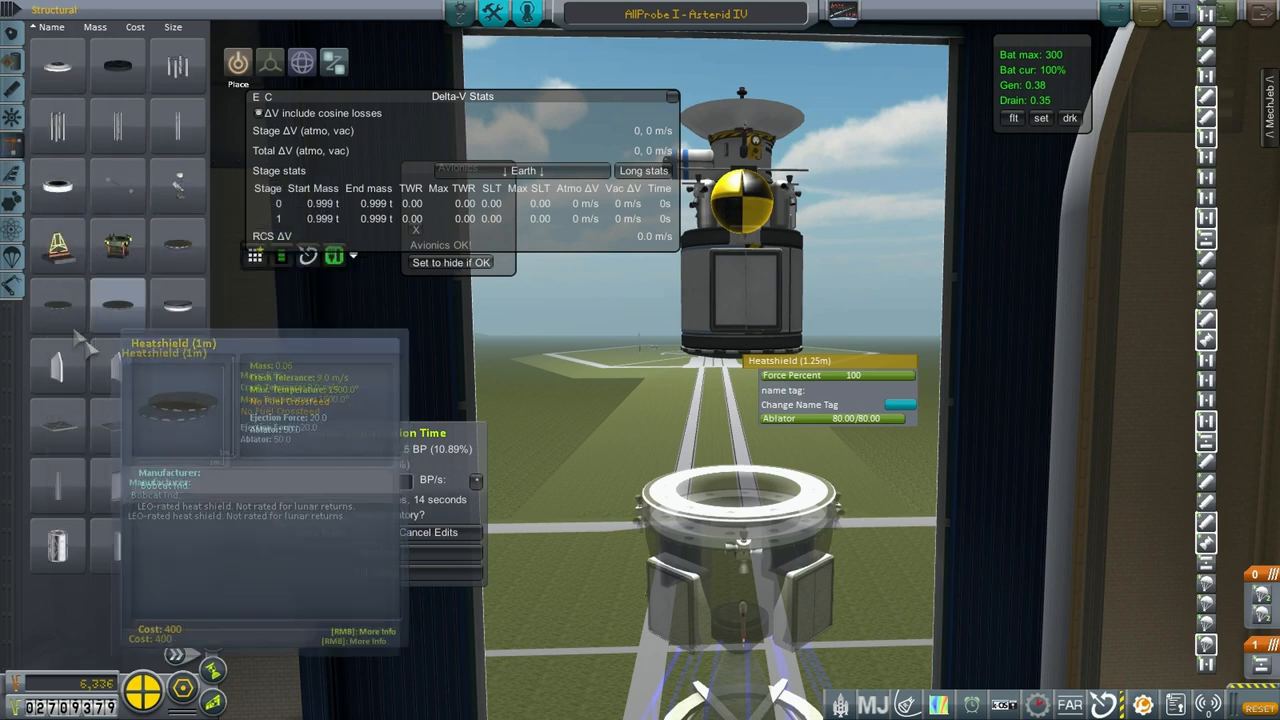
mouse_move(50, 318)
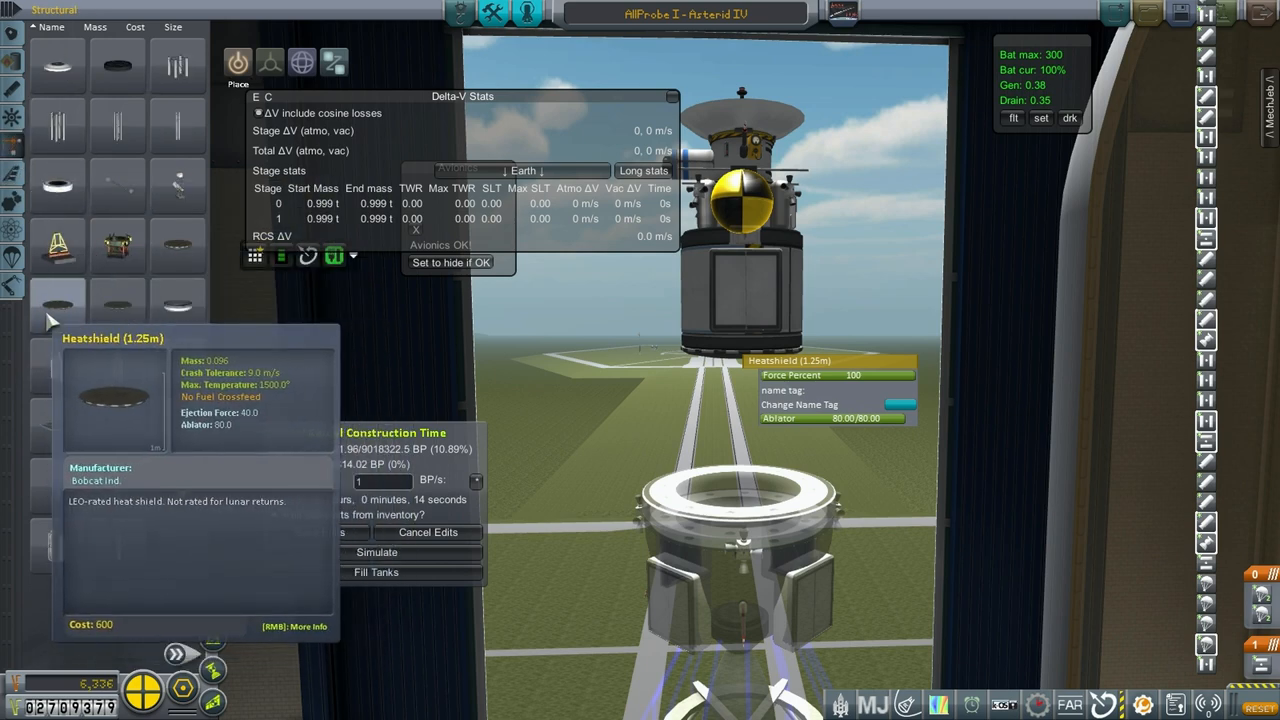
Step: Show the Aerodynamics parts and inspect the heat shield entries
click(13, 173)
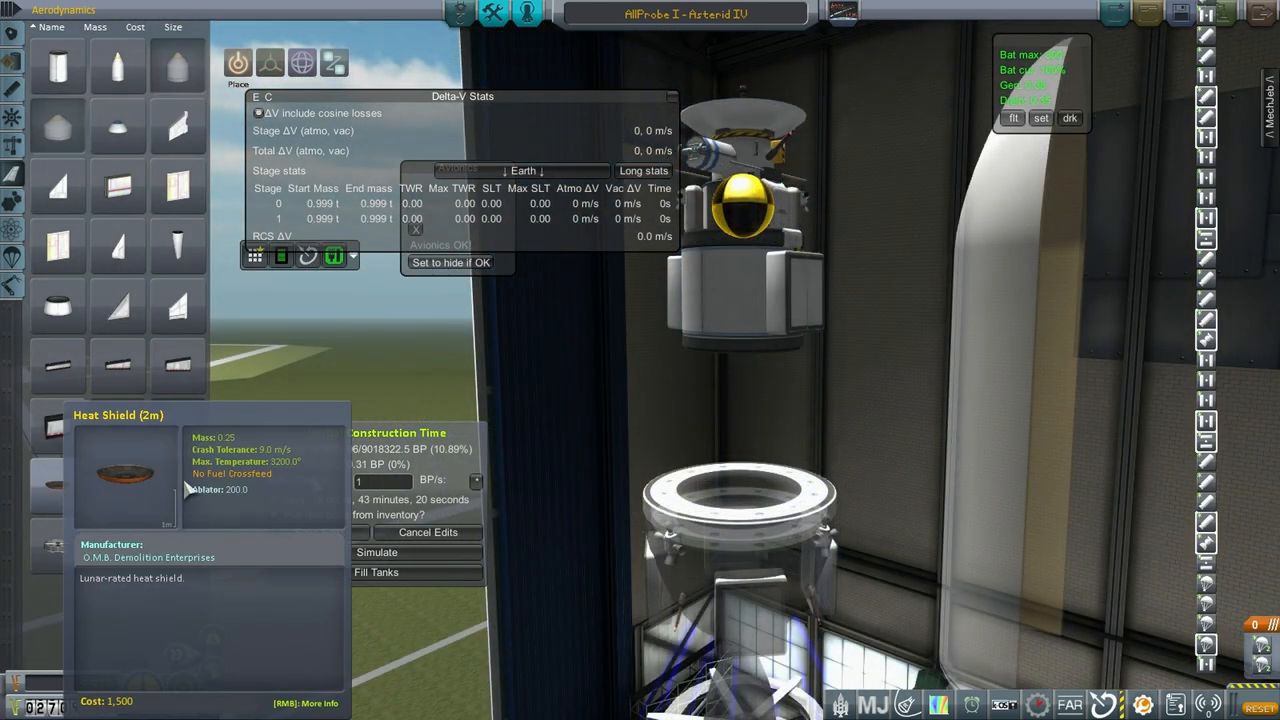
click(745, 385)
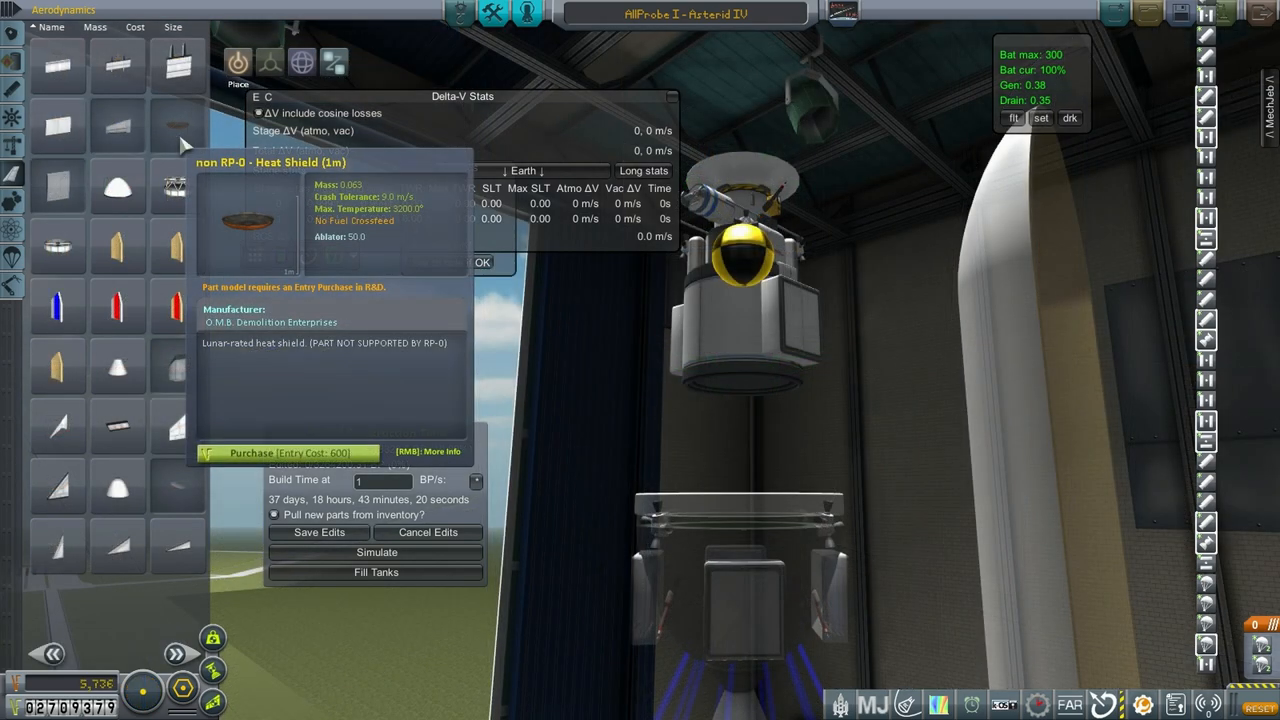
Step: View the 1 m heat shield's extended details, then dismiss them
click(422, 451)
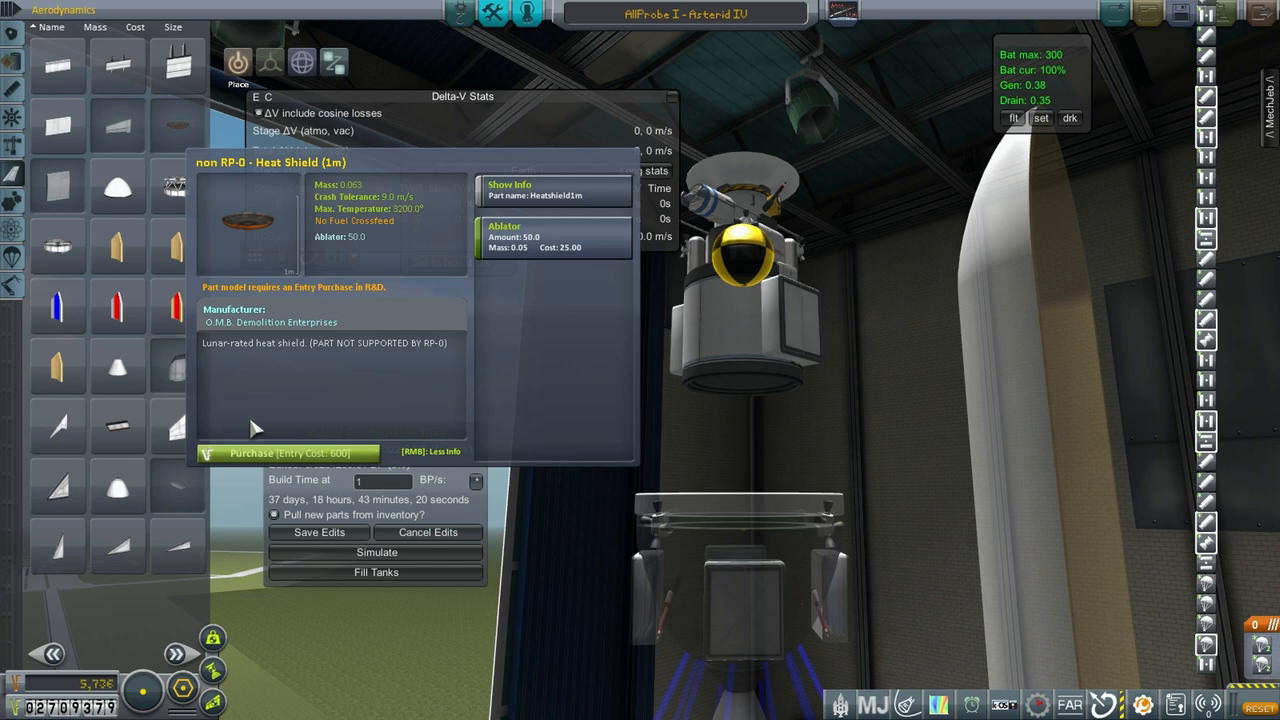
click(287, 453)
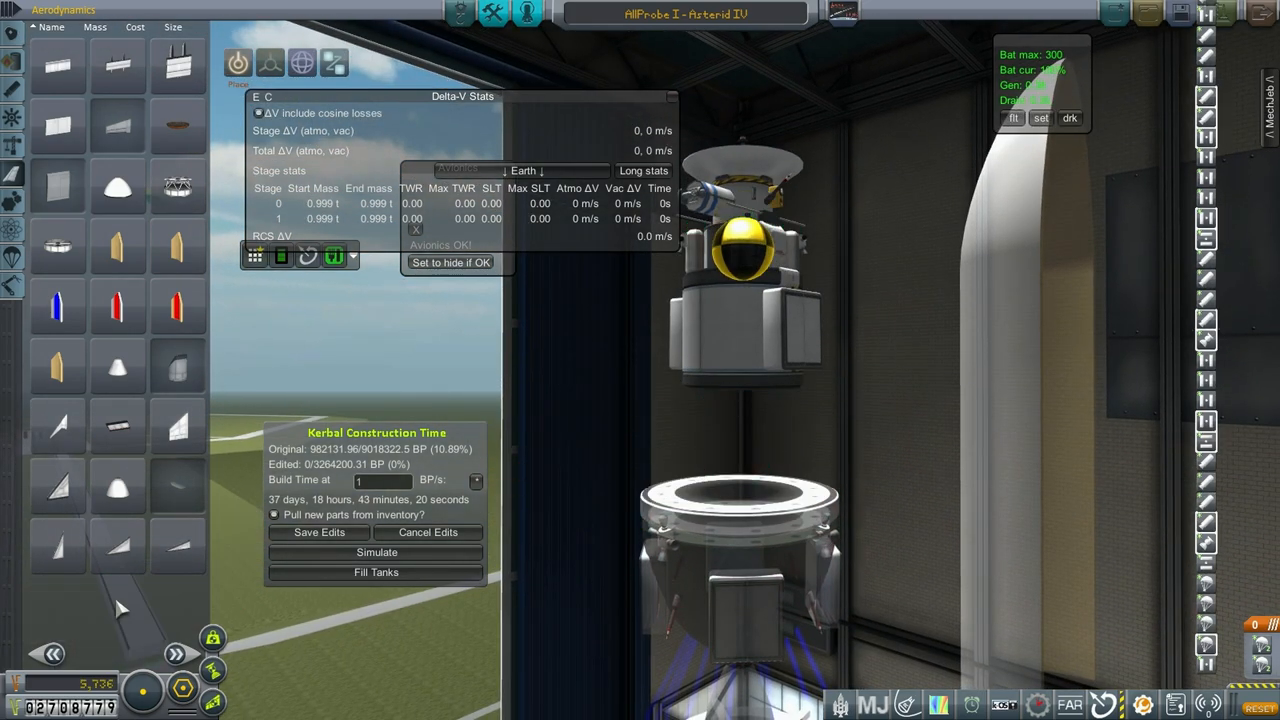
mouse_move(48, 653)
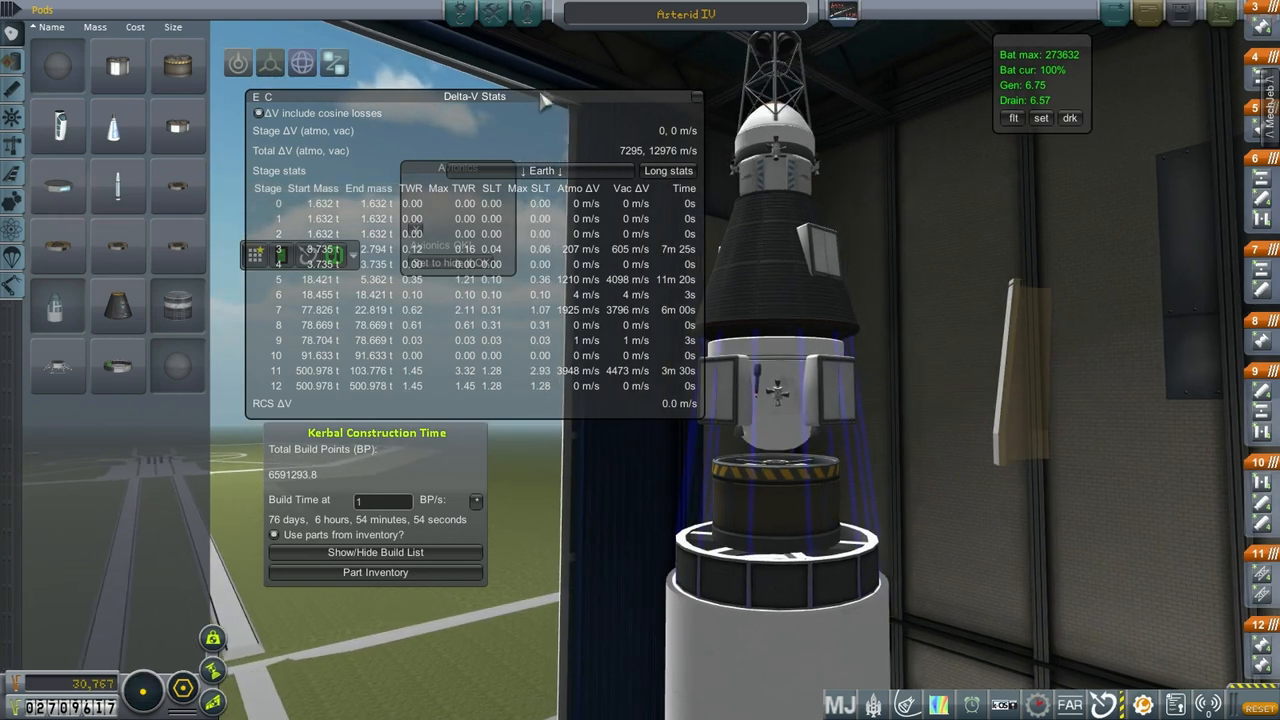
Step: Drag the Delta-V Stats panel up to the top edge of the screen
drag(475, 96, 402, 79)
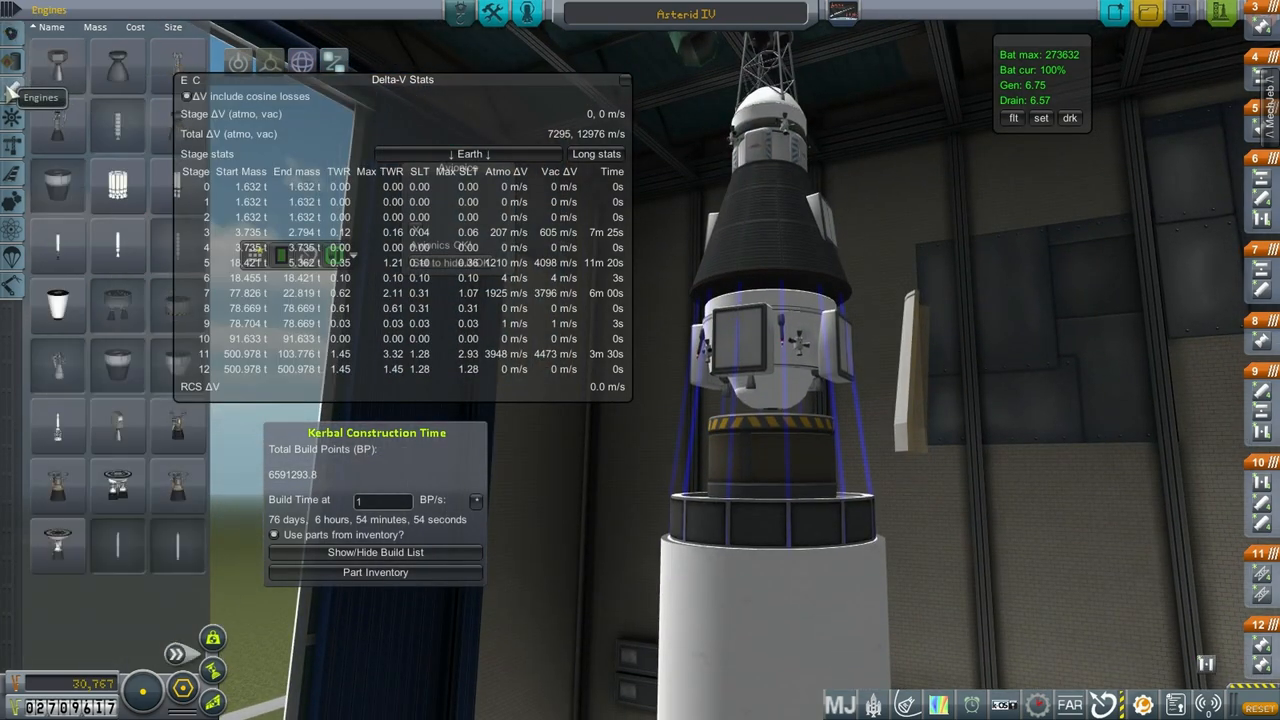
mouse_move(117, 65)
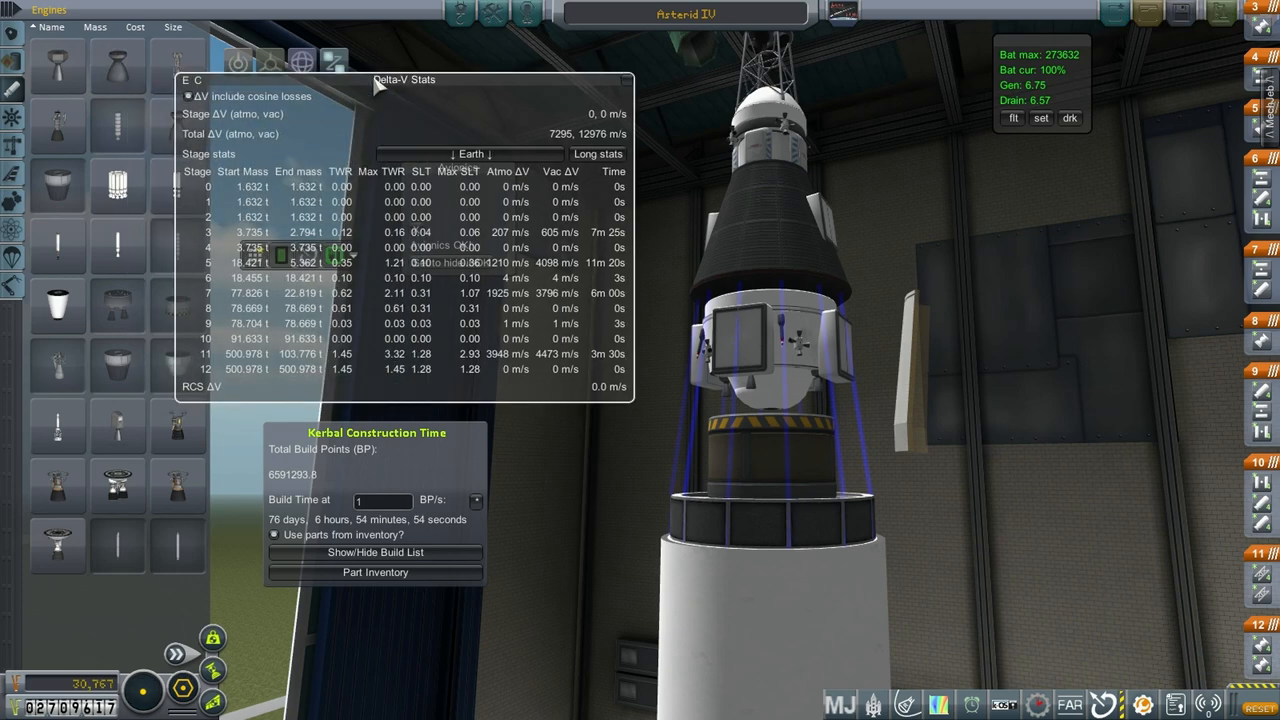
drag(405, 79, 440, 60)
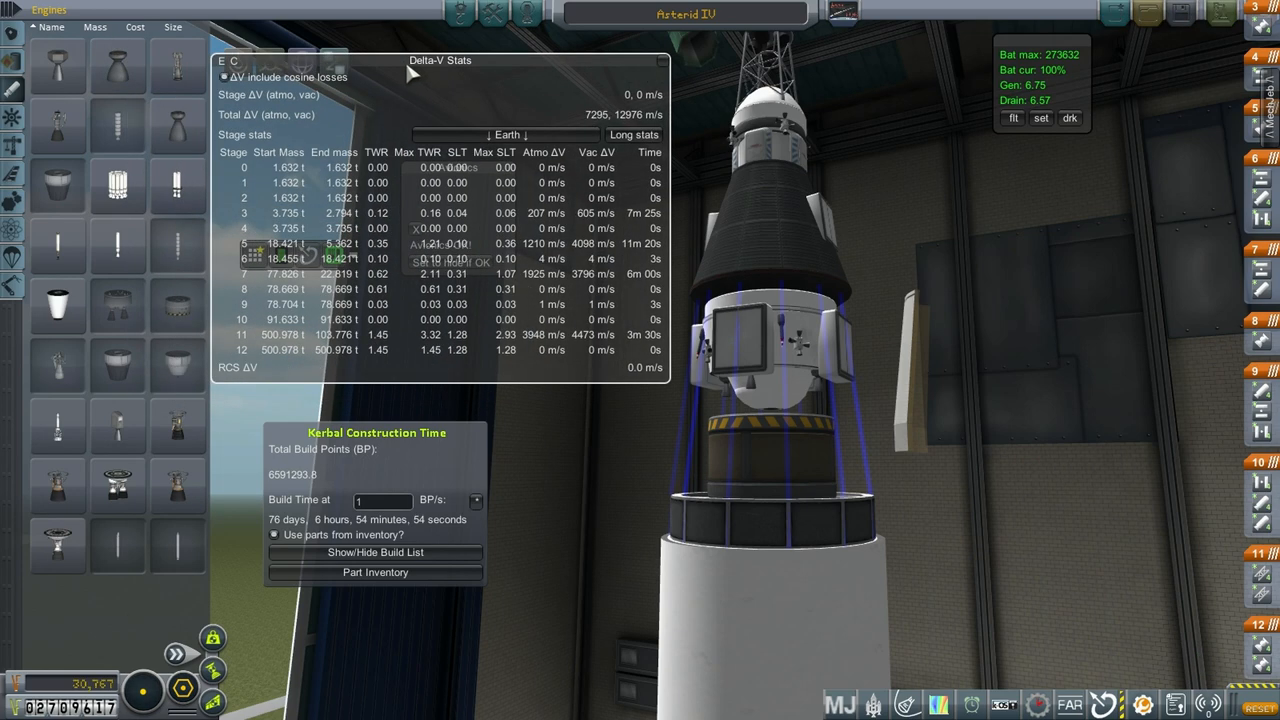
mouse_move(180, 135)
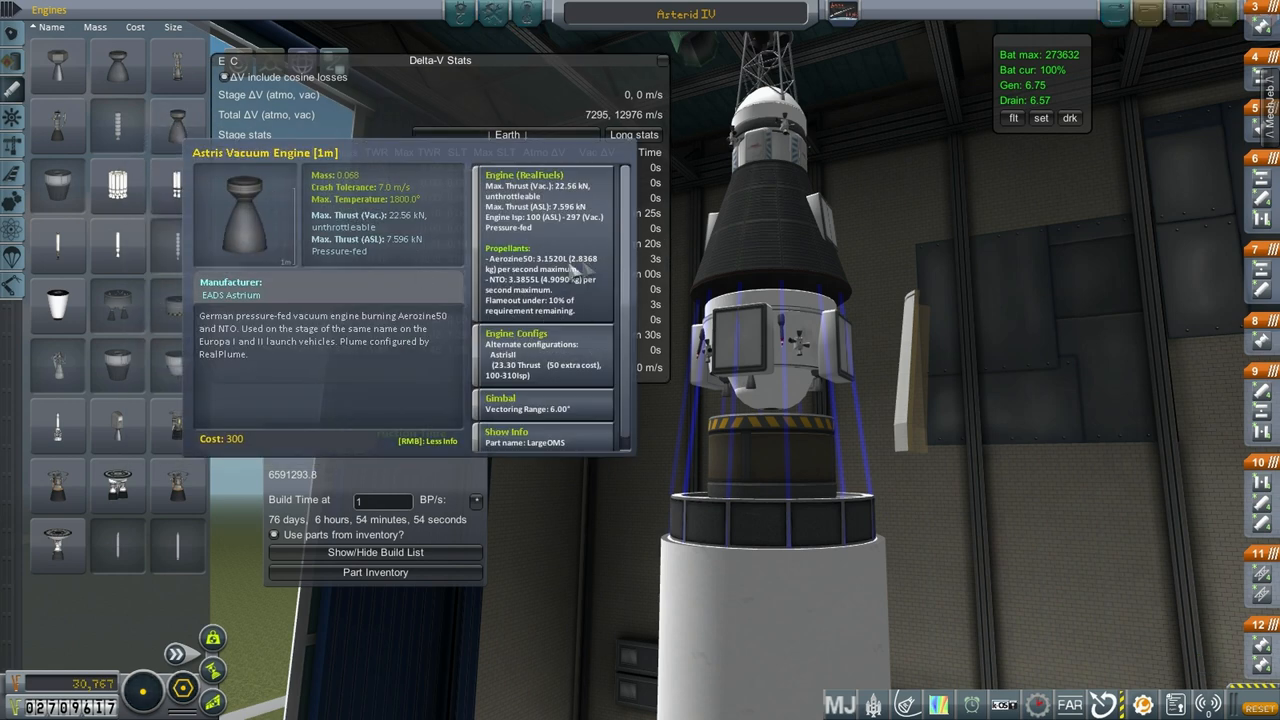
mouse_move(490, 290)
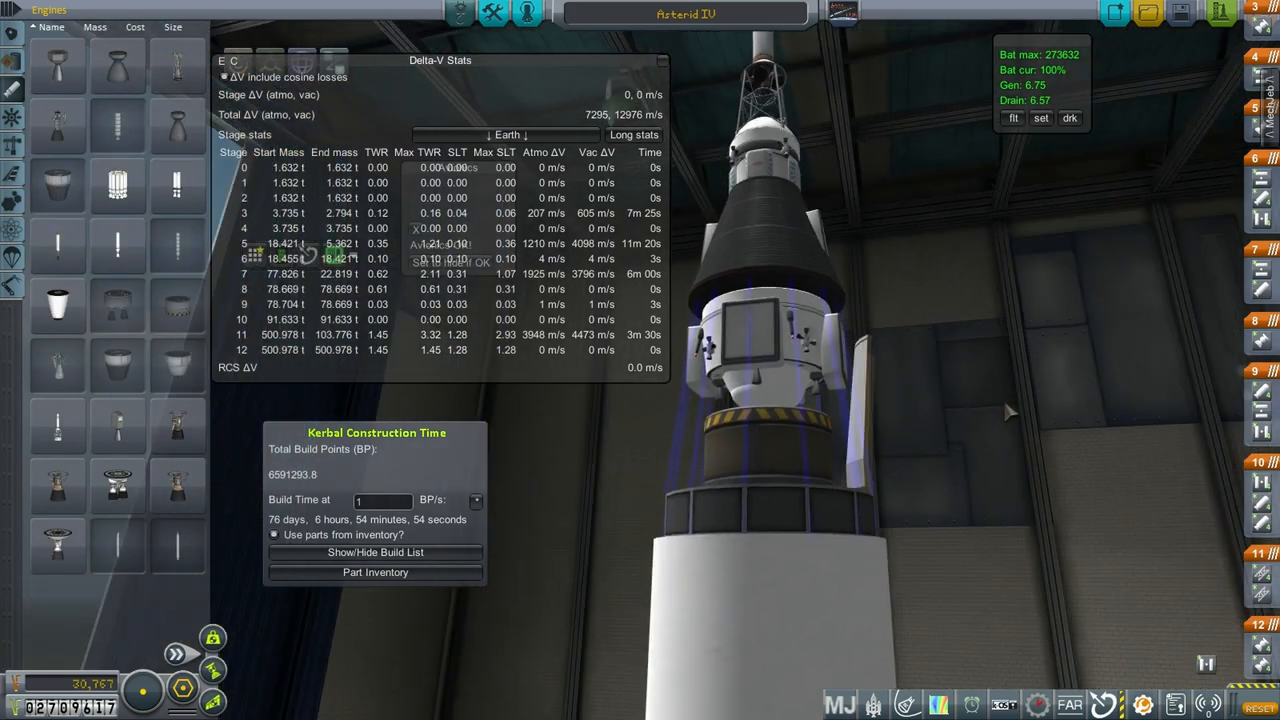
mouse_move(178, 125)
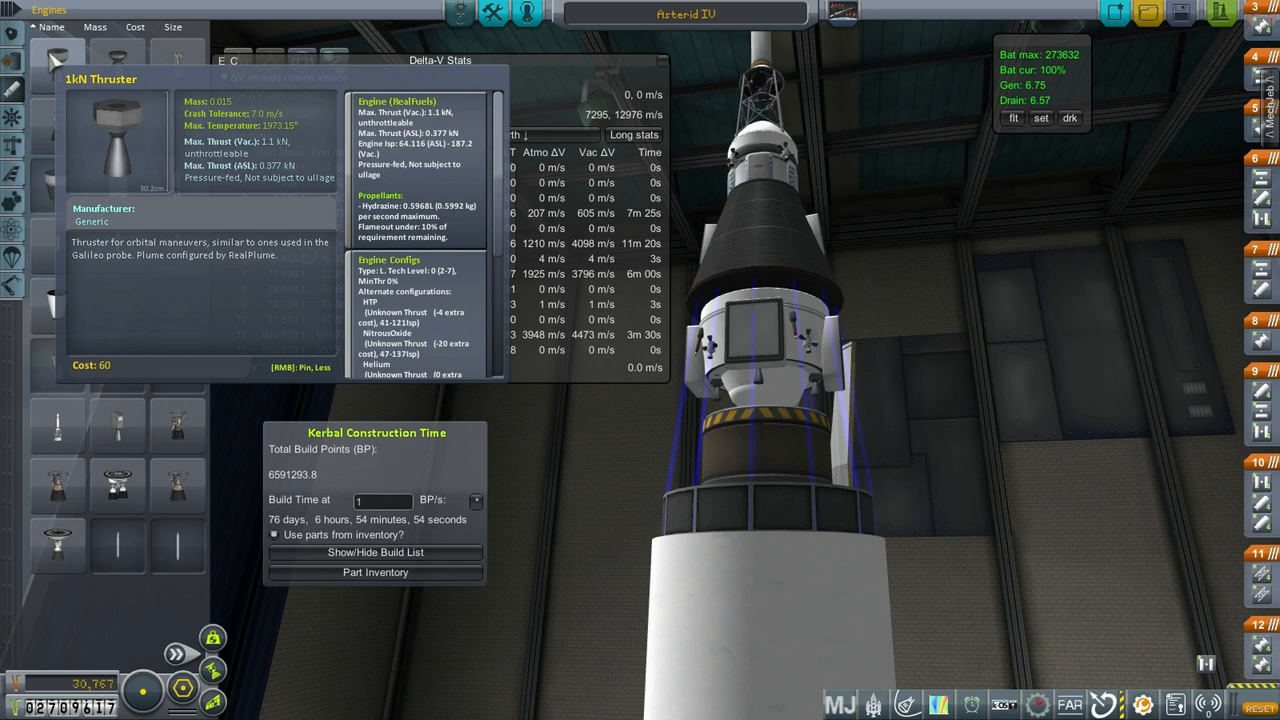
Step: Scroll the 1kN Thruster info panel through its alternate propellant configurations
scroll(down, 3)
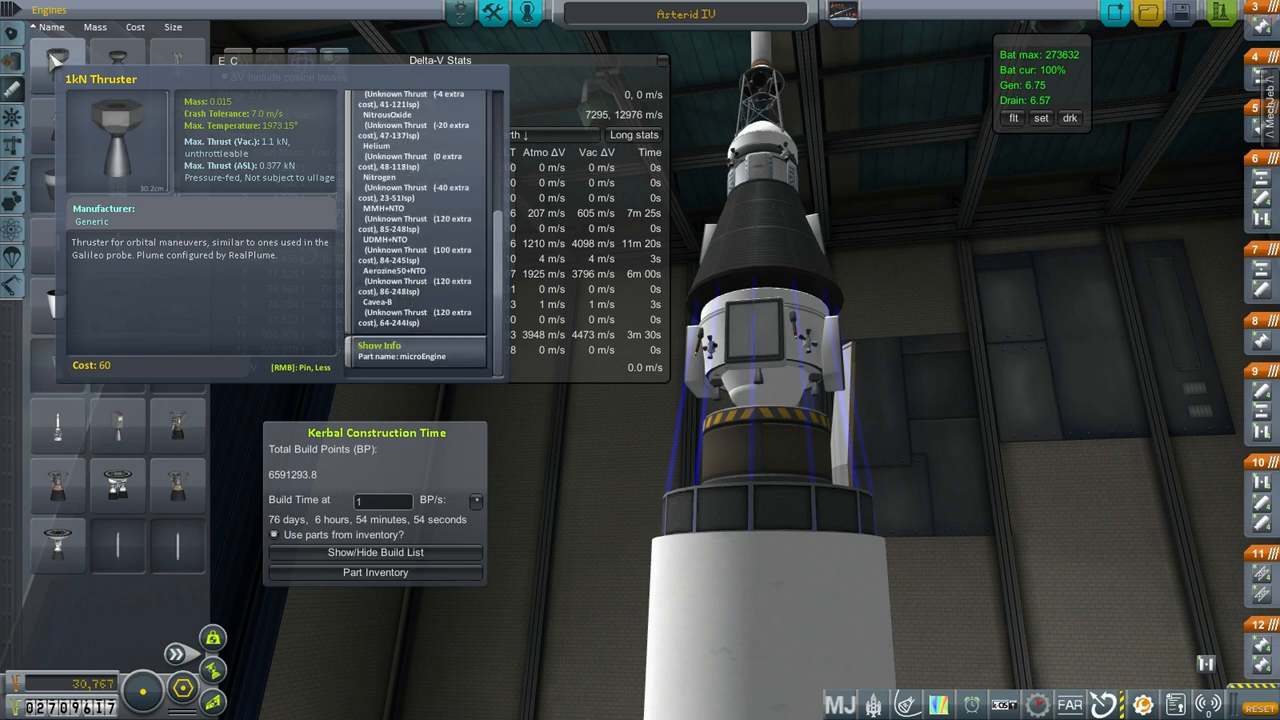
mouse_move(238, 118)
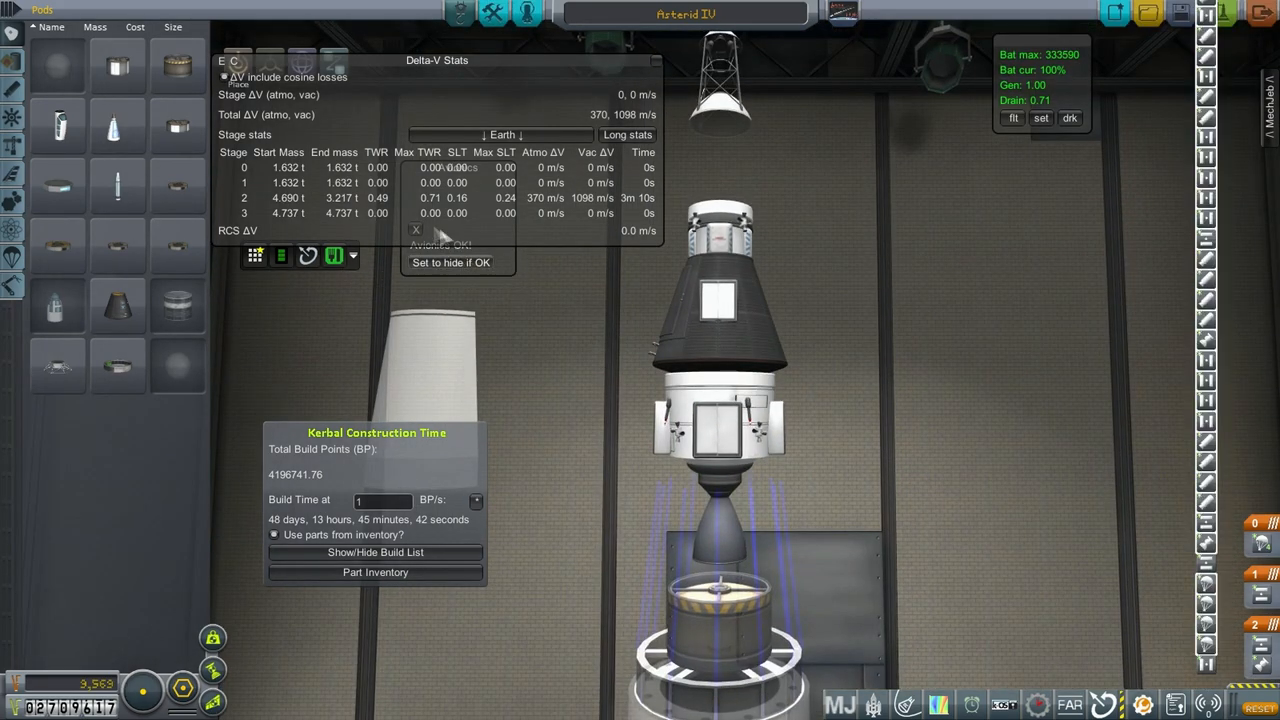
mouse_move(117, 305)
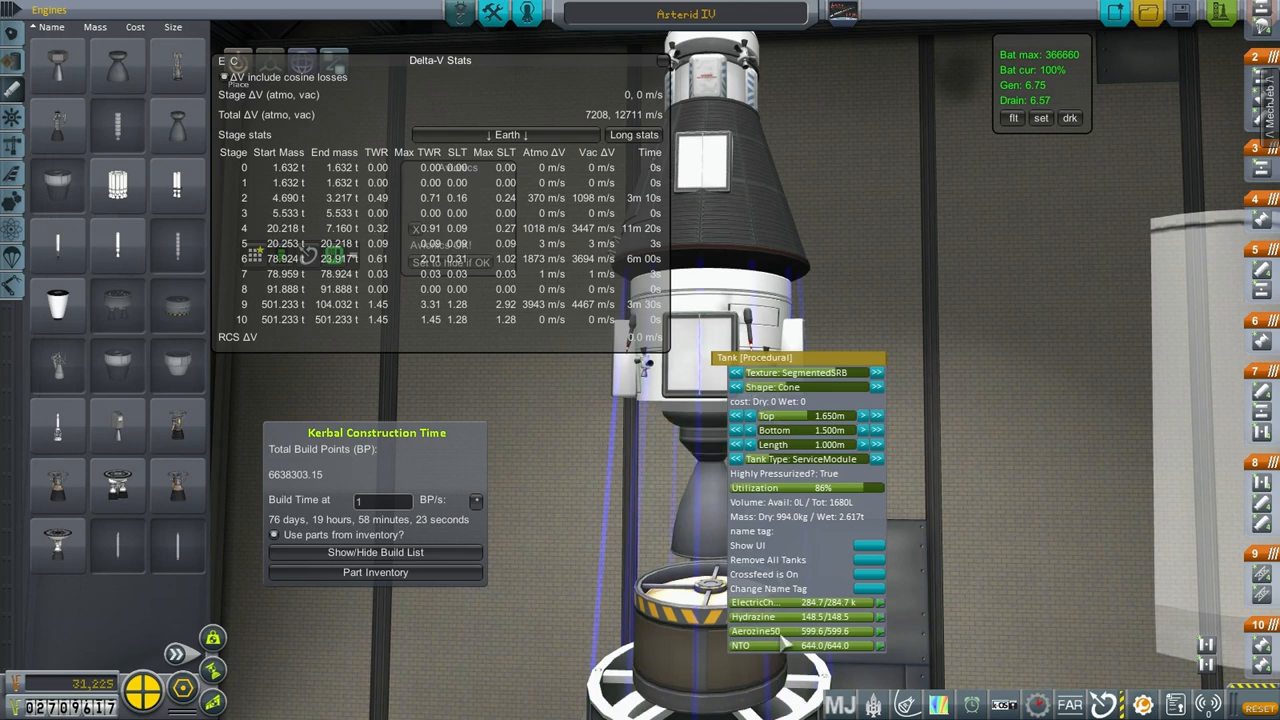
mouse_move(860, 525)
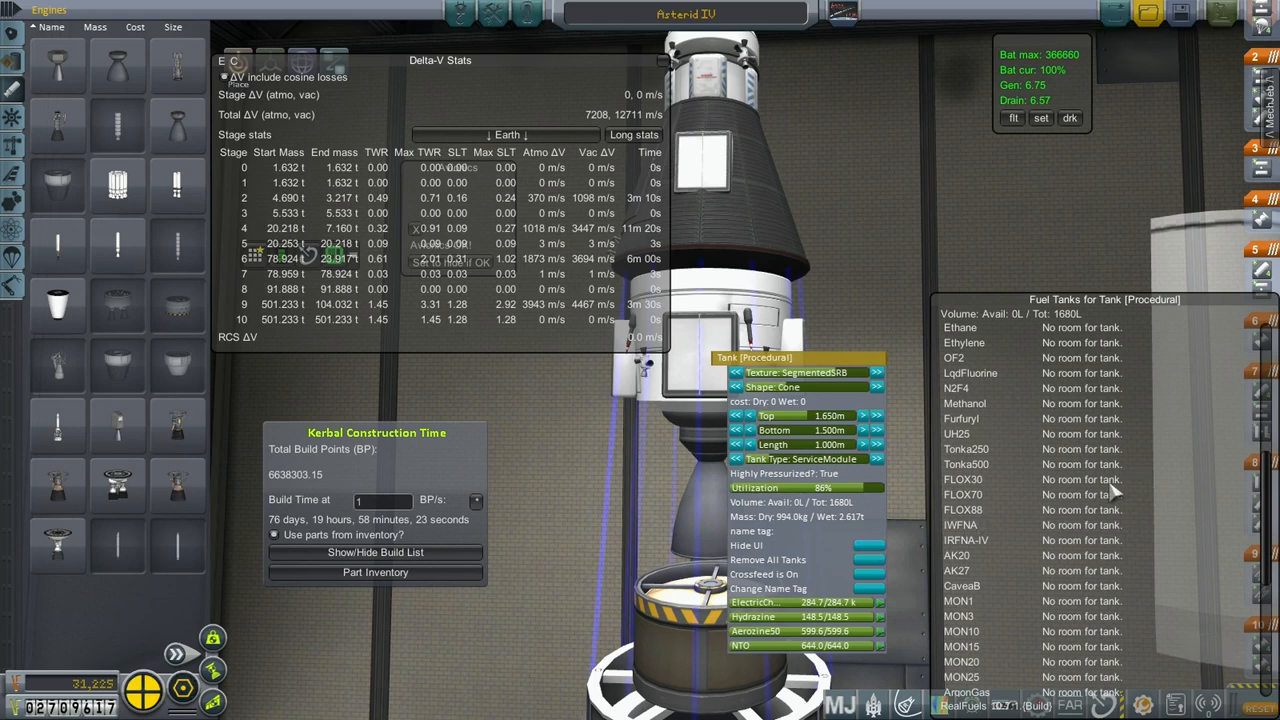
Step: Shorten the conical service-module tank to 0.5 m, raising totals to 7481/13435 m/s
scroll(down, 3)
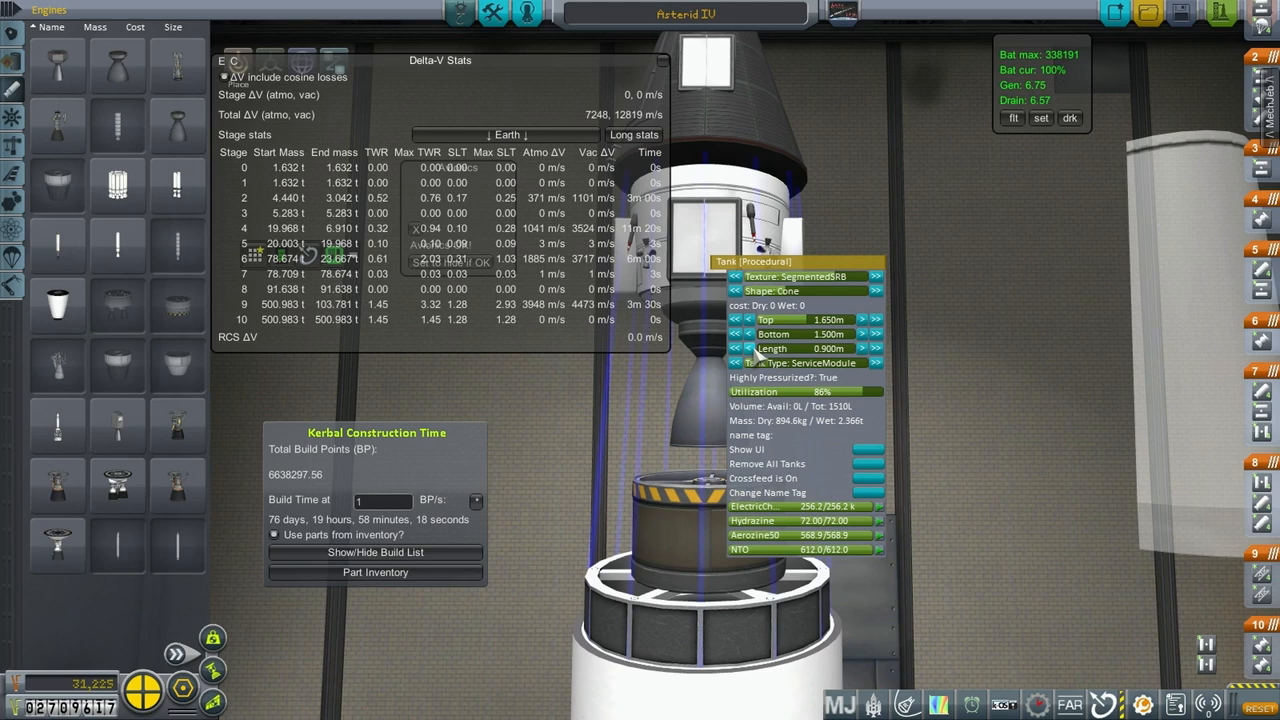
click(747, 348)
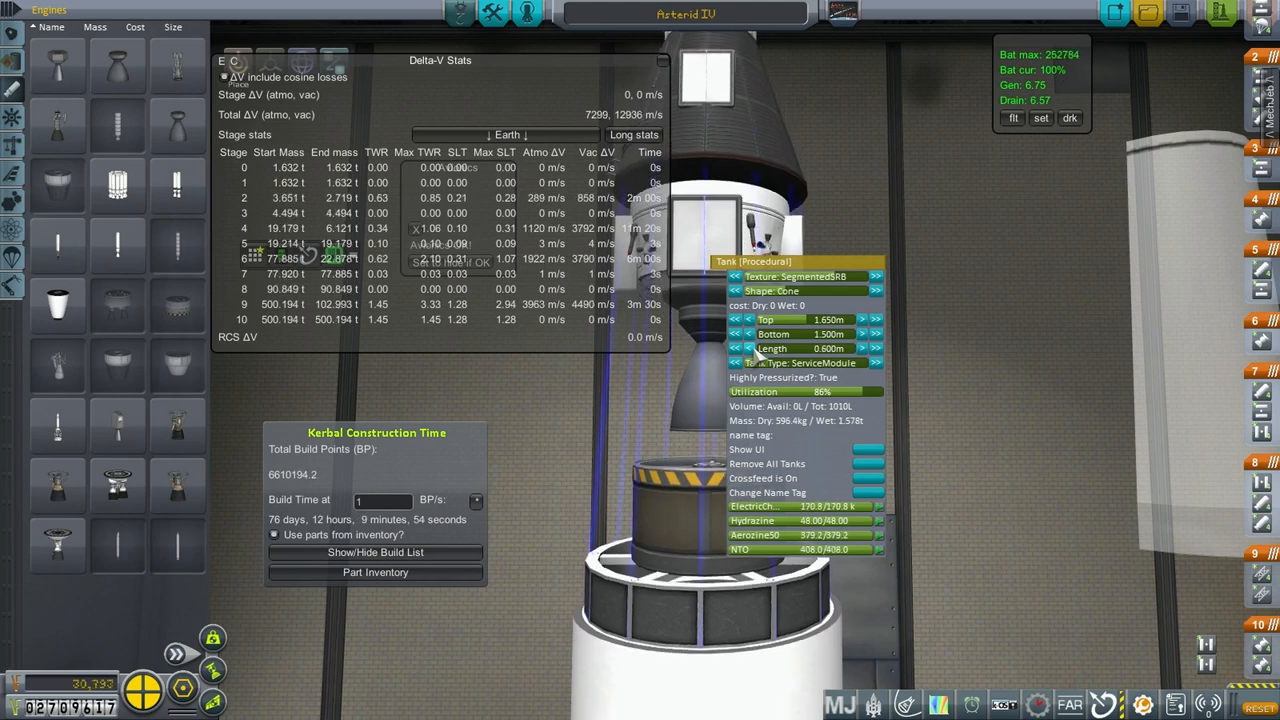
click(736, 348)
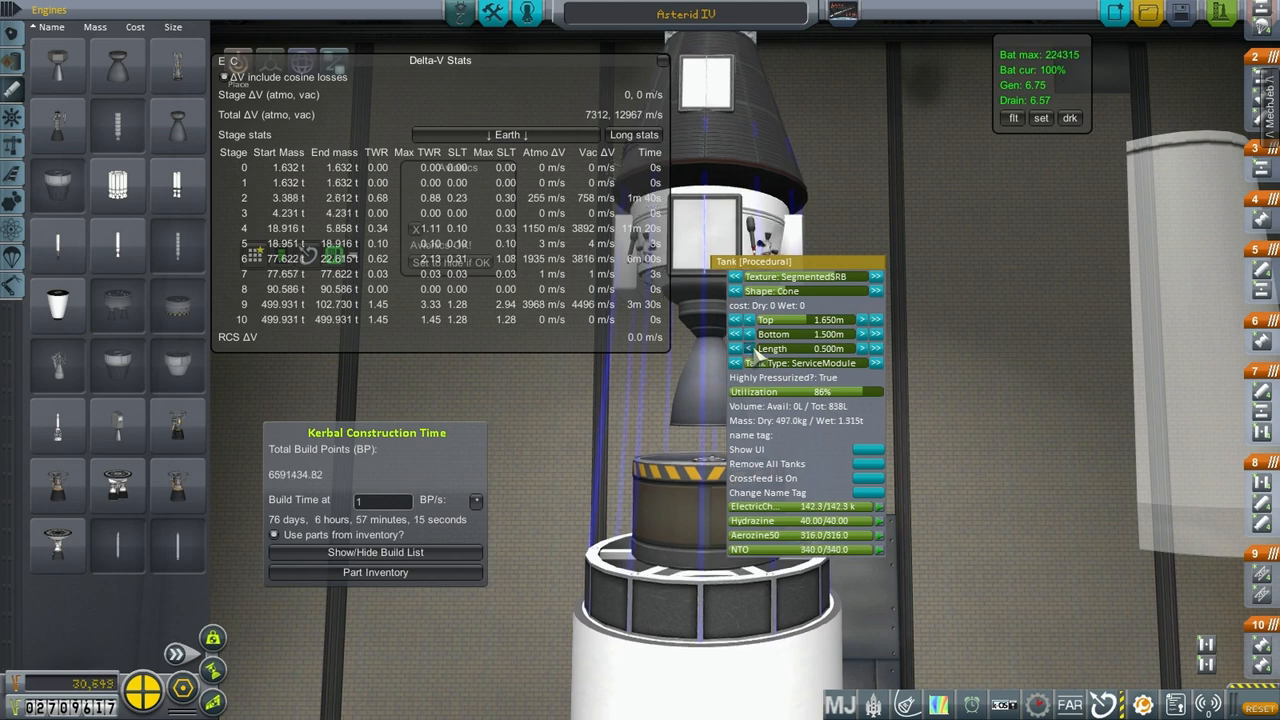
click(748, 348)
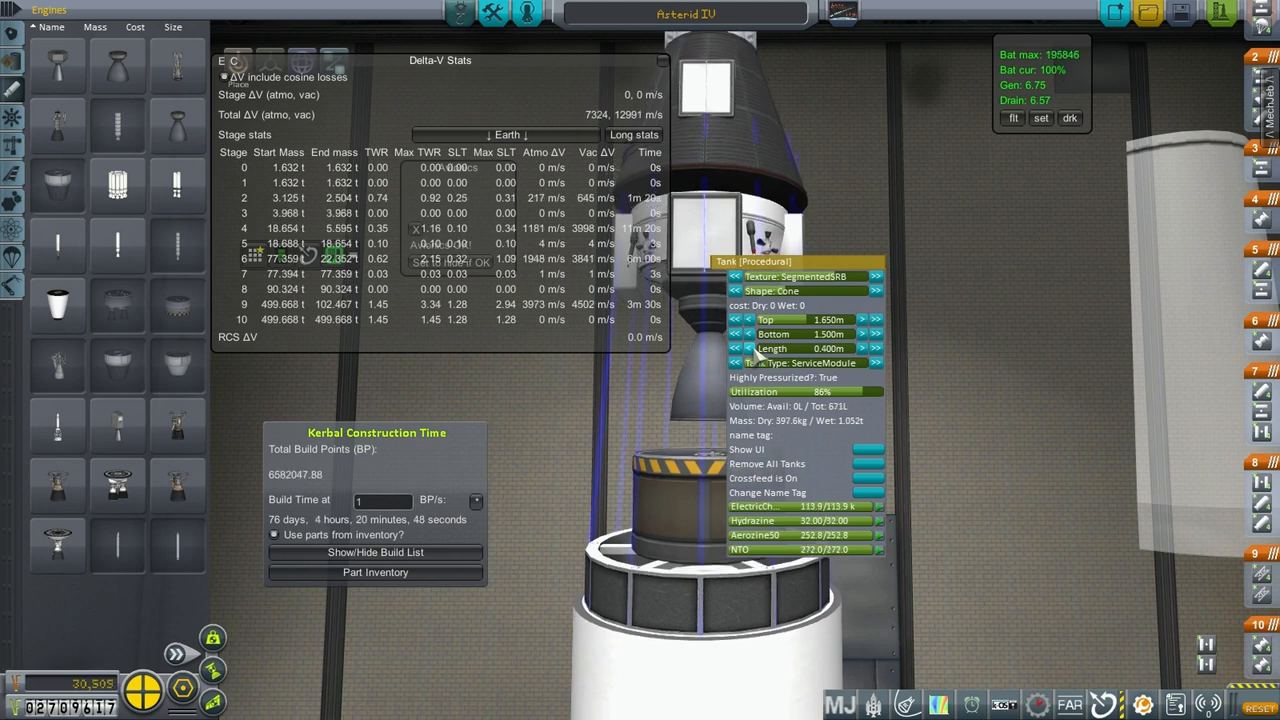
click(876, 348)
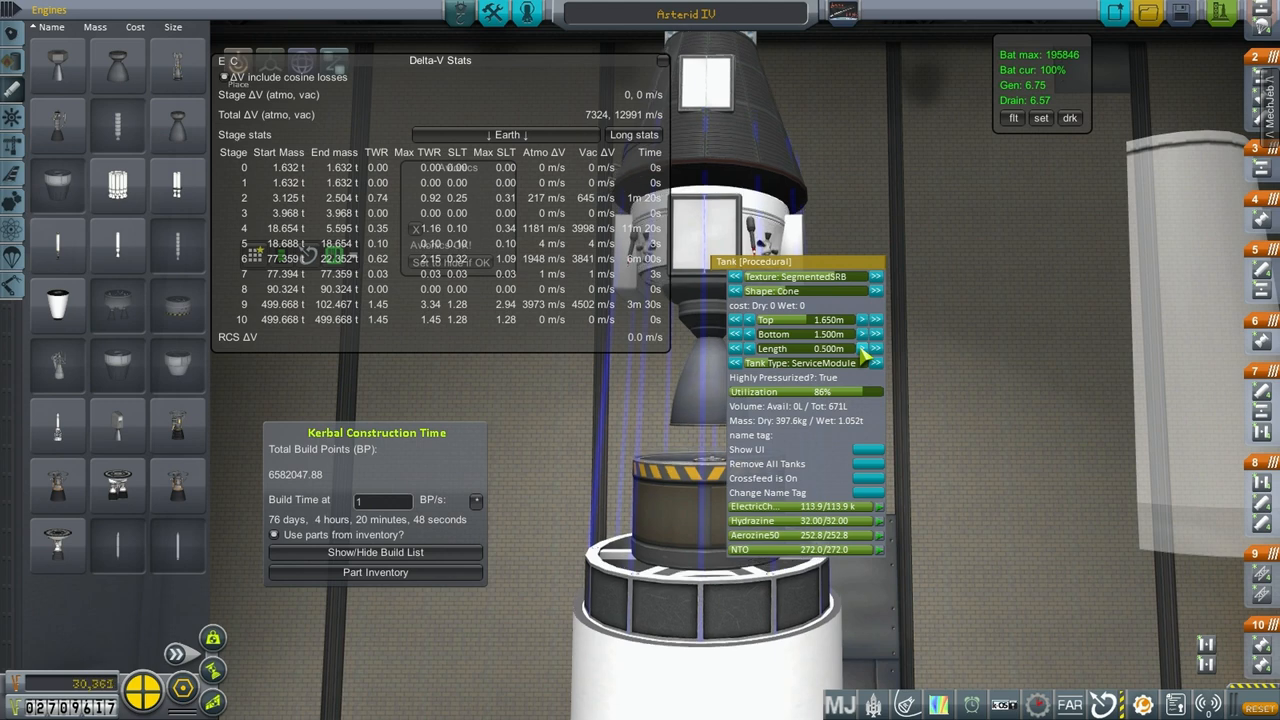
click(877, 348)
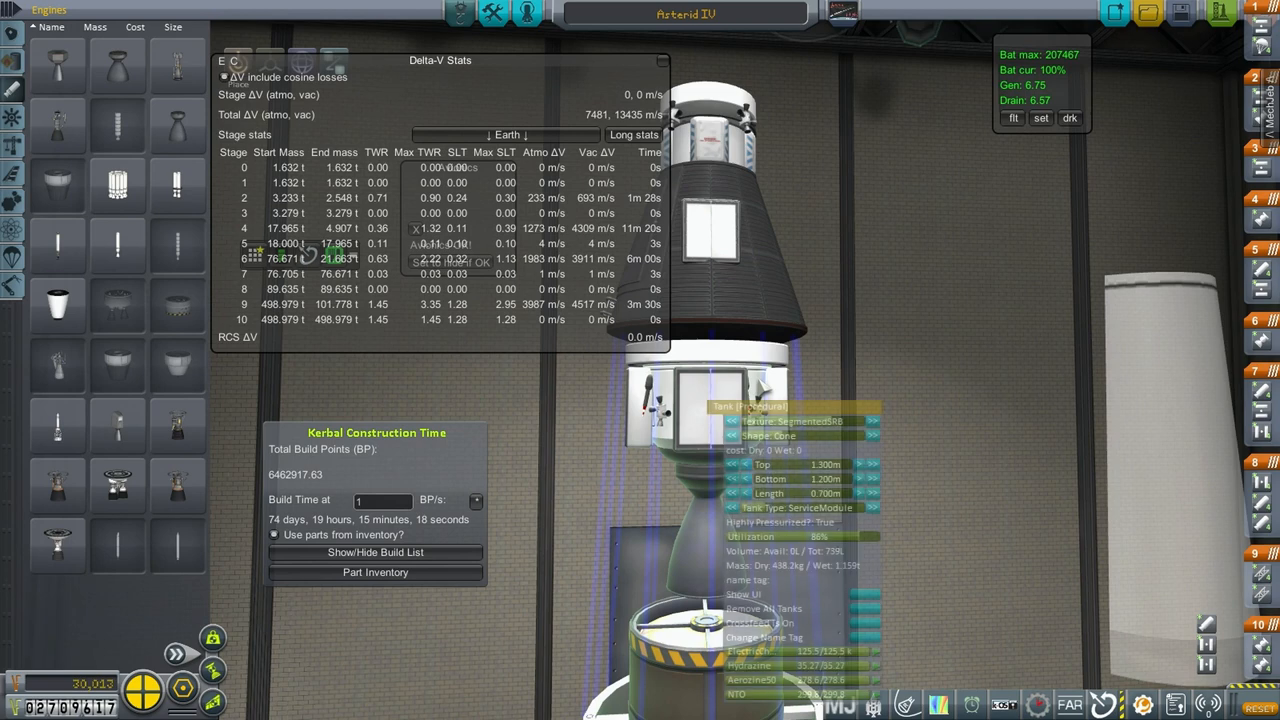
Step: Settle the service tank length at 0.7 m and remove its Aerozine50 in Fuel Tanks
click(873, 493)
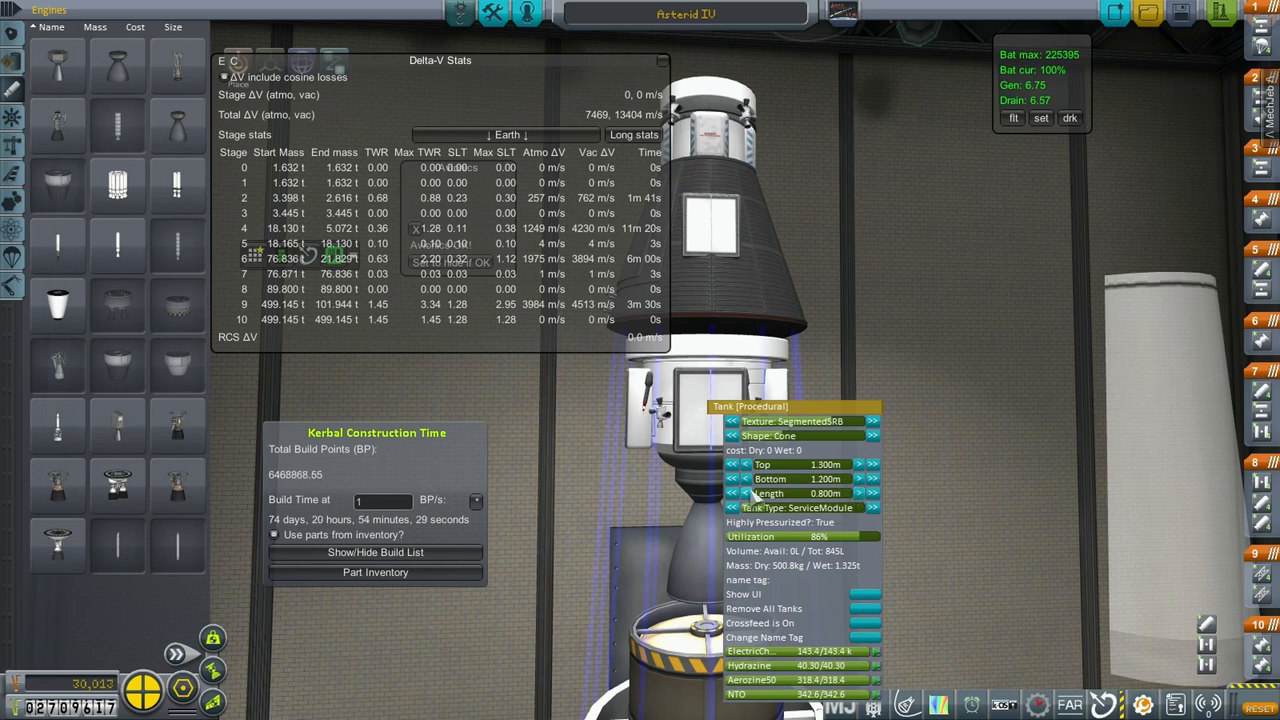
click(731, 493)
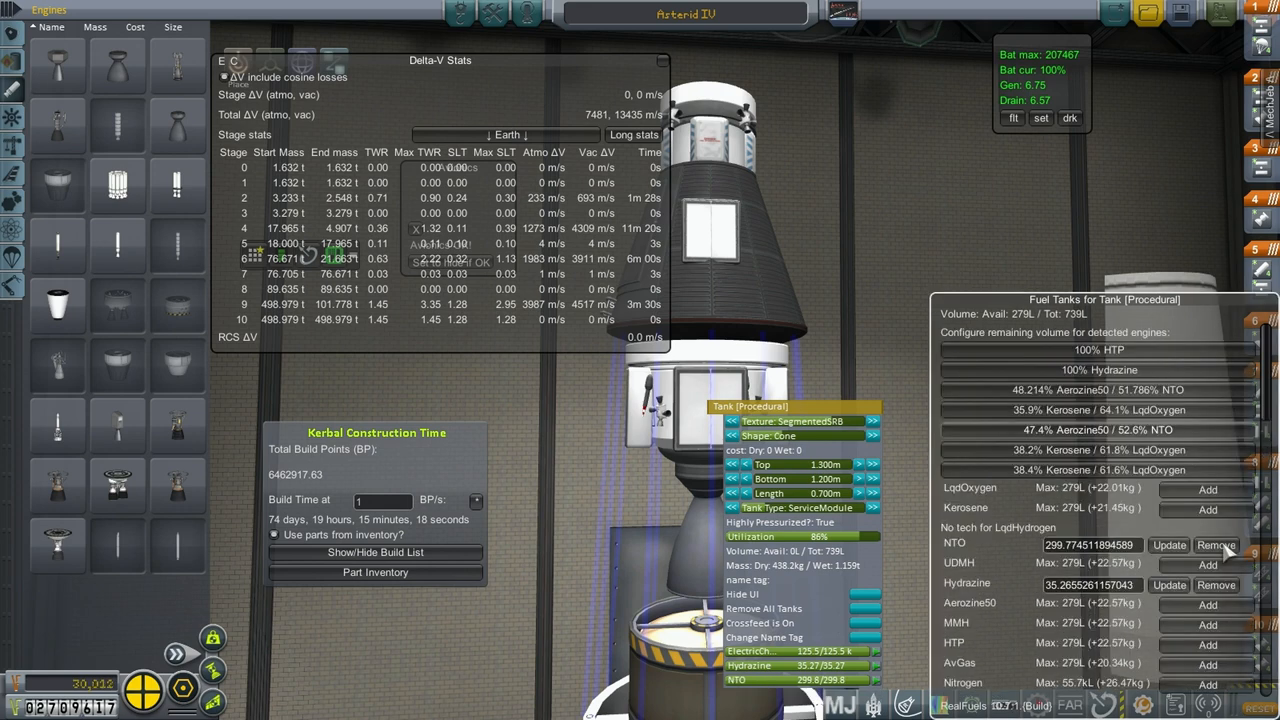
click(1216, 545)
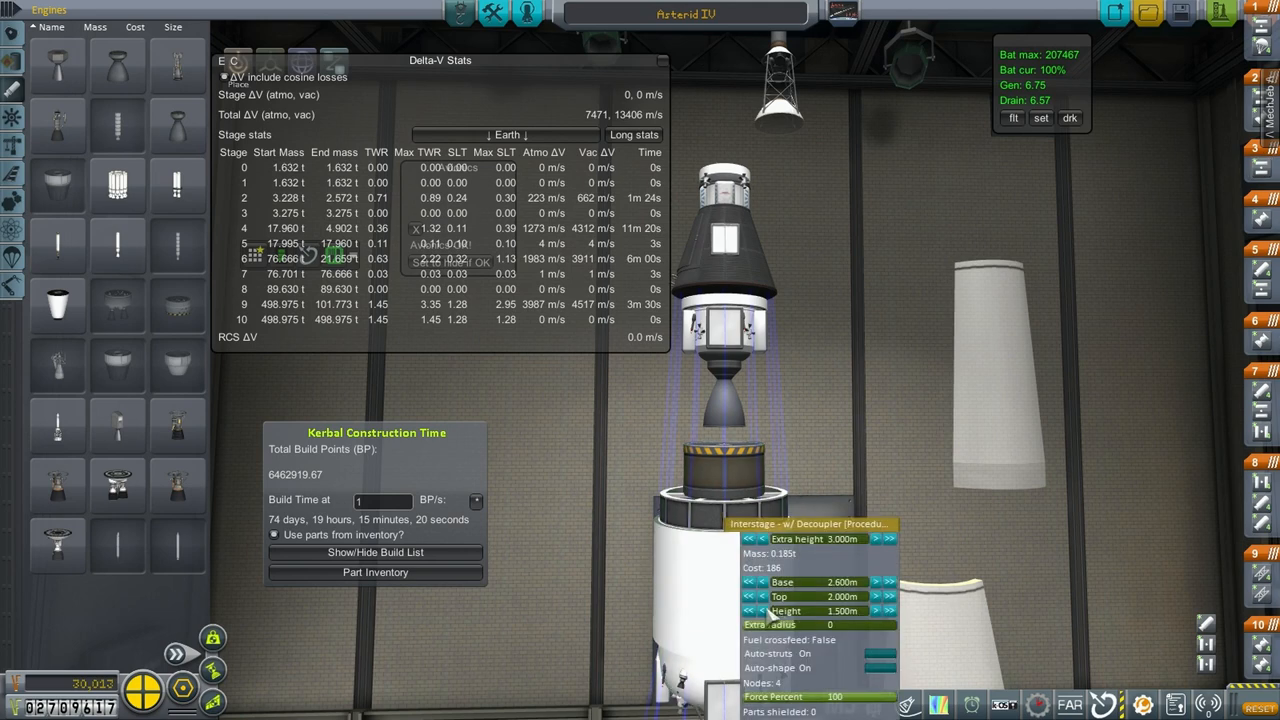
Step: Reduce the procedural interstage decoupler's height to 1.3 m
click(760, 610)
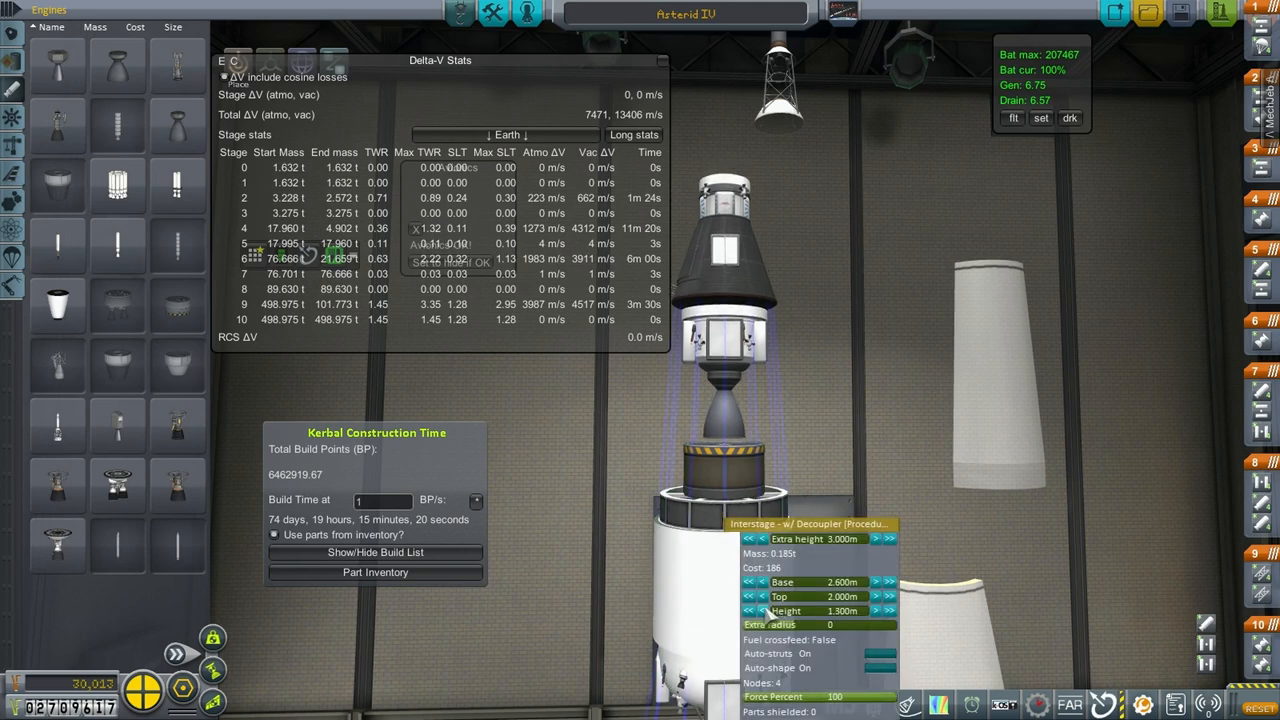
mouse_move(905, 265)
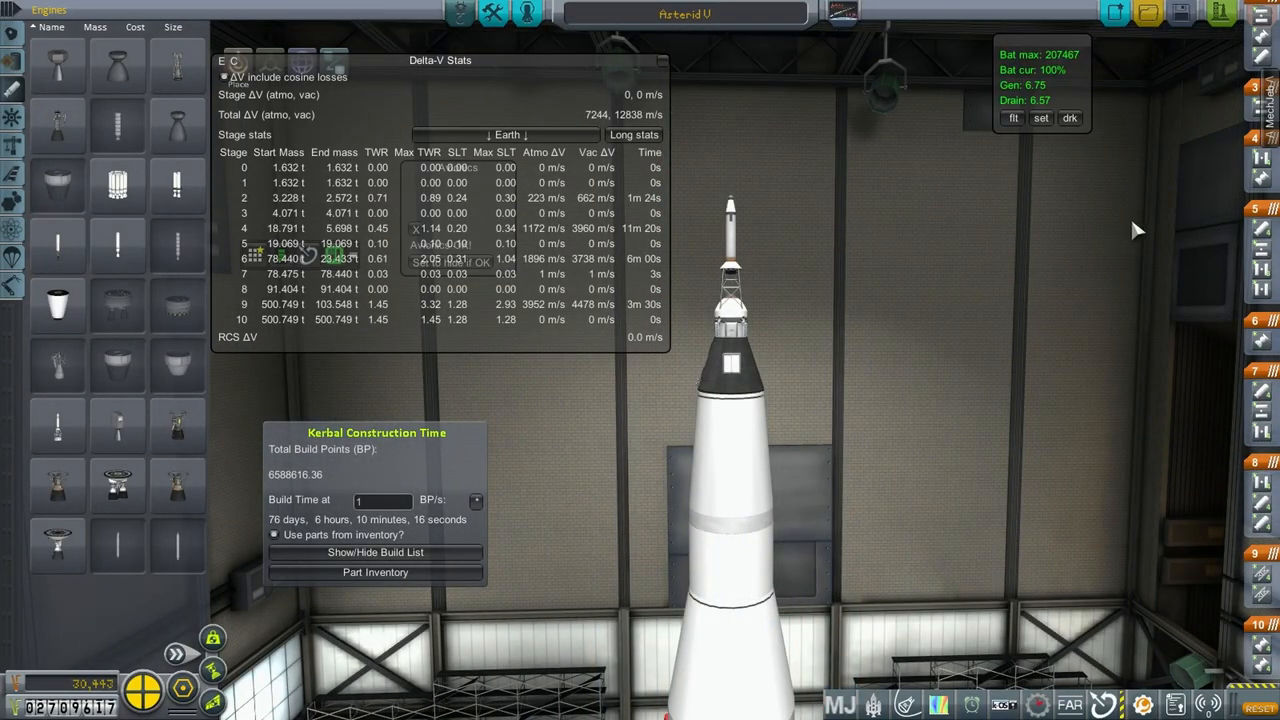
mouse_move(1185, 197)
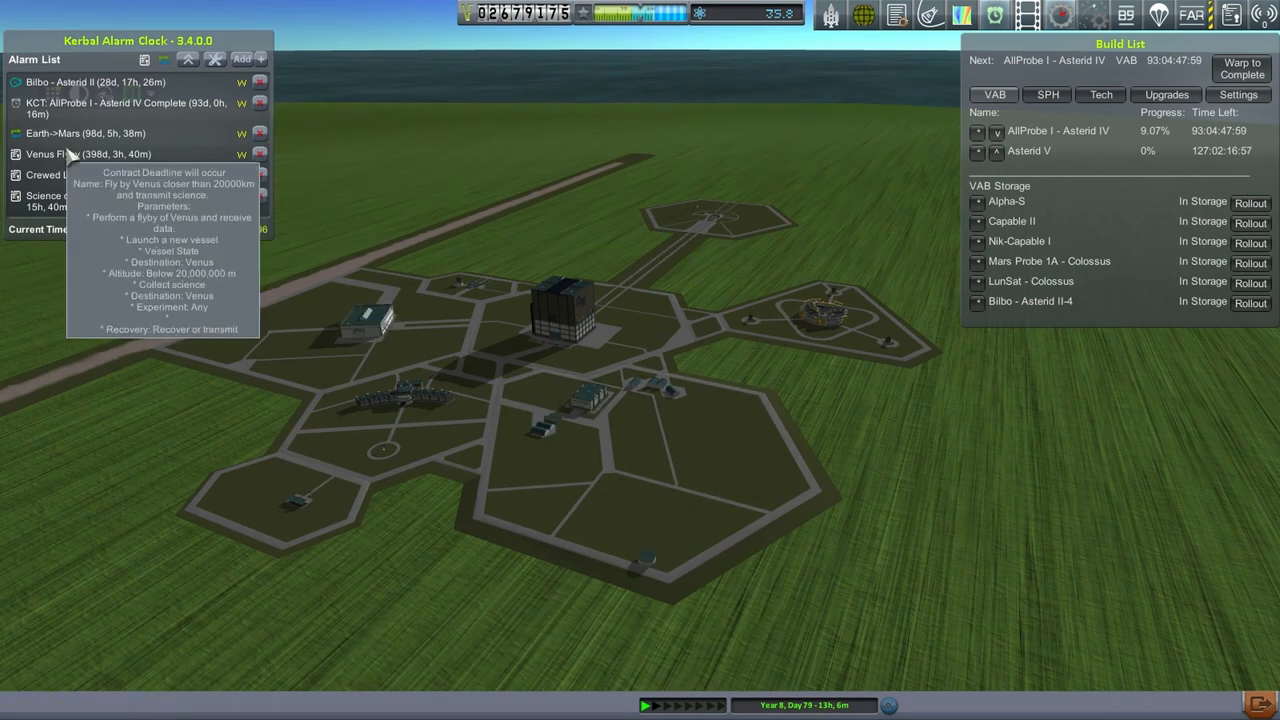
mouse_move(47, 85)
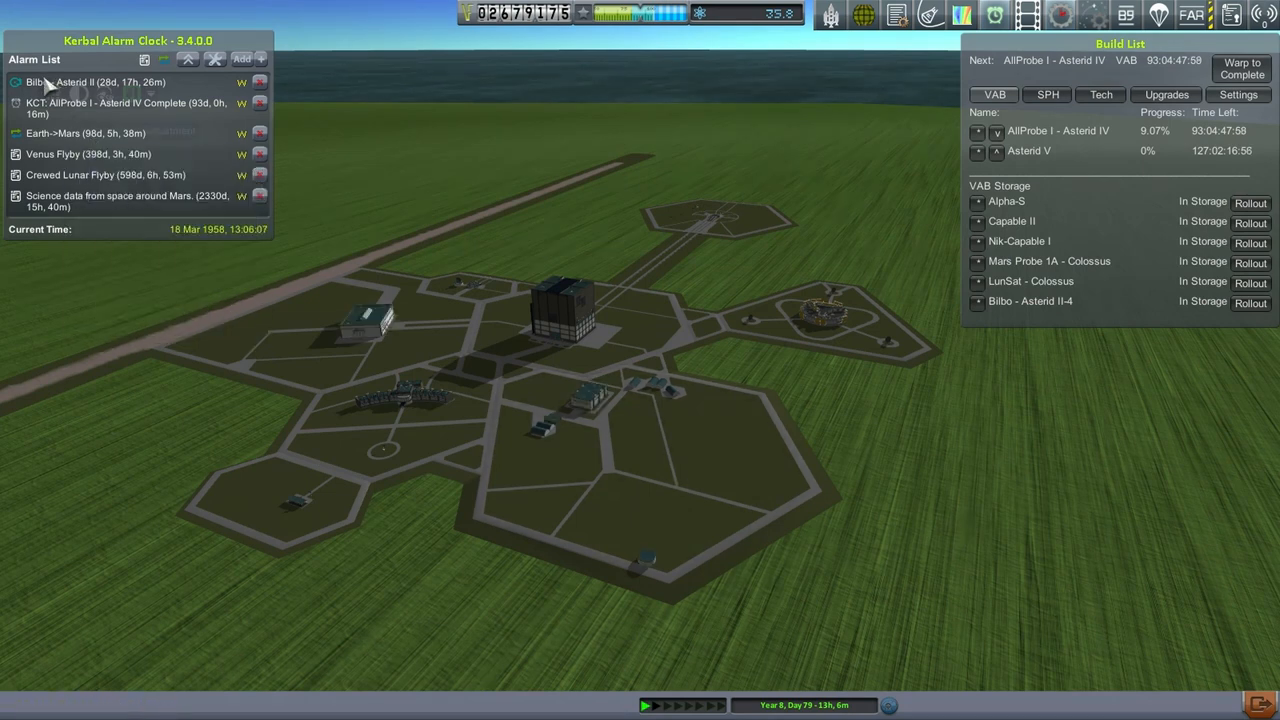
mouse_move(40, 82)
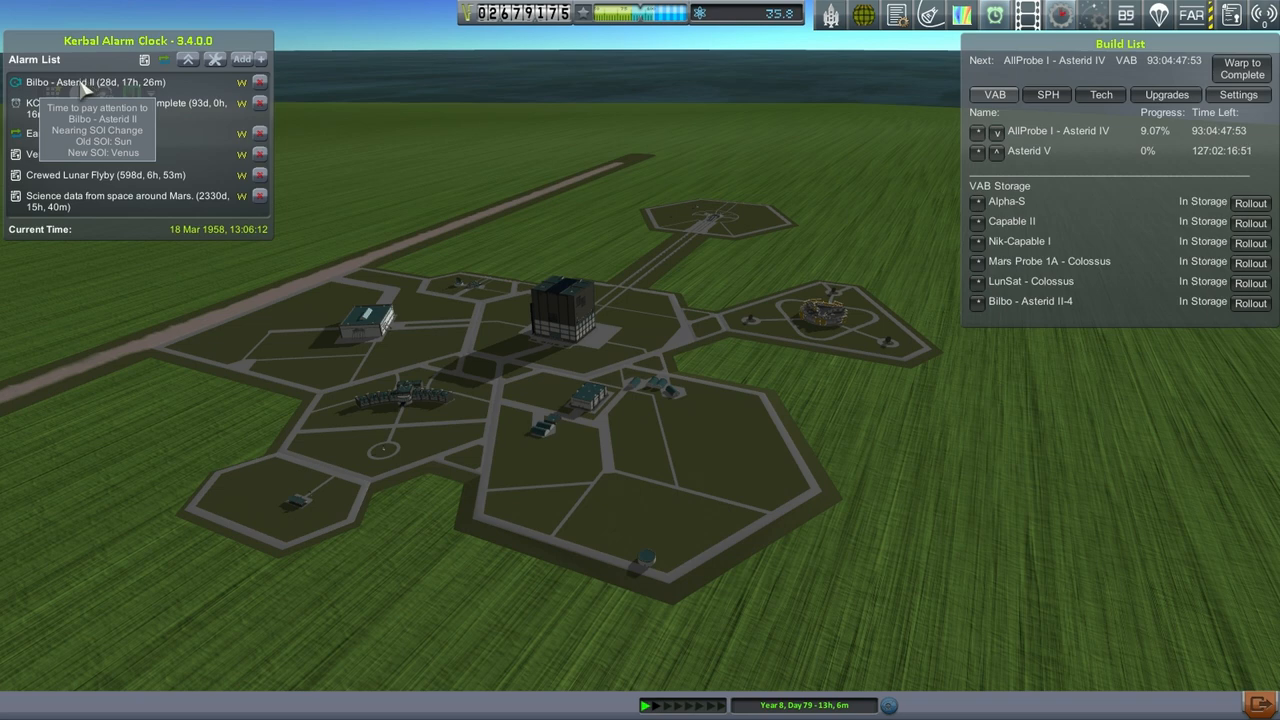
mouse_move(185, 200)
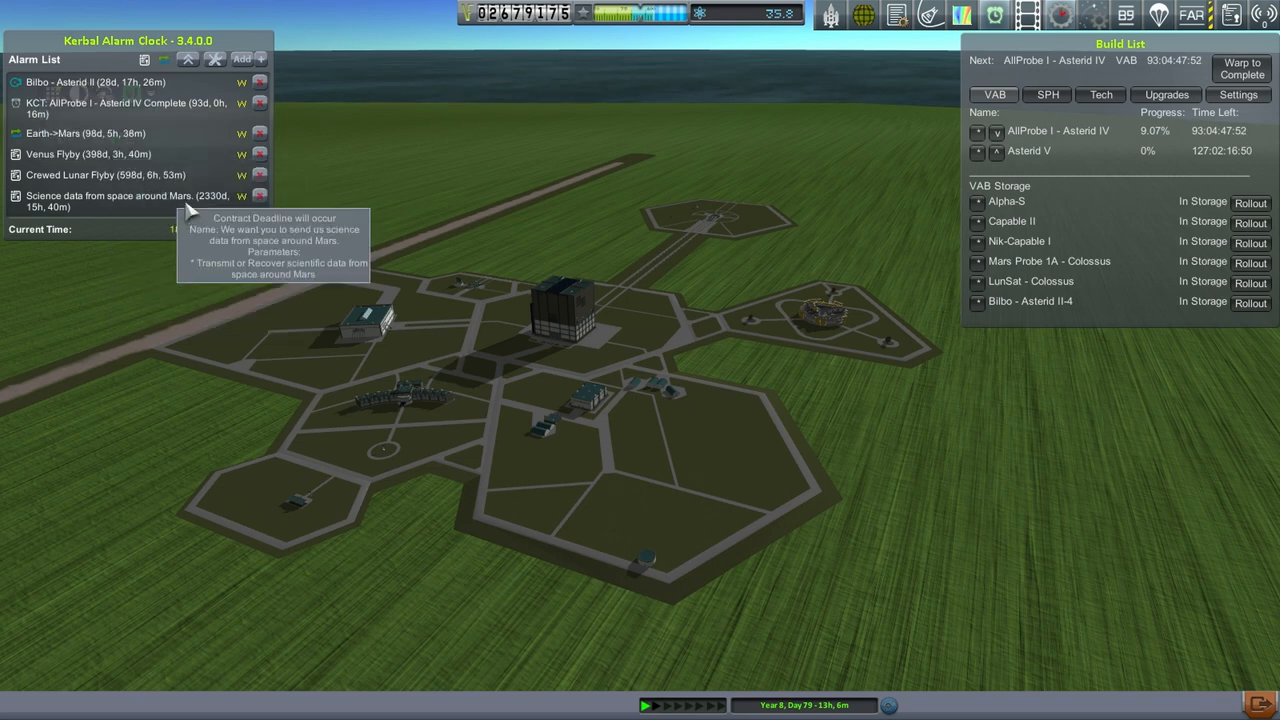
mouse_move(88, 154)
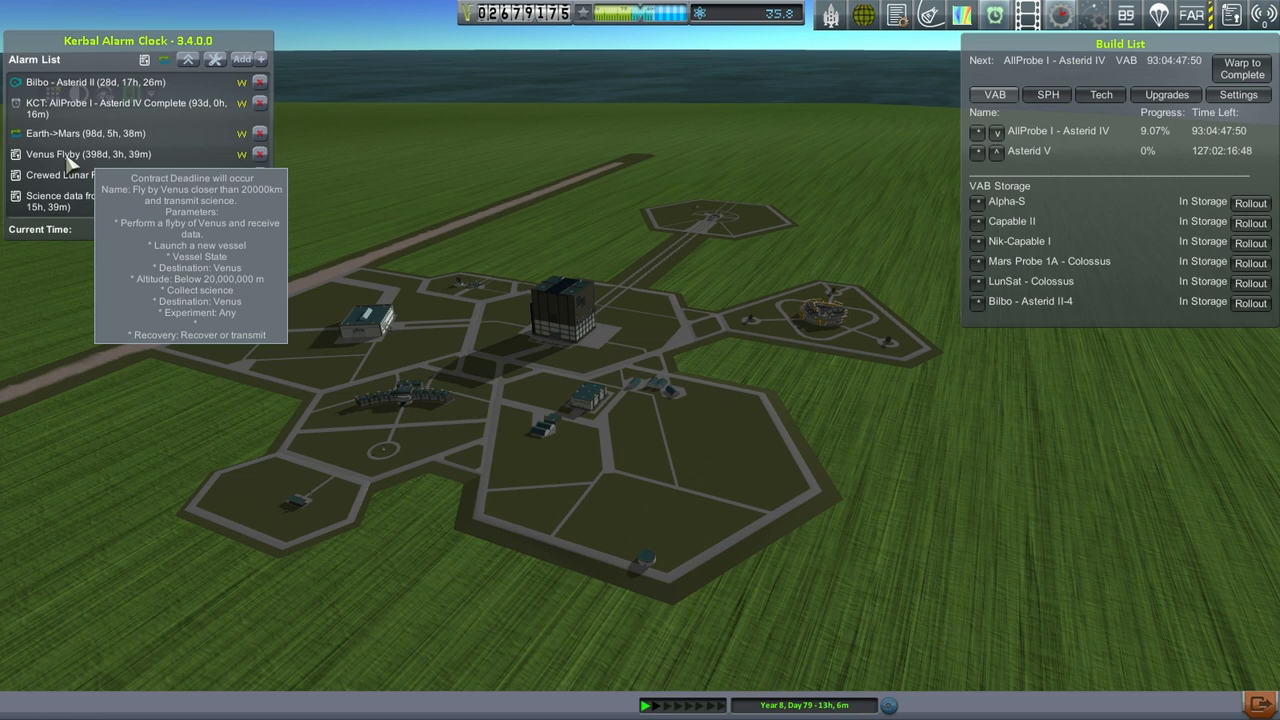
mouse_move(117, 110)
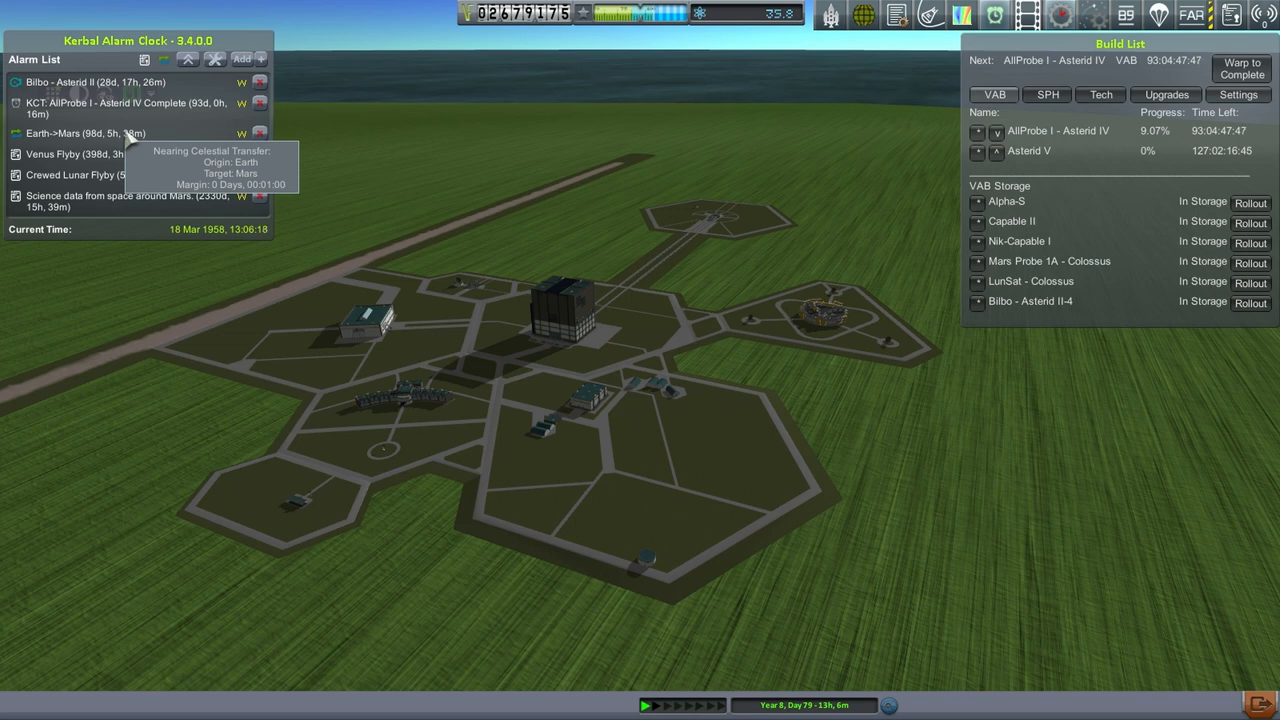
mouse_move(1030, 160)
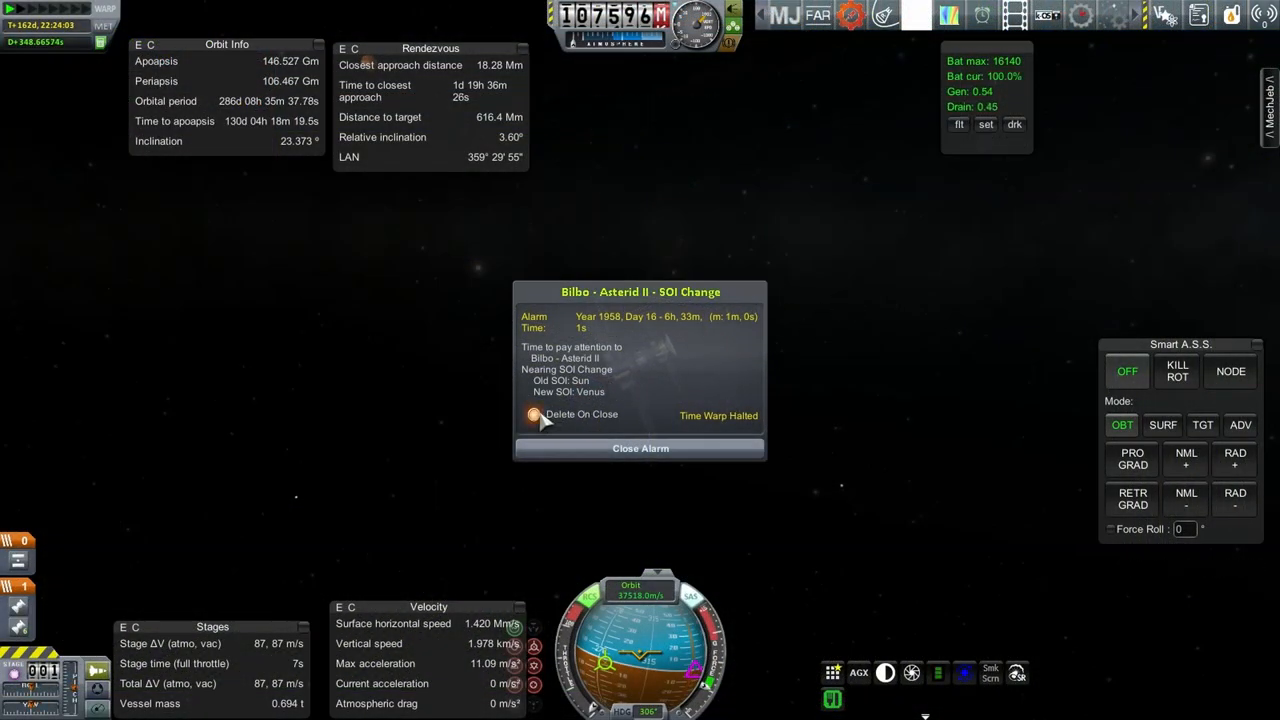
Step: Dismiss the SOI alarm and warp into Venus's SOI on a 229 km periapsis flyby
click(640, 448)
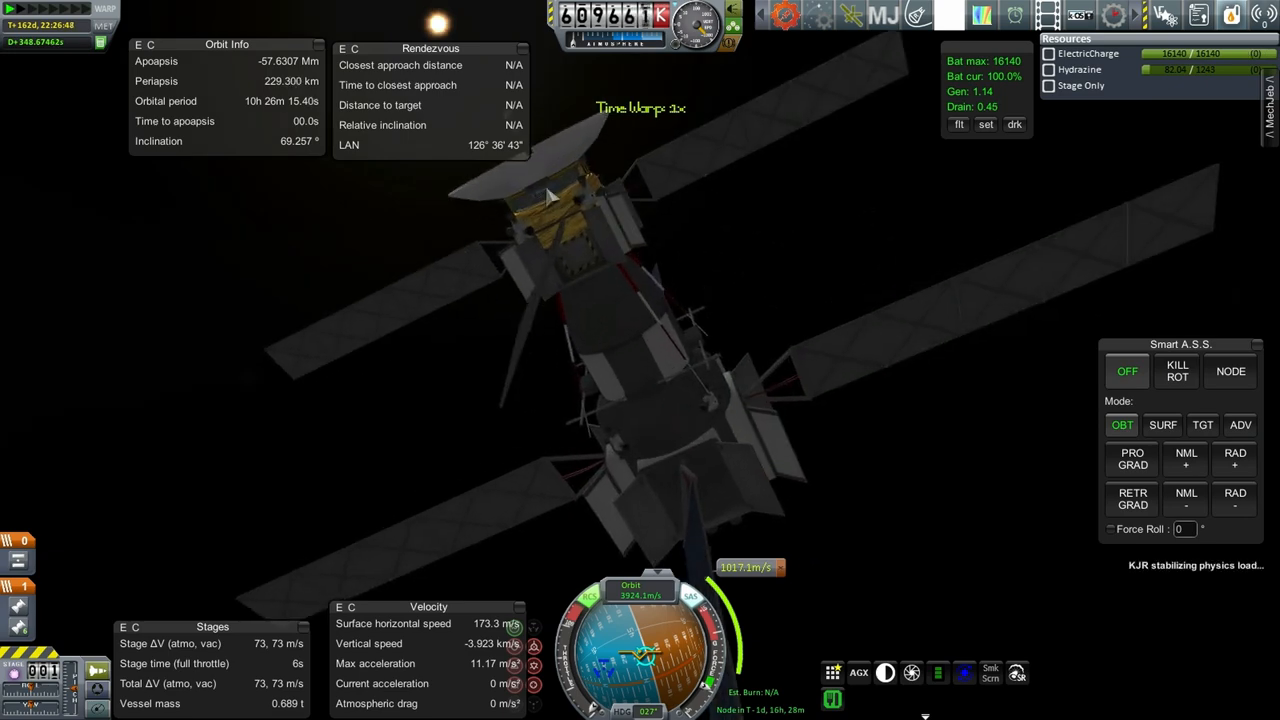
right_click(555, 200)
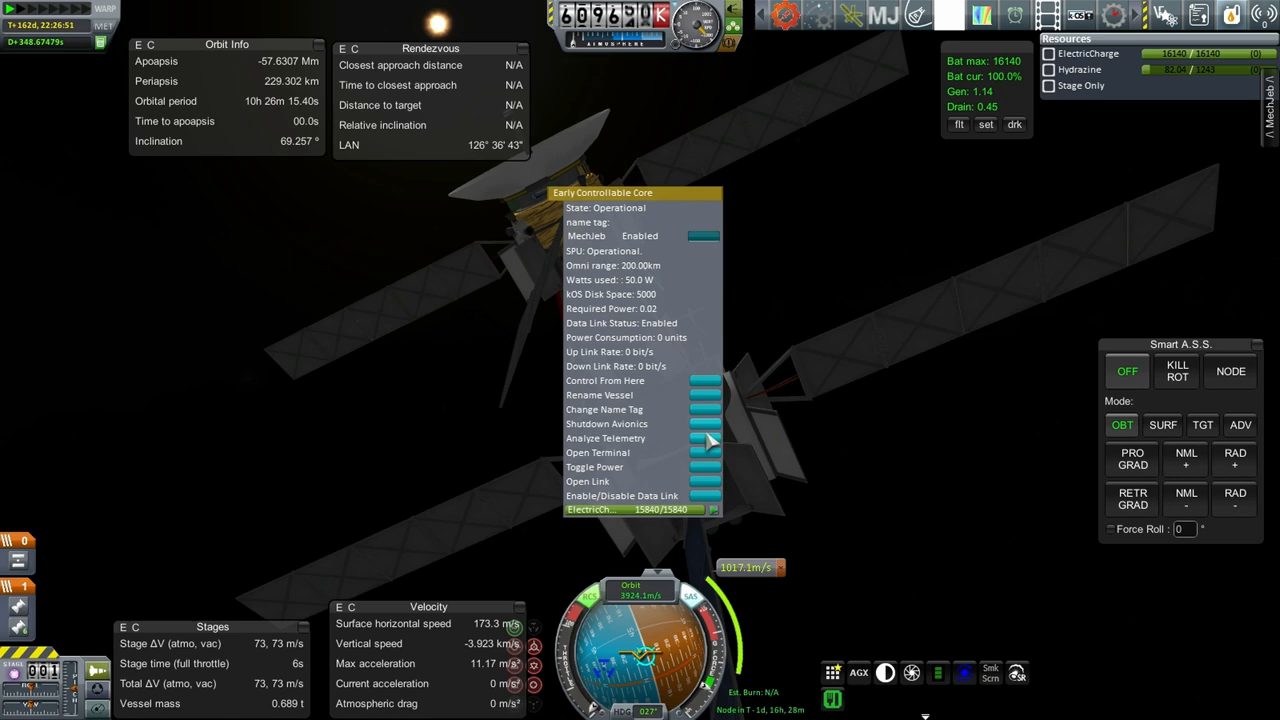
mouse_move(520, 212)
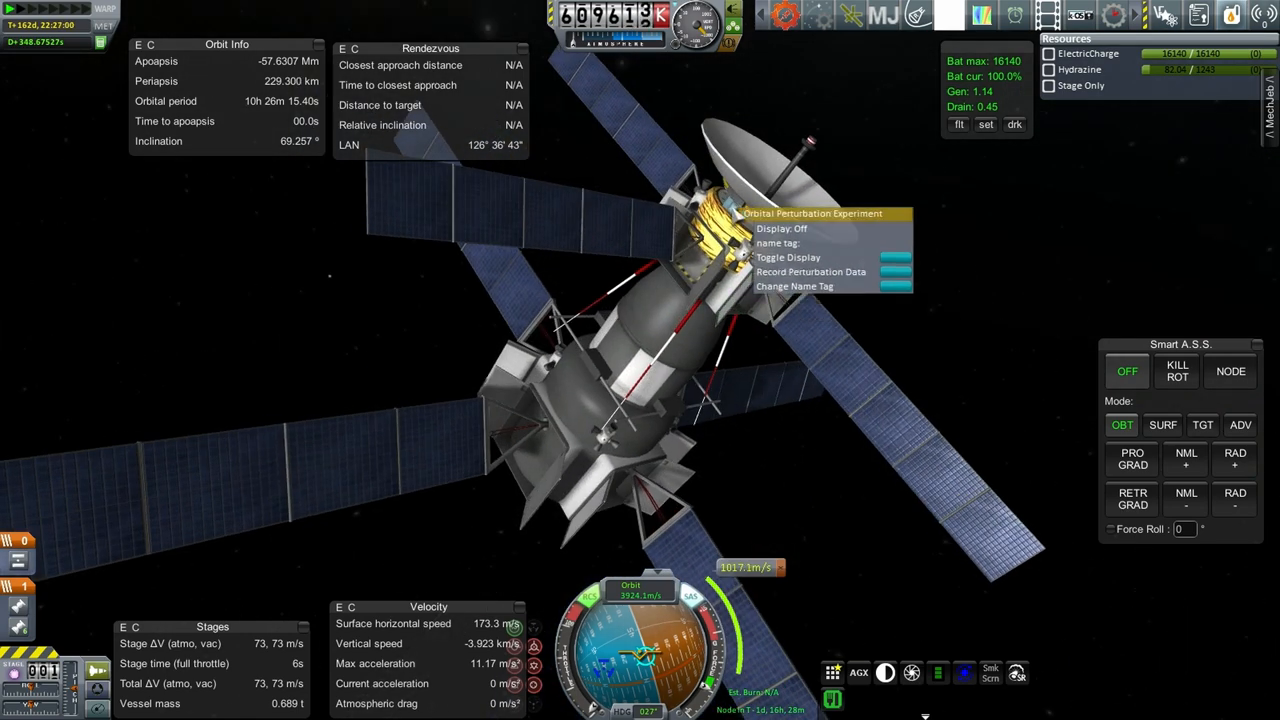
mouse_move(900, 277)
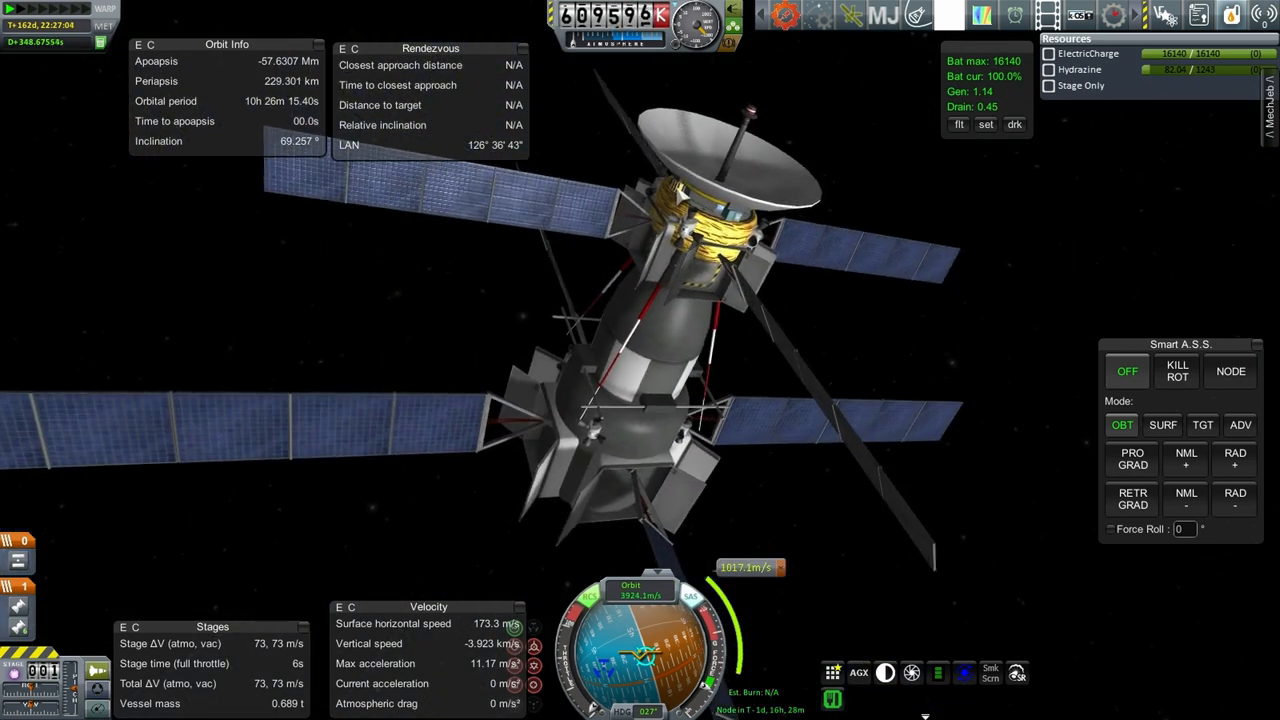
Step: Bring up the Micrometeorite Detector's experiment actions
right_click(720, 230)
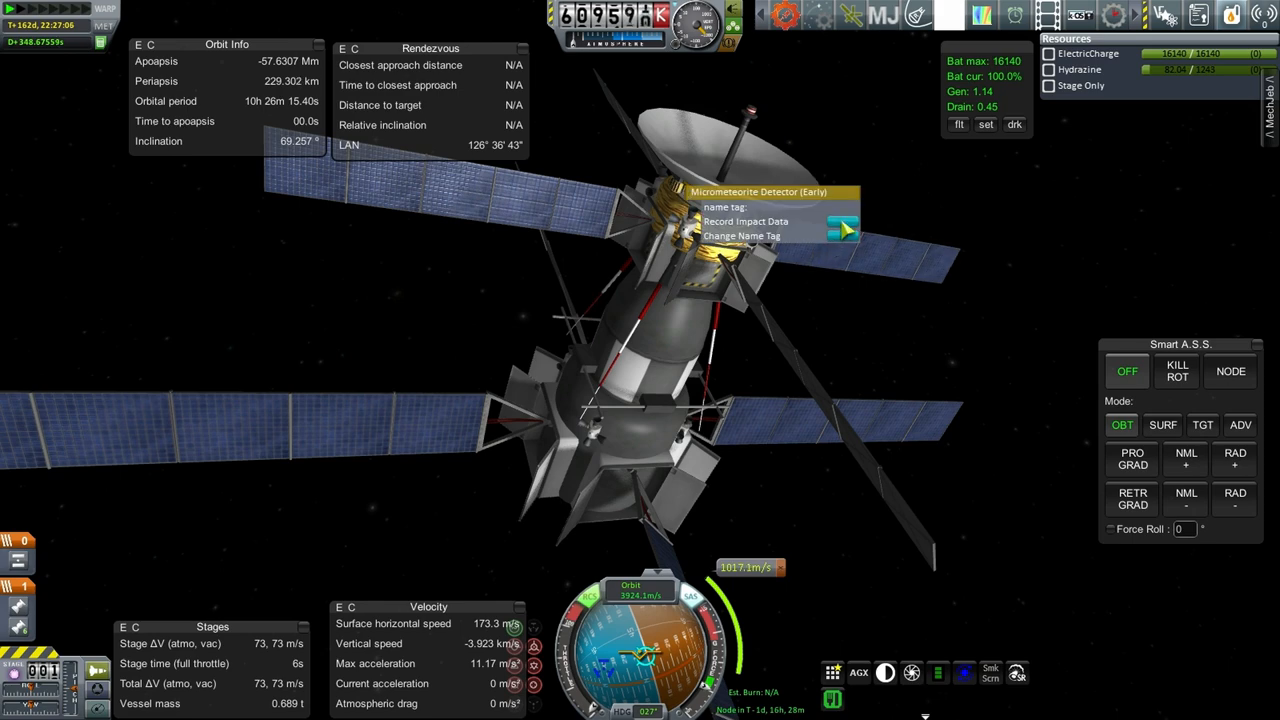
Step: Record micrometeorite impact data and transmit telemetry, pressure, gravity and micrometeorite results
click(745, 221)
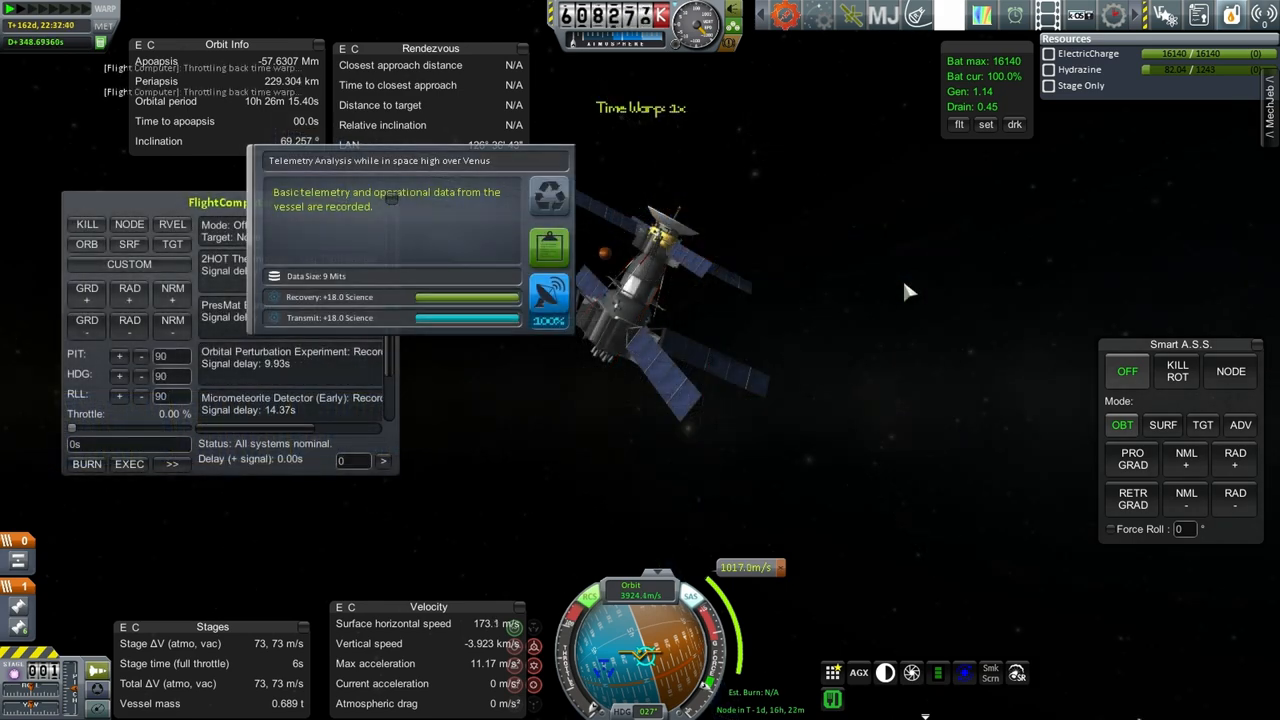
click(549, 300)
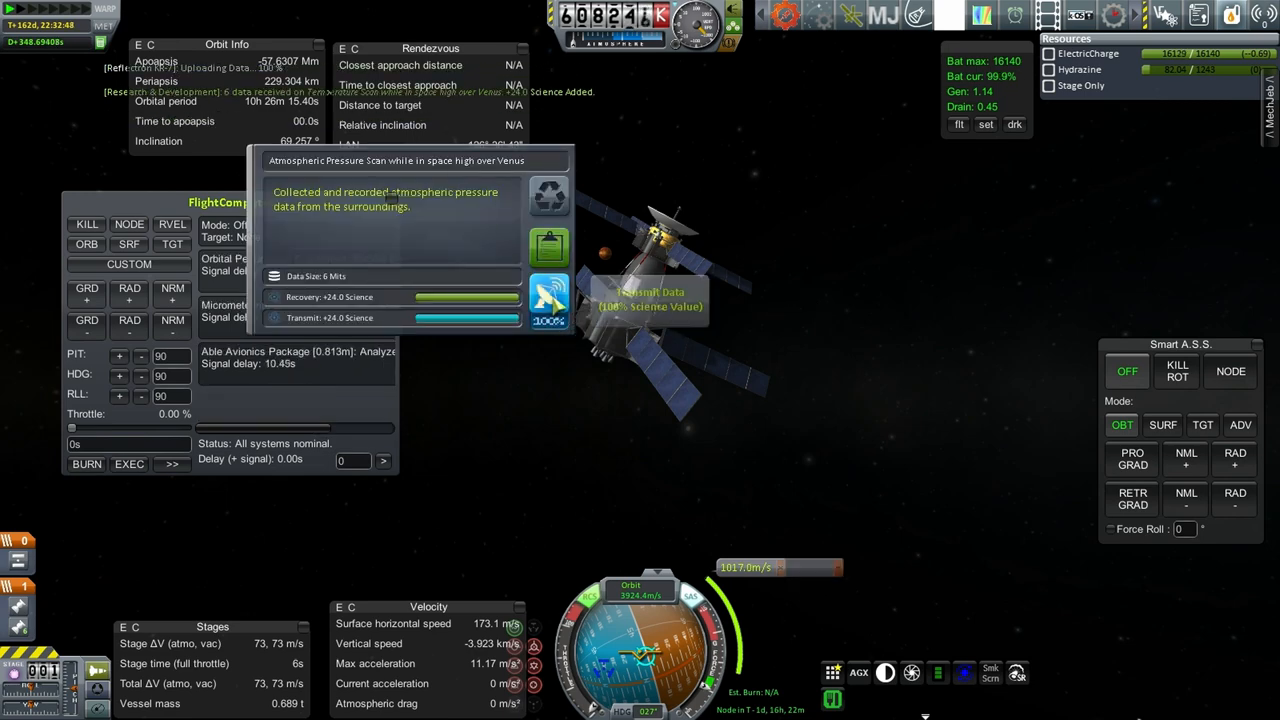
click(549, 300)
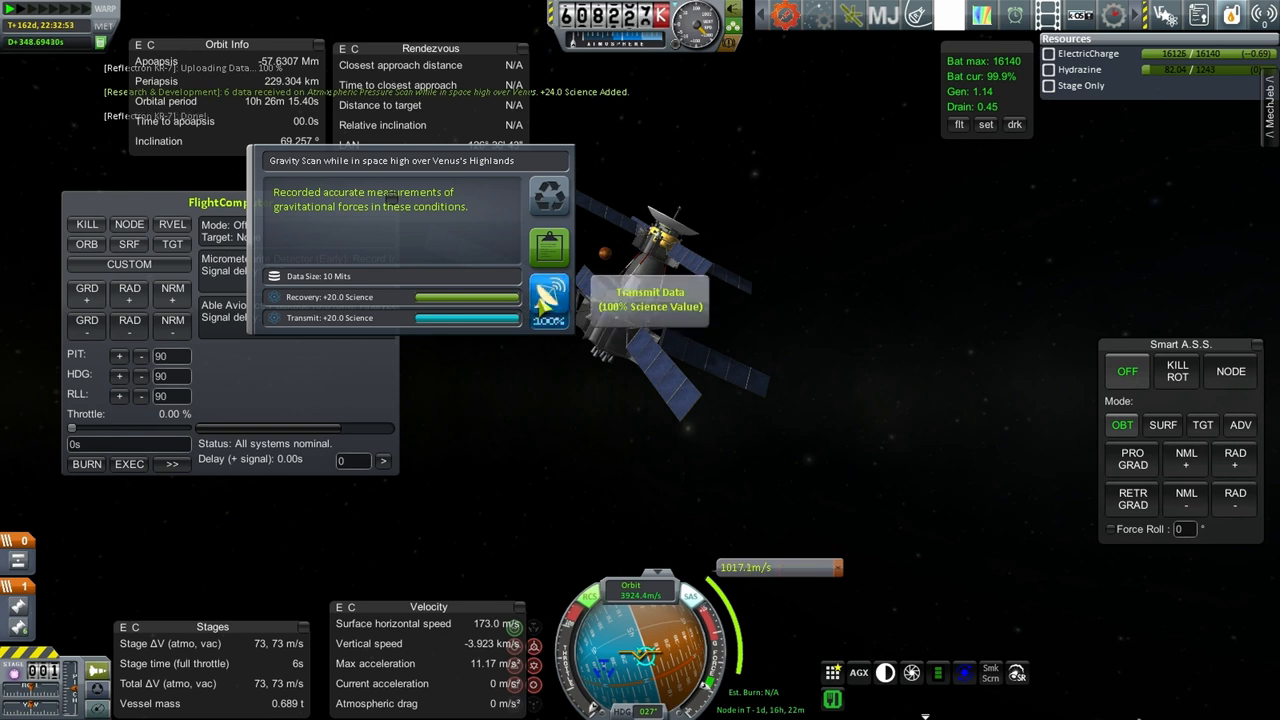
click(548, 300)
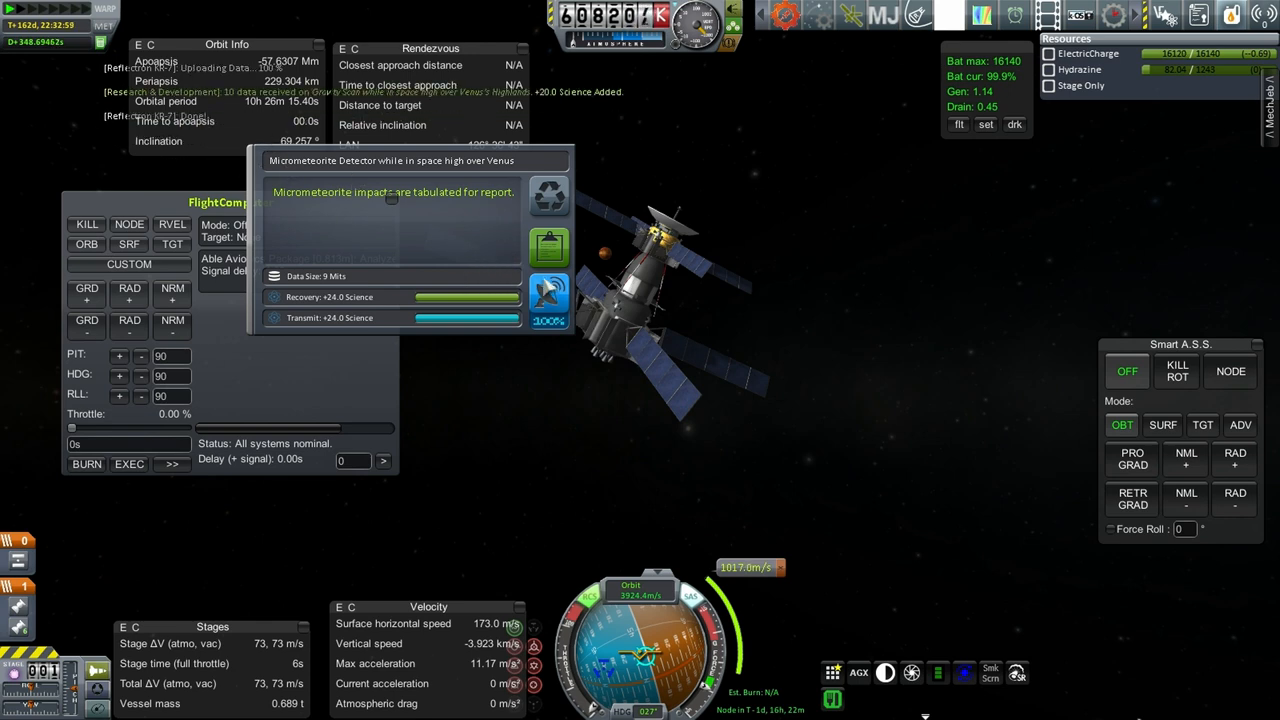
click(558, 161)
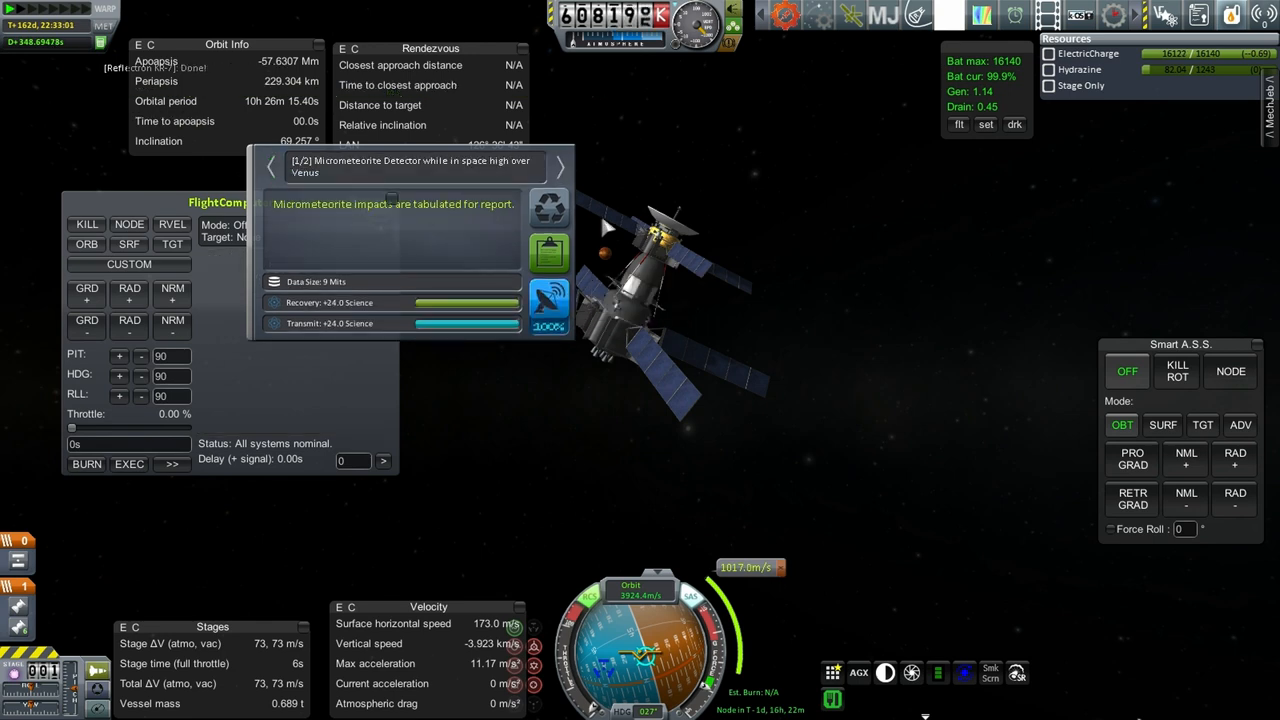
mouse_move(551, 305)
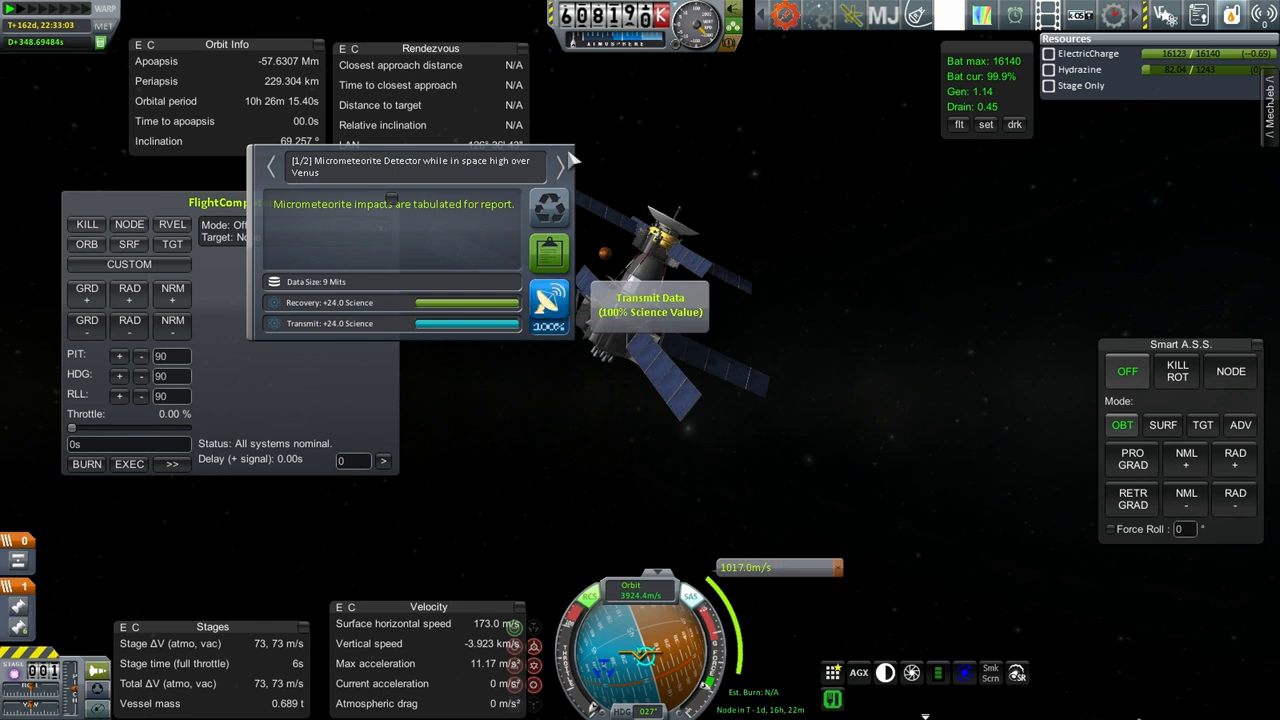
click(551, 302)
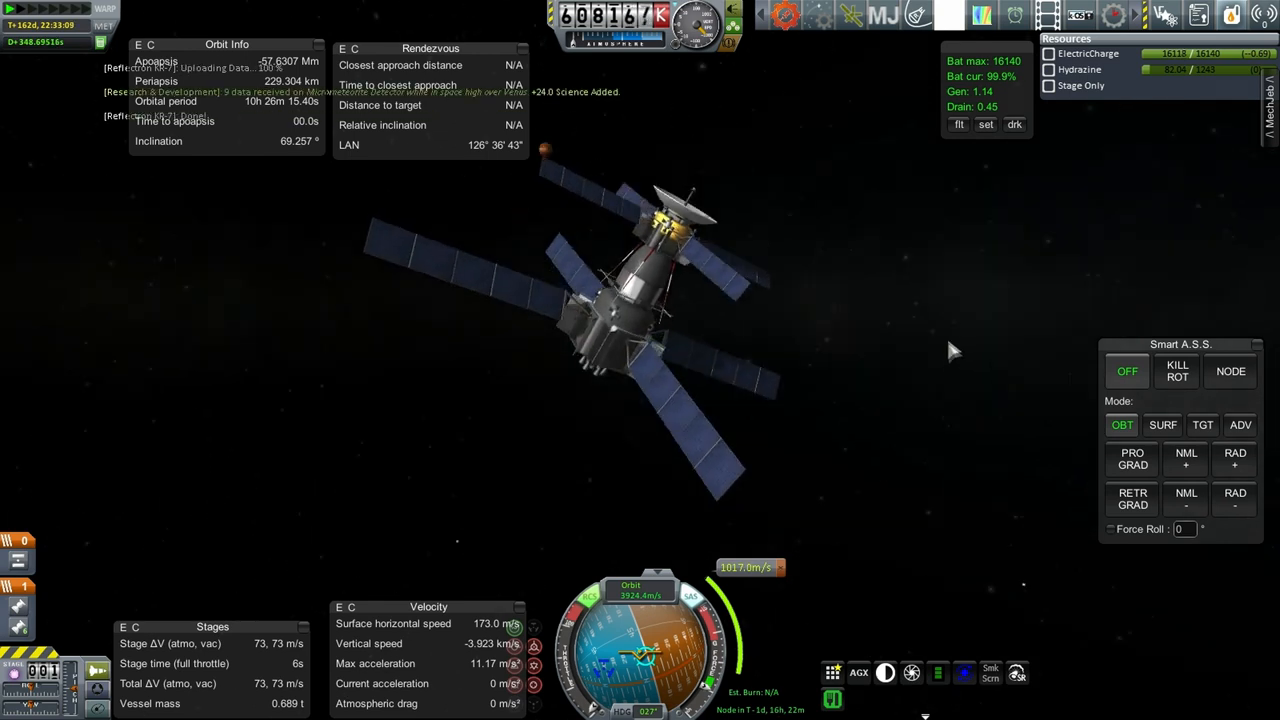
mouse_move(952, 335)
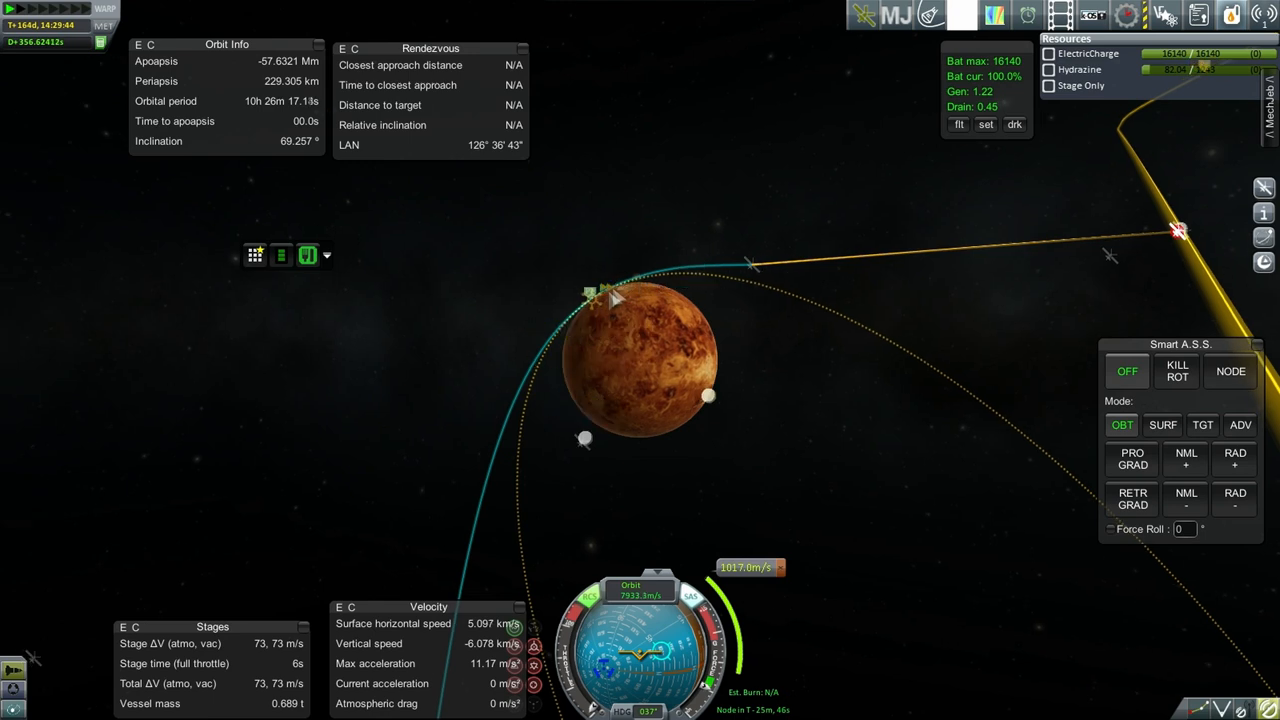
mouse_move(750, 356)
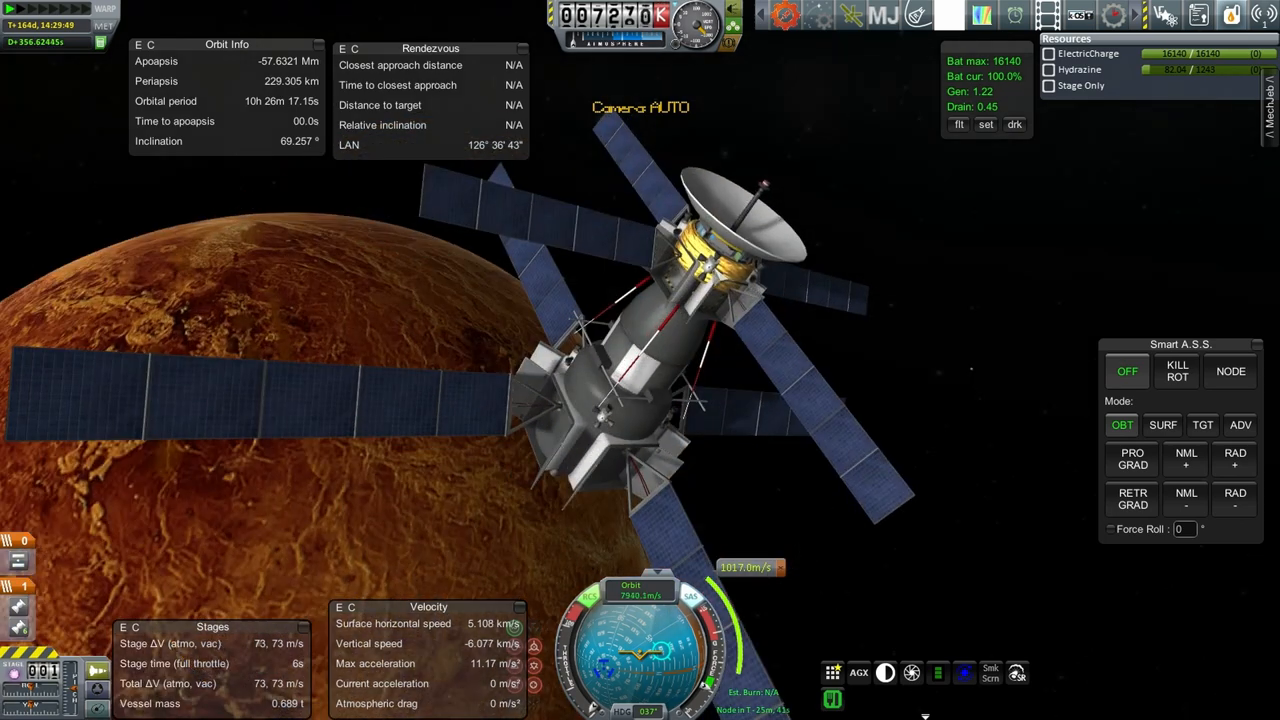
Step: Run the probe's experiments and transmit the Venus lowlands gravity scan results
right_click(700, 250)
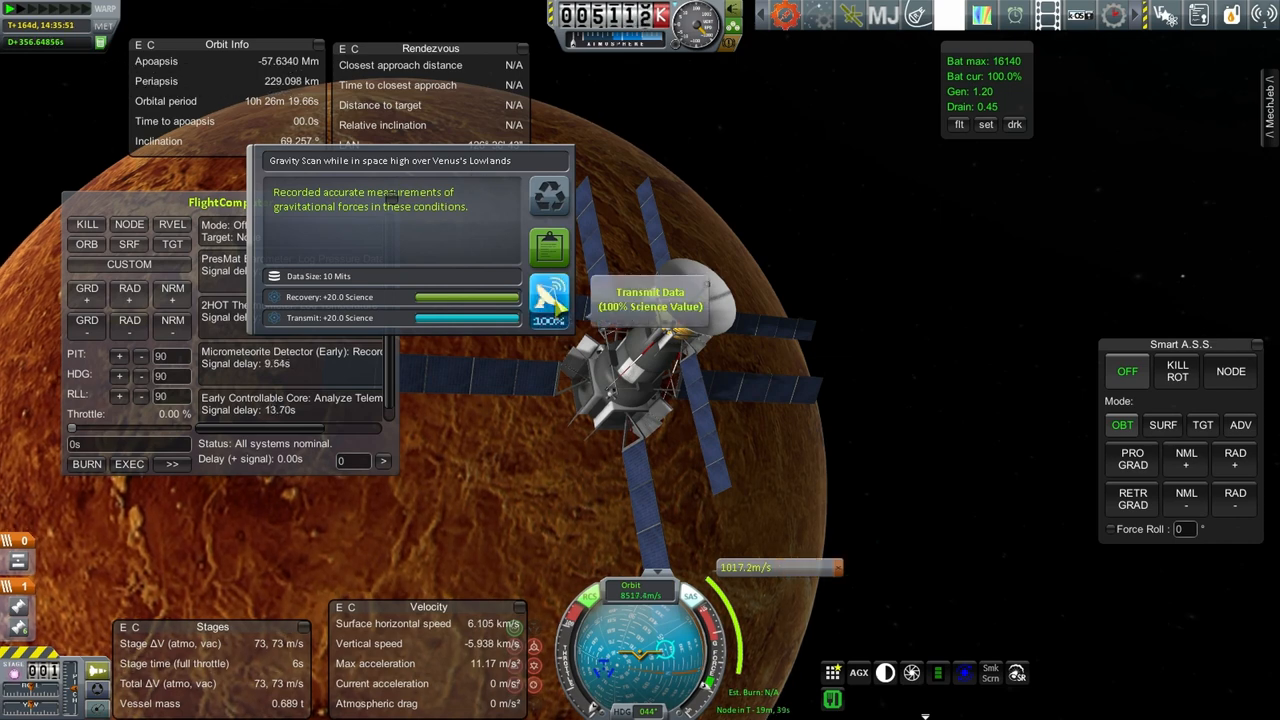
click(549, 300)
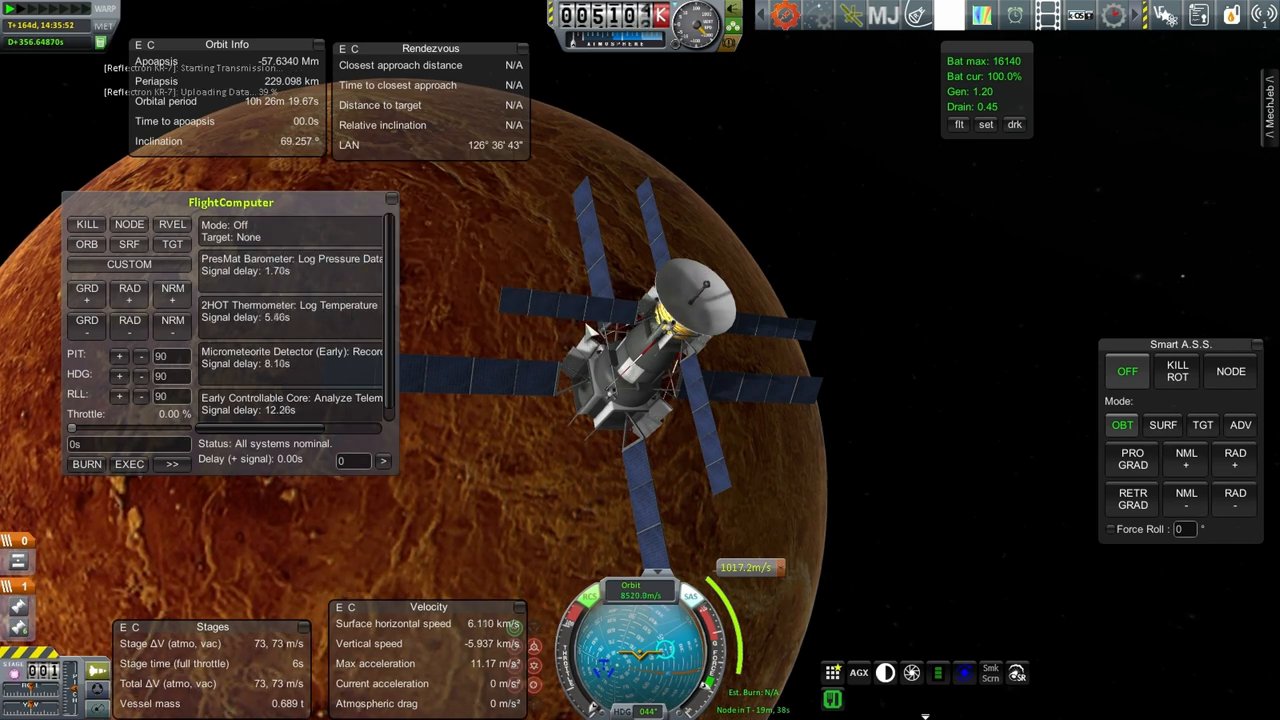
click(290, 264)
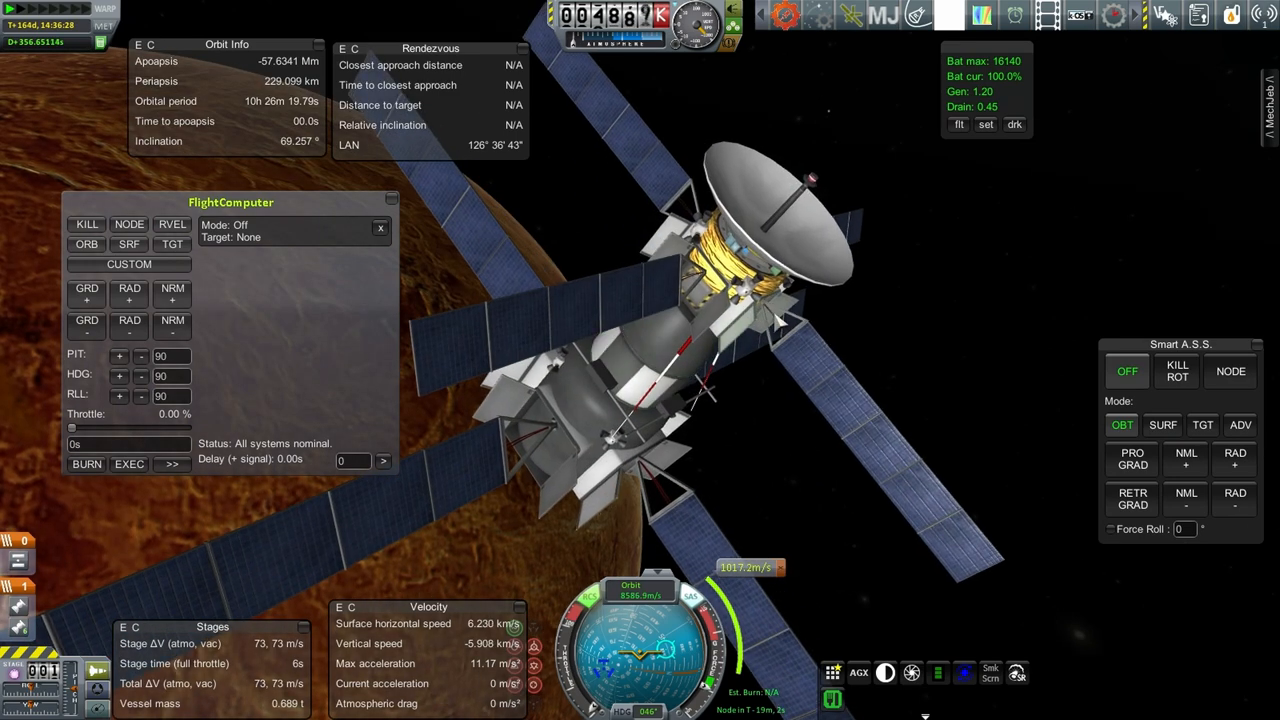
mouse_move(960, 290)
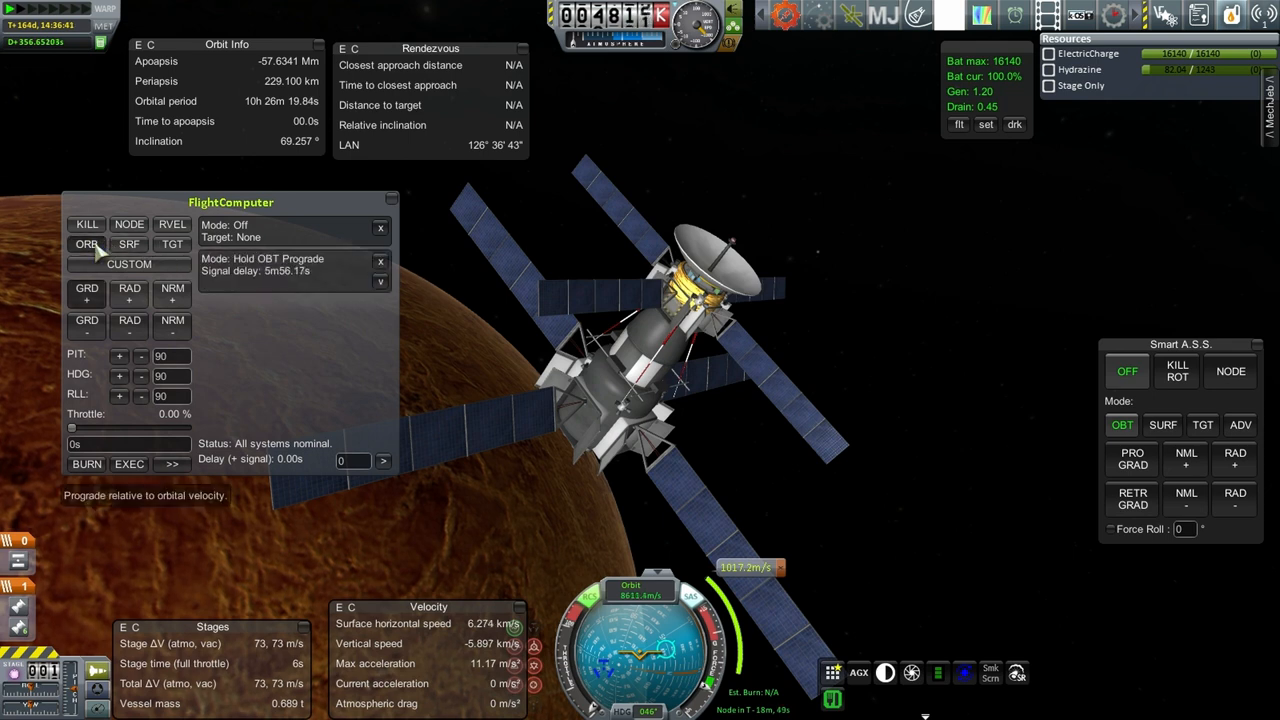
Step: Queue a Hold OBT Prograde command in the RemoteTech Flight Computer
click(380, 283)
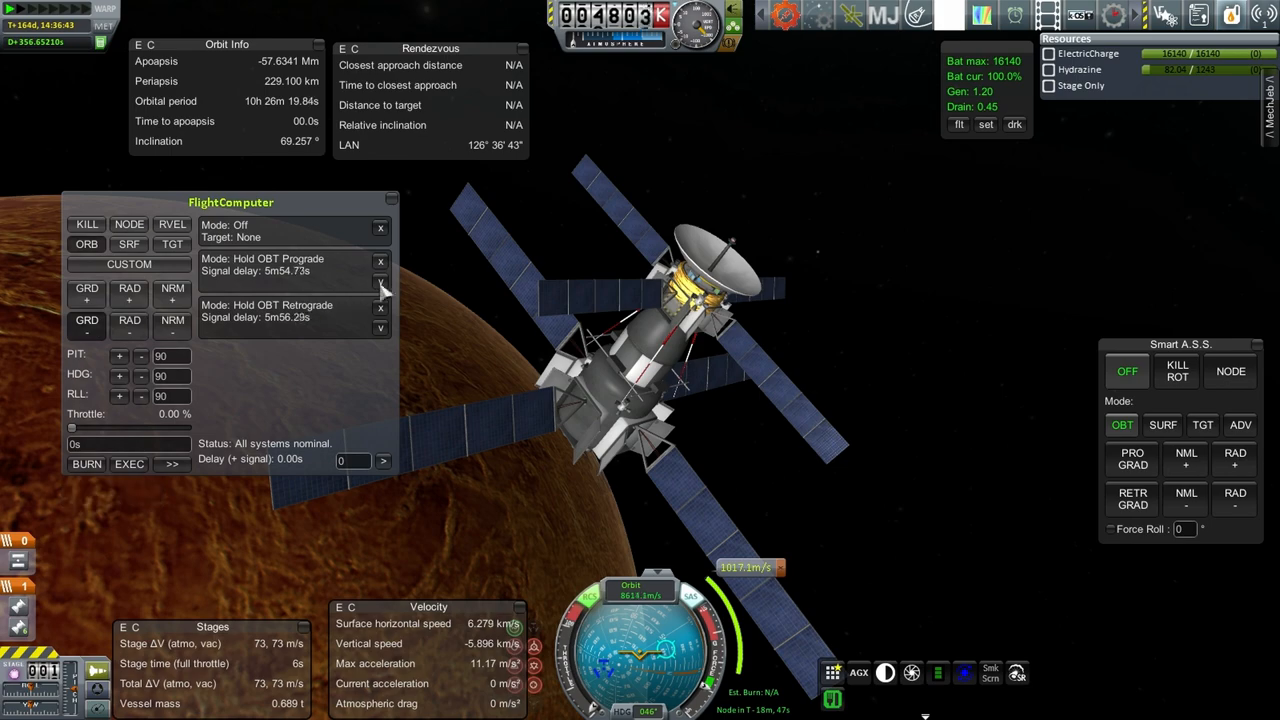
mouse_move(890, 351)
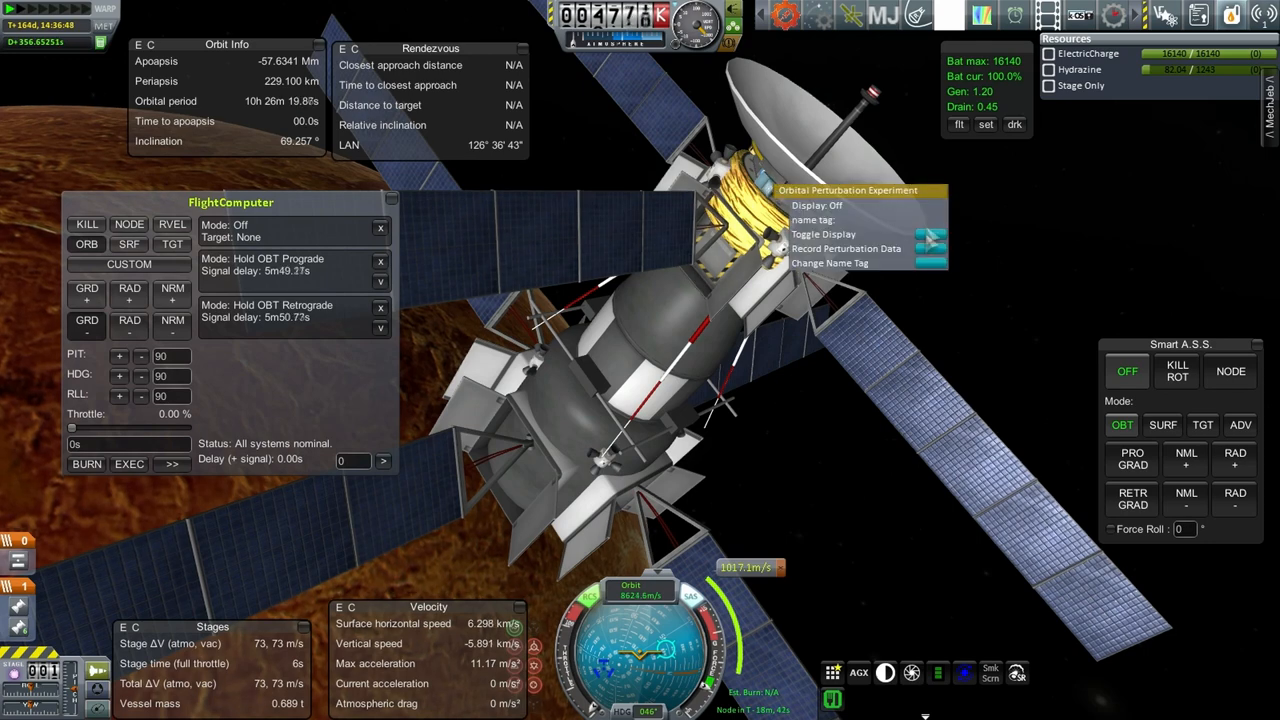
Step: Record perturbation and micrometeorite data, then transmit the micrometeorite results home
click(846, 248)
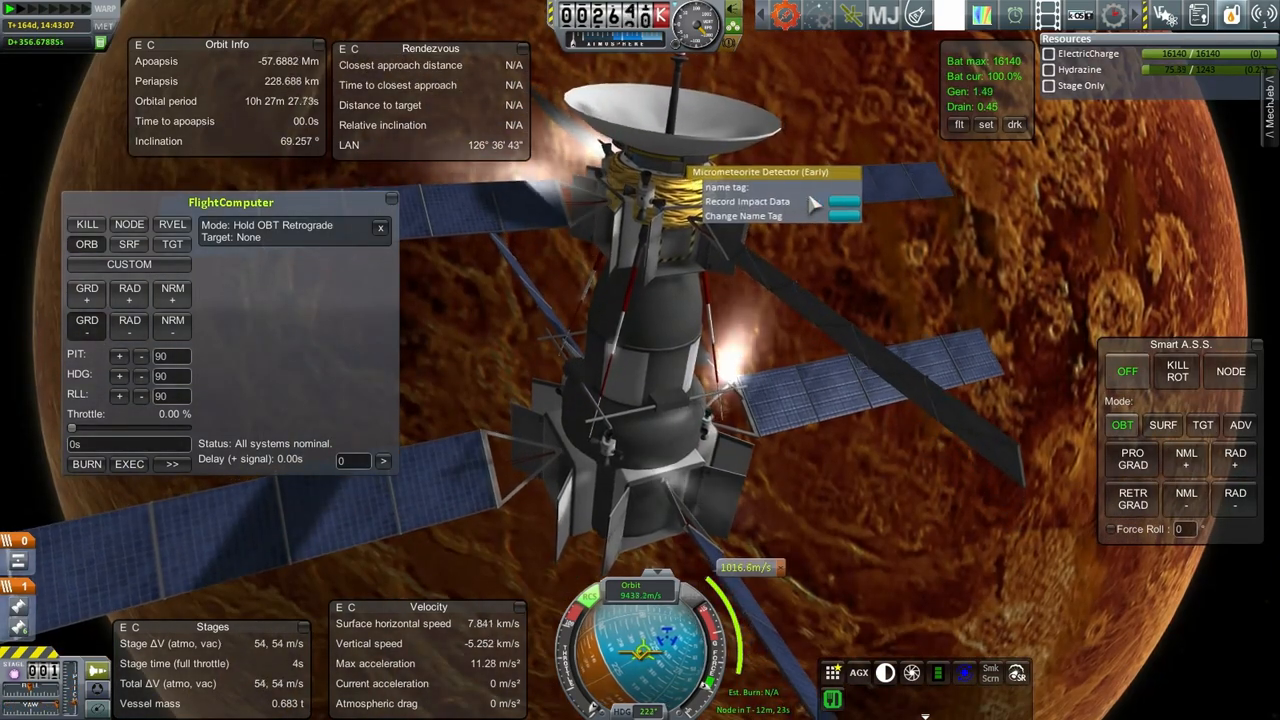
click(747, 201)
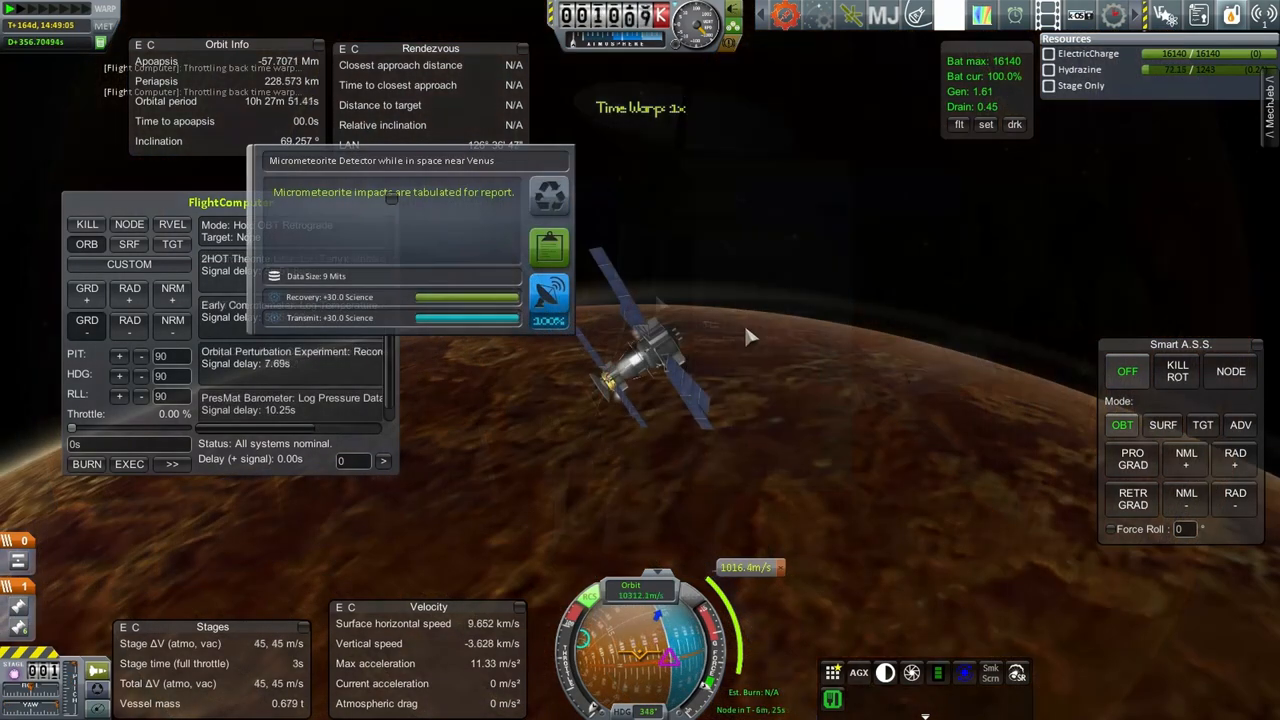
mouse_move(550, 300)
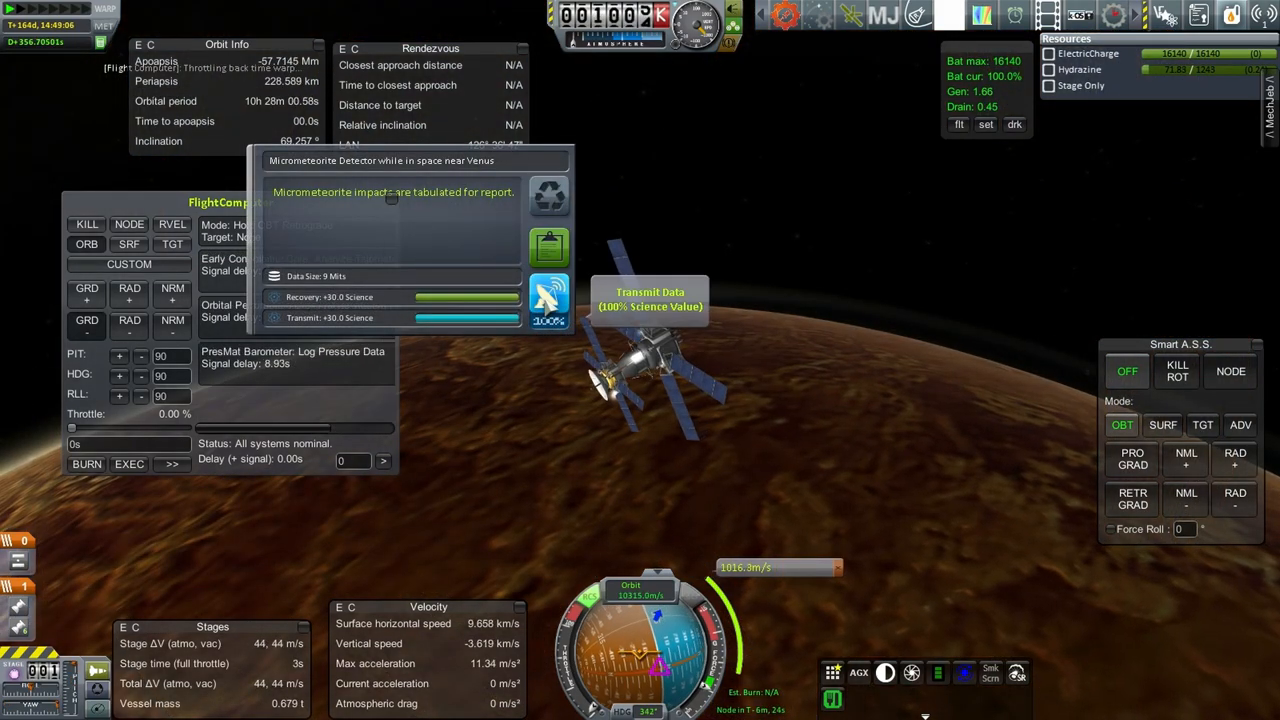
click(549, 305)
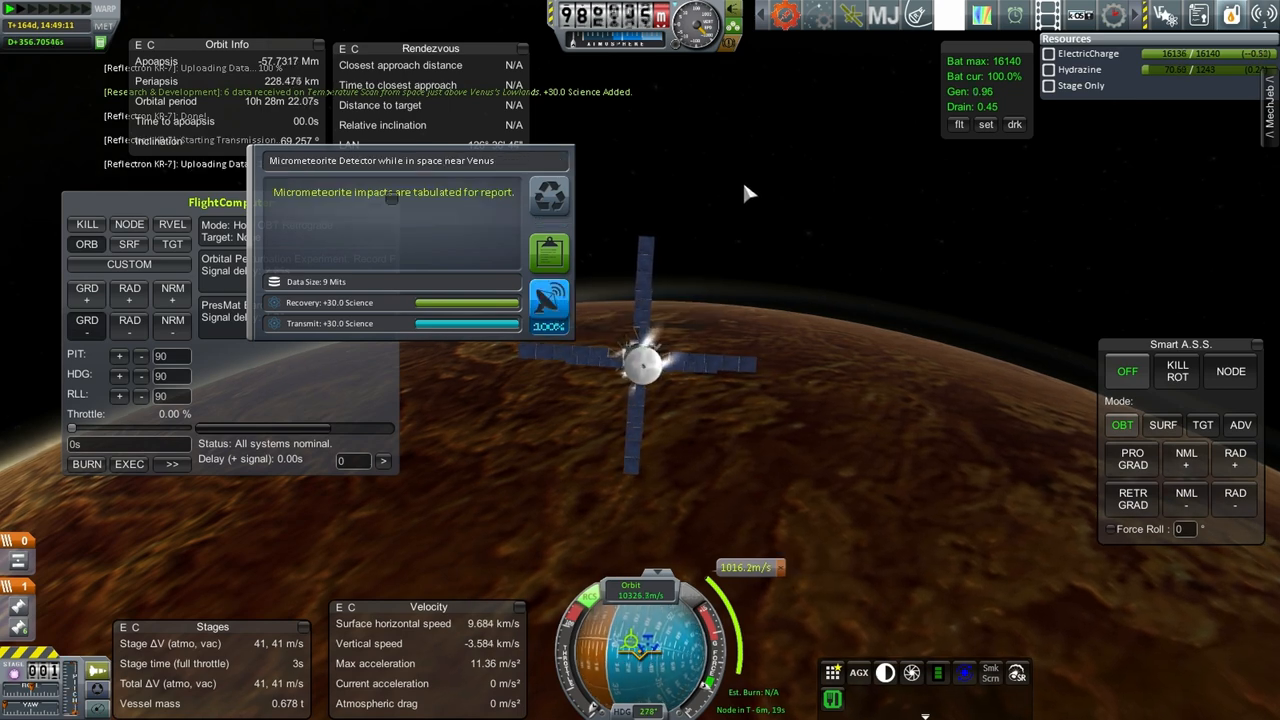
Step: Transmit the stored gravity scan and atmospheric pressure scan results home
click(560, 161)
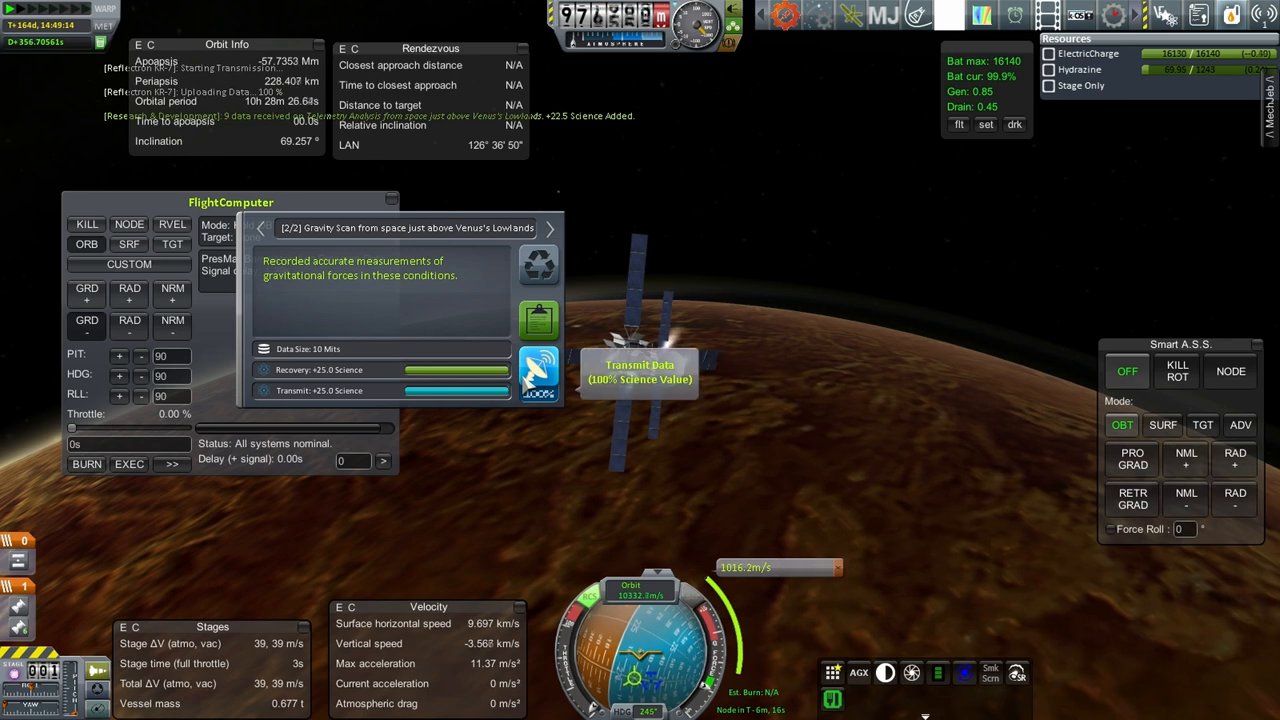
click(550, 228)
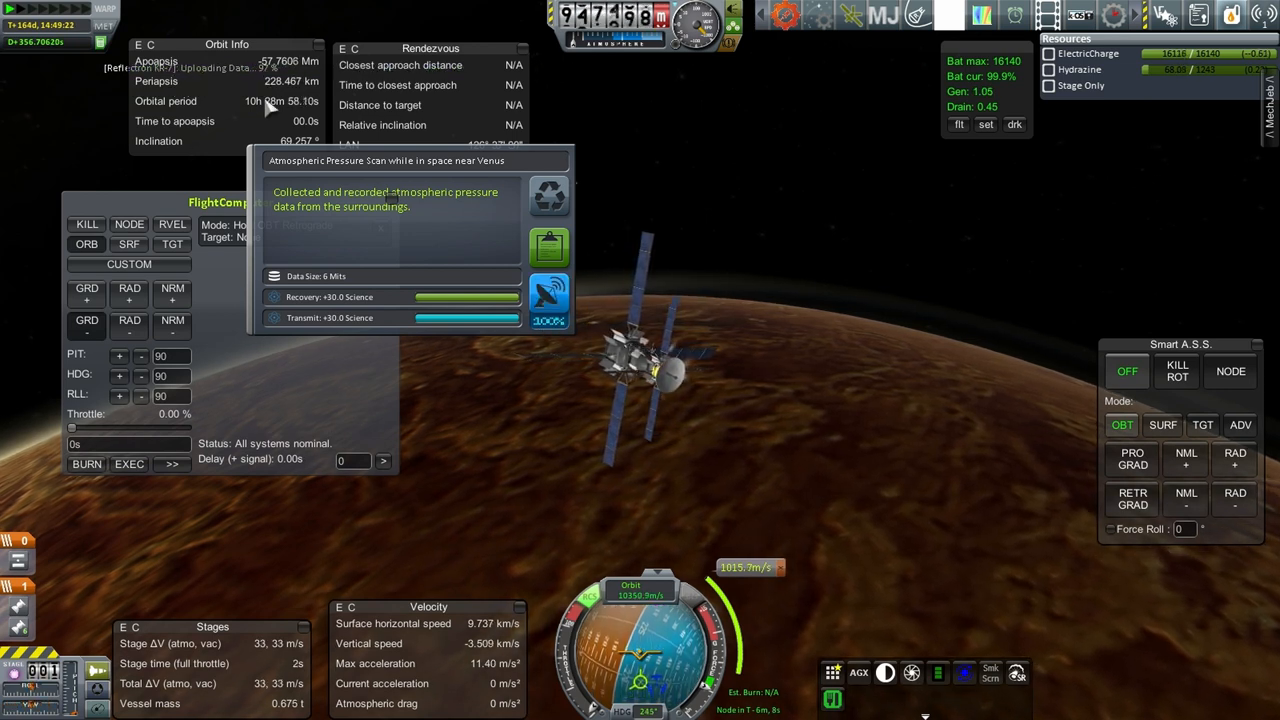
click(549, 300)
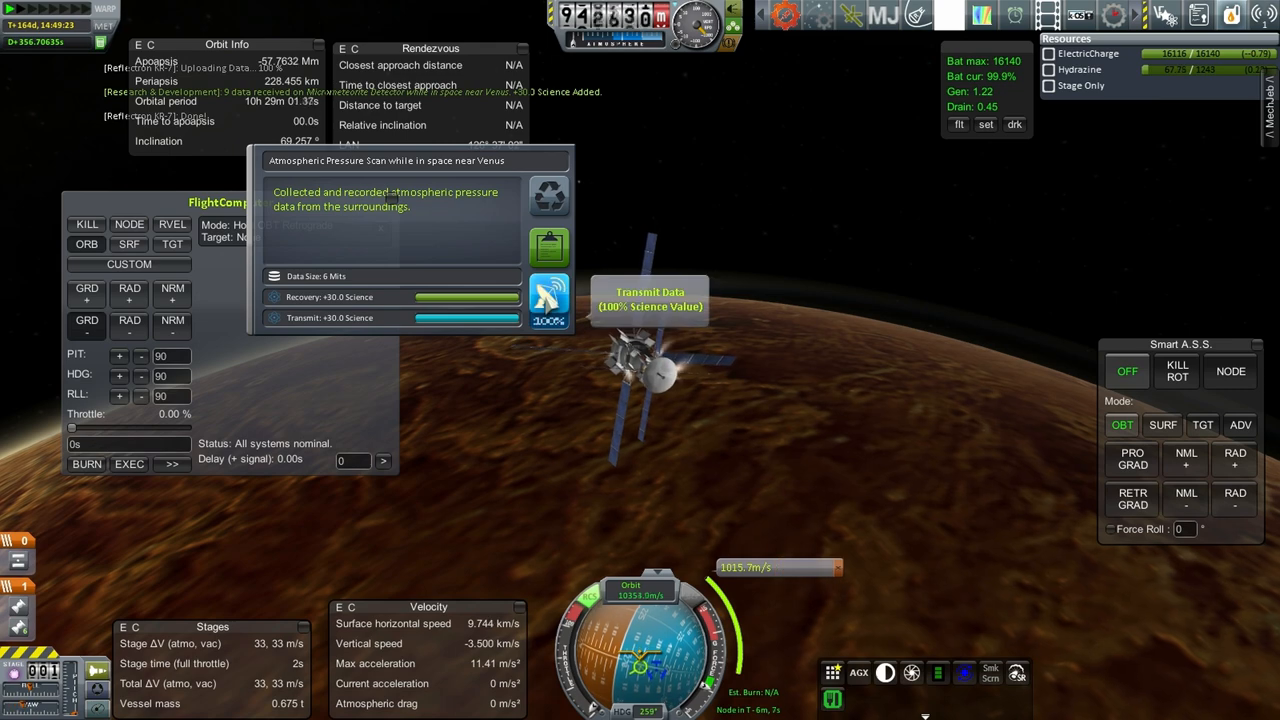
click(549, 299)
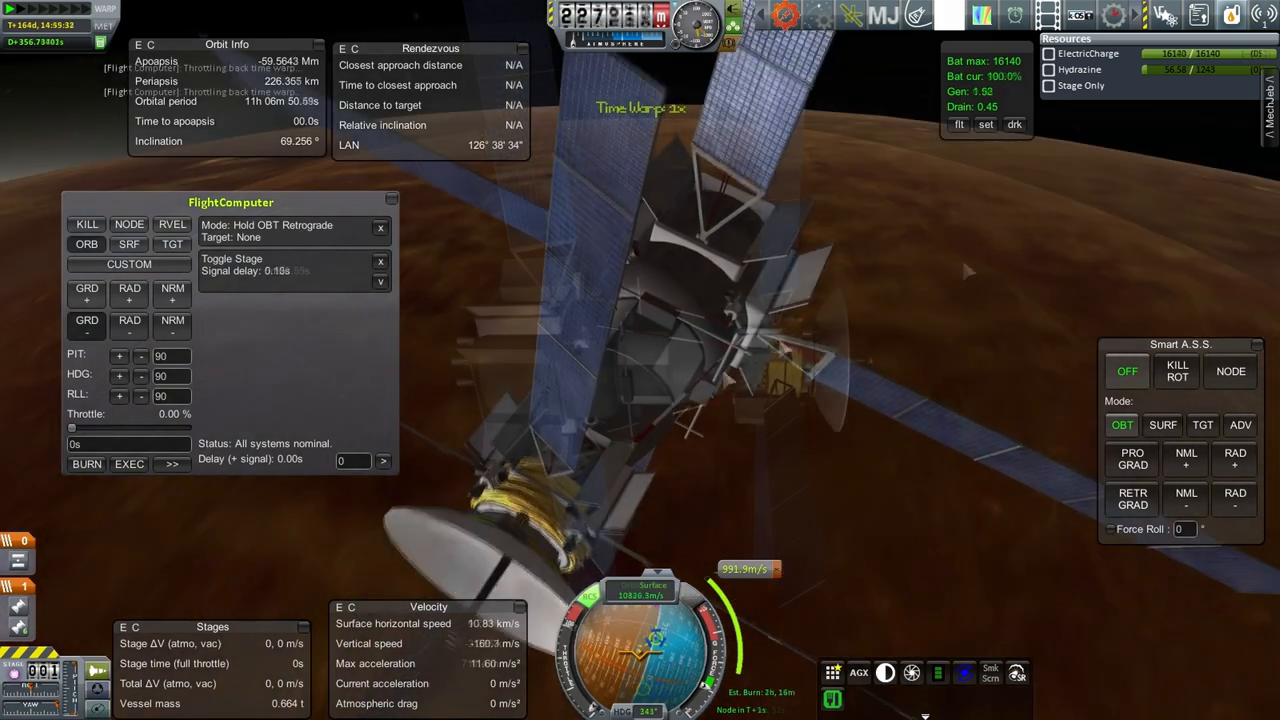
Step: Trigger the Toggle Stage command to drop the spent lower stage
click(380, 261)
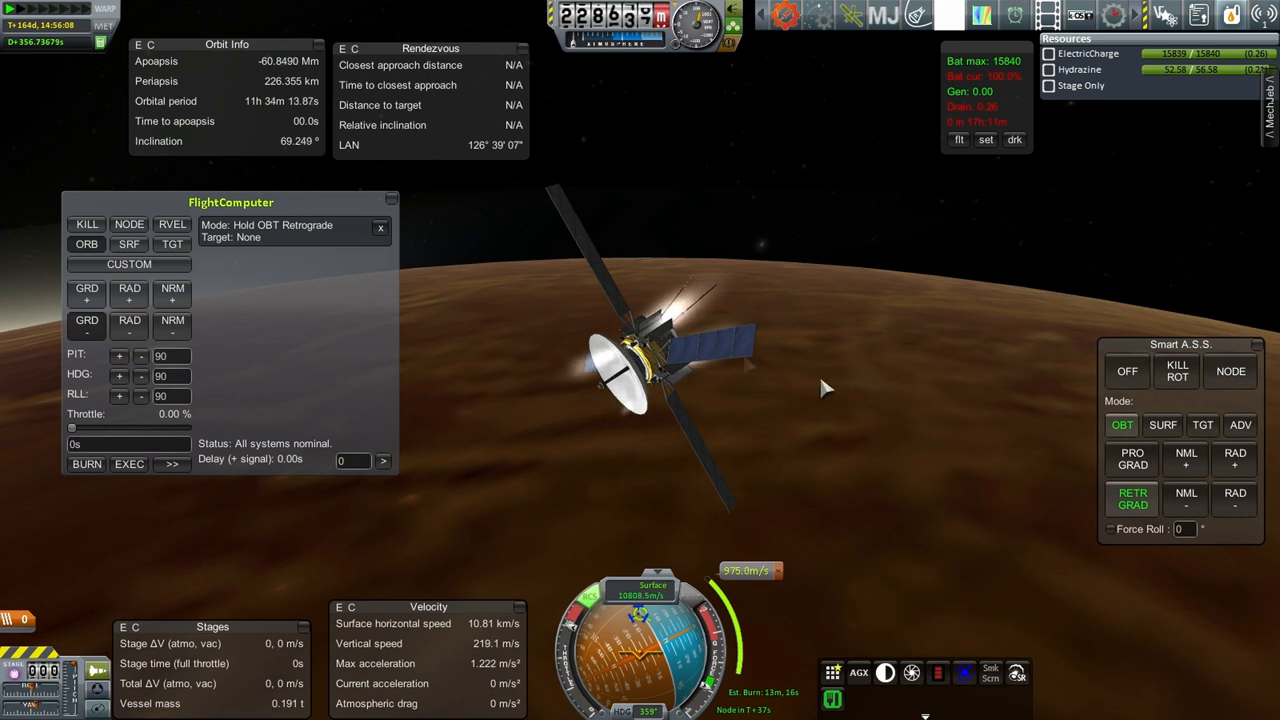
click(380, 227)
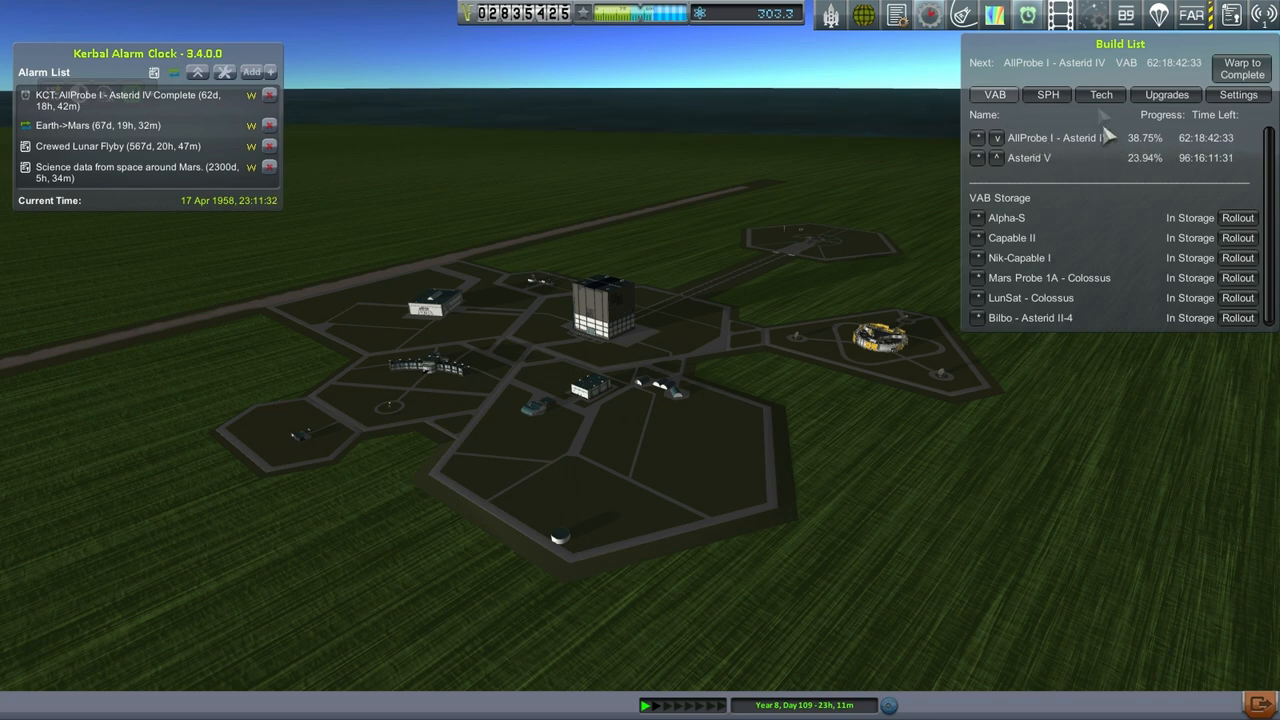
Step: View the queued Tech research projects, then the build-point Upgrades panel in KCT
click(1100, 94)
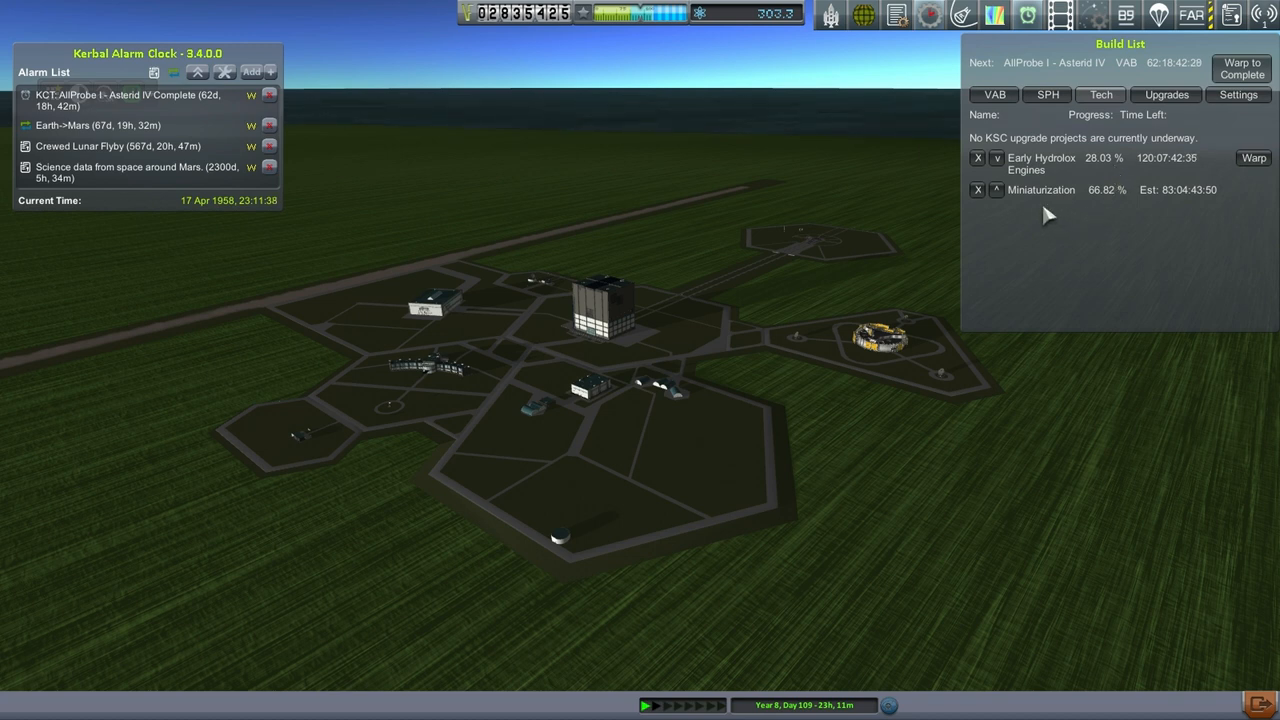
mouse_move(1108, 248)
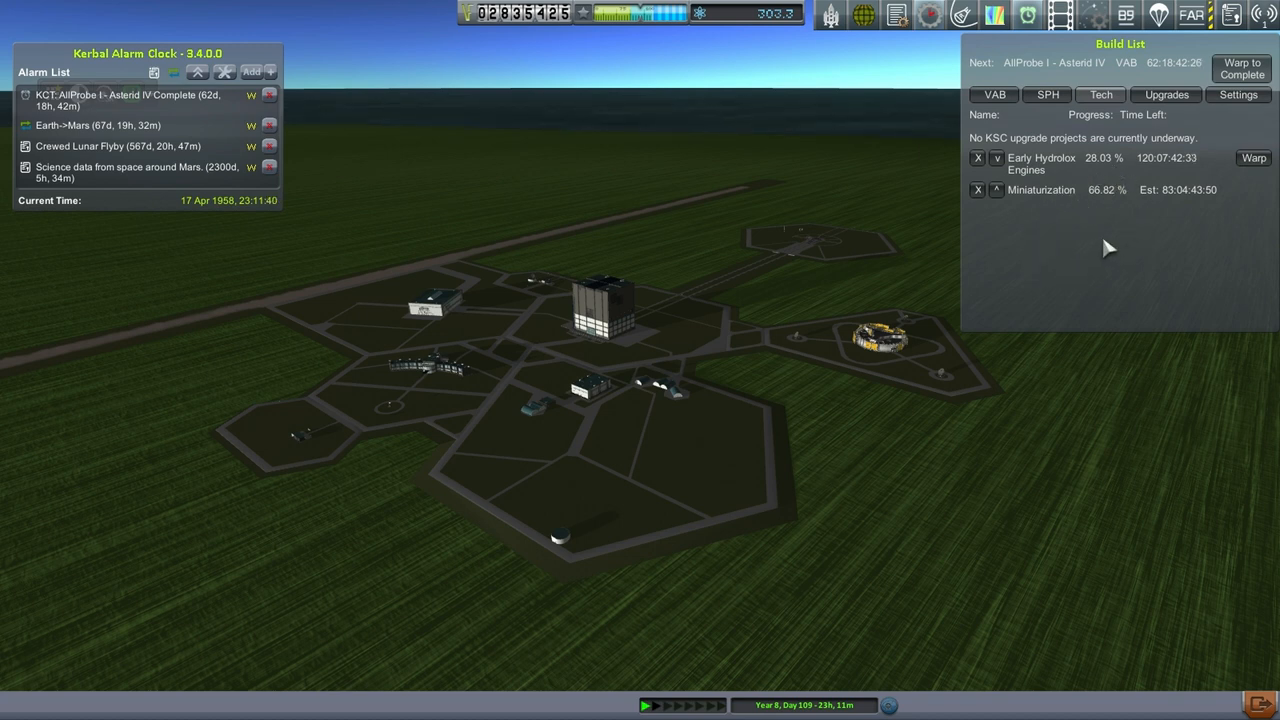
mouse_move(535, 340)
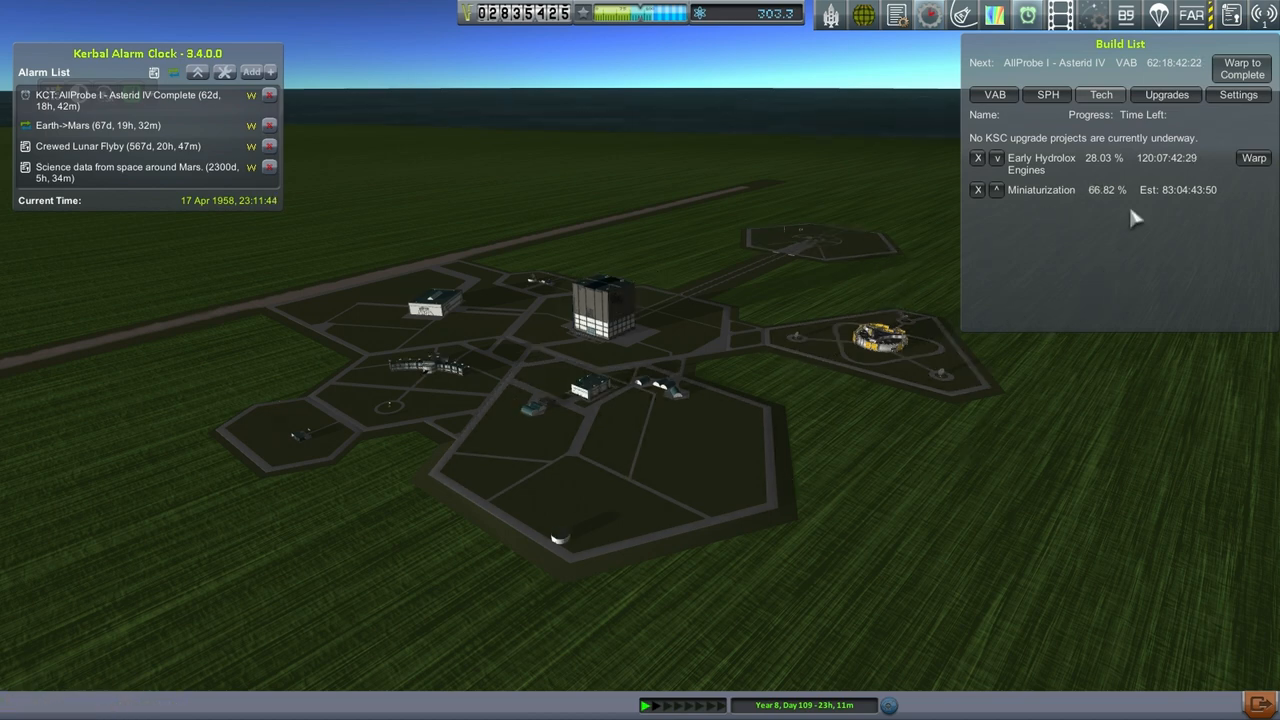
click(1166, 94)
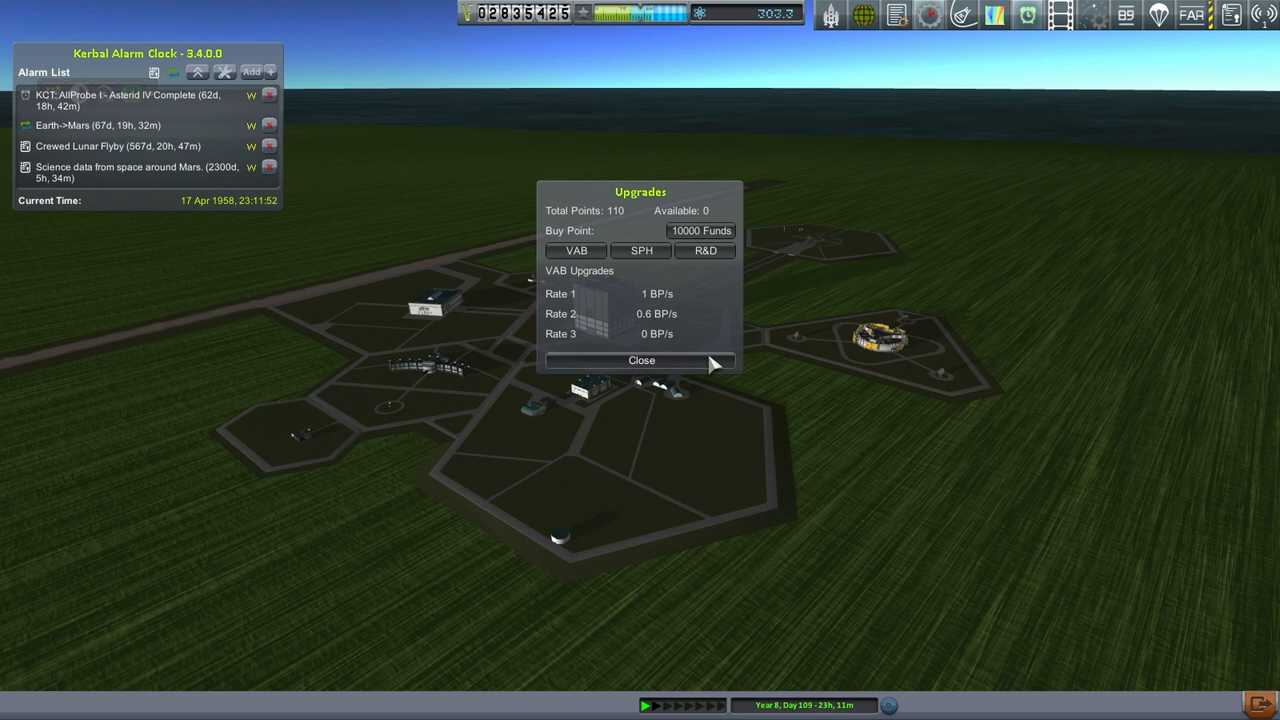
mouse_move(658, 347)
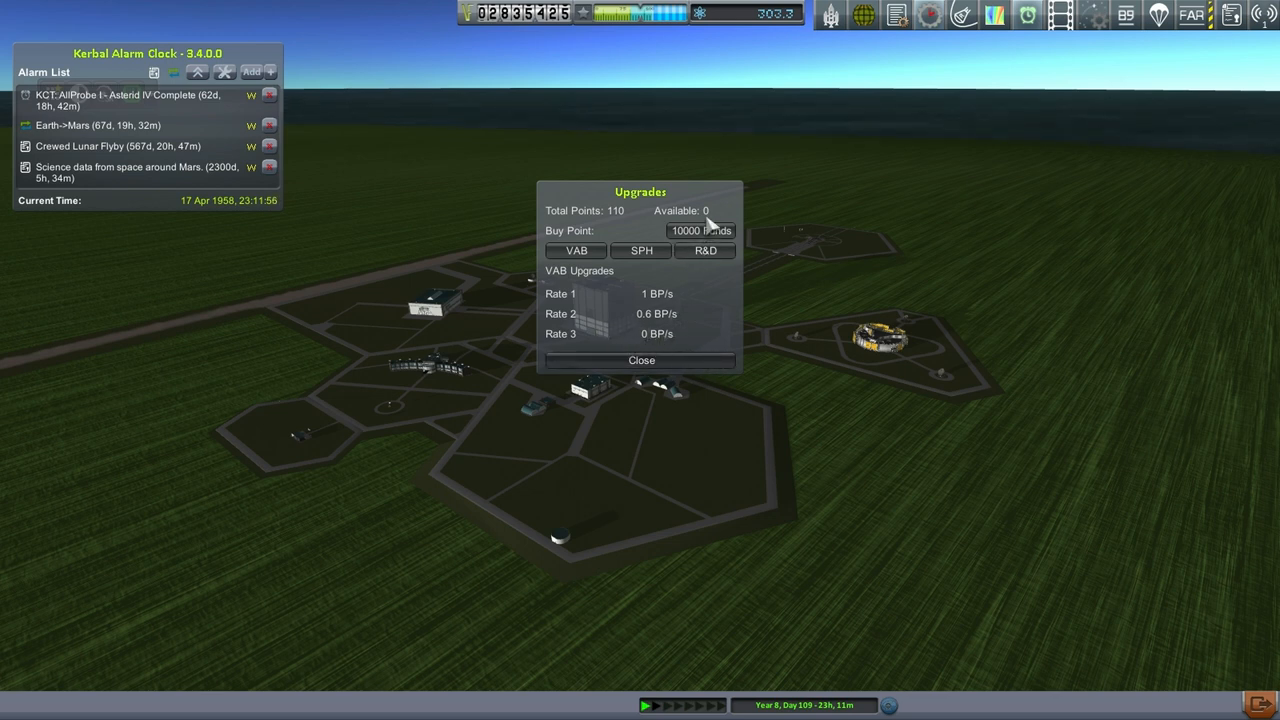
Step: Buy upgrade points, add +0.1 to VAB Rate 2, and raise R&D development to 0.388 sci/day
click(700, 230)
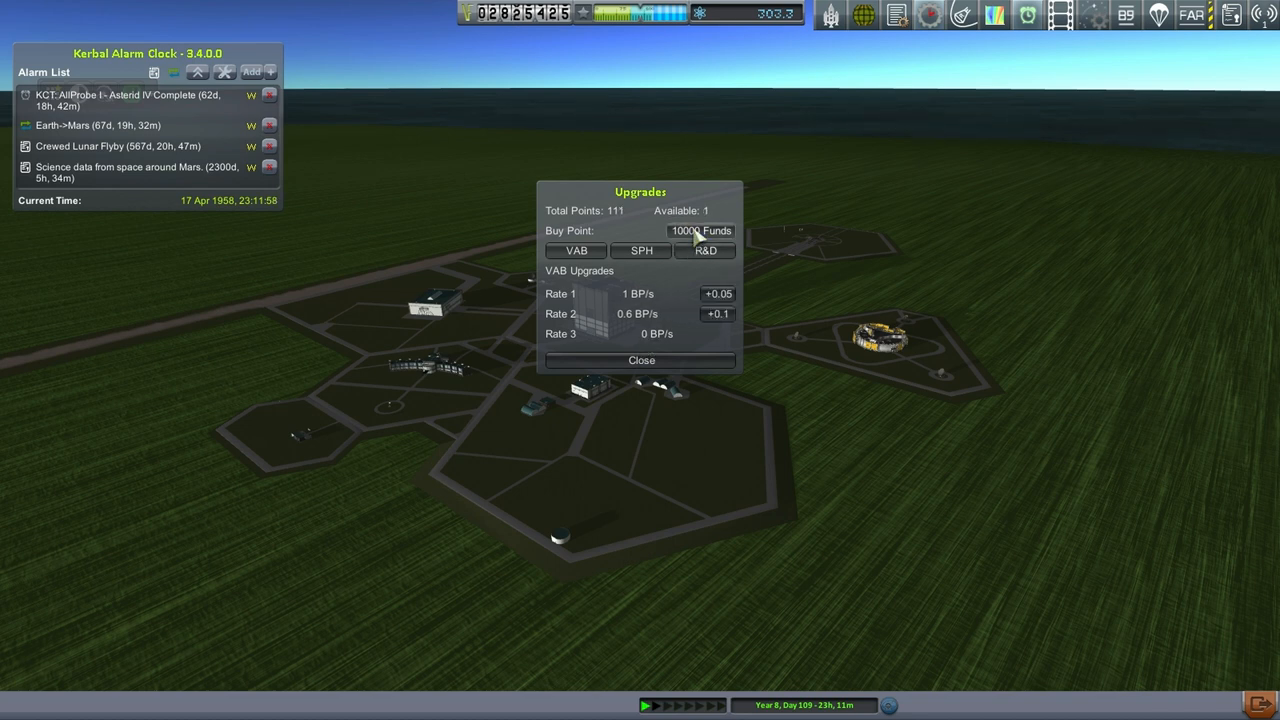
mouse_move(702, 235)
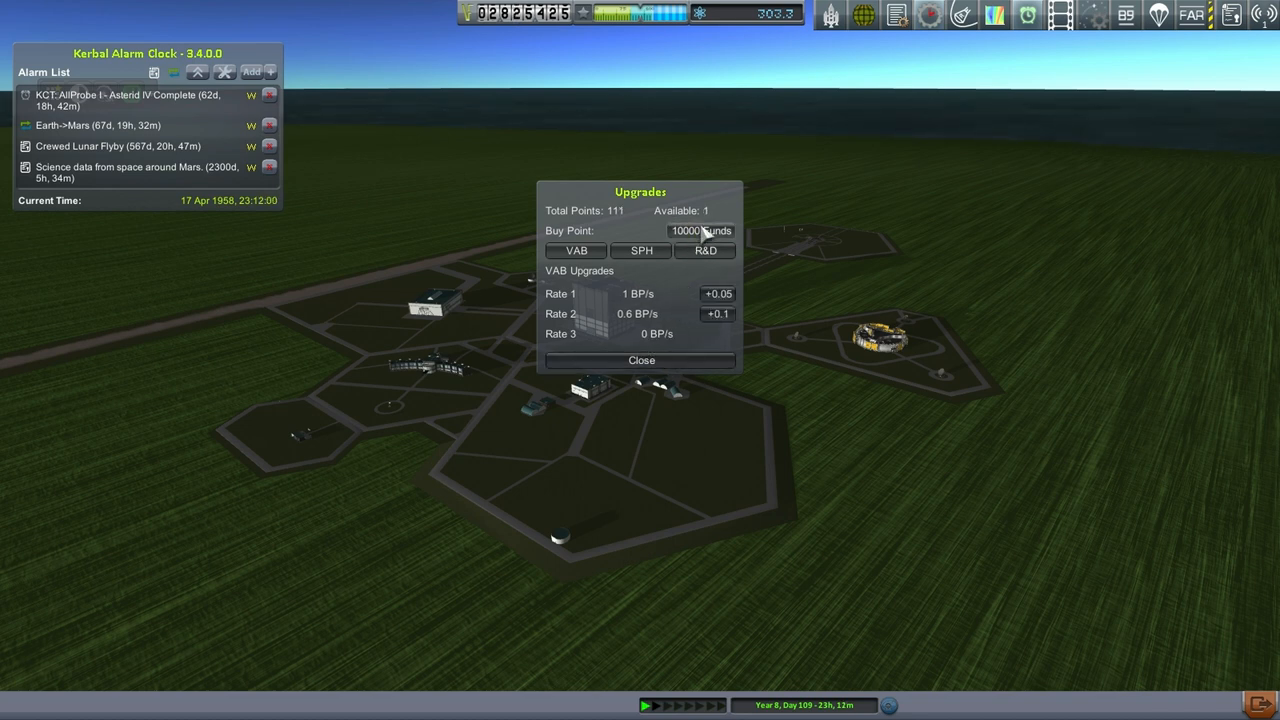
click(716, 314)
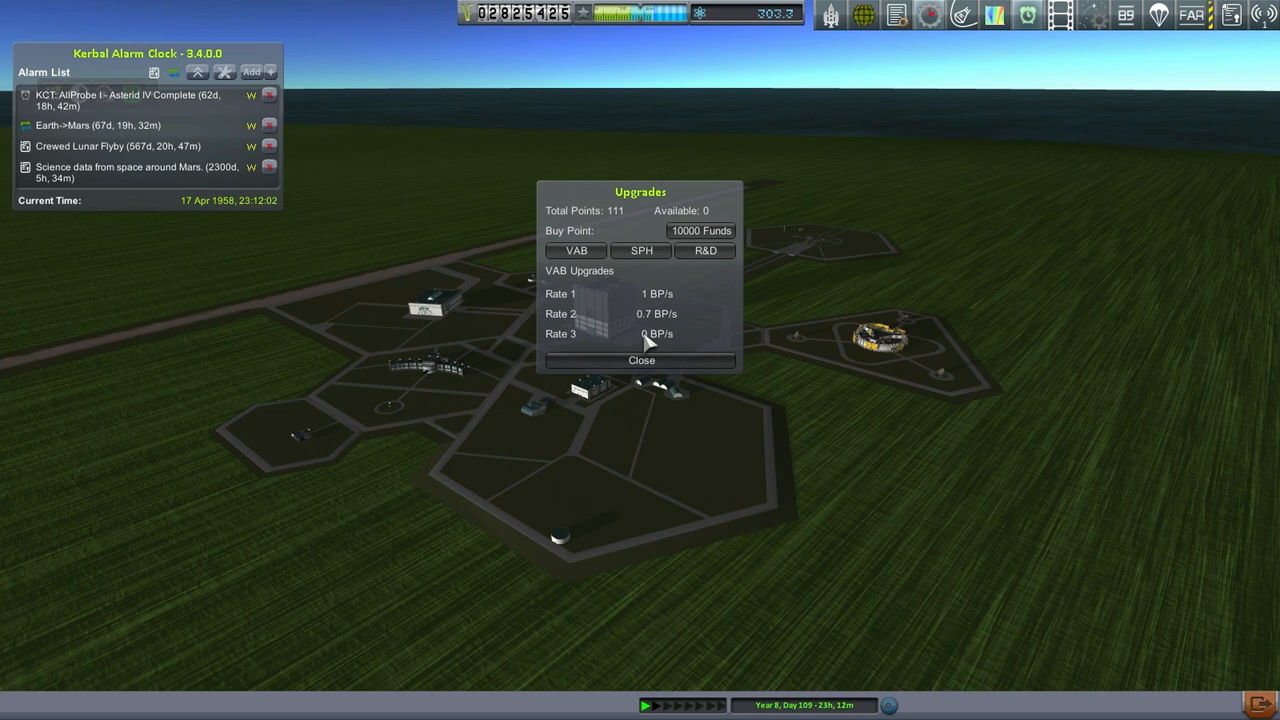
click(705, 250)
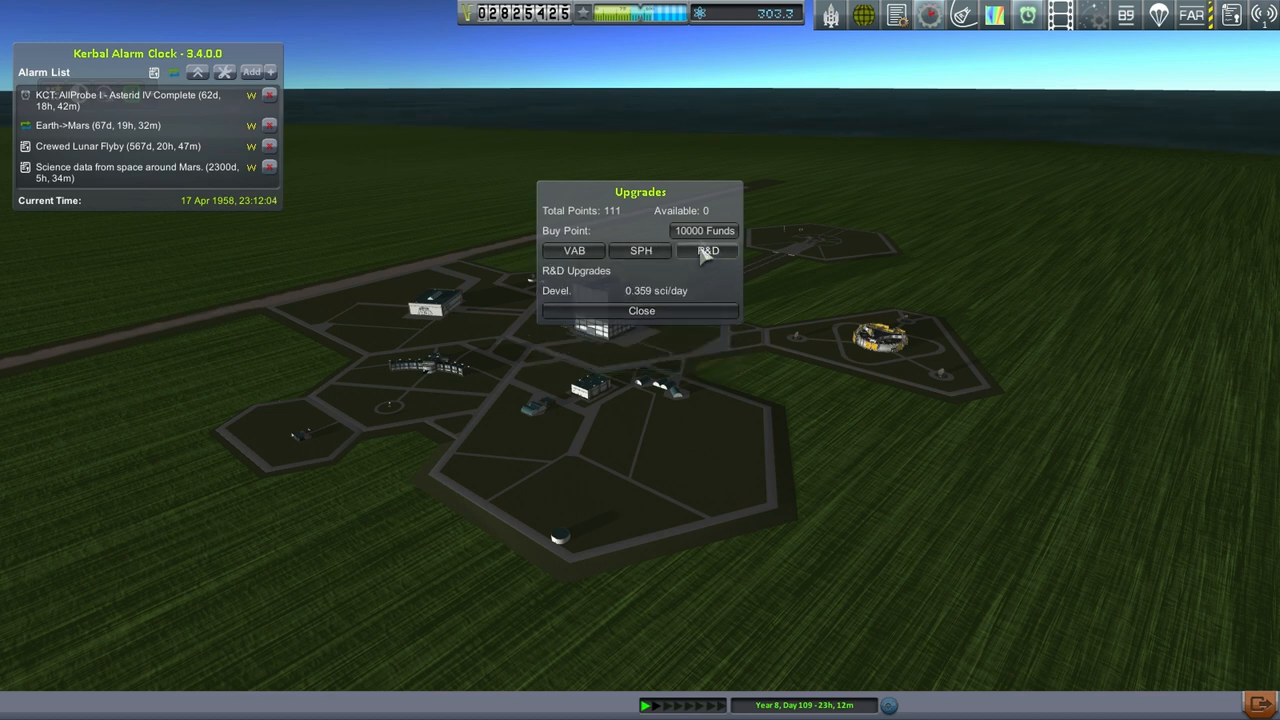
click(706, 250)
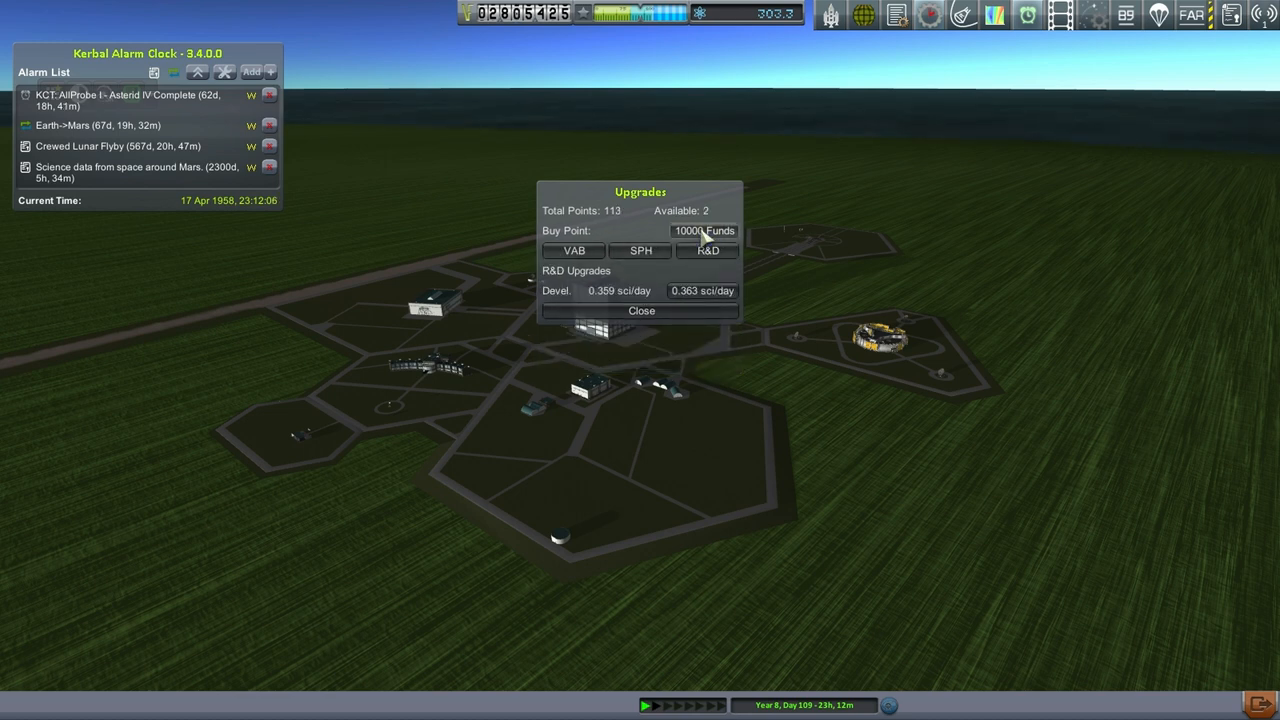
click(703, 230)
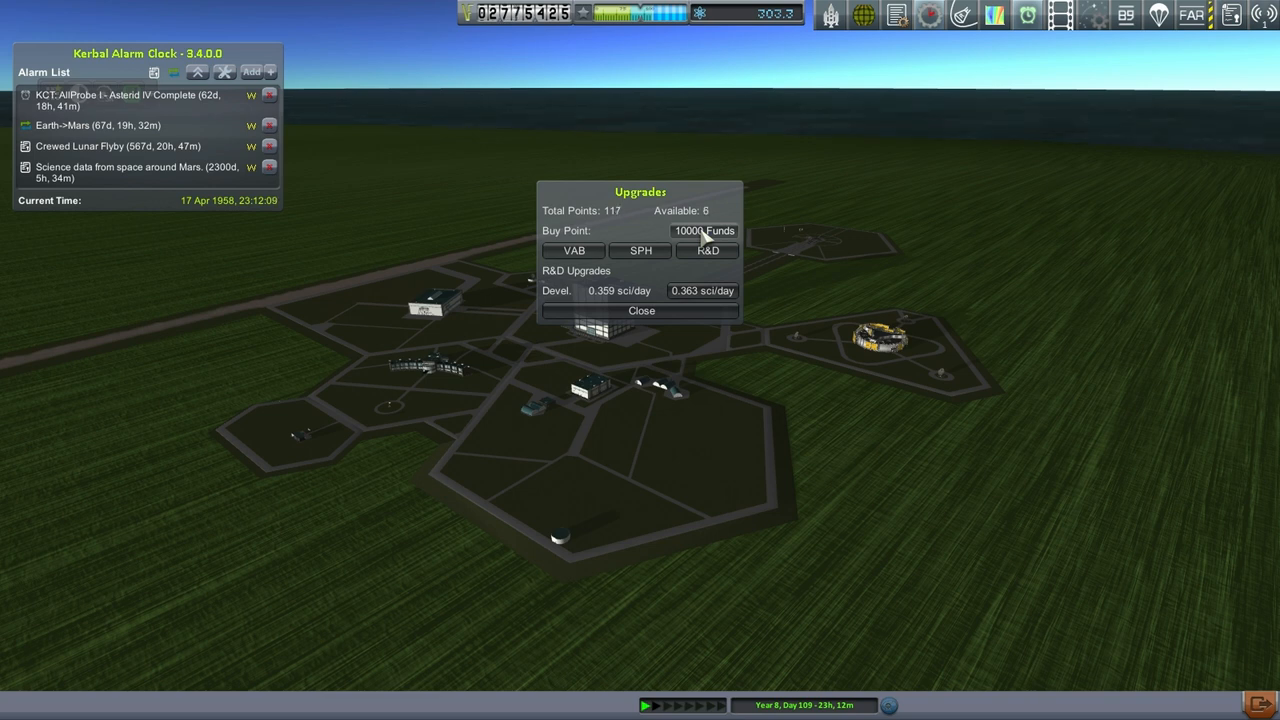
click(703, 230)
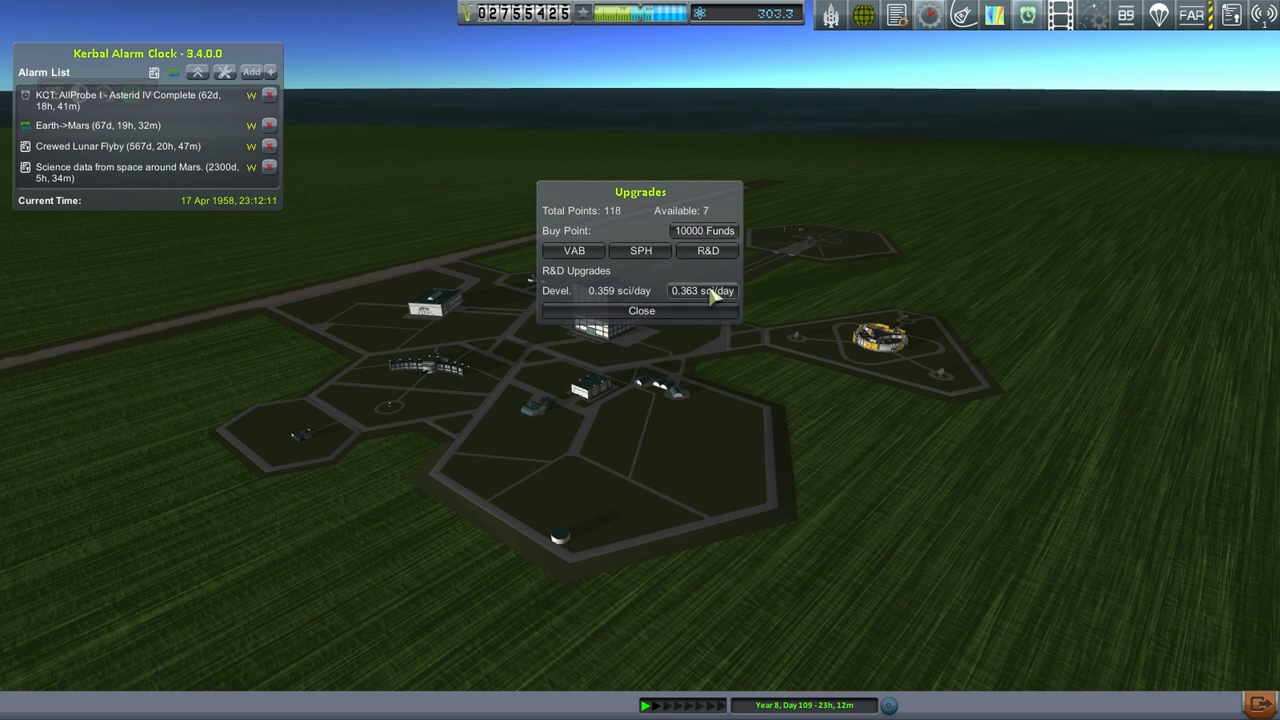
click(705, 291)
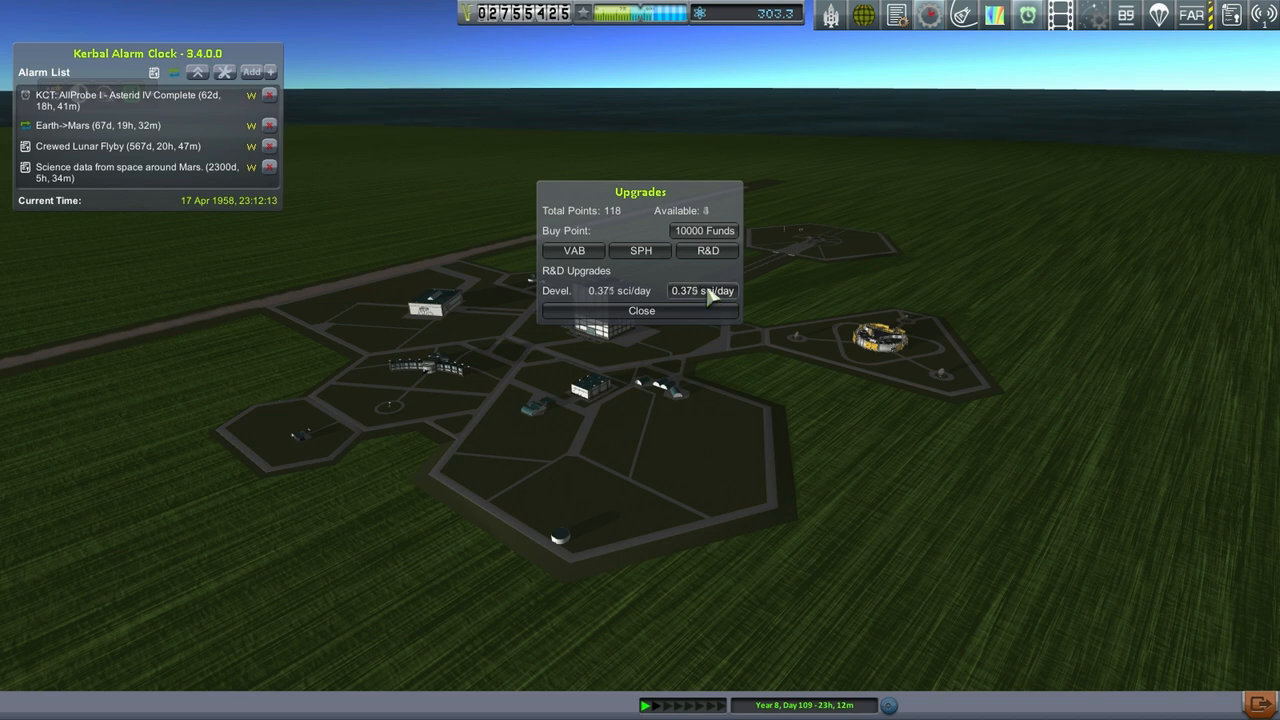
click(703, 290)
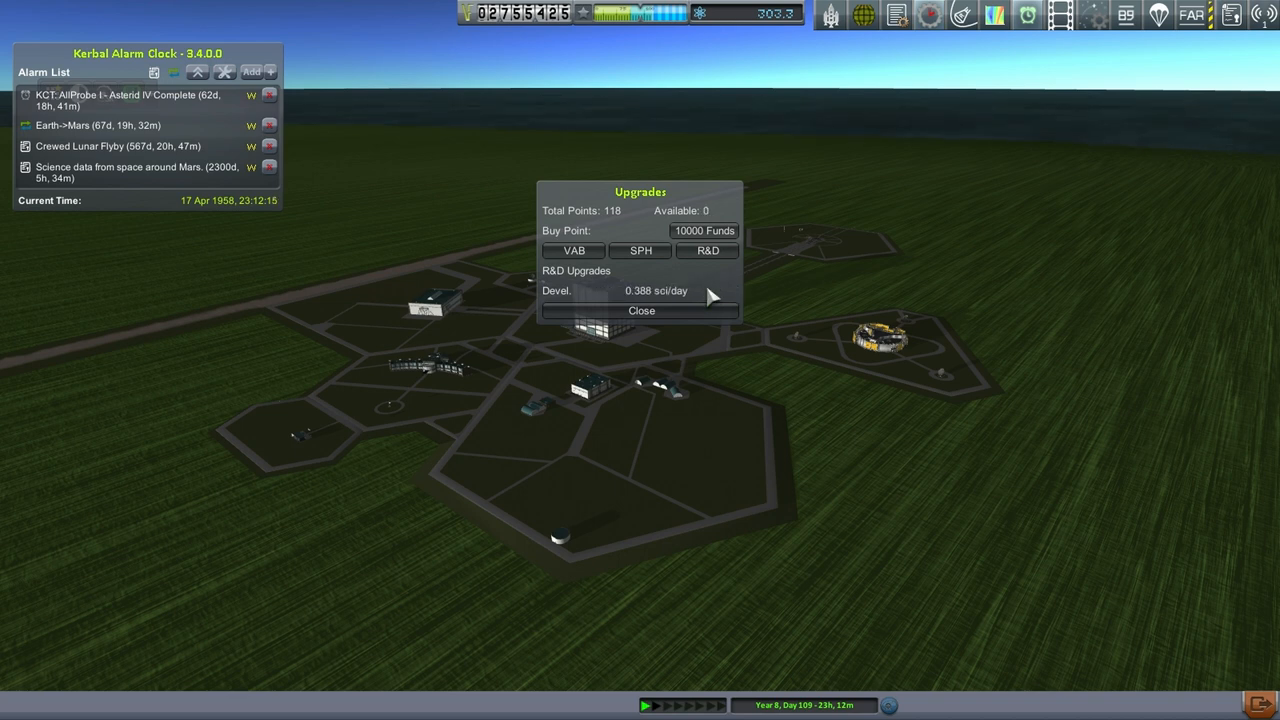
click(640, 310)
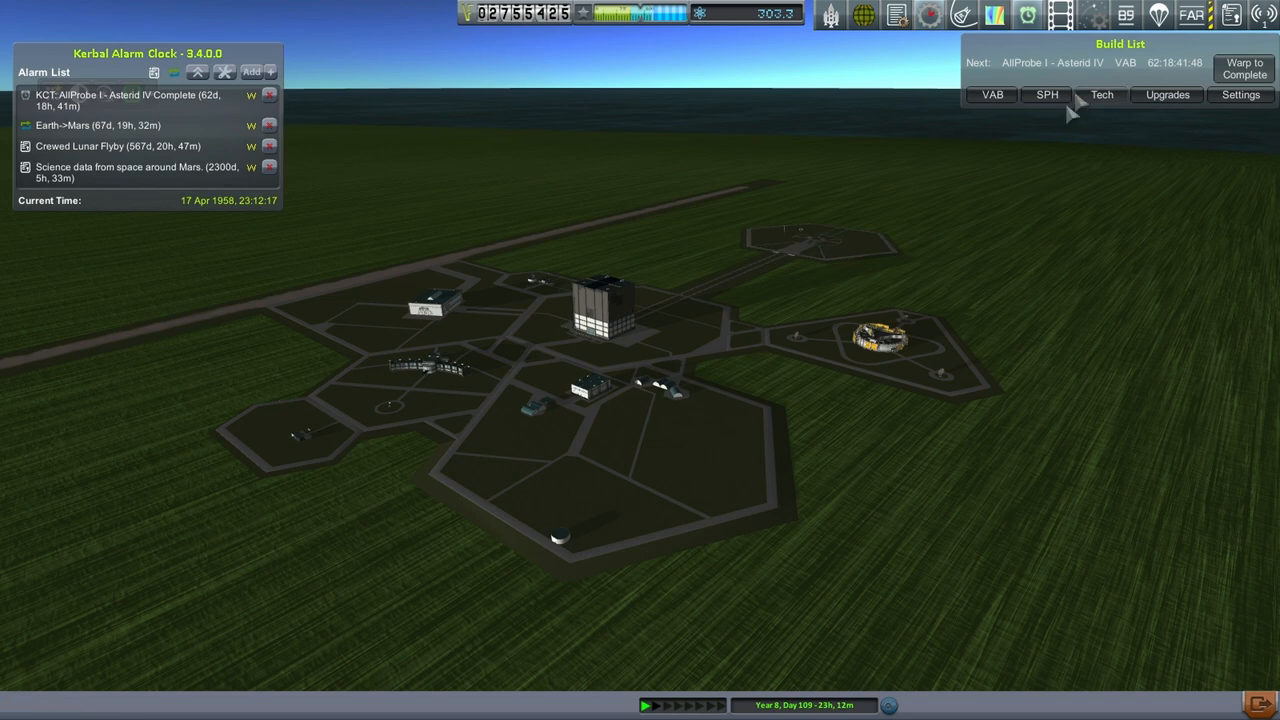
Step: Warp ahead until AllProbe I - Asterid IV reaches 100% (19 June 1958)
click(1101, 94)
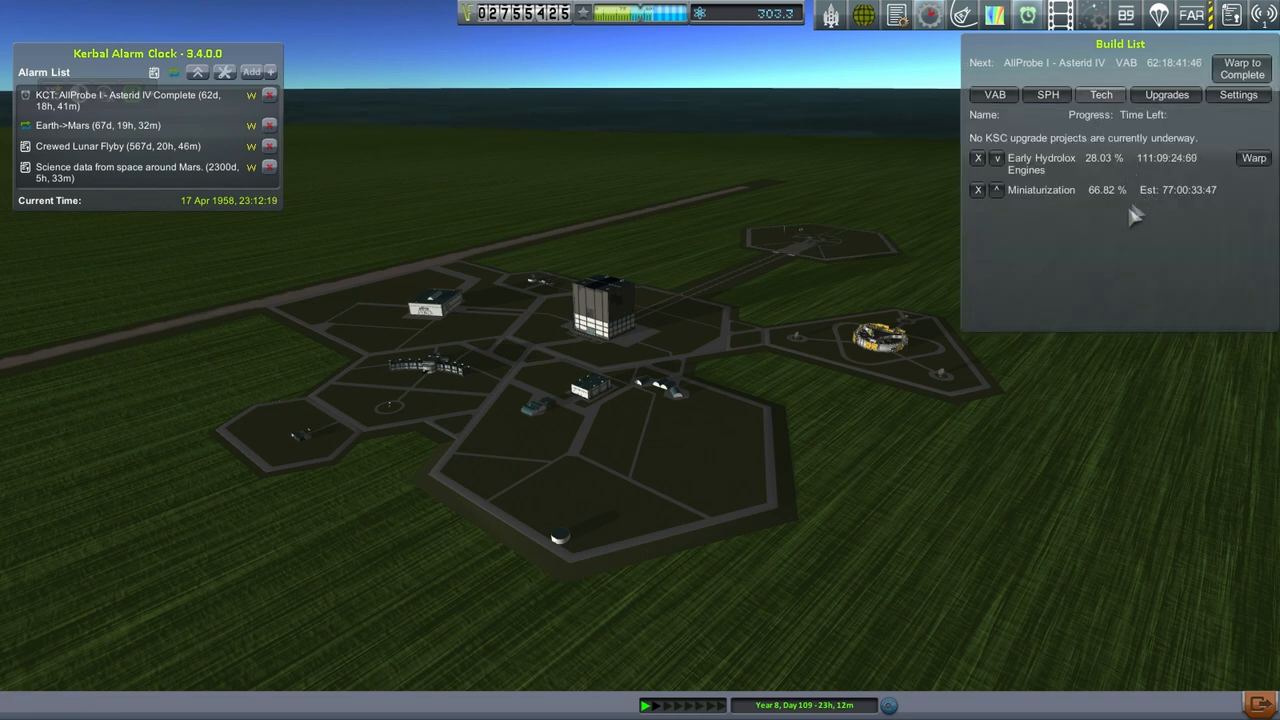
click(993, 94)
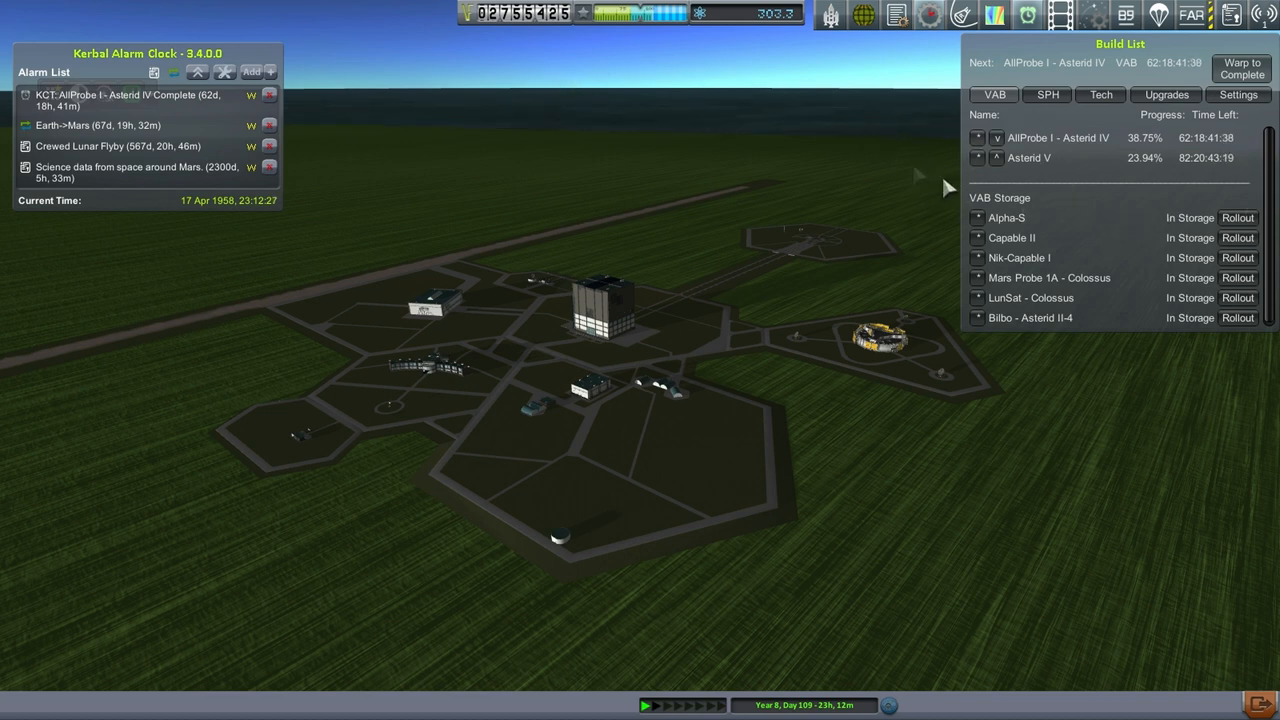
mouse_move(617, 375)
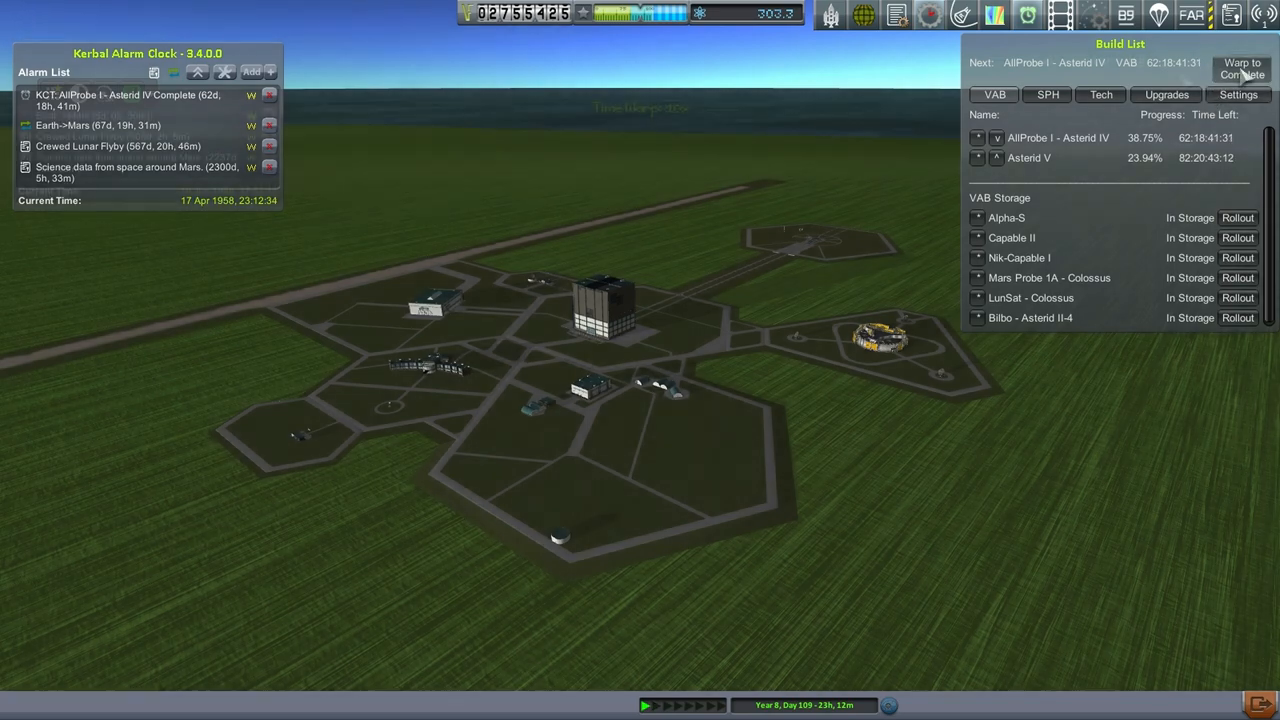
click(1241, 68)
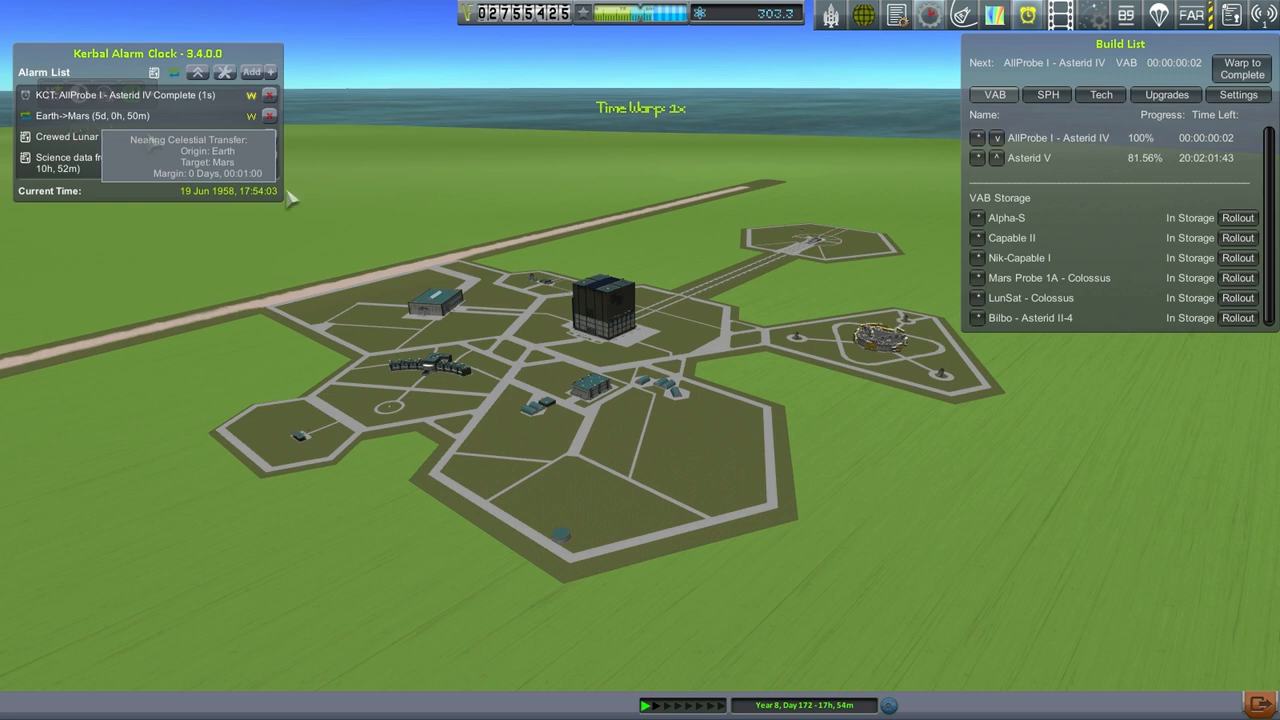
mouse_move(930, 468)
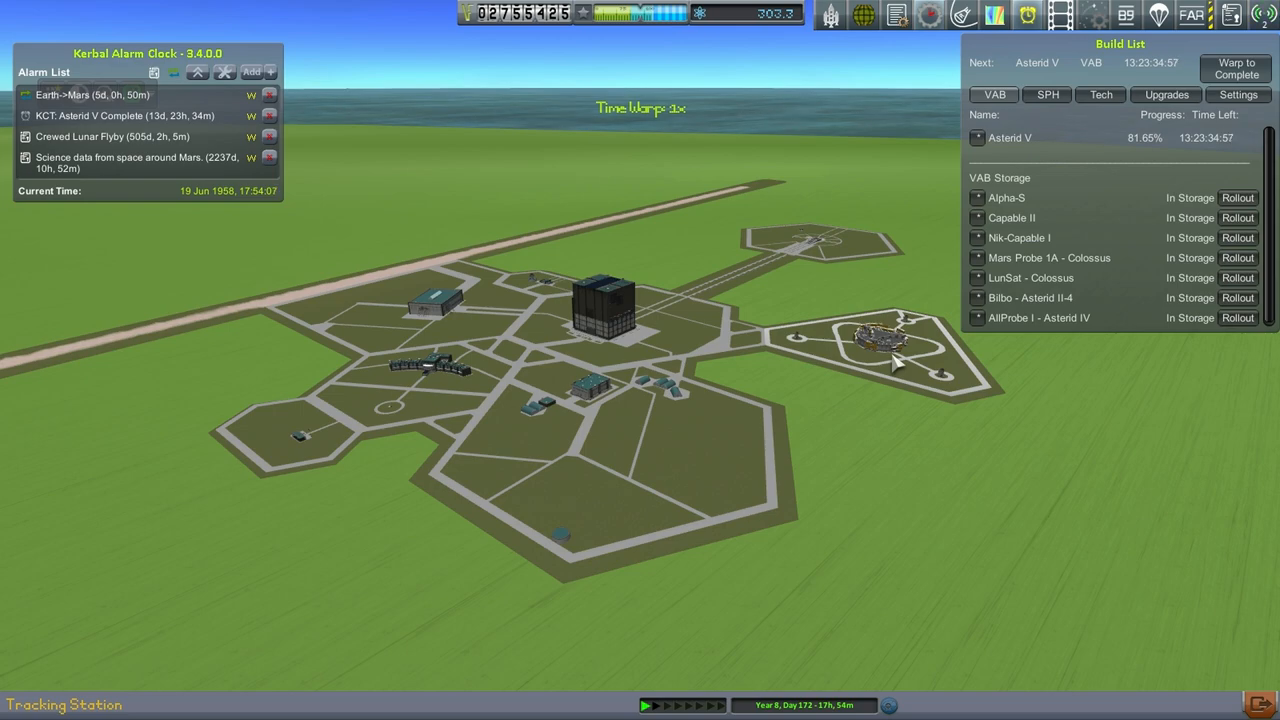
mouse_move(753, 320)
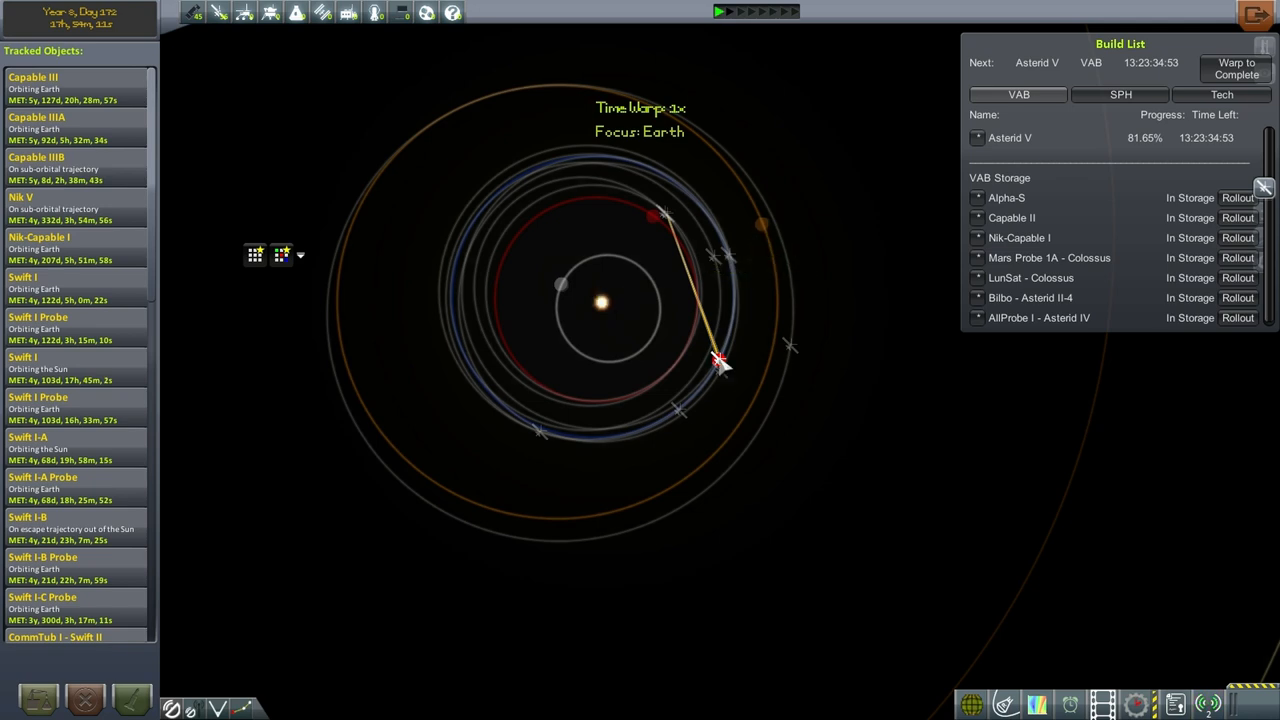
mouse_move(655, 107)
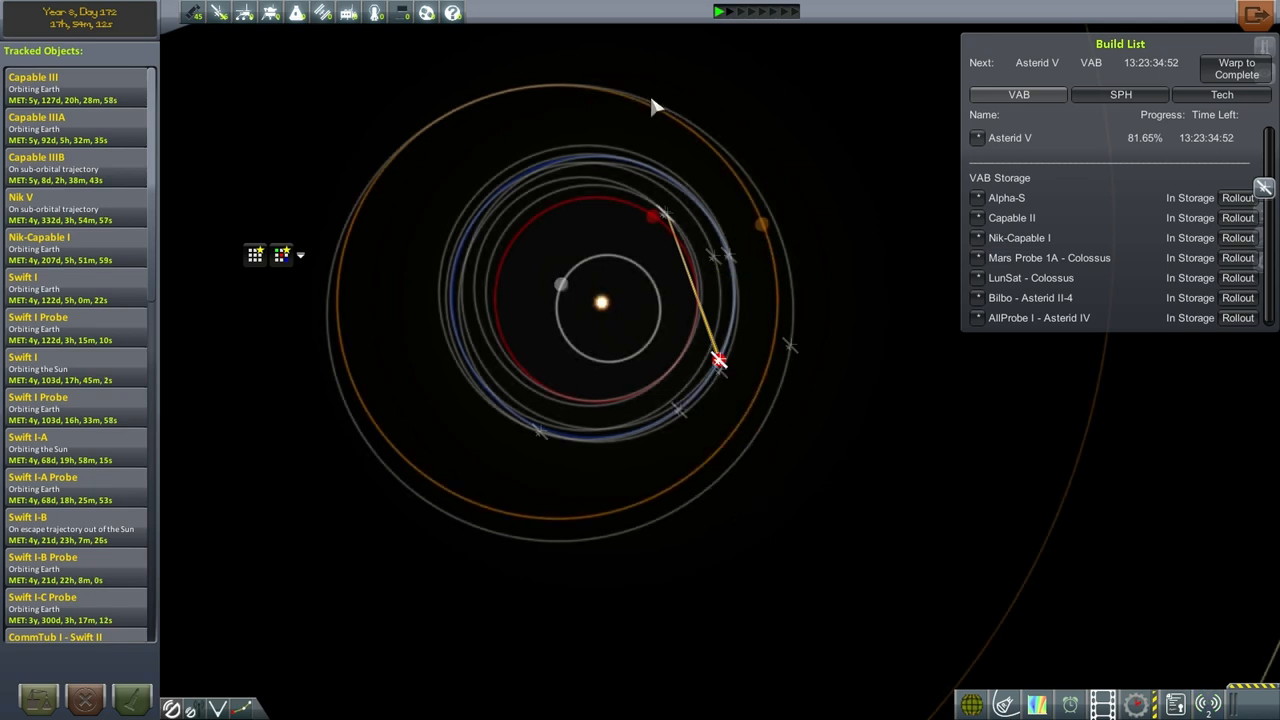
mouse_move(760, 224)
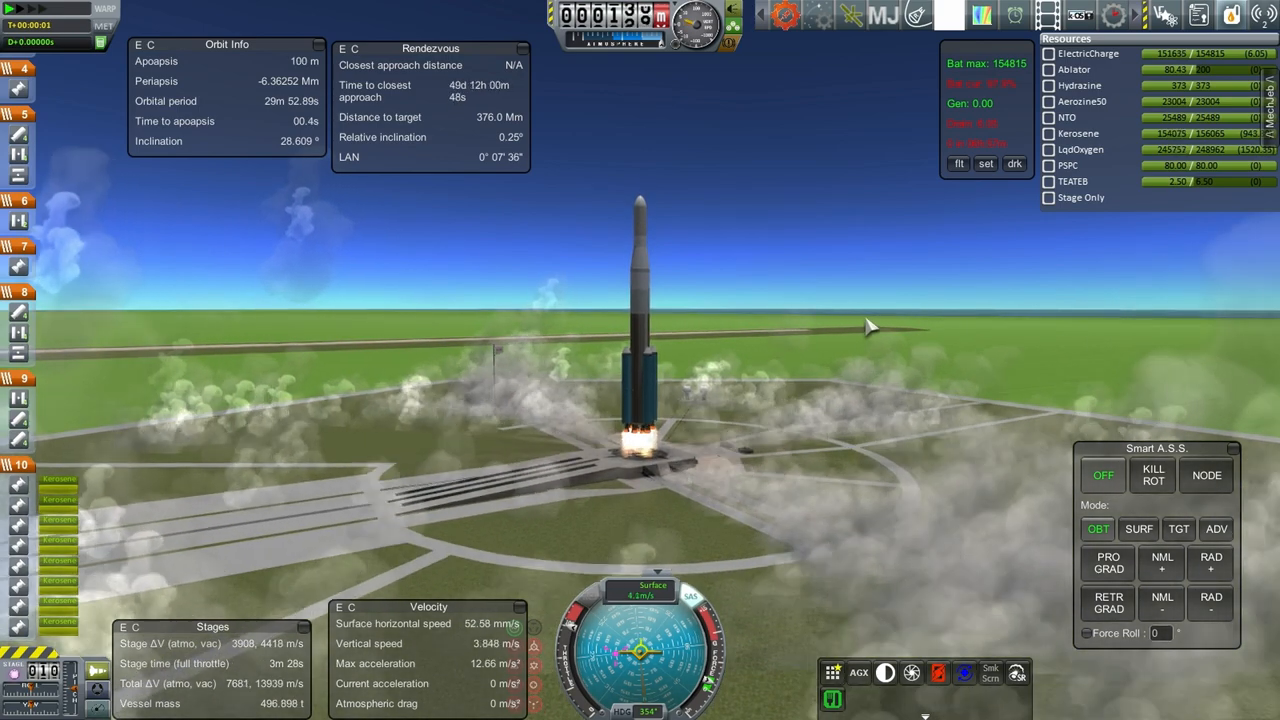
Step: Engage Smart A.S.S. SURF hold with heading 90 for the ascent
click(1138, 528)
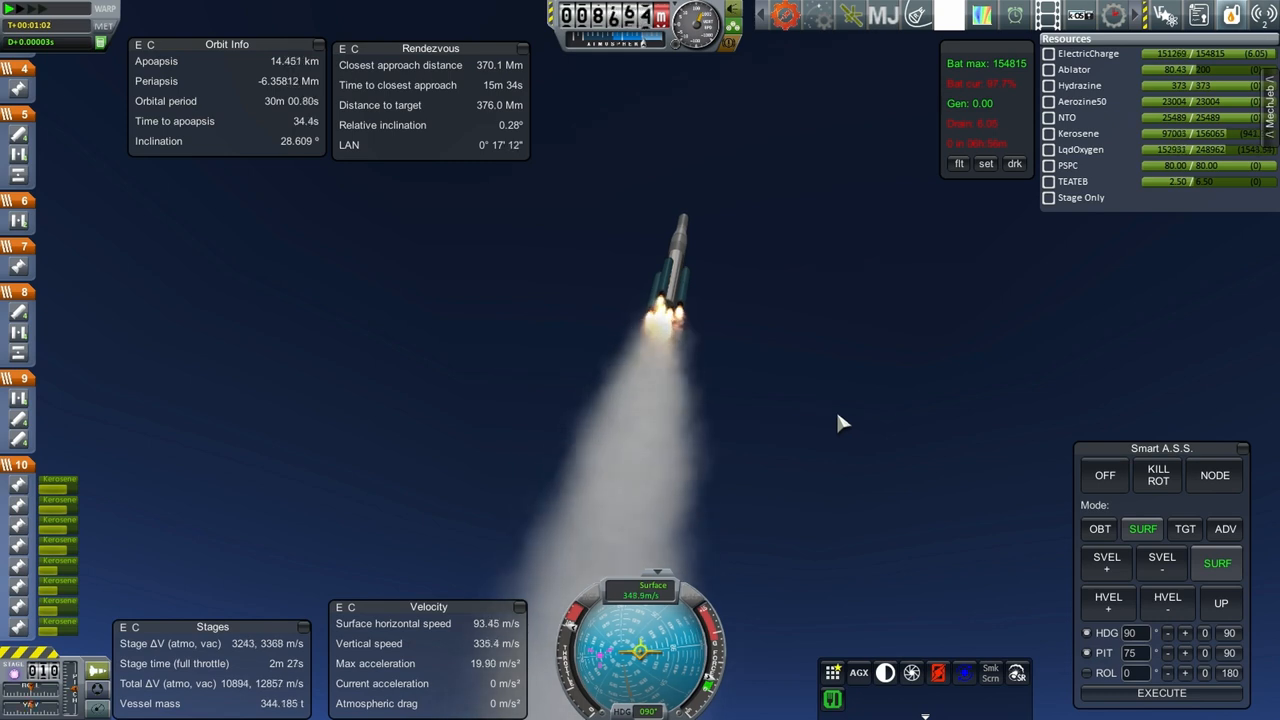
mouse_move(880, 406)
text(65)
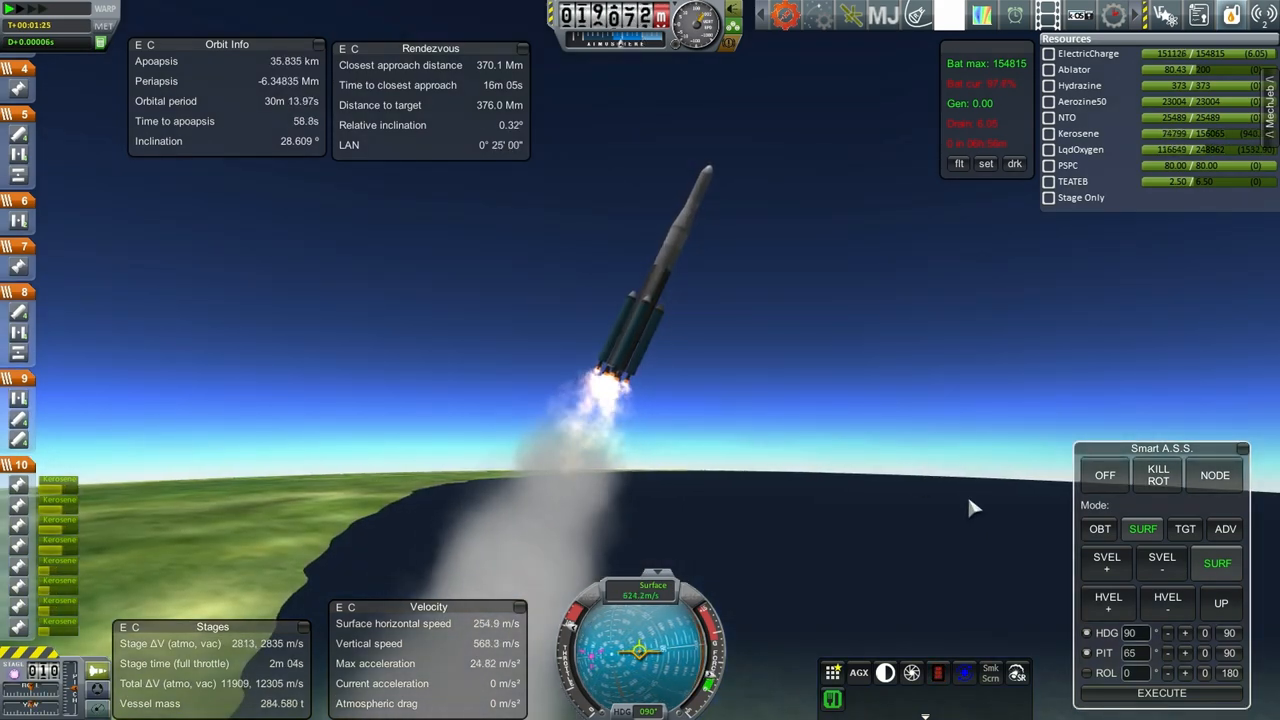
mouse_move(858, 450)
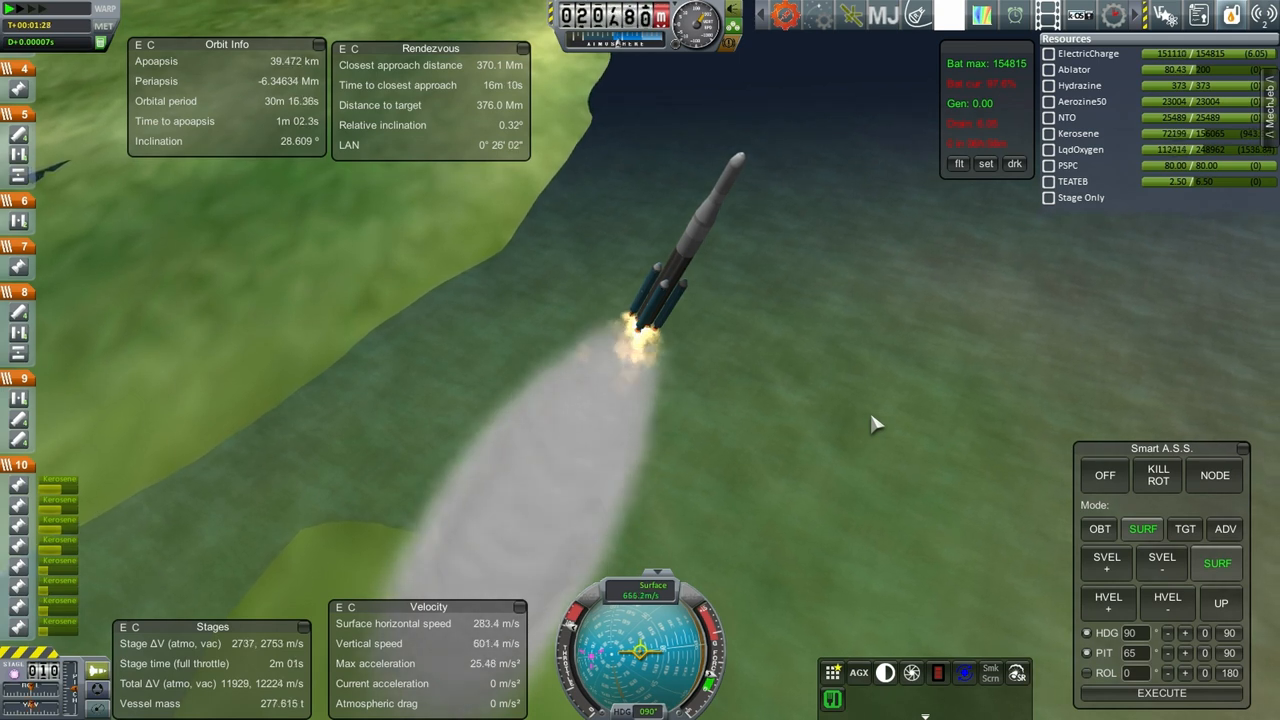
mouse_move(865, 445)
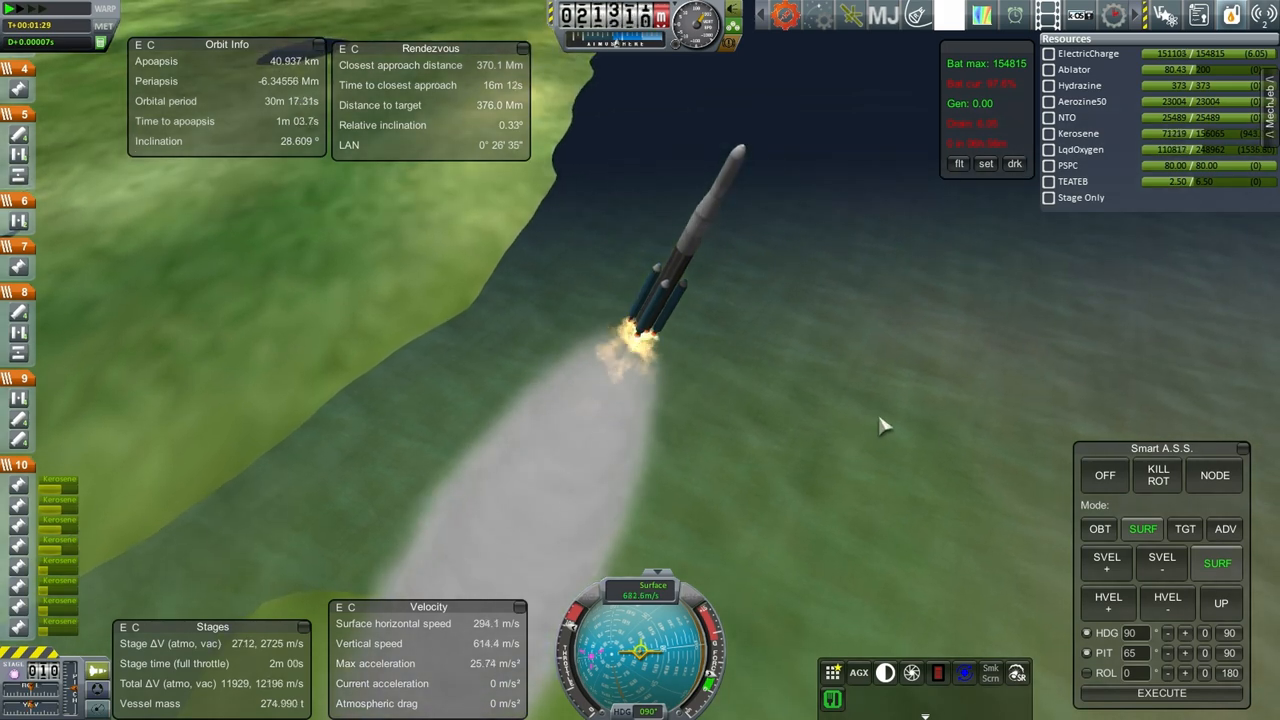
mouse_move(970, 468)
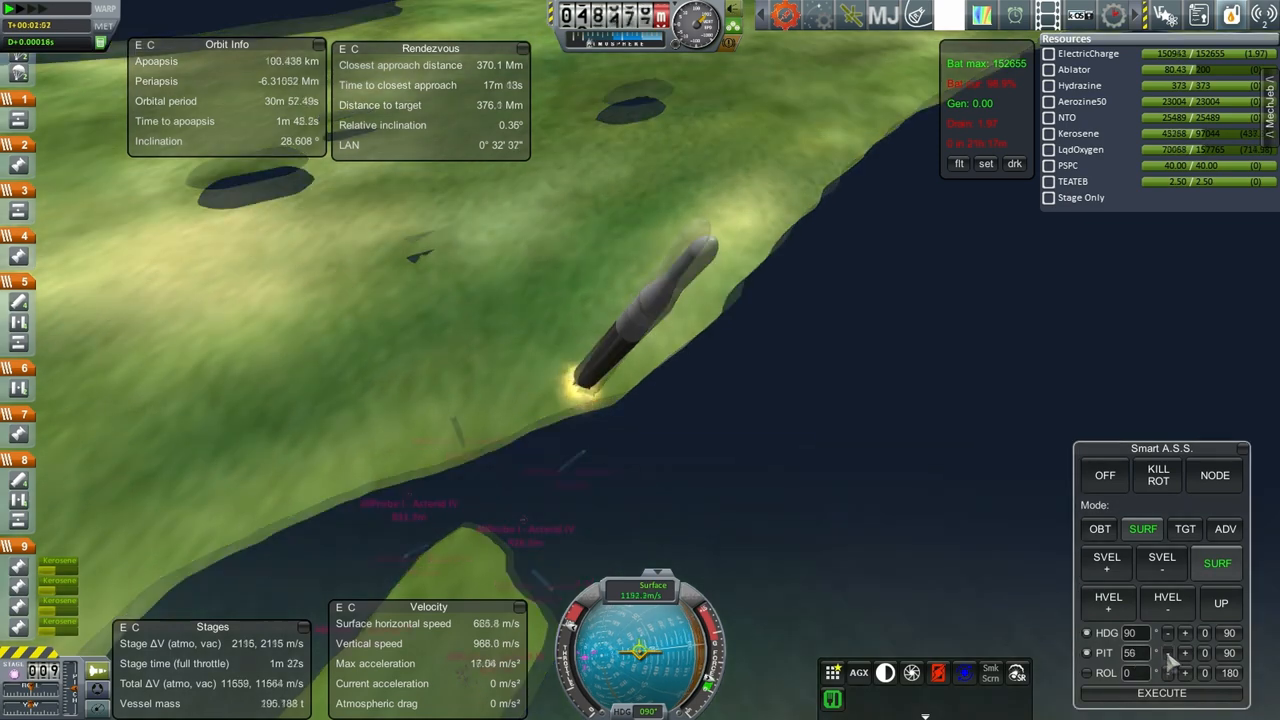
Step: Lower pitch to 30, jettison the booster and fairings, and re-enable SURF hold
click(1168, 653)
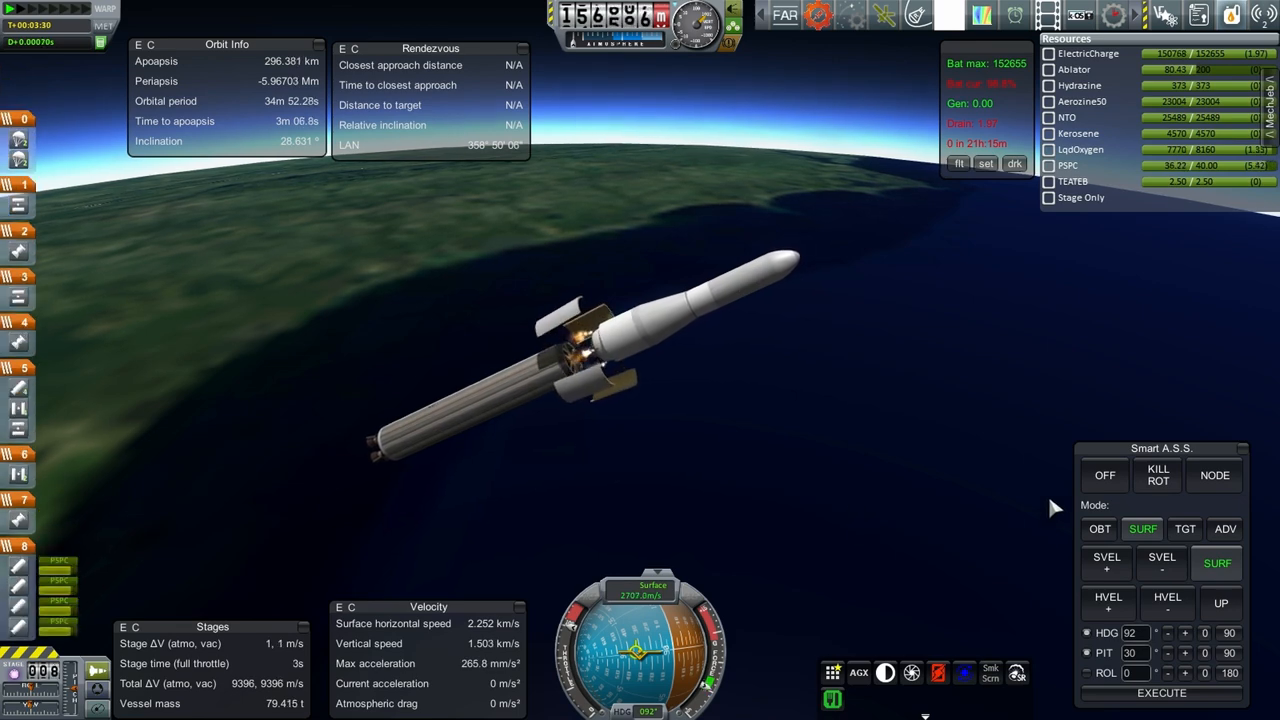
click(1104, 475)
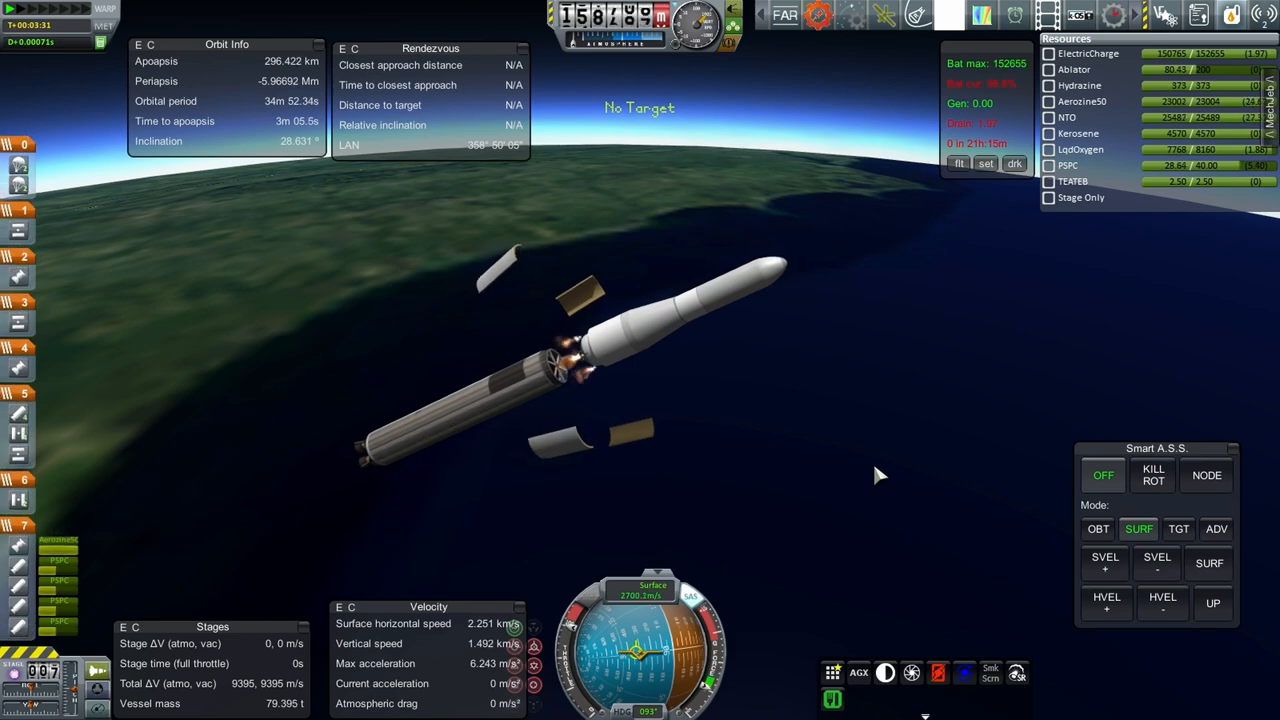
mouse_move(867, 452)
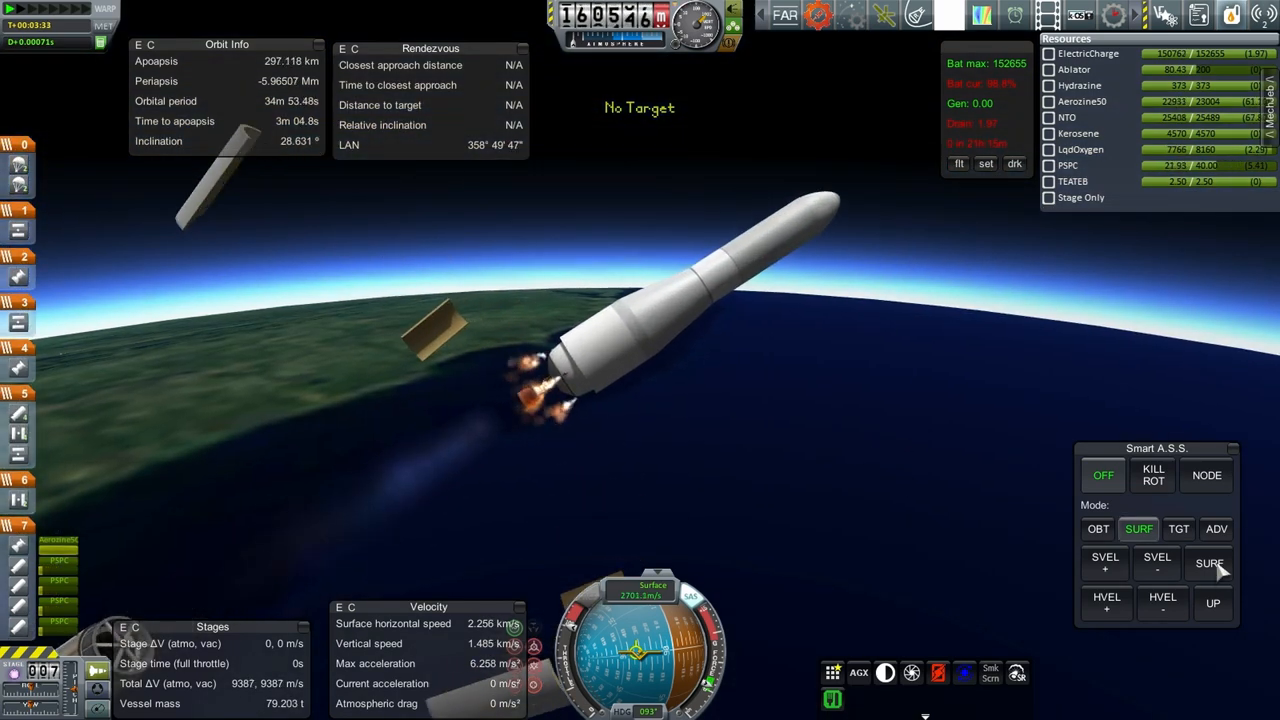
click(1210, 563)
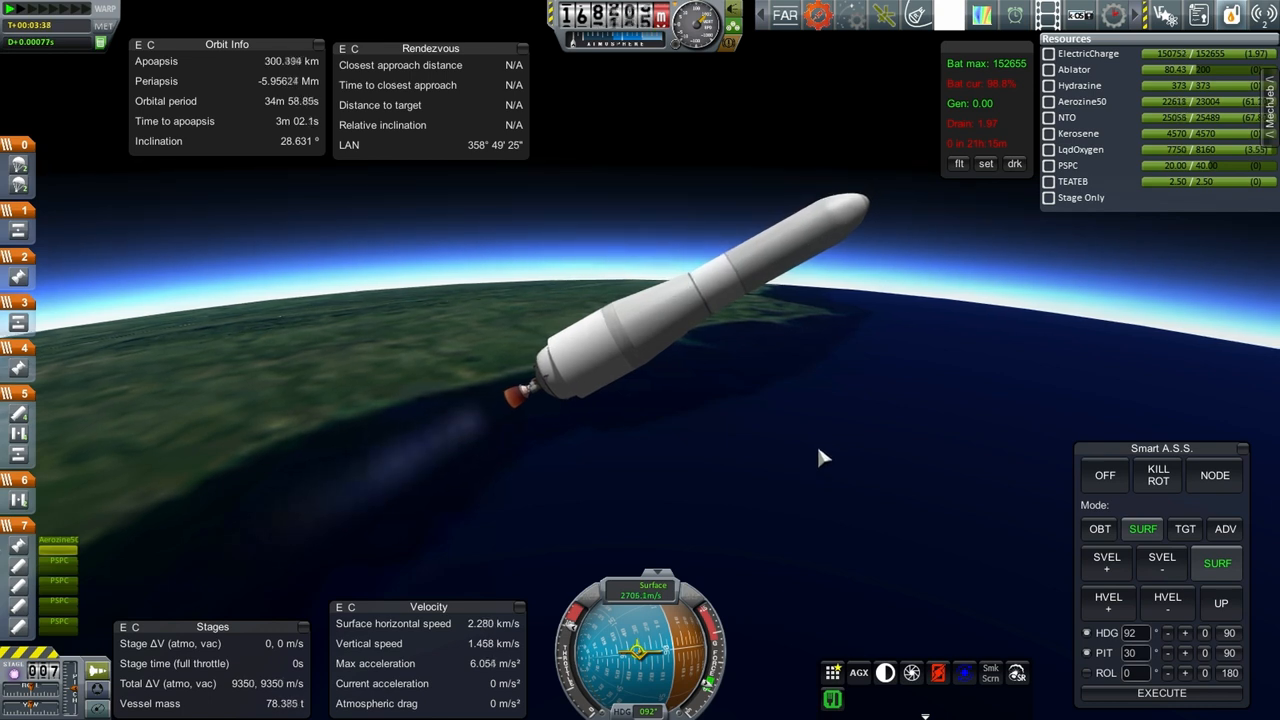
Step: Stage away the spent booster and ignite the upper stage, exposing the probe
key(space)
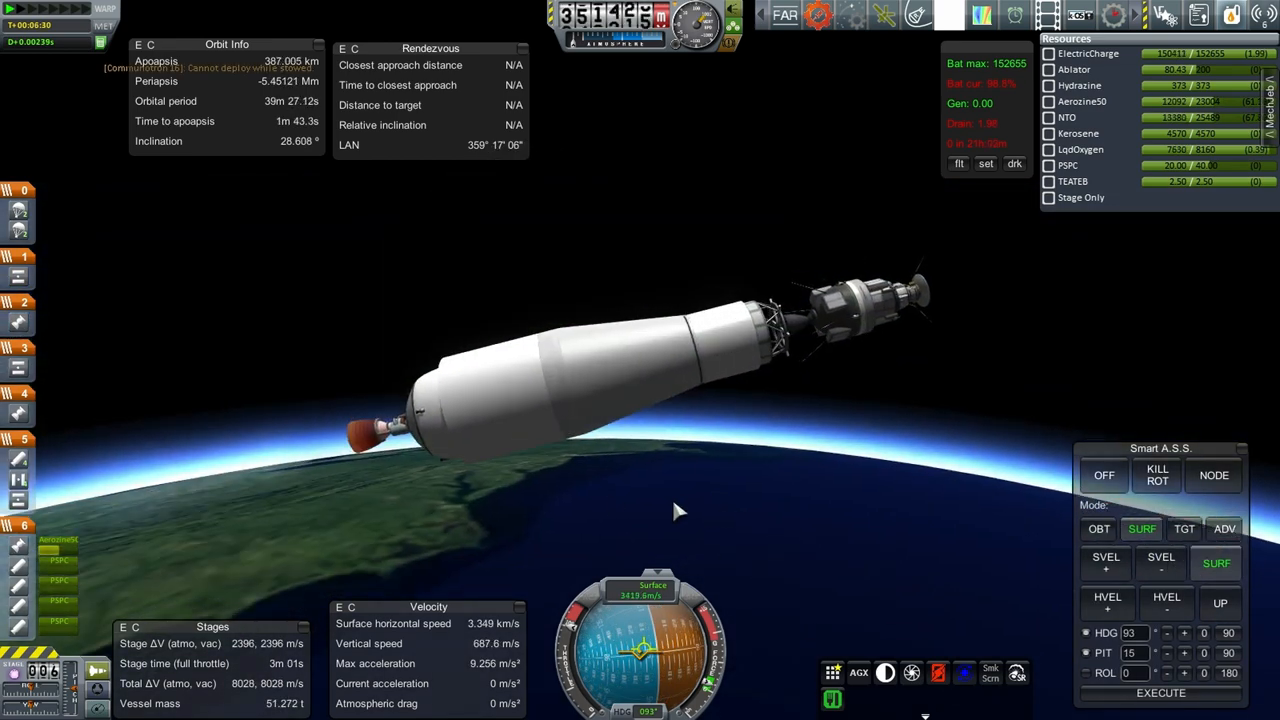
mouse_move(718, 478)
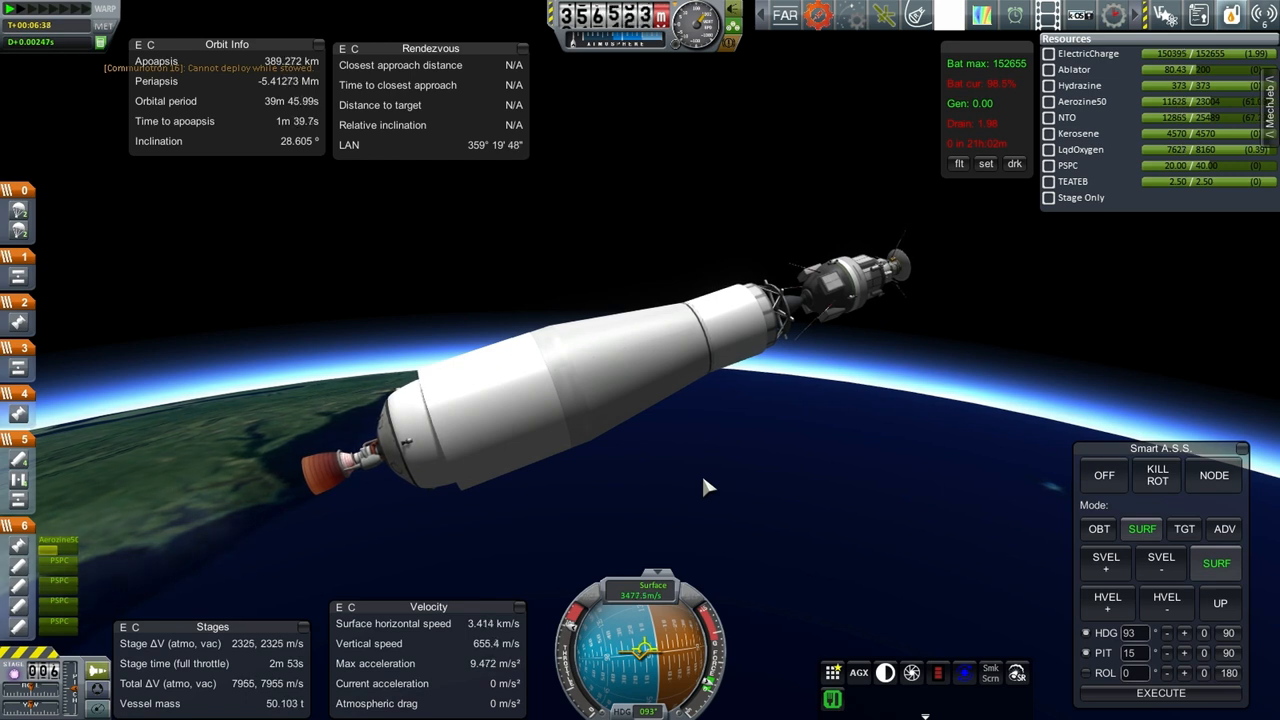
mouse_move(797, 467)
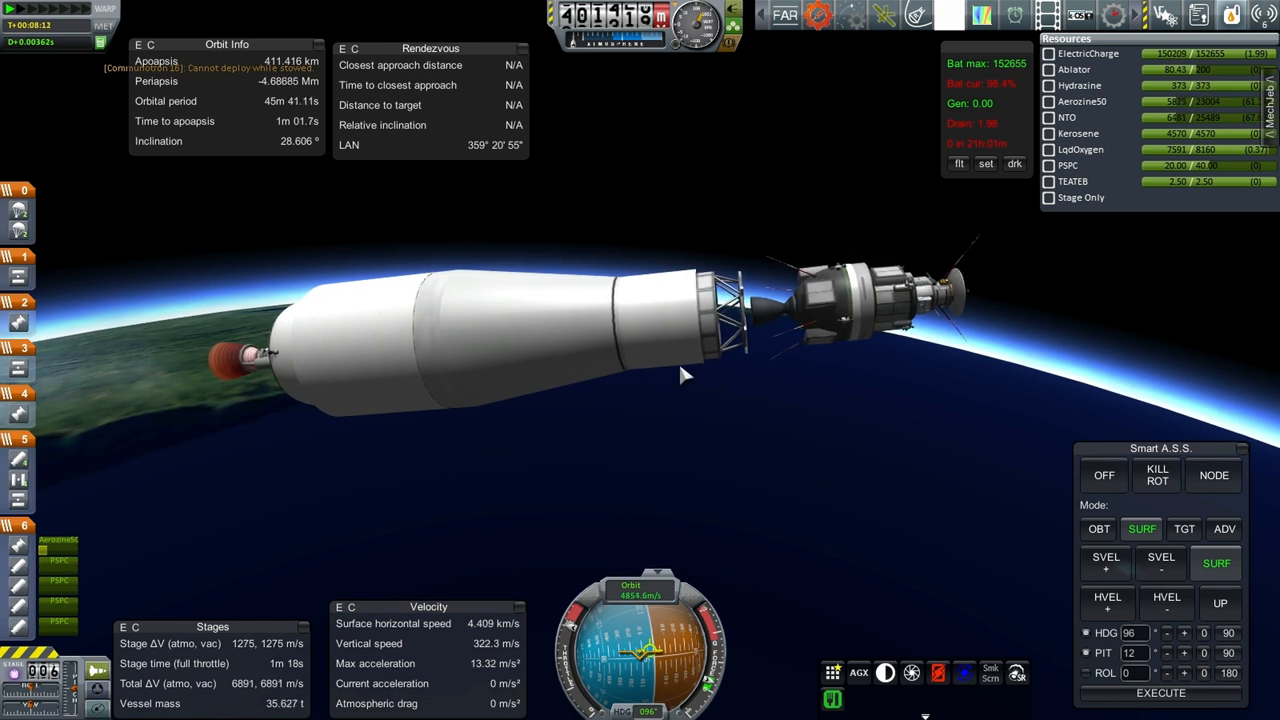
mouse_move(725, 445)
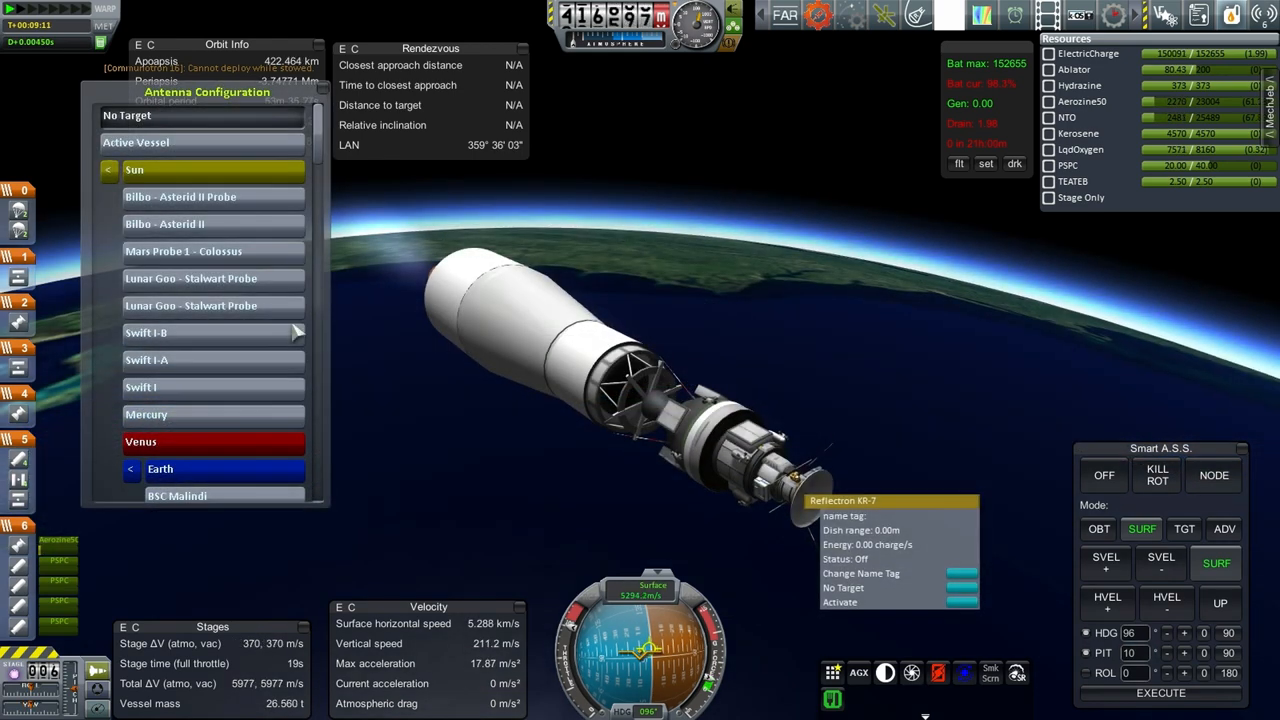
Step: Scroll through the KR-7 dish's Antenna Configuration target list
scroll(down, 3)
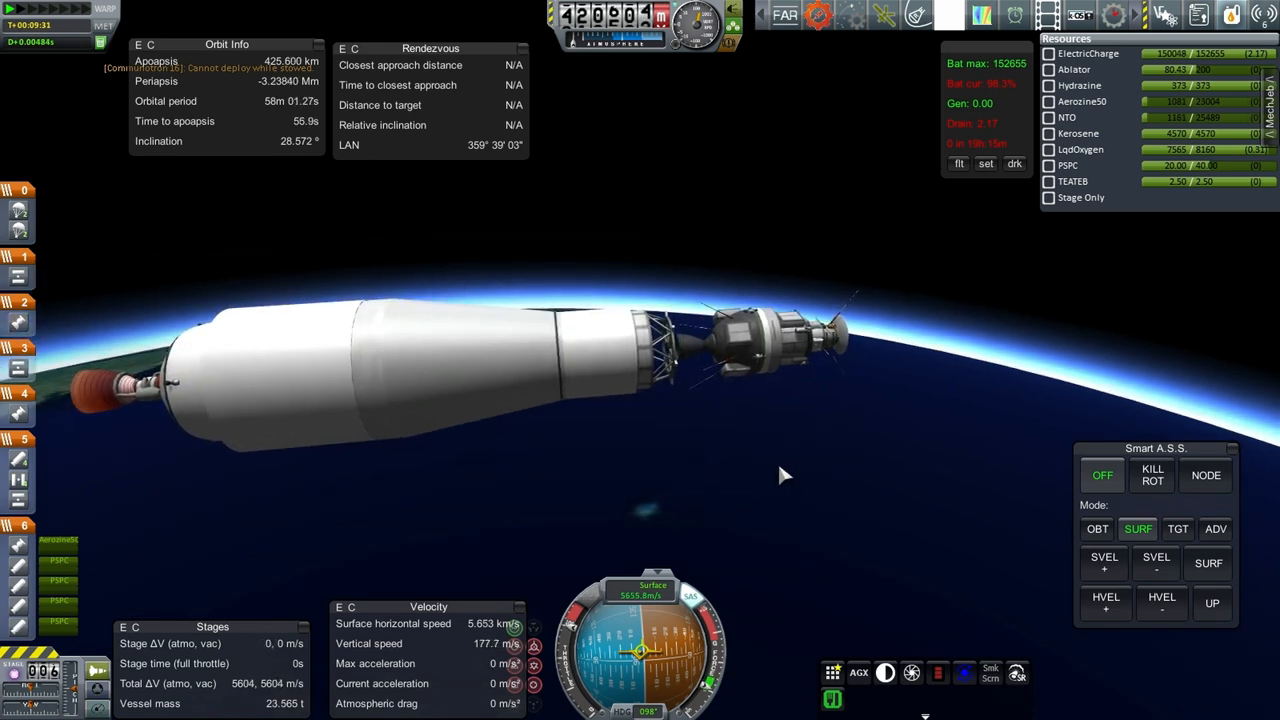
Step: Drop the empty stage and hold SURF at heading 101, pitch 8 while burning
key(space)
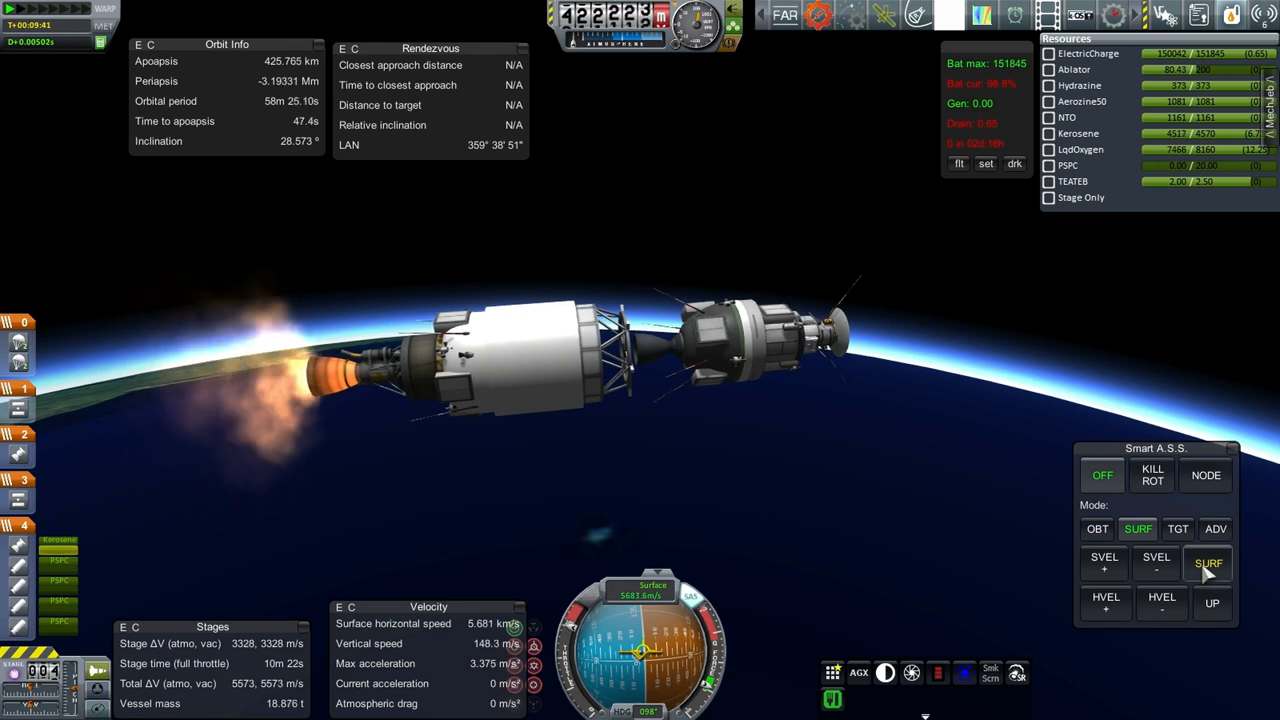
click(1209, 563)
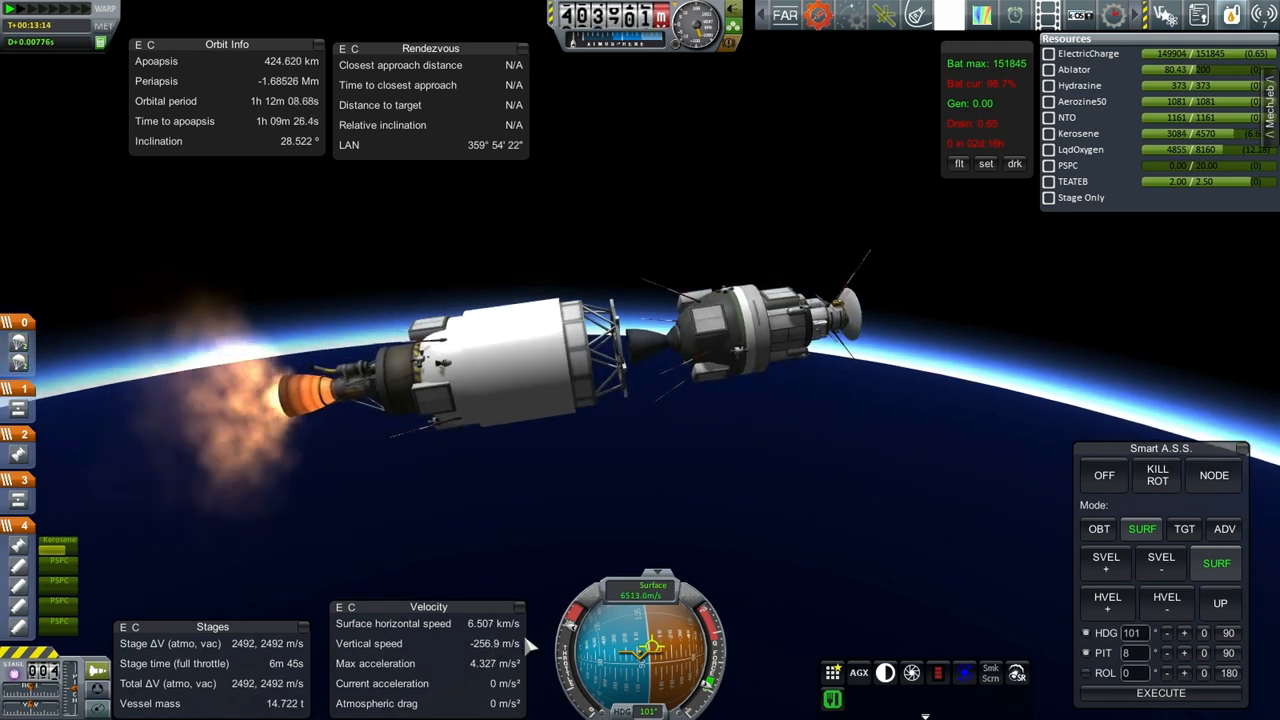
mouse_move(785, 508)
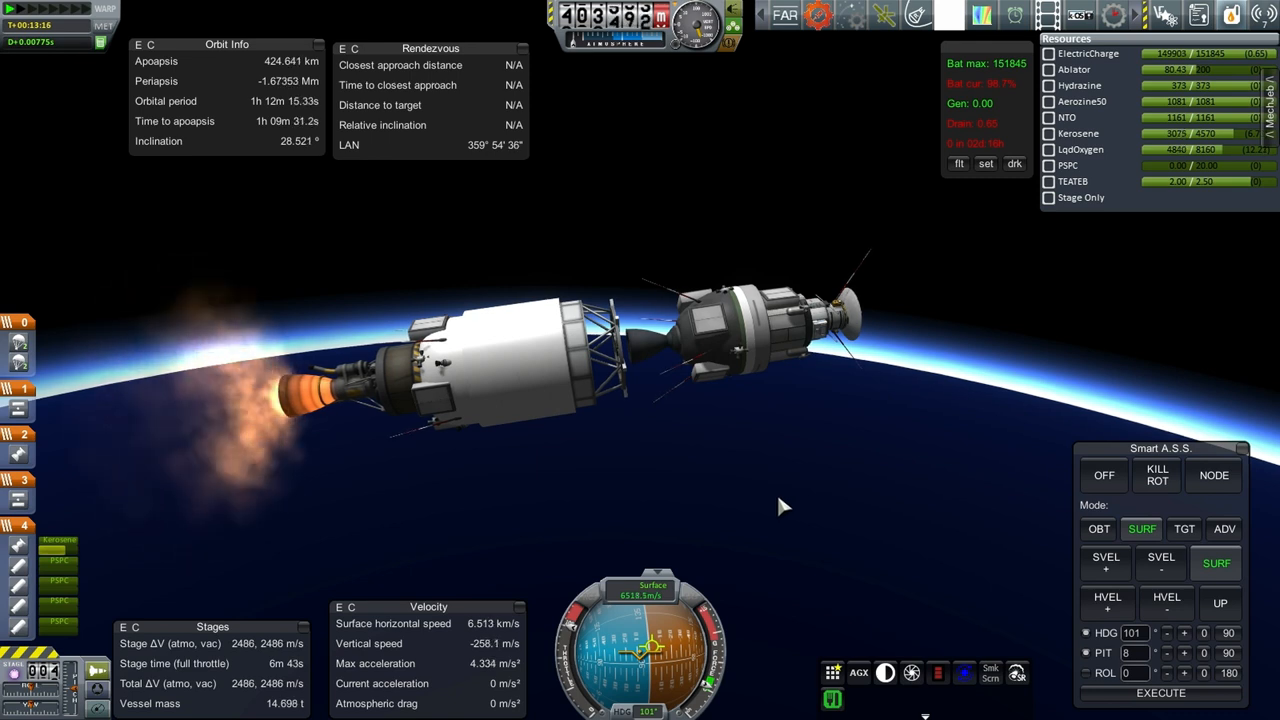
mouse_move(1118, 332)
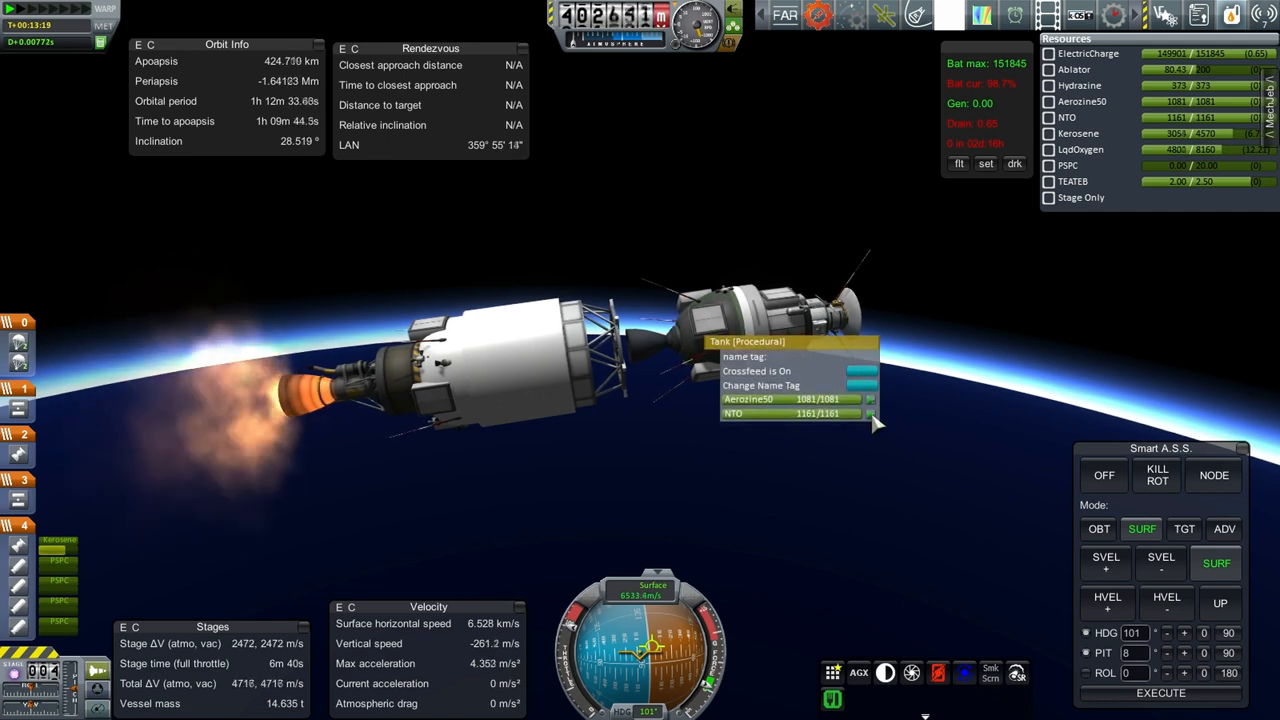
mouse_move(830, 508)
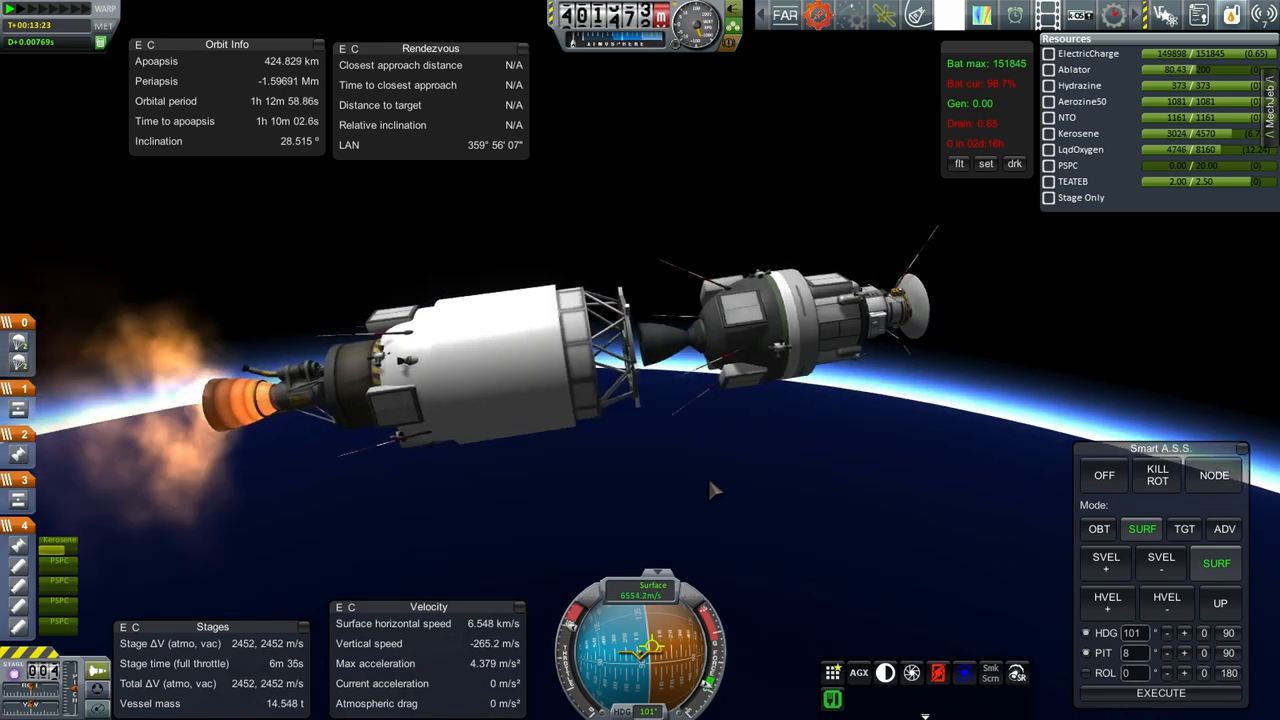
mouse_move(528, 375)
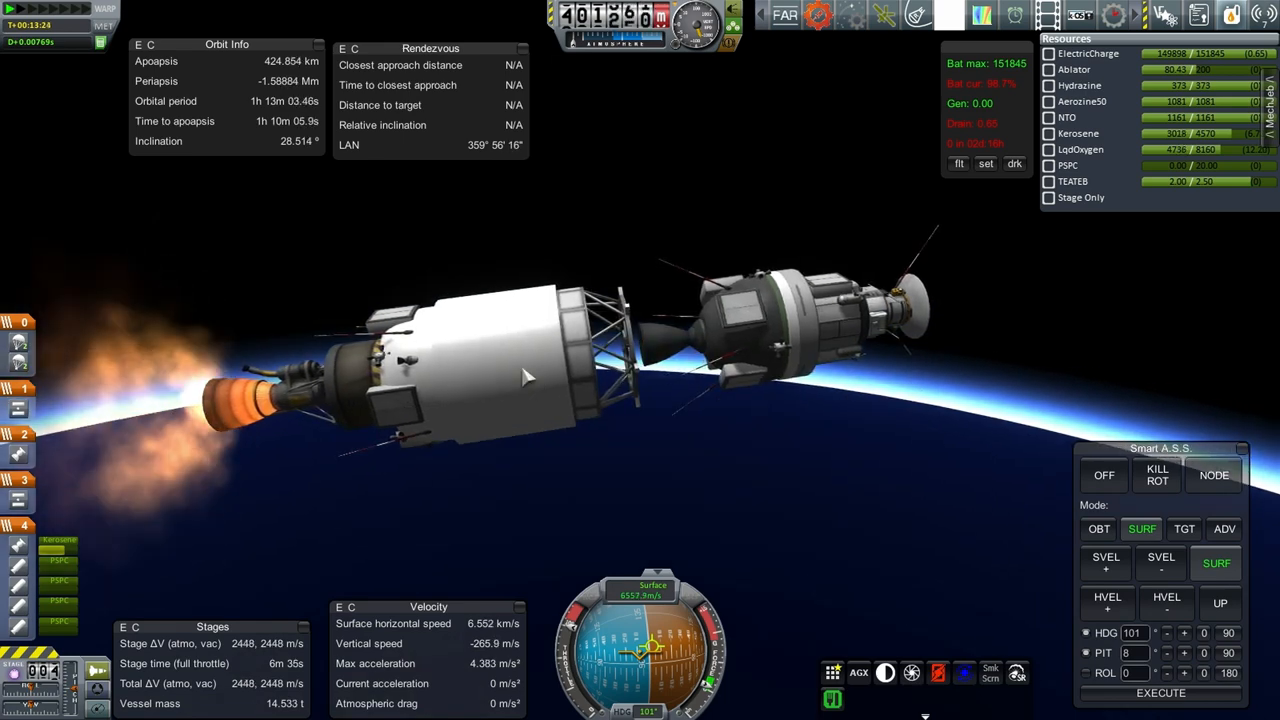
Step: Inspect the white procedural tank's Aerozine50 and NTO levels
right_click(525, 375)
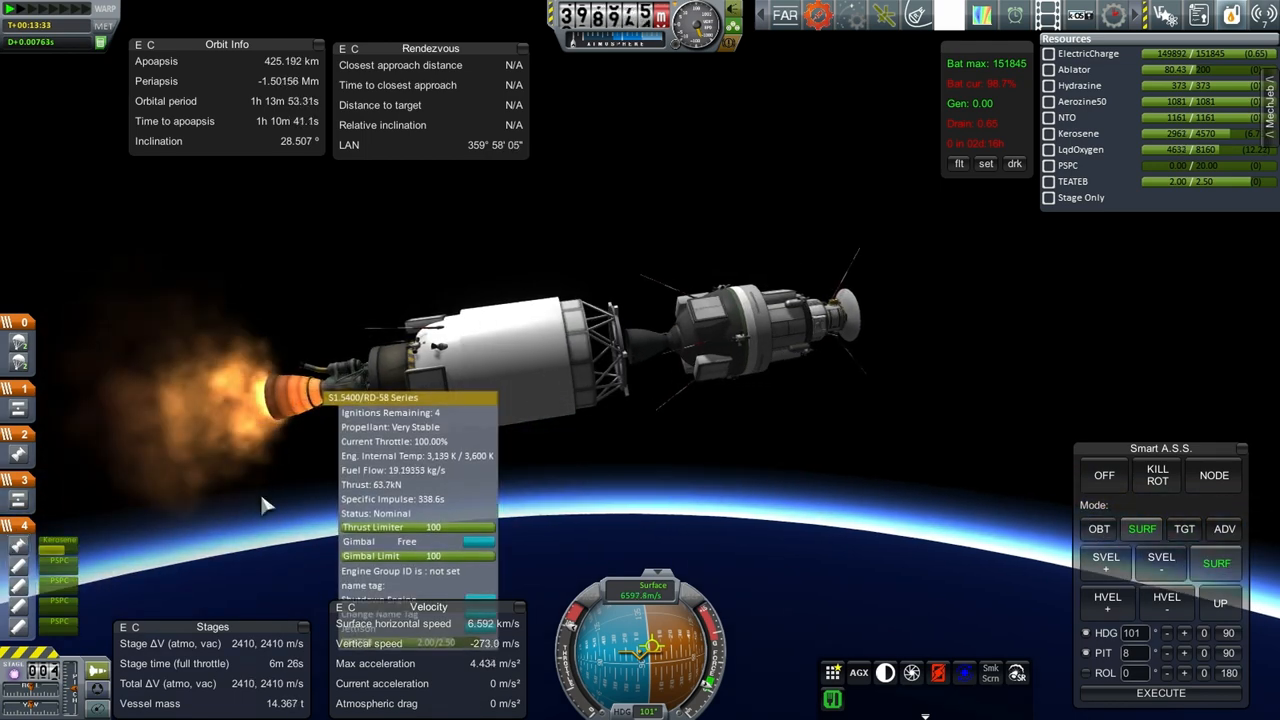
mouse_move(715, 470)
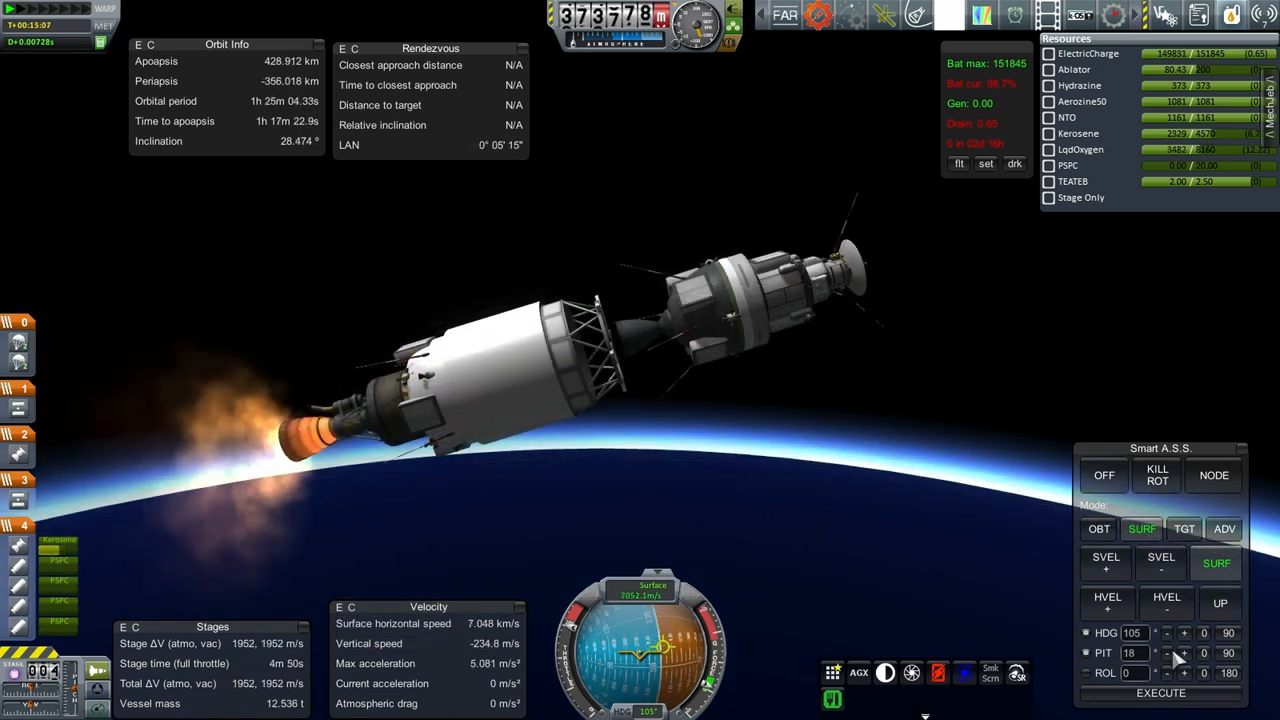
Step: Raise SURF pitch from 18 toward 25 while the engine burns
click(1185, 653)
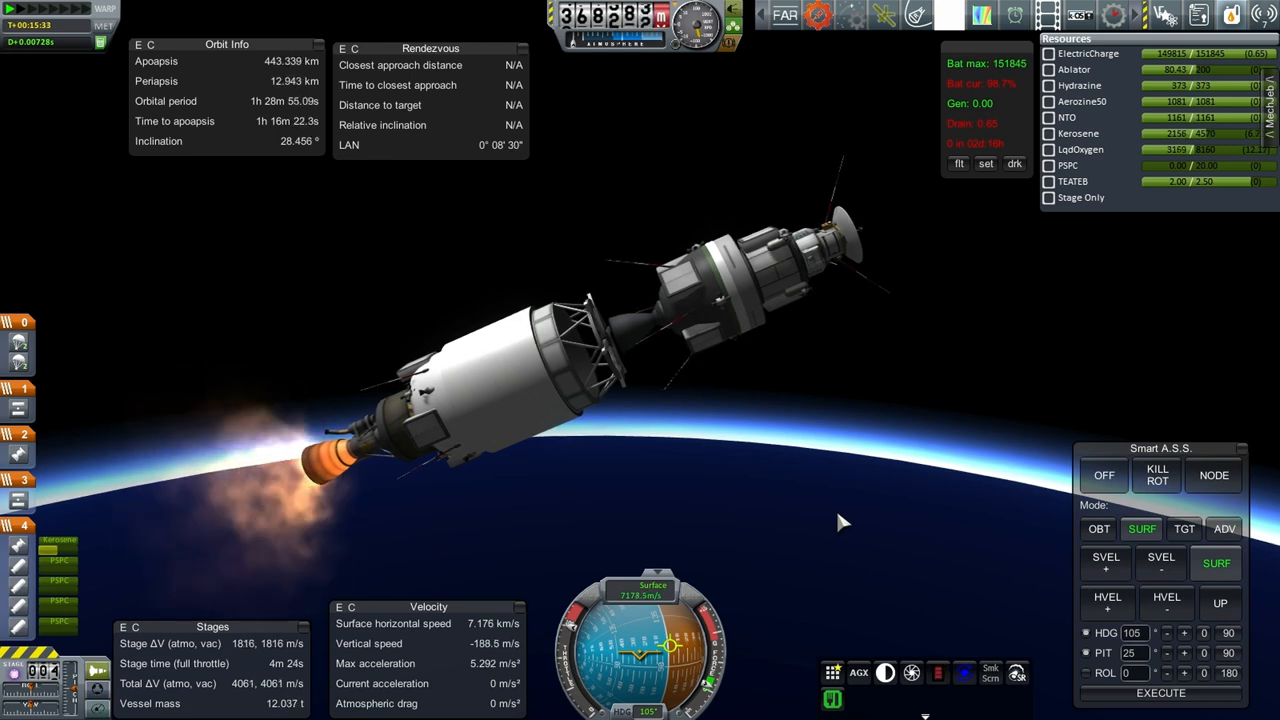
mouse_move(690, 467)
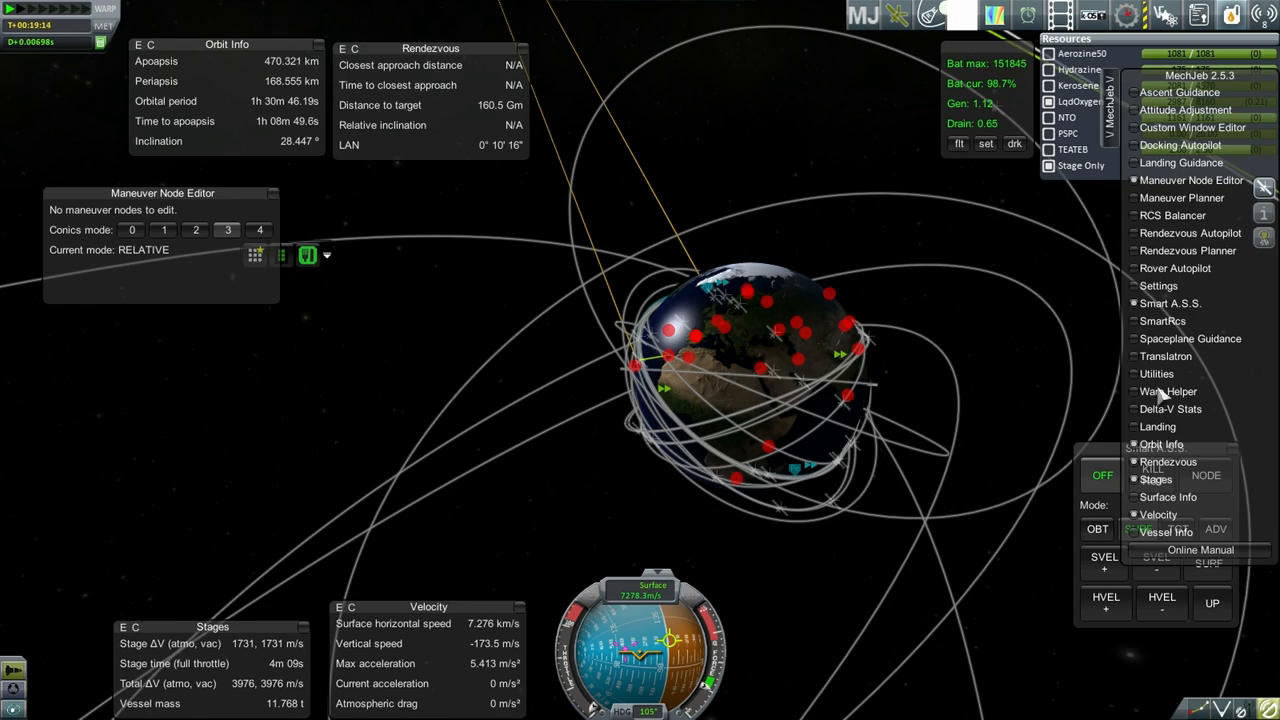
mouse_move(978, 422)
text(3400)
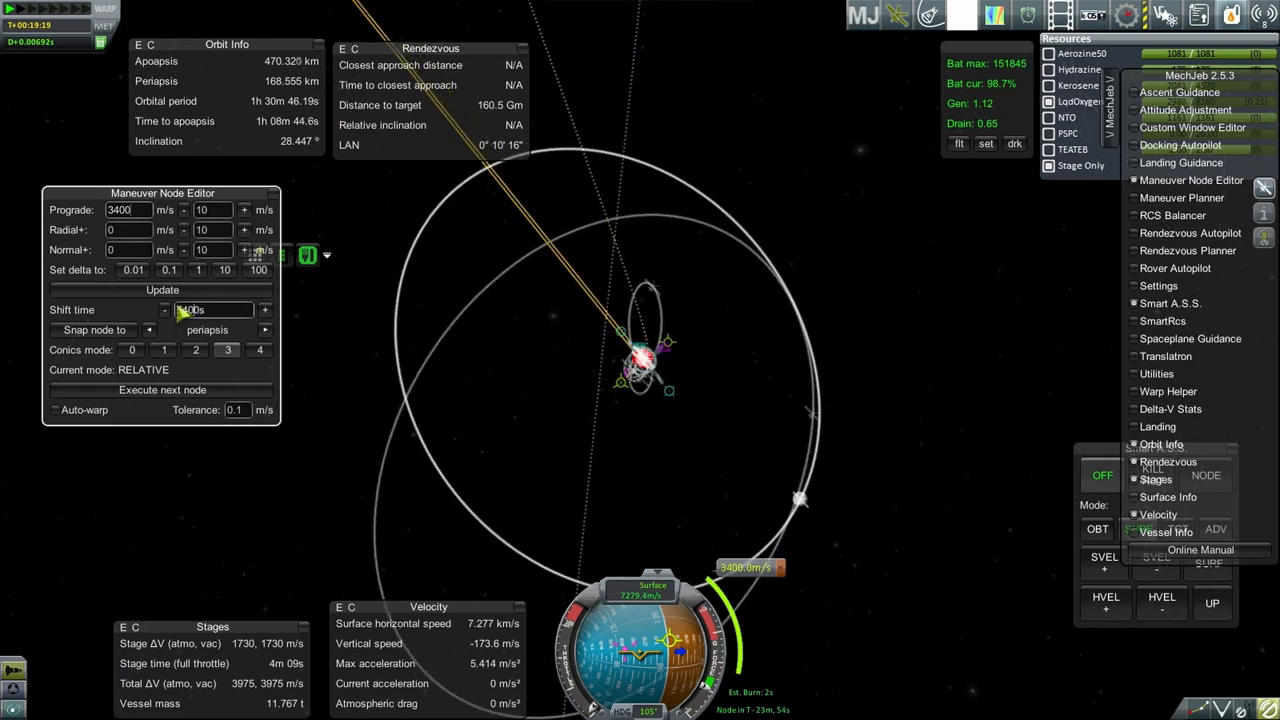
Step: Set the node's time-shift step and adjust prograde delta-V toward 3610 m/s
click(164, 309)
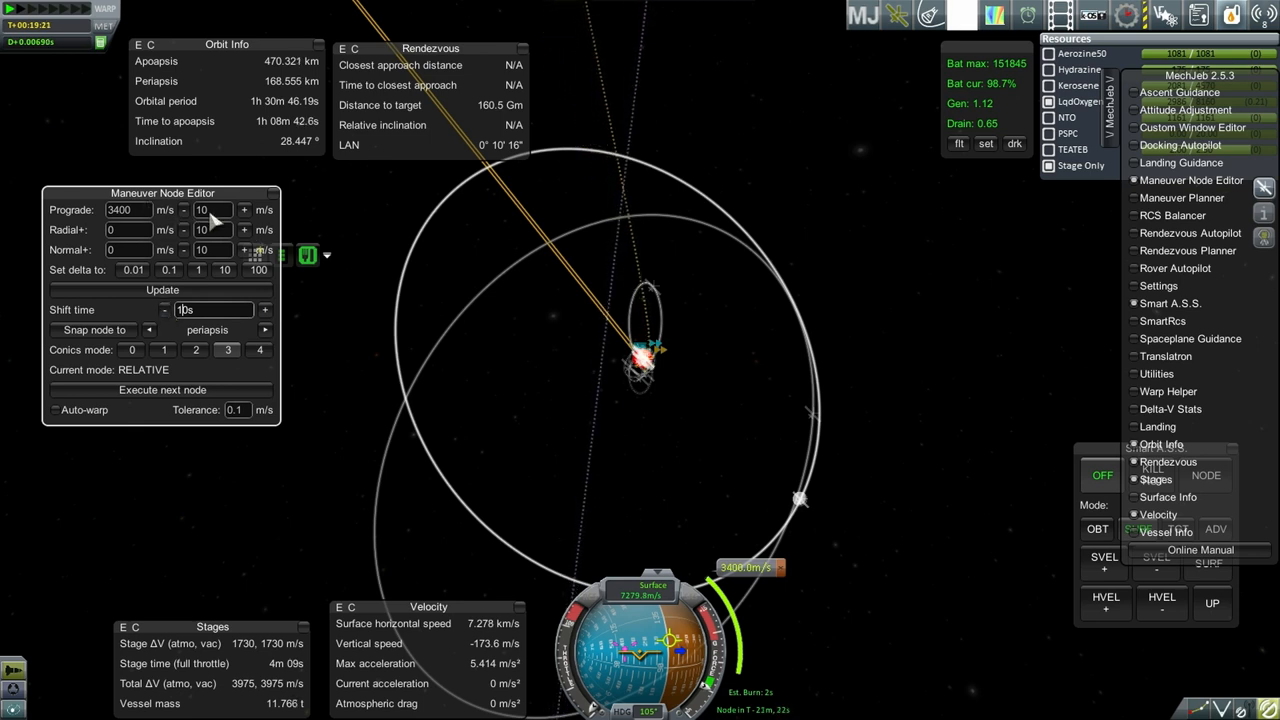
click(243, 210)
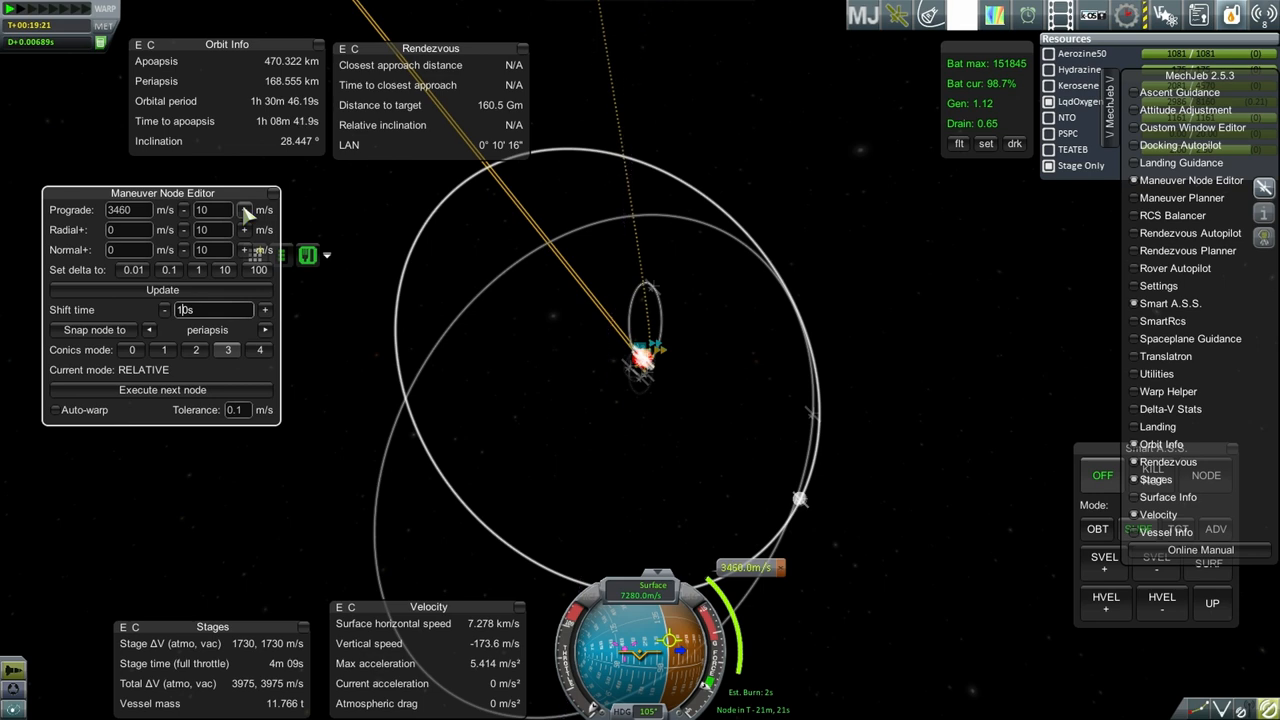
click(244, 210)
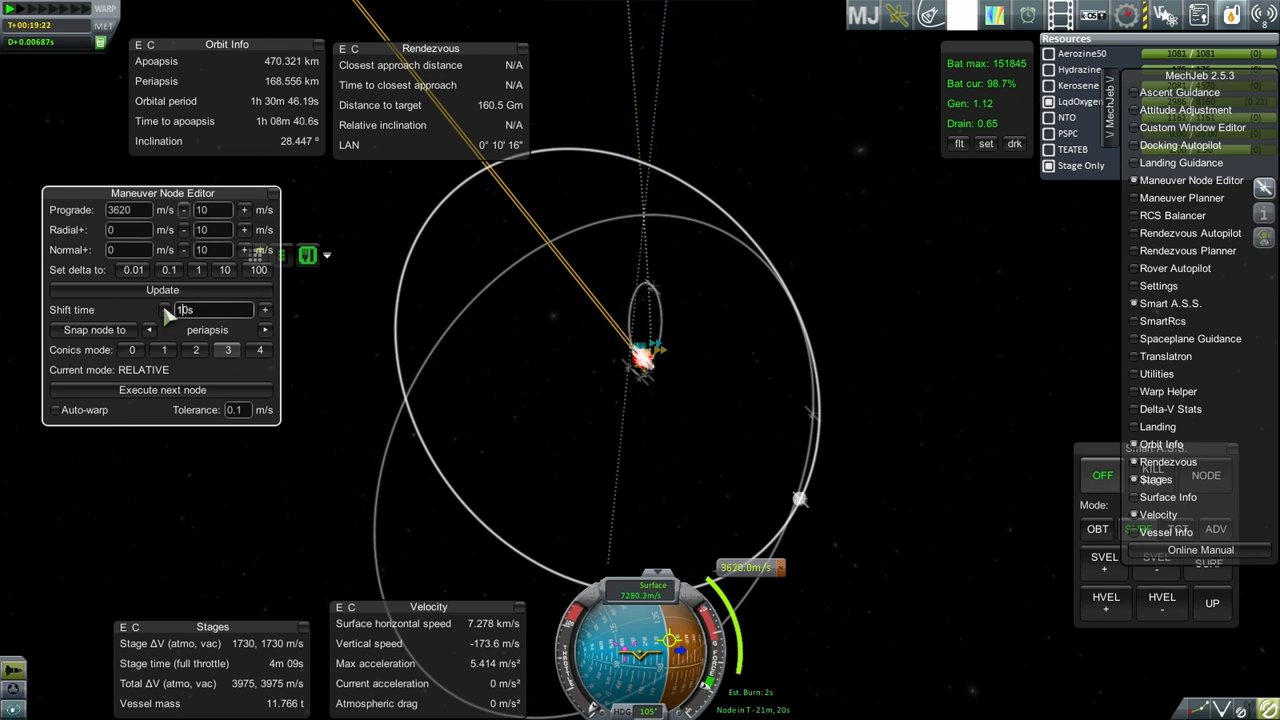
click(184, 210)
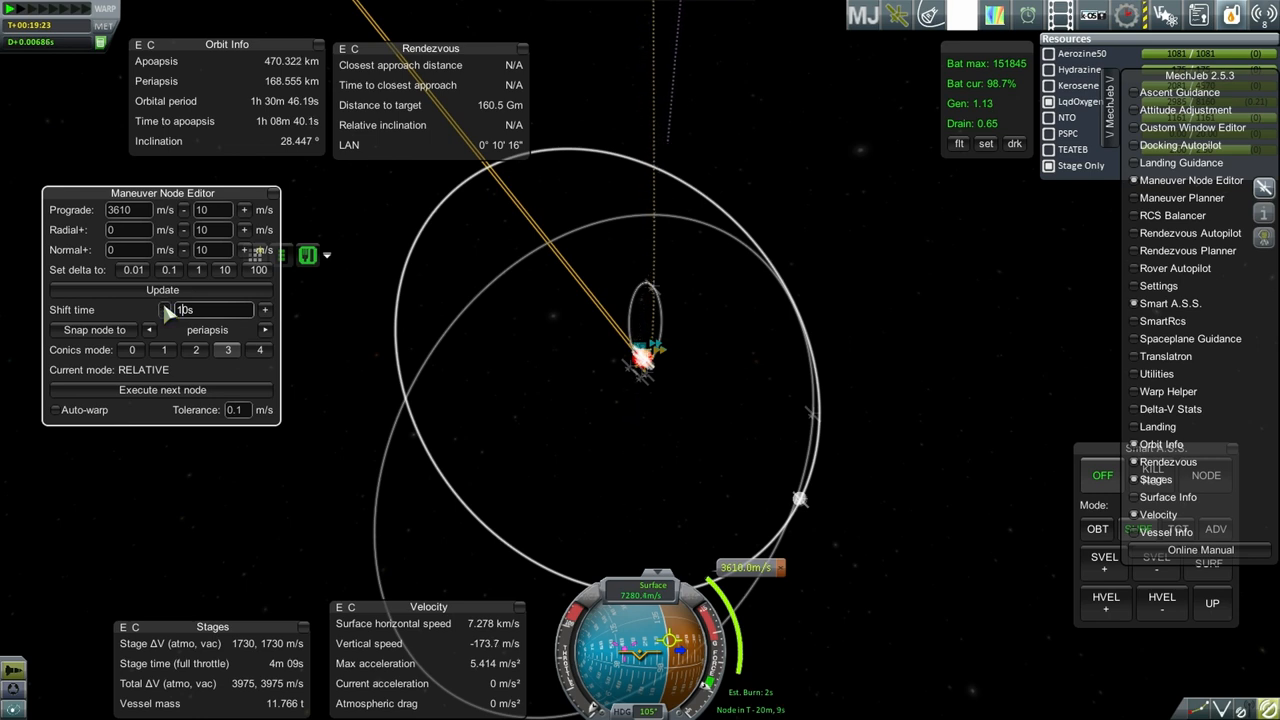
click(150, 309)
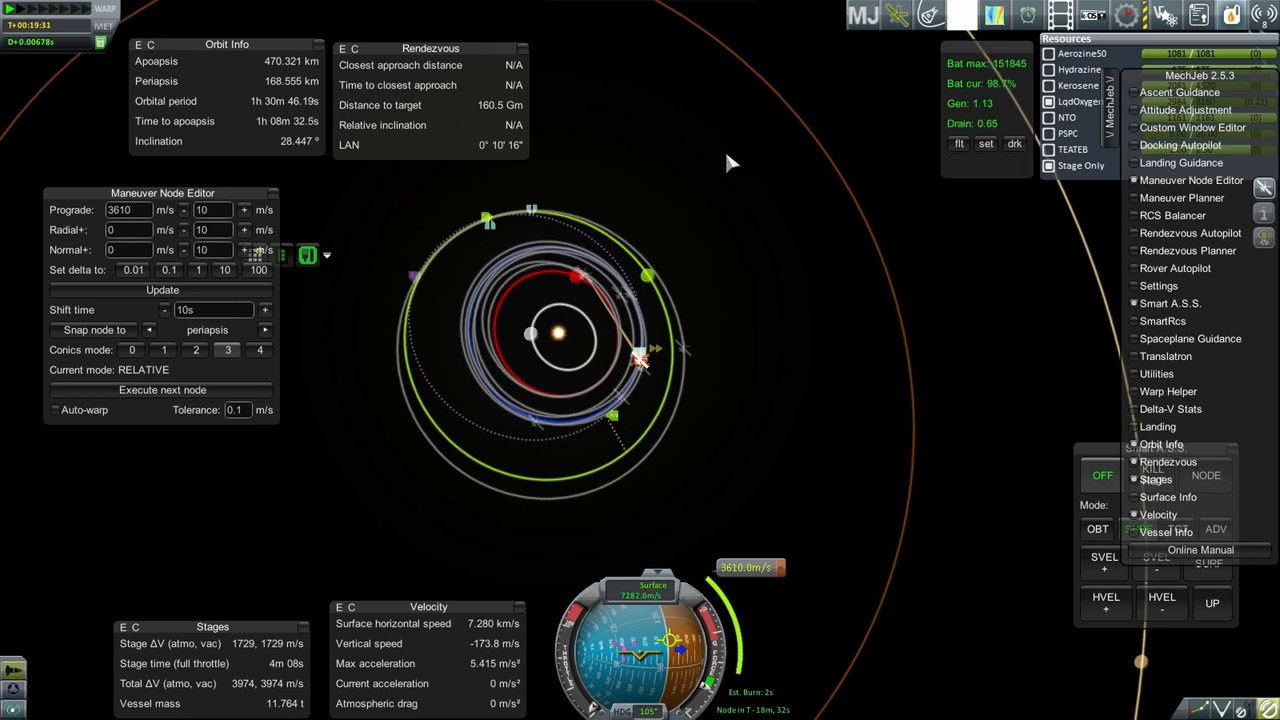
mouse_move(687, 183)
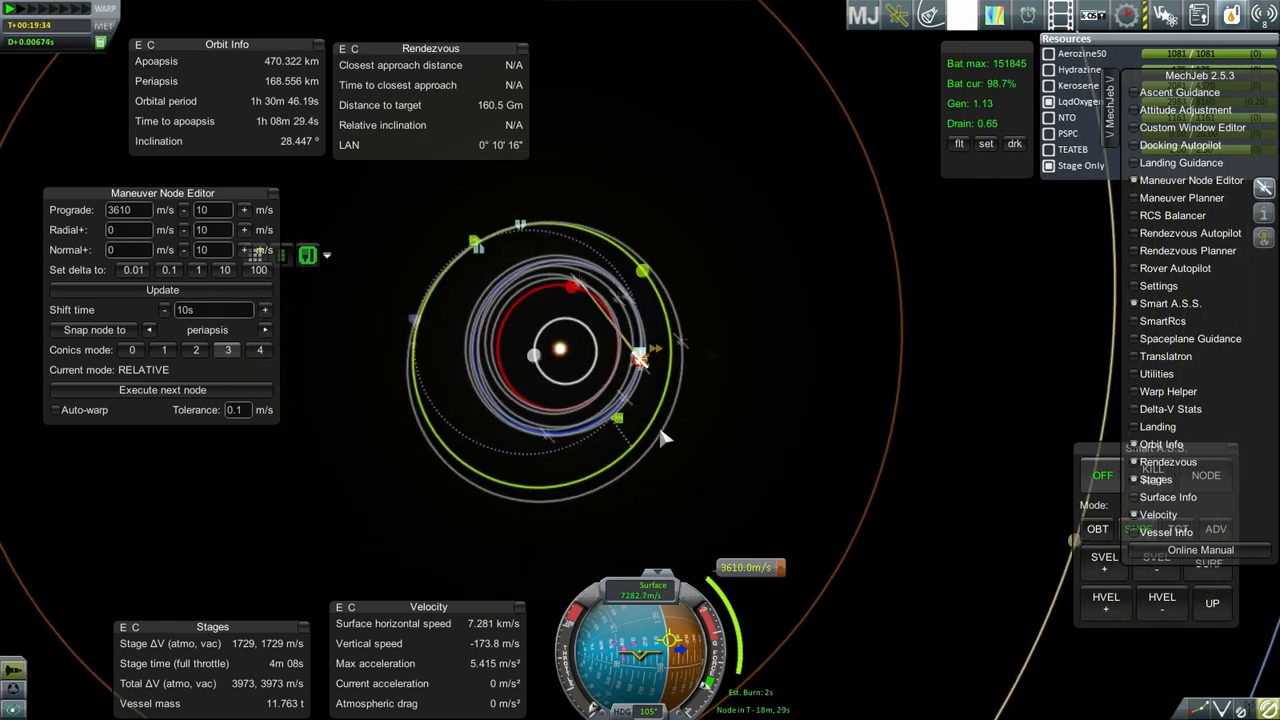
mouse_move(680, 328)
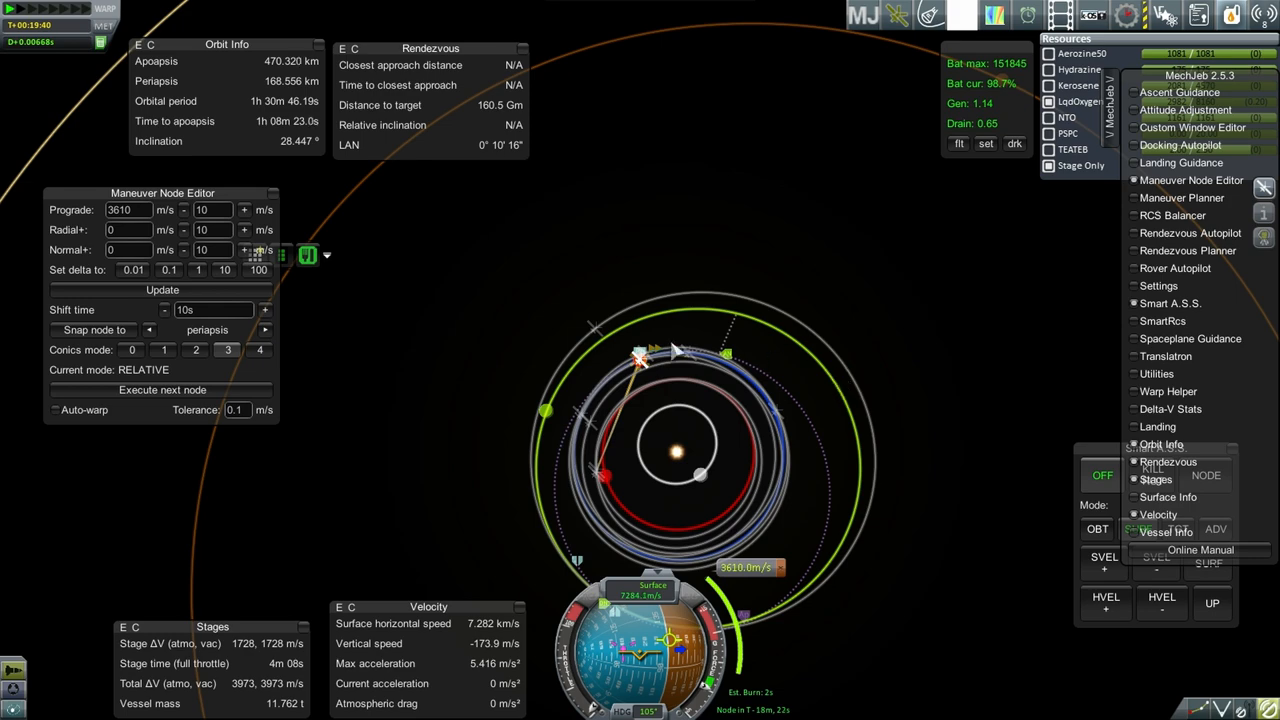
mouse_move(908, 307)
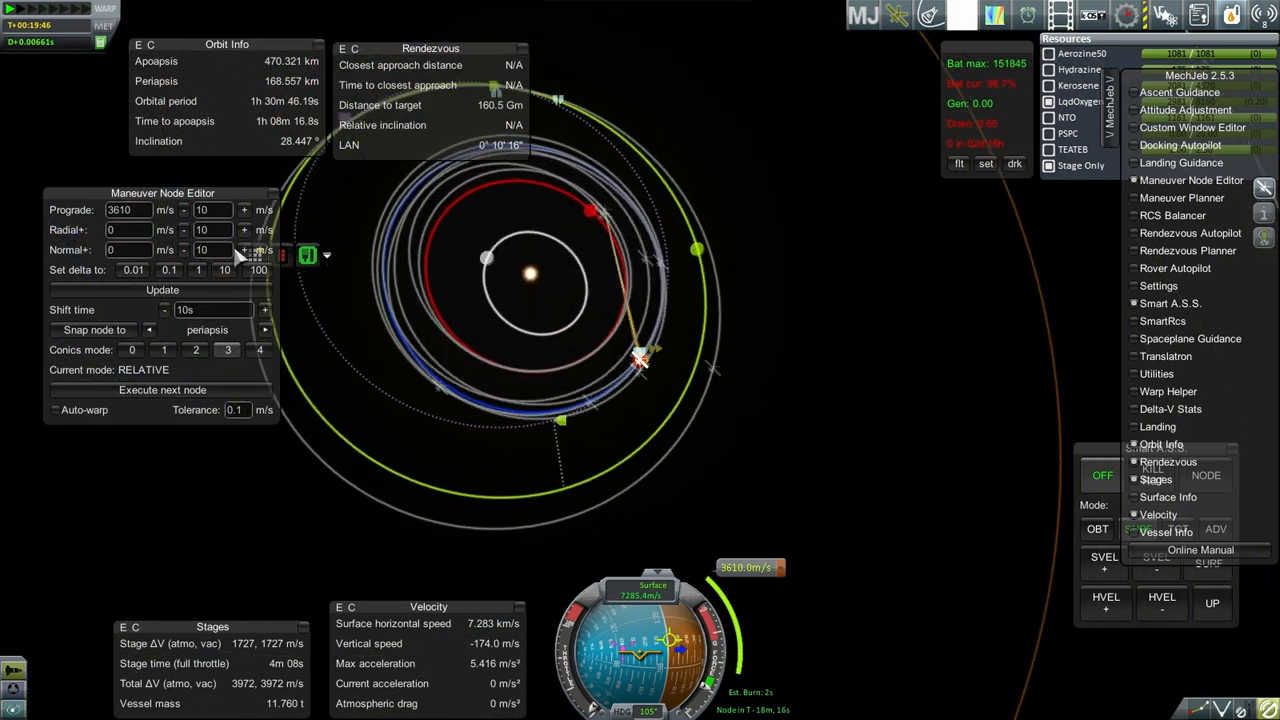
Step: Raise the planned prograde burn to 5040 m/s using a 100 m/s delta step
click(244, 209)
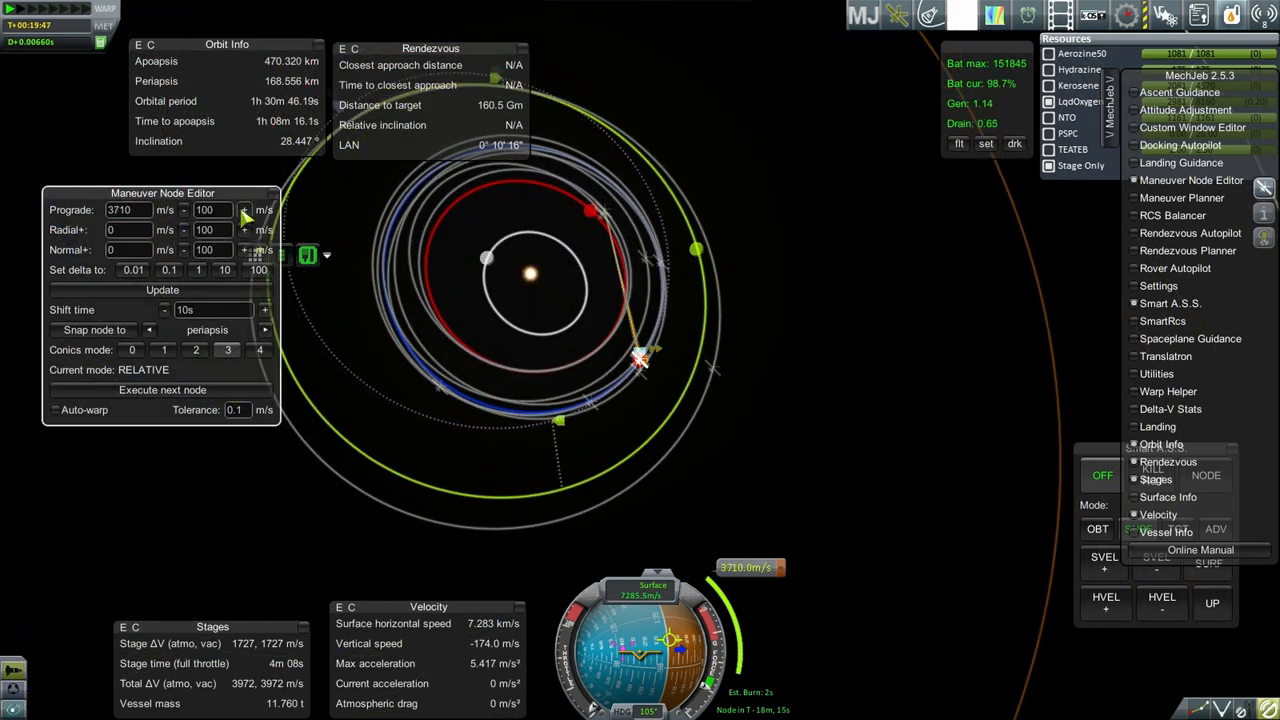
click(245, 210)
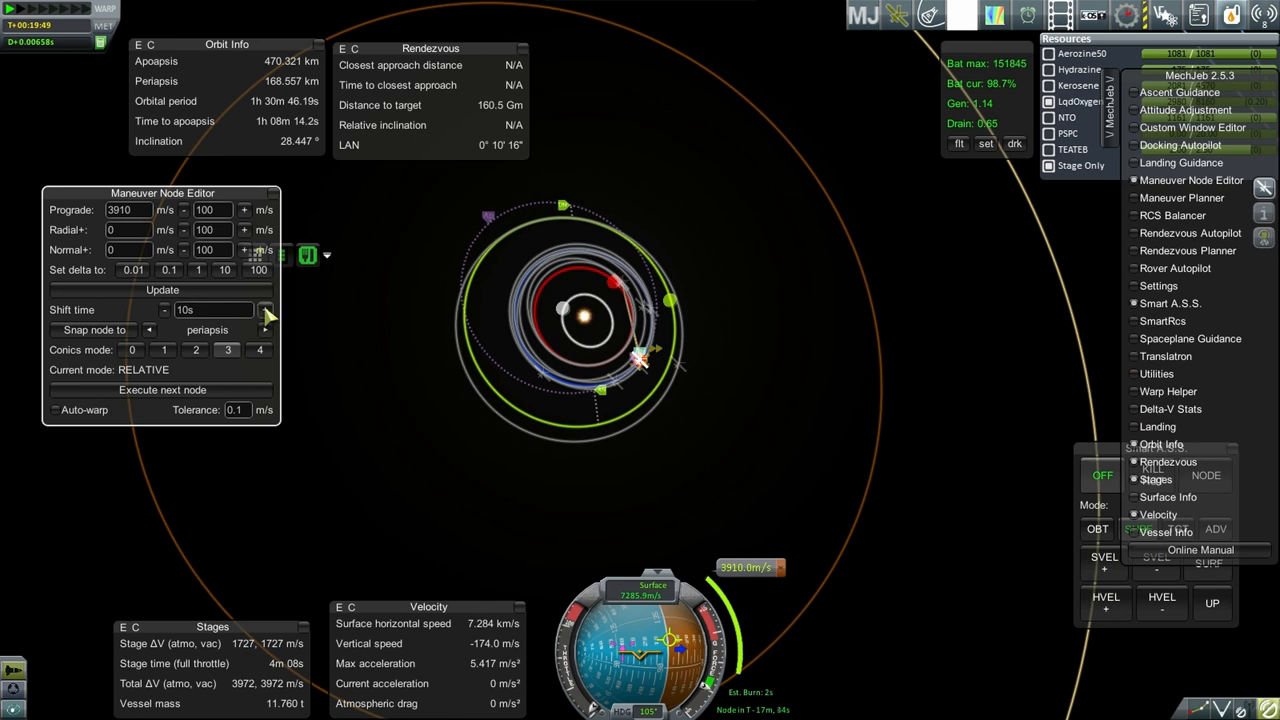
click(243, 210)
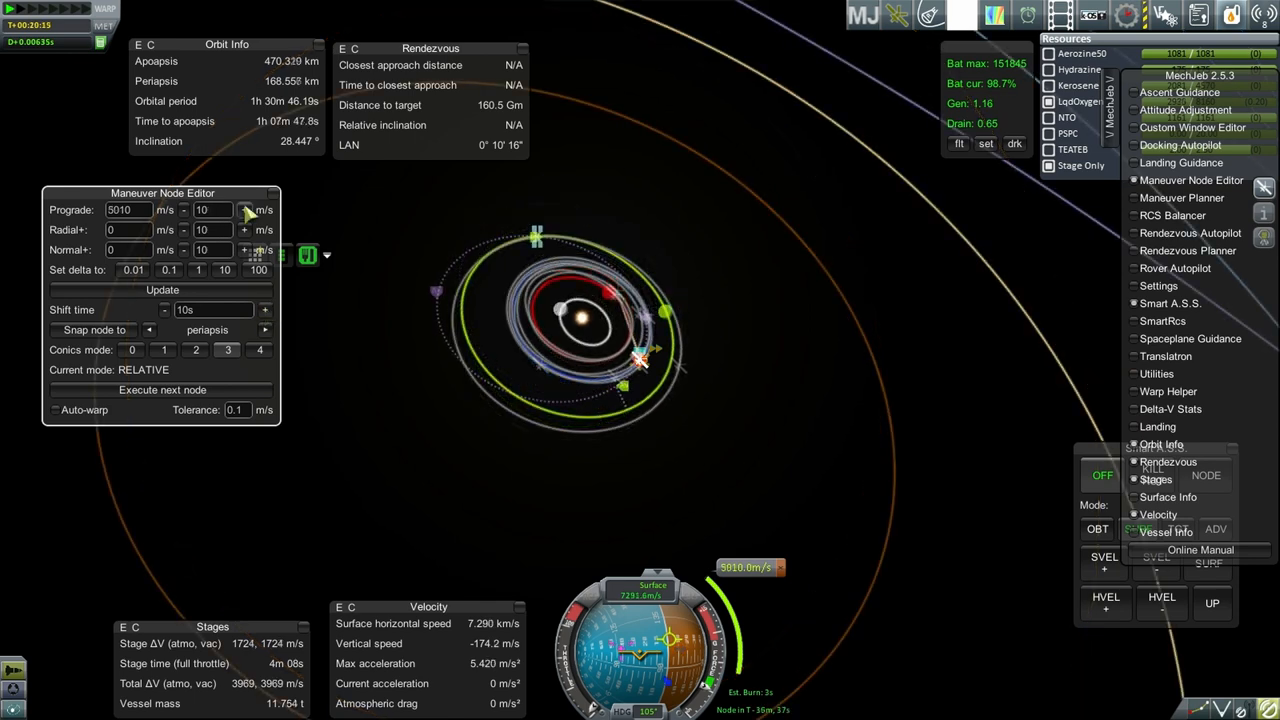
click(245, 209)
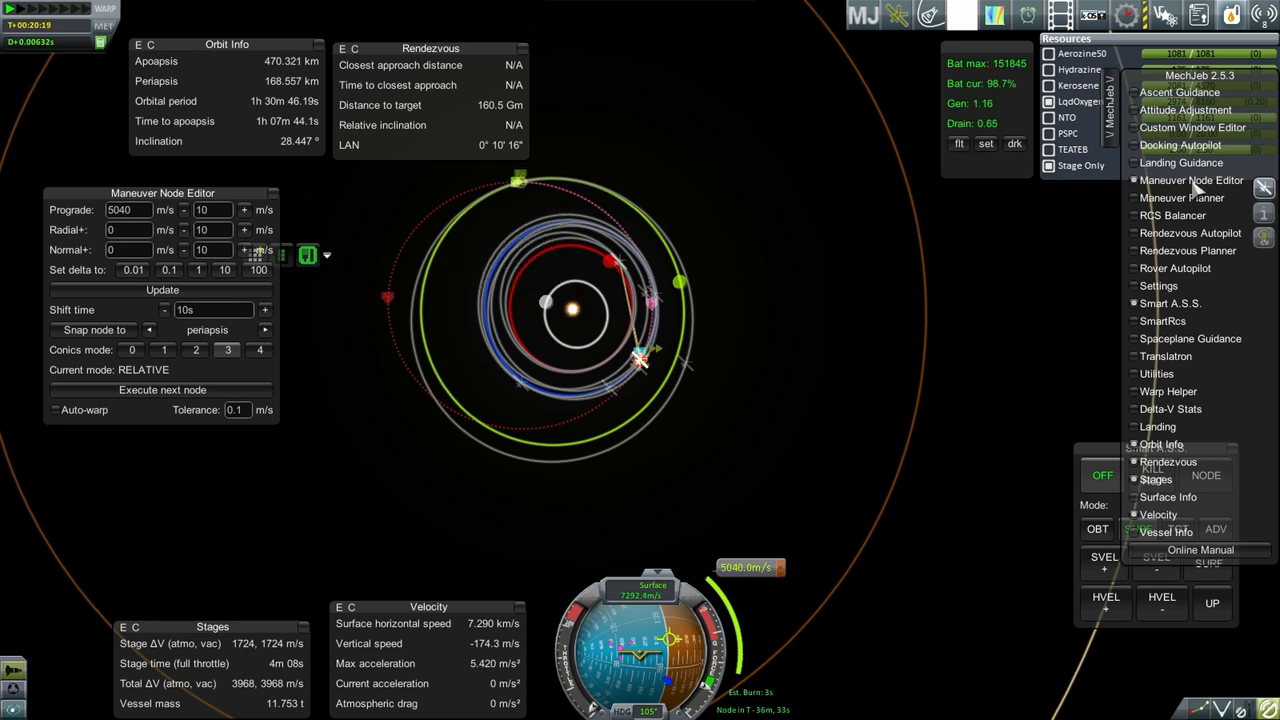
mouse_move(988, 372)
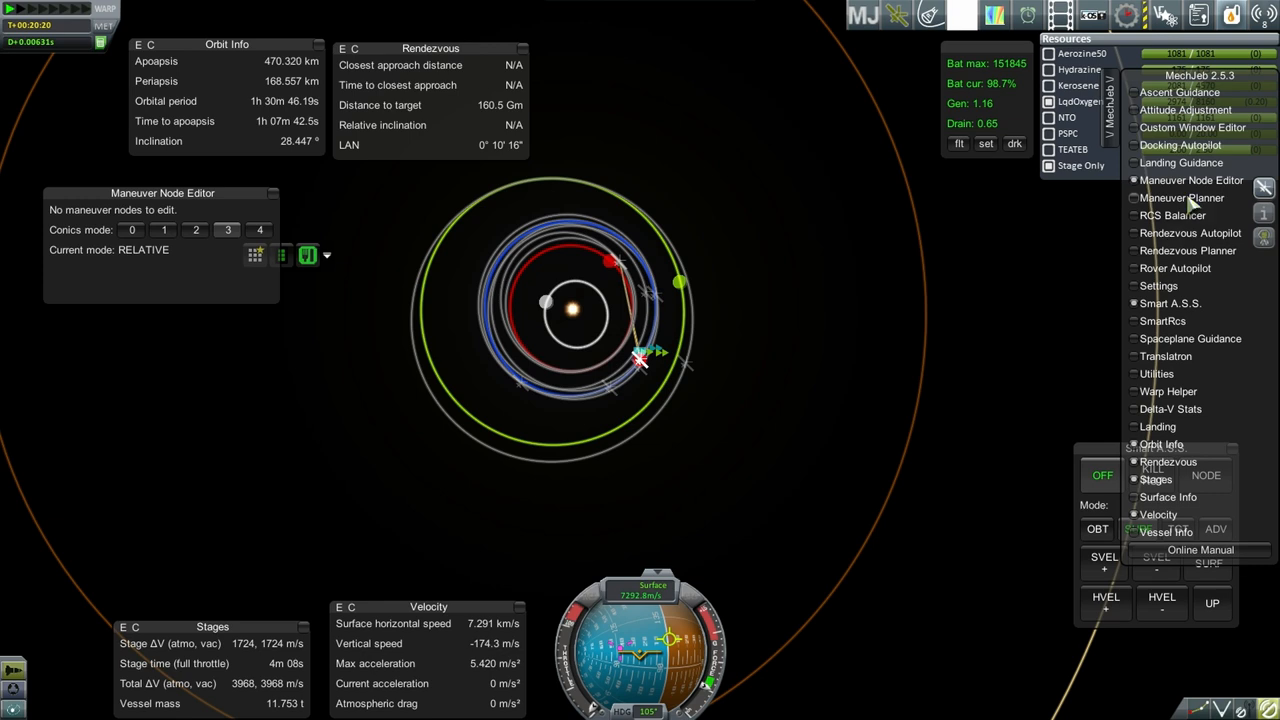
Step: Plan a lowest-ΔV planetary transfer (4.231 km/s, departing in ~51 days) and reposition the planner
click(1181, 197)
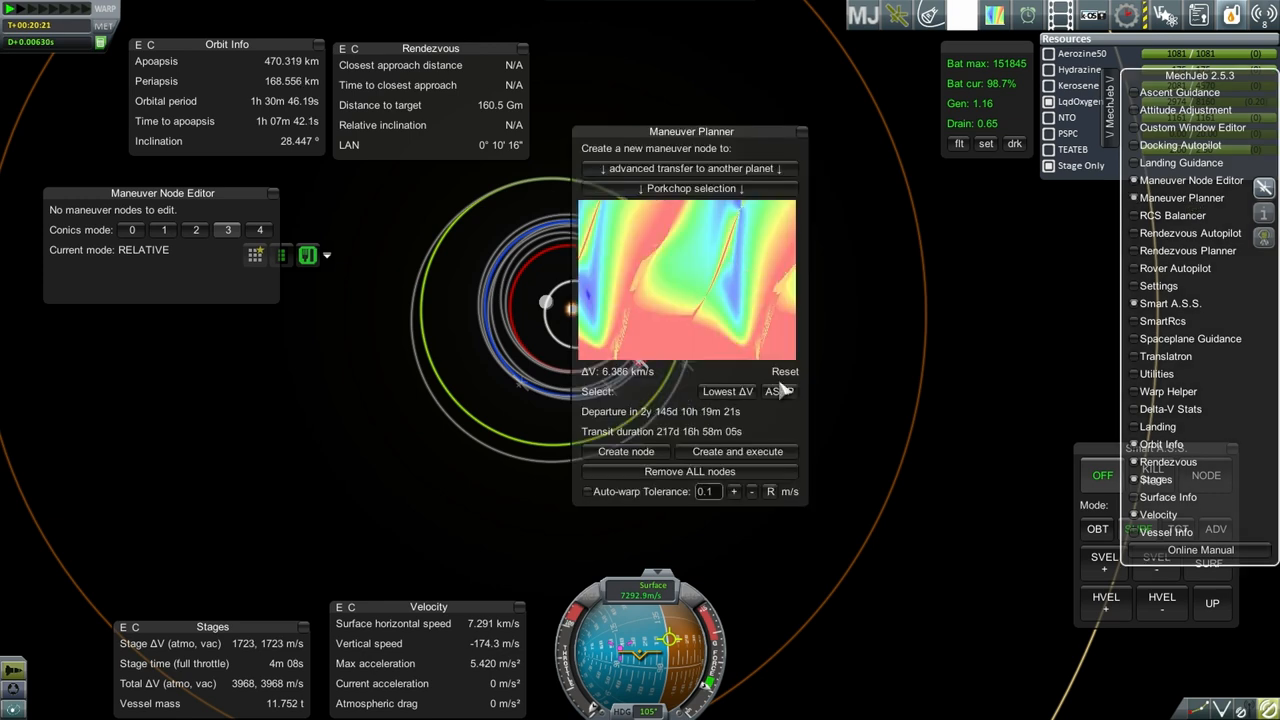
click(727, 391)
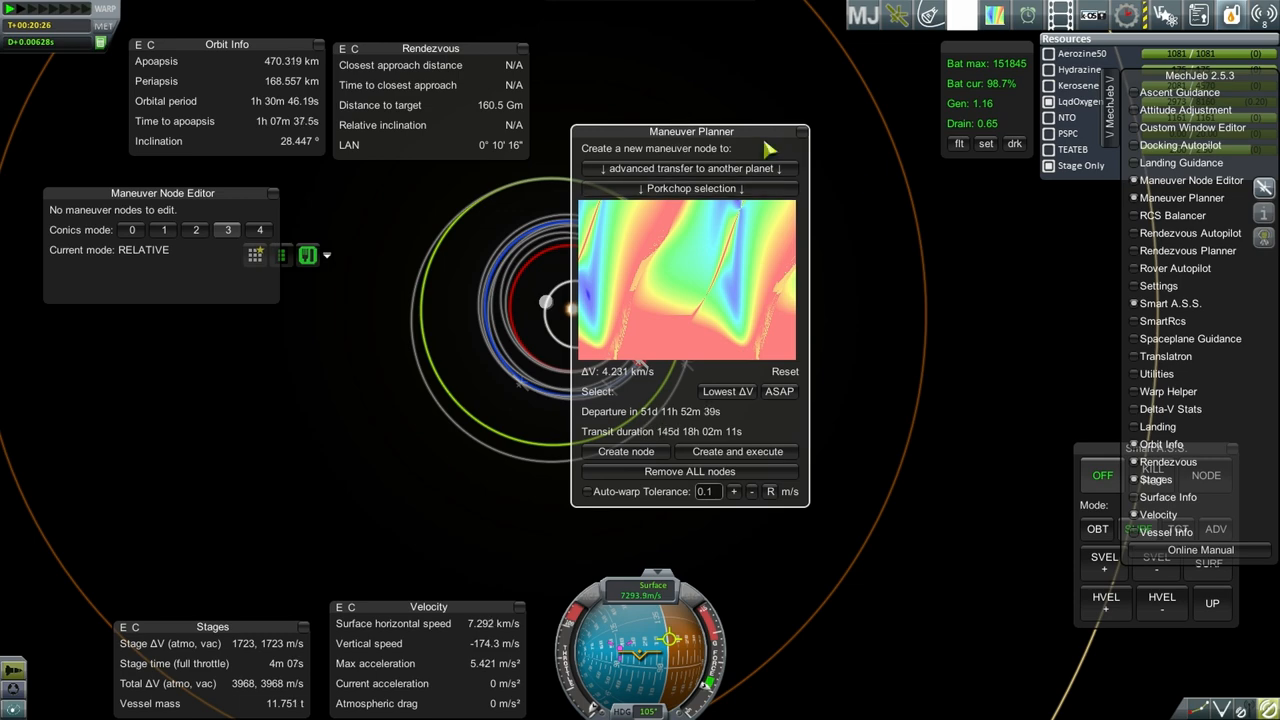
drag(691, 131, 874, 173)
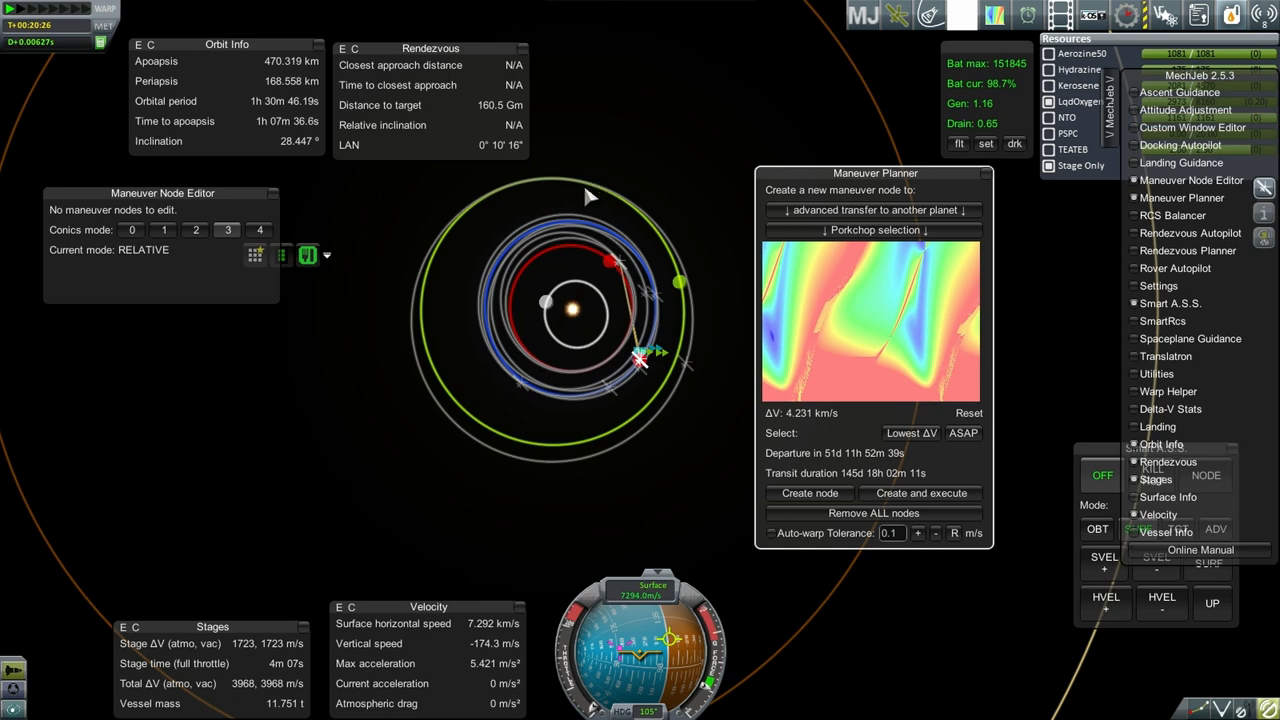
drag(874, 172, 730, 150)
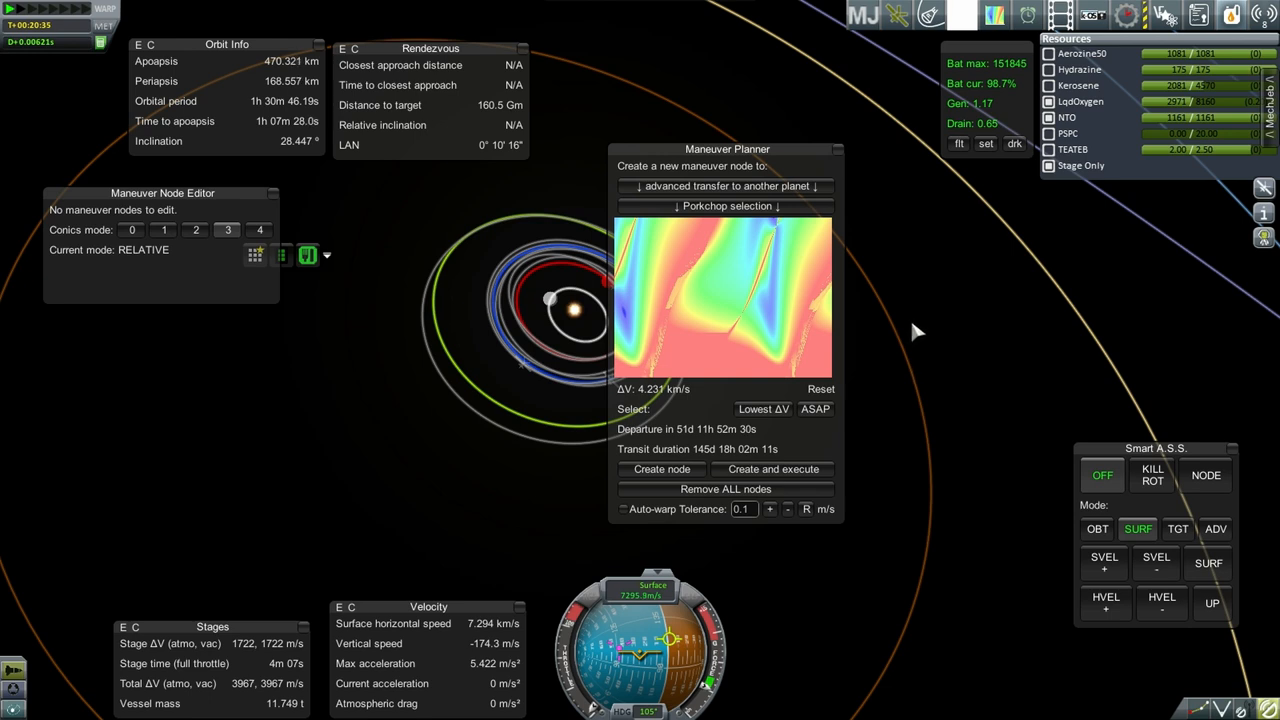
mouse_move(905, 286)
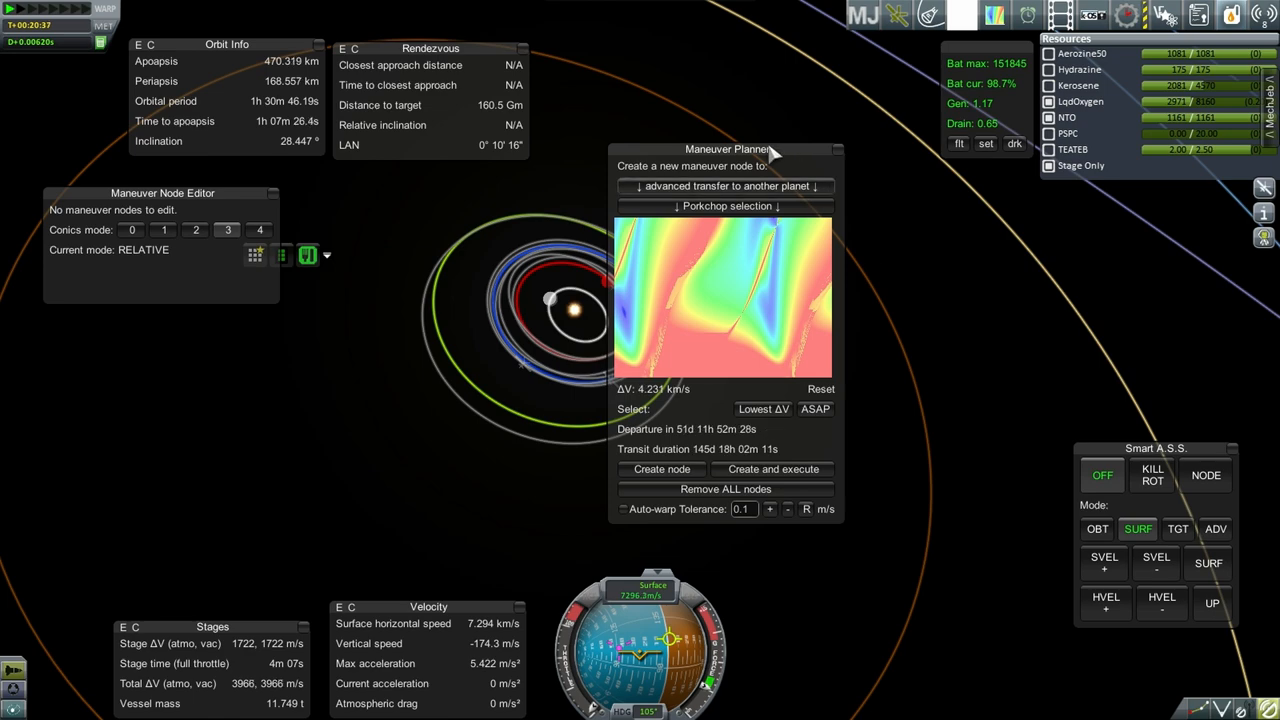
drag(727, 149, 876, 192)
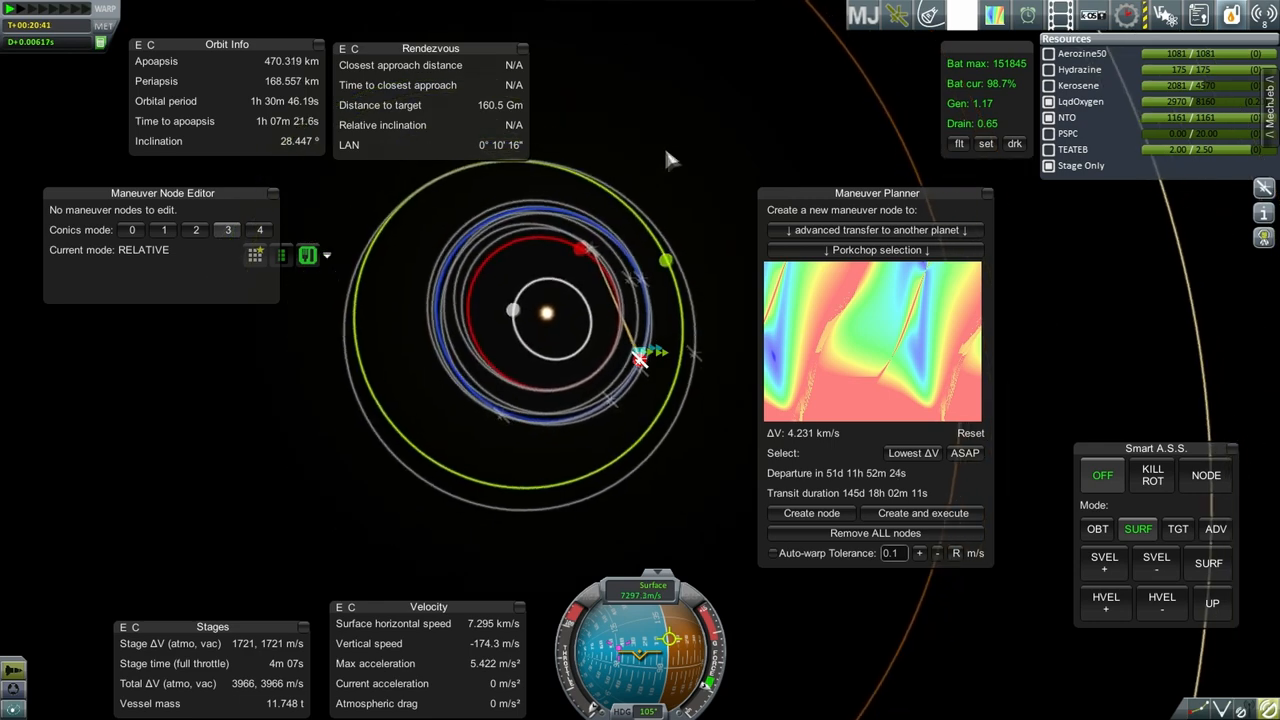
mouse_move(680, 182)
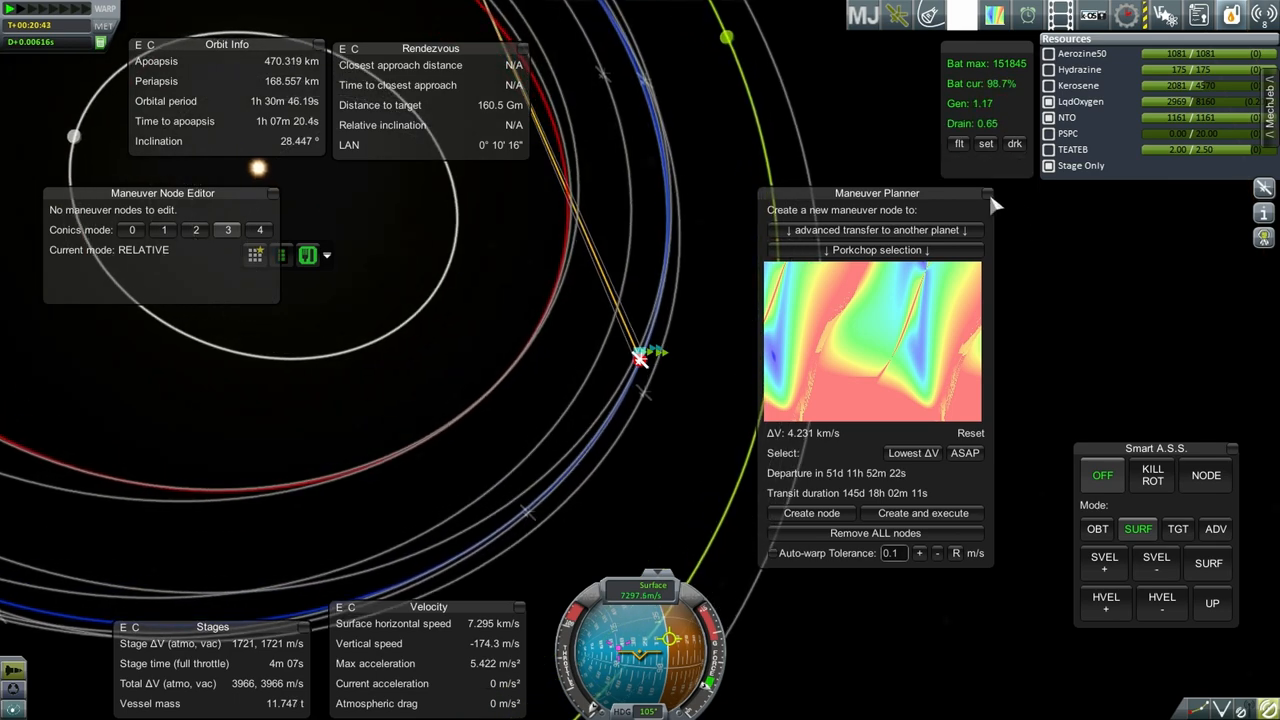
click(988, 193)
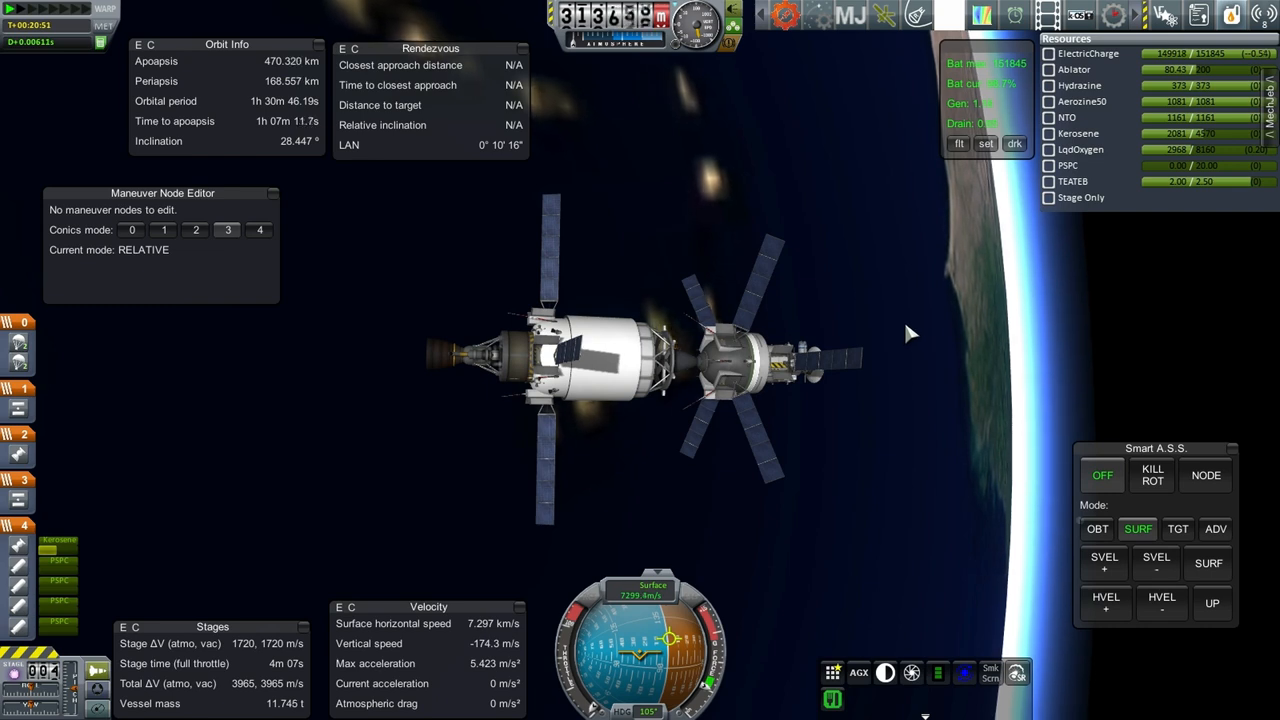
mouse_move(877, 277)
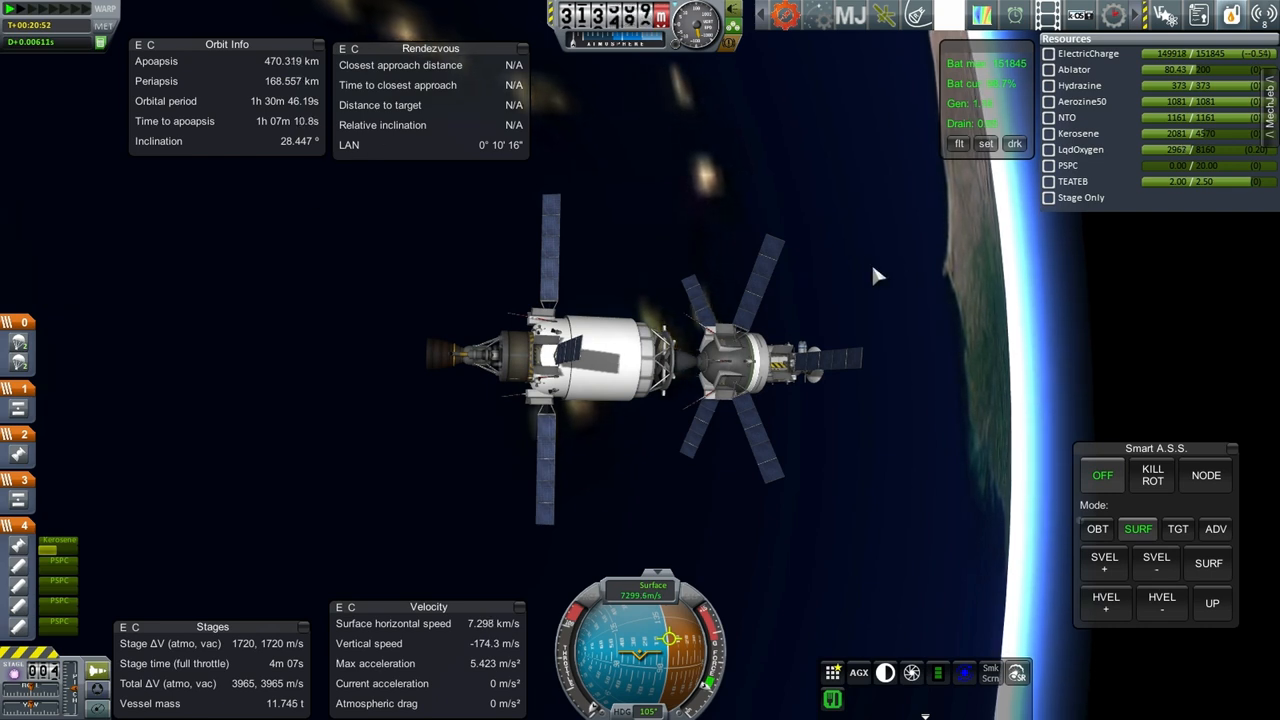